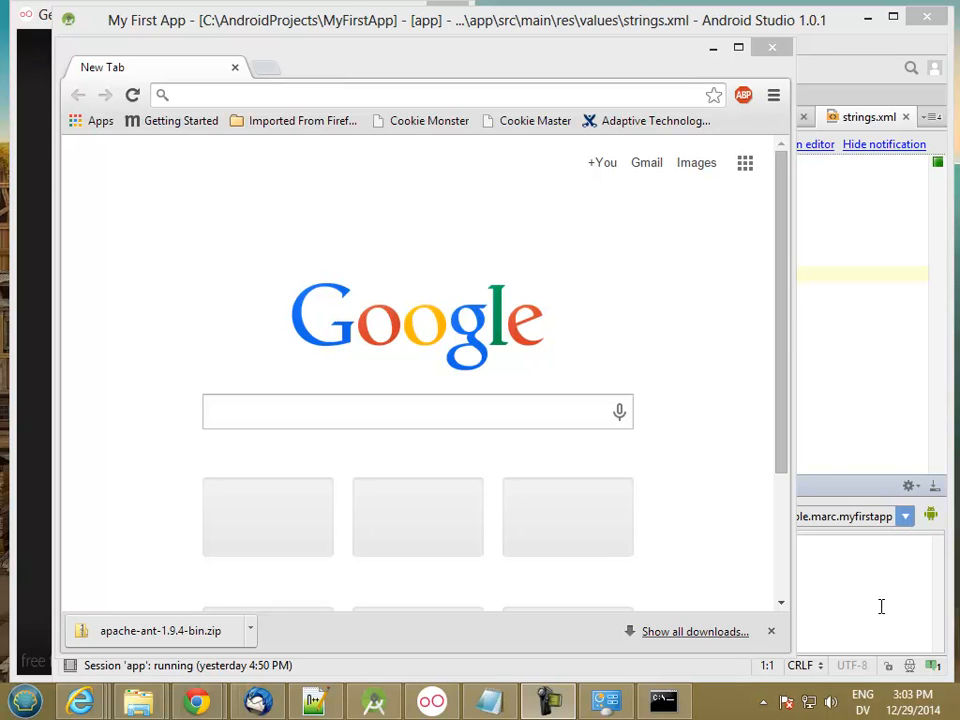
{"action": "mouse_move", "coordinate": [516, 334]}
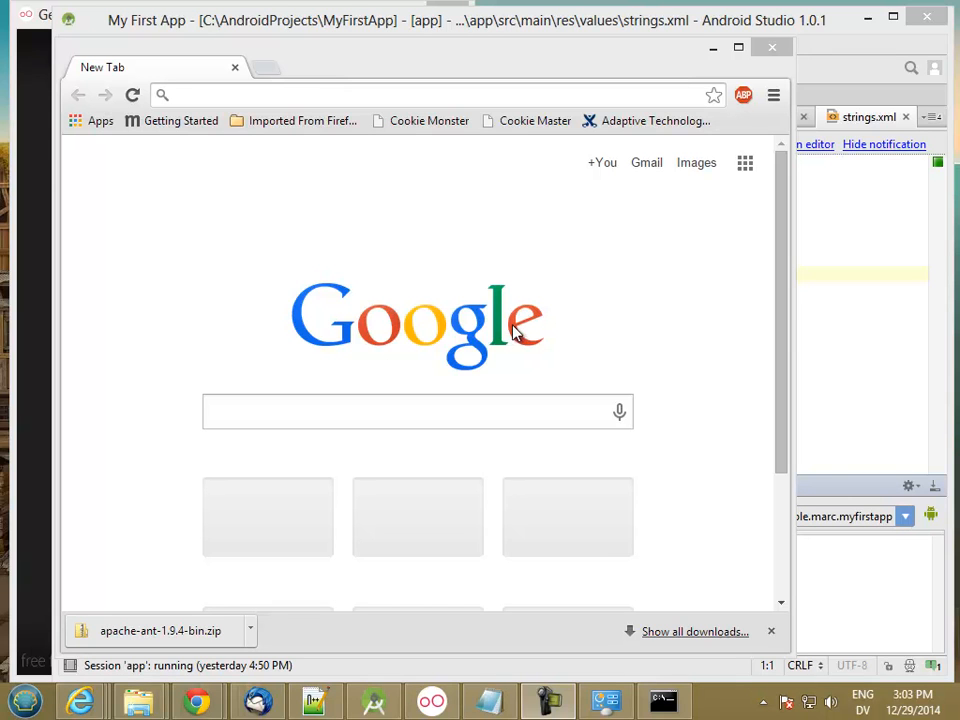
Step: Go to developer.android.com and reach the Building Your First App training lesson
{"action": "type", "text": "developer.android.com/index.html"}
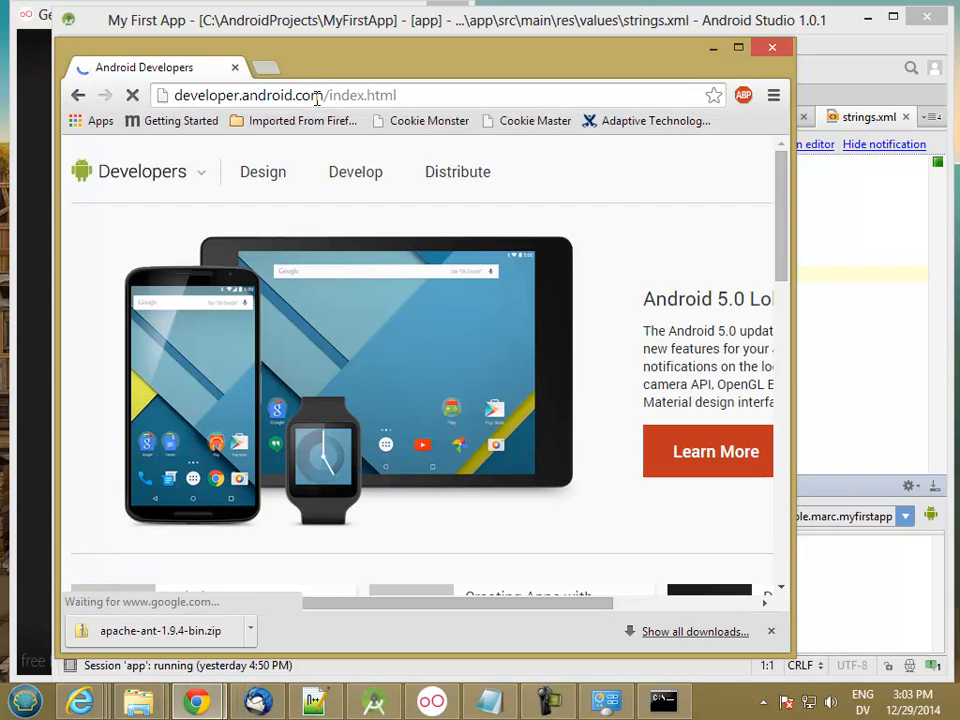
{"action": "left_click", "coordinate": [202, 172]}
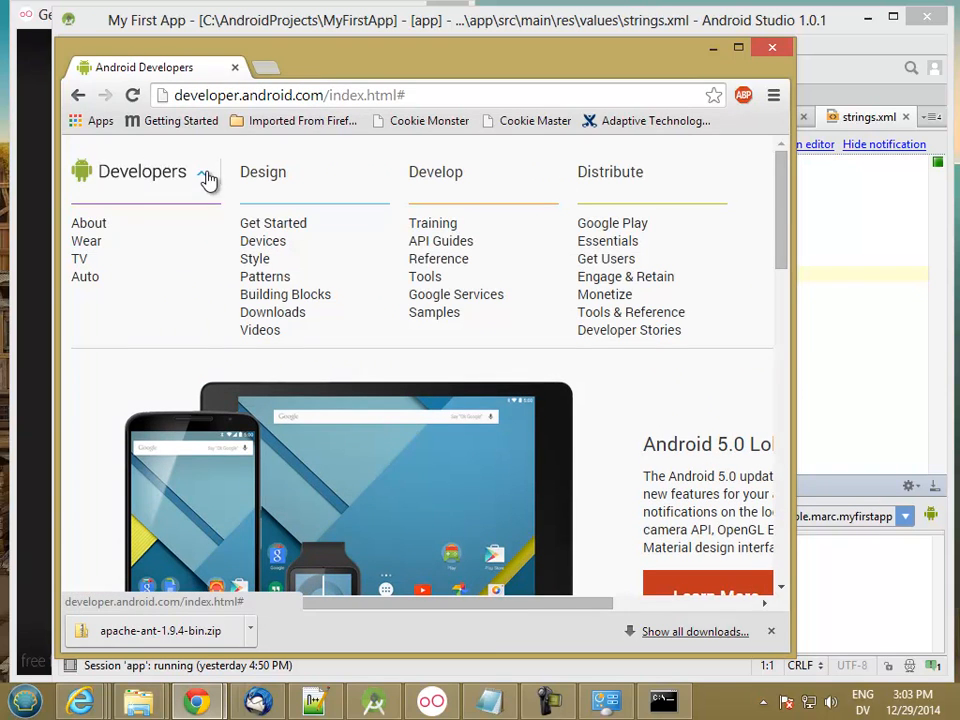
{"action": "left_click", "coordinate": [432, 222]}
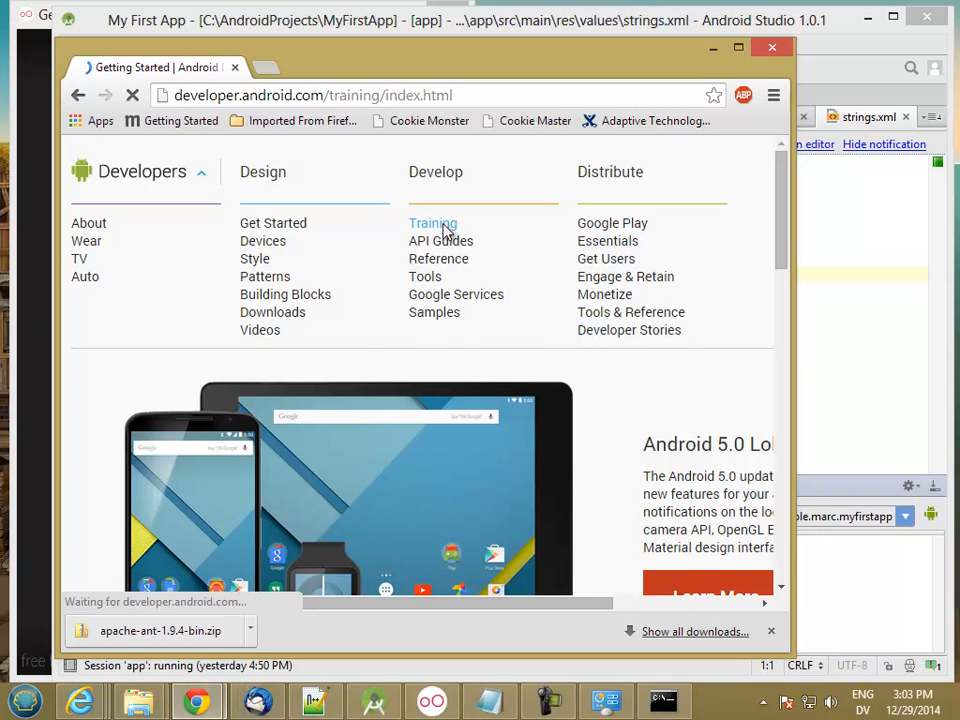
{"action": "left_click", "coordinate": [432, 224]}
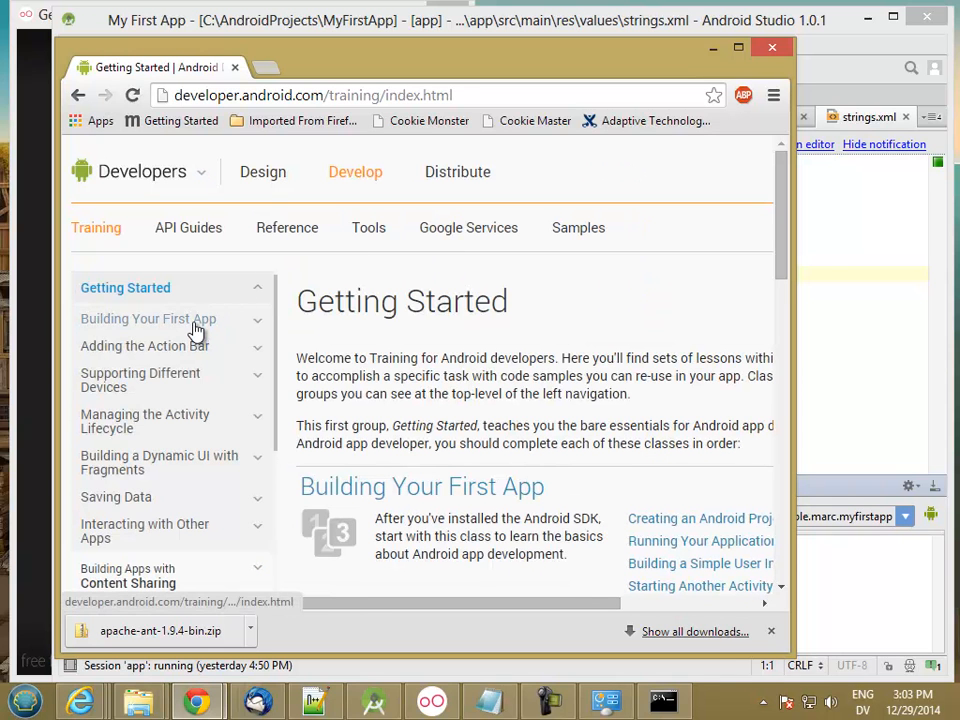
{"action": "left_click", "coordinate": [148, 318]}
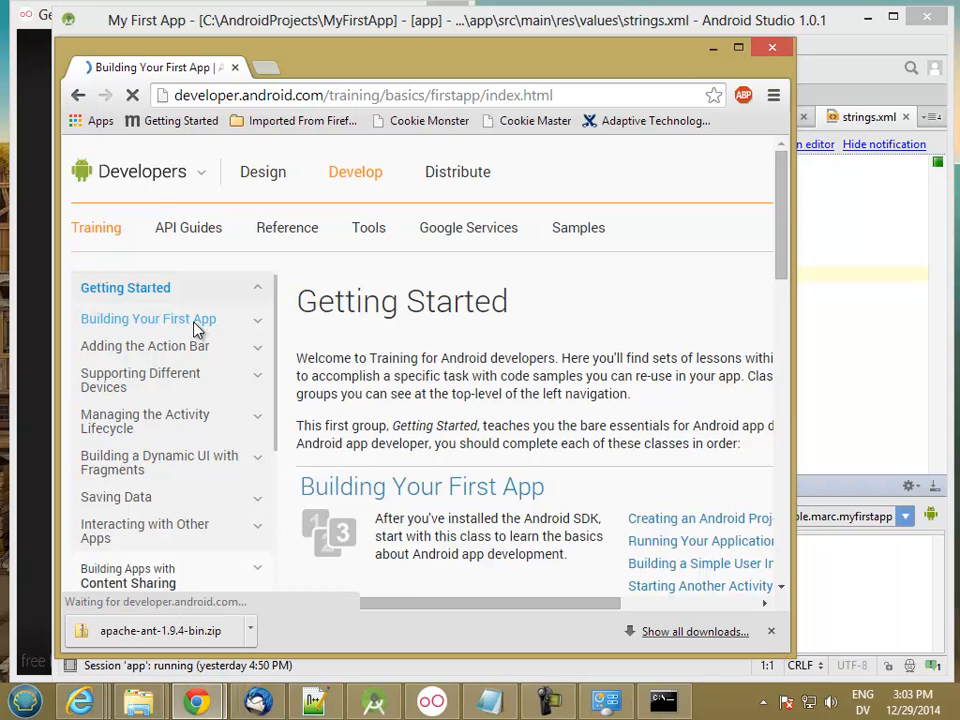
{"action": "left_click", "coordinate": [148, 318]}
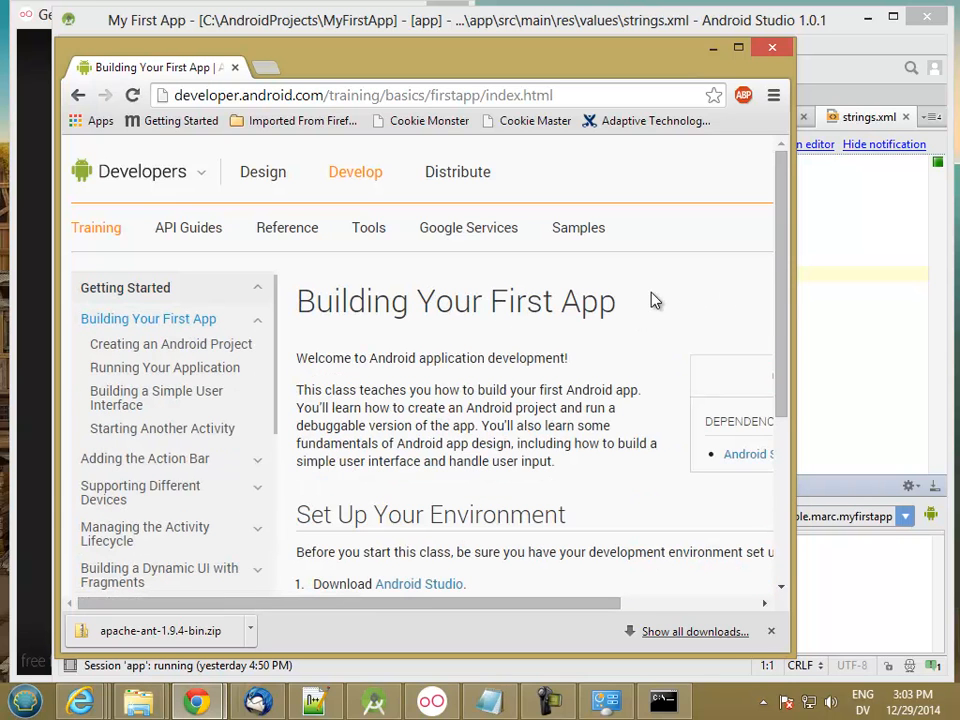
Step: Start the Creating an Android Project lesson and continue to Running Your App
{"action": "scroll", "scroll_direction": "down", "scroll_amount": 3}
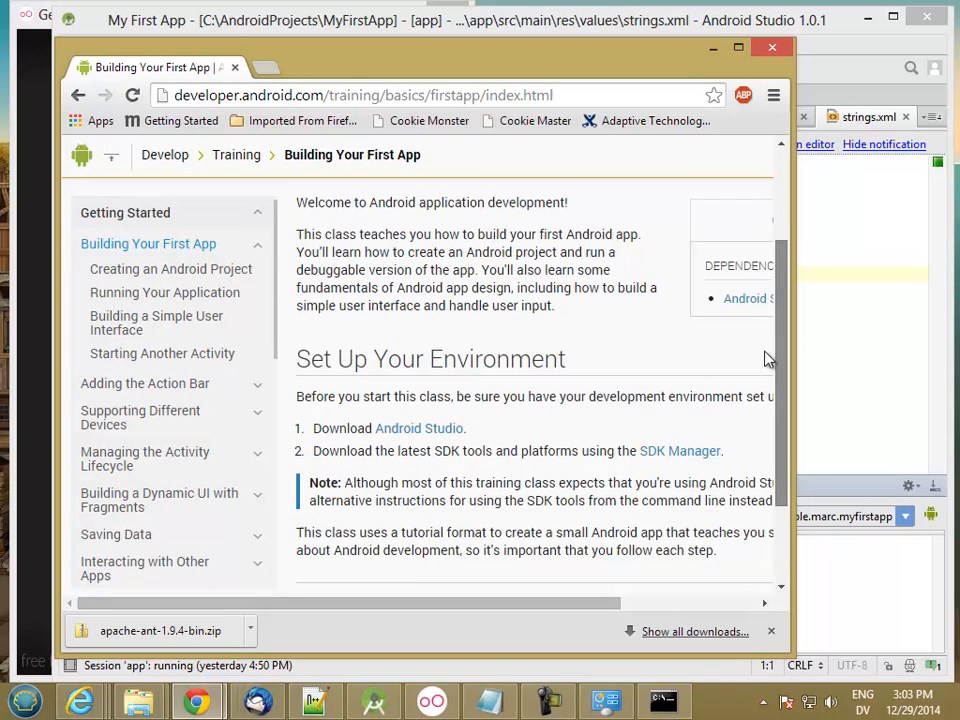
{"action": "scroll", "scroll_direction": "down", "scroll_amount": 3}
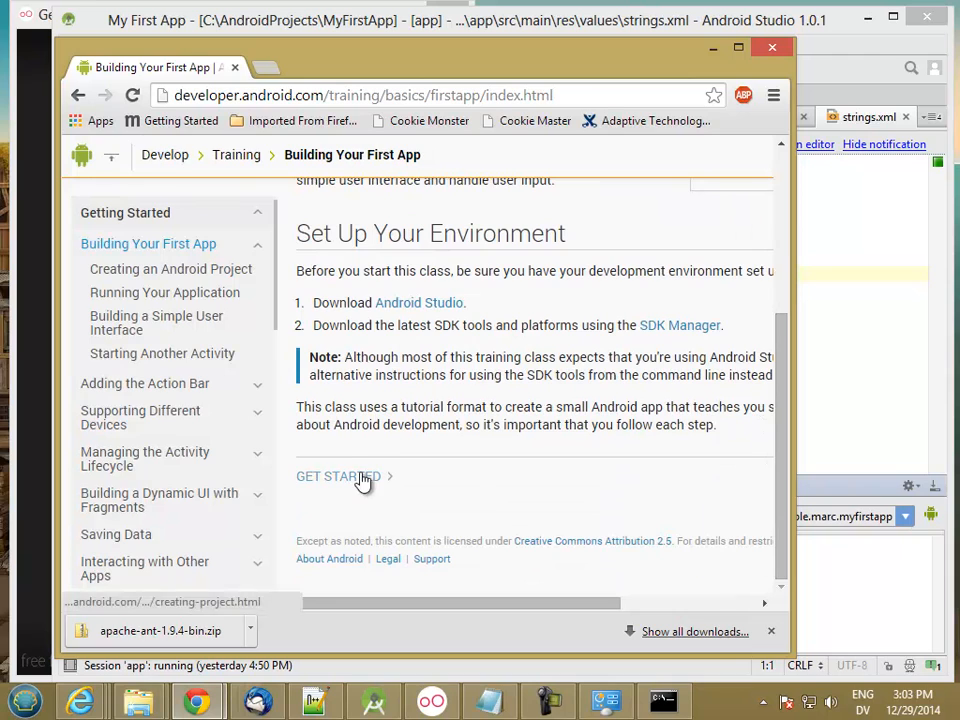
{"action": "left_click", "coordinate": [336, 476]}
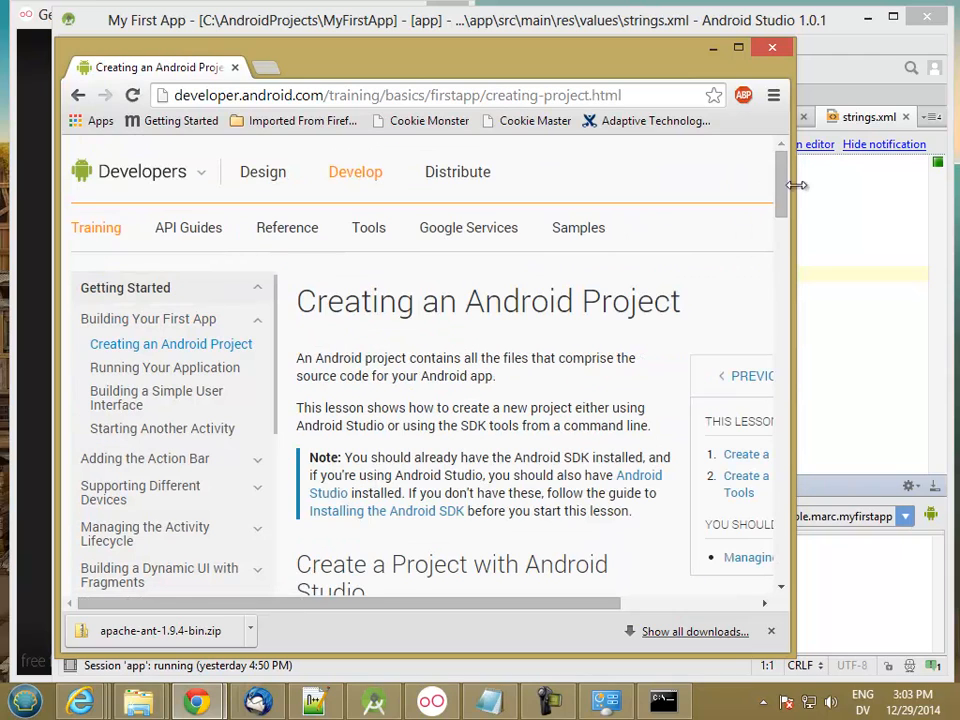
{"action": "scroll", "scroll_direction": "down", "scroll_amount": 3}
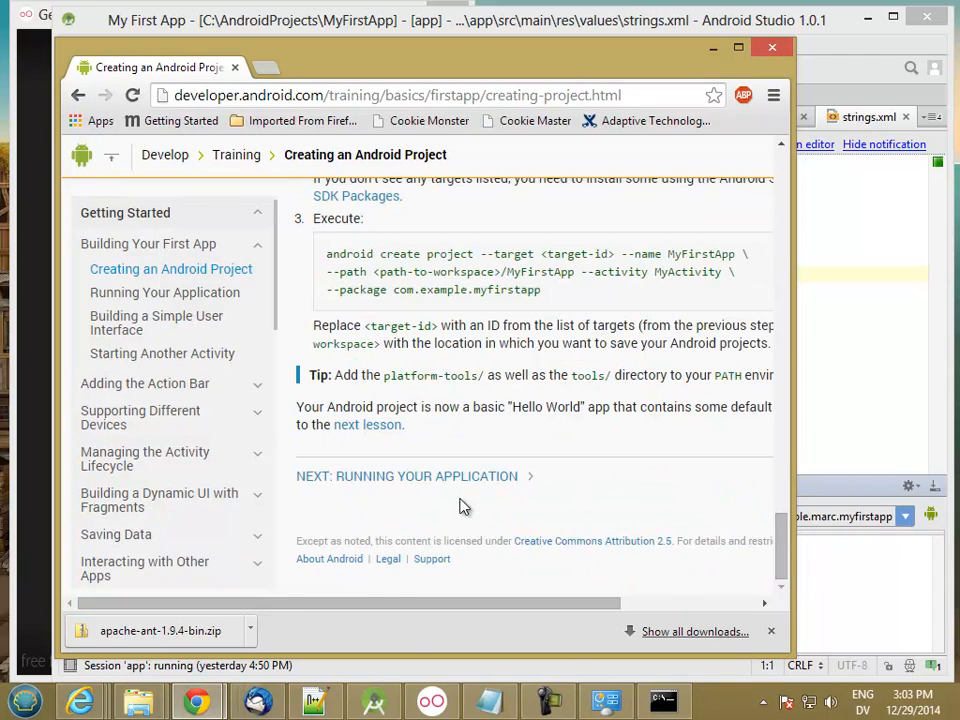
{"action": "left_click", "coordinate": [406, 476]}
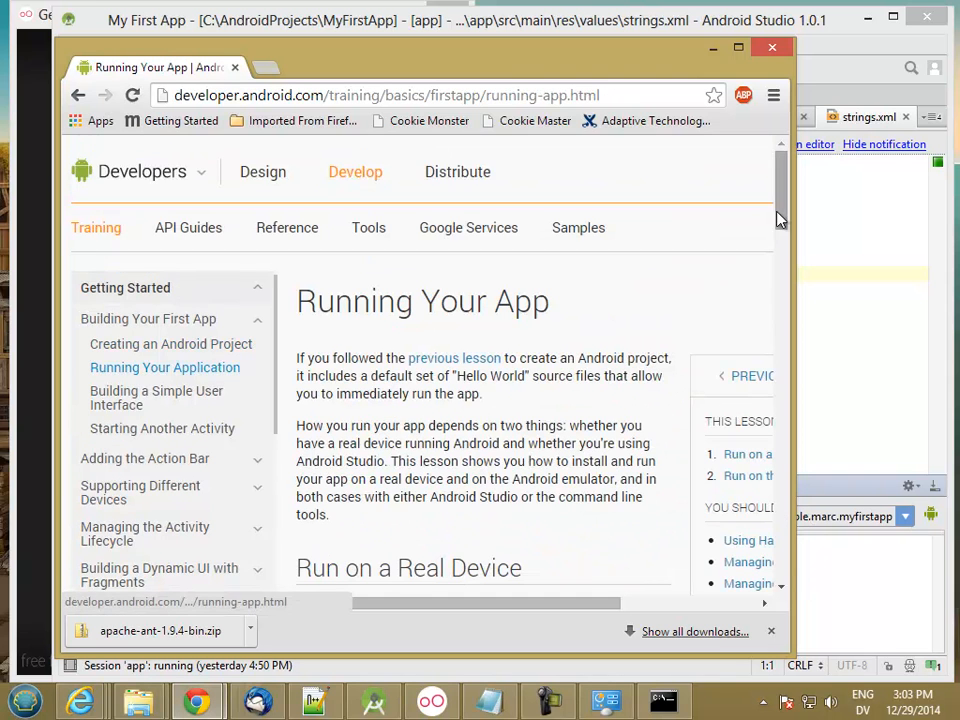
{"action": "scroll", "scroll_direction": "down", "scroll_amount": 3}
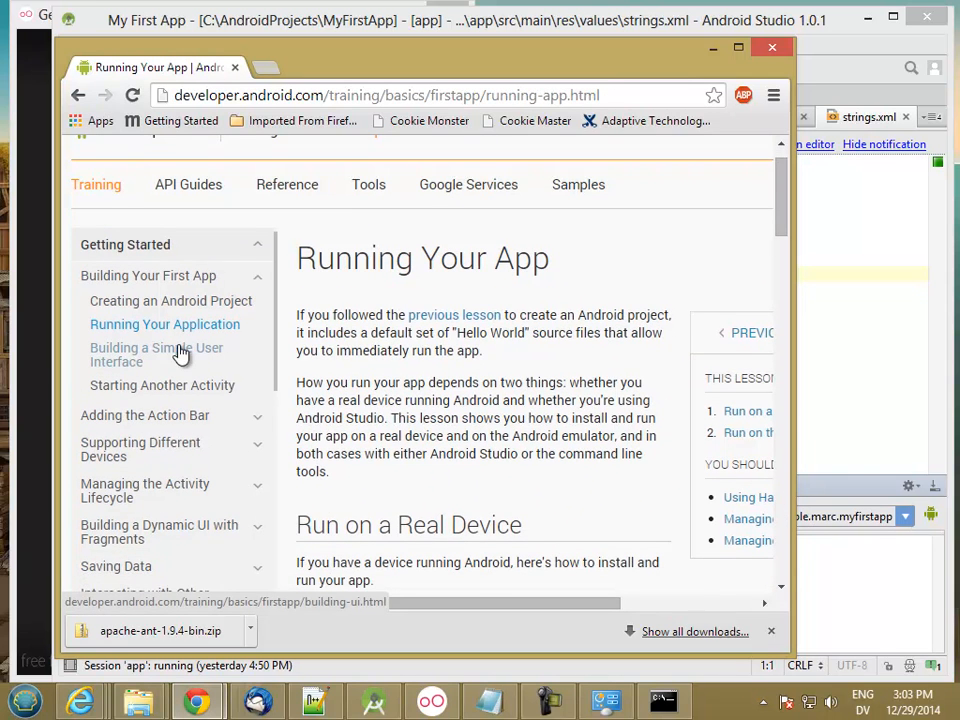
Step: Move to Building a Simple User Interface and scroll to the Create a Linear Layout instructions
{"action": "left_click", "coordinate": [156, 356]}
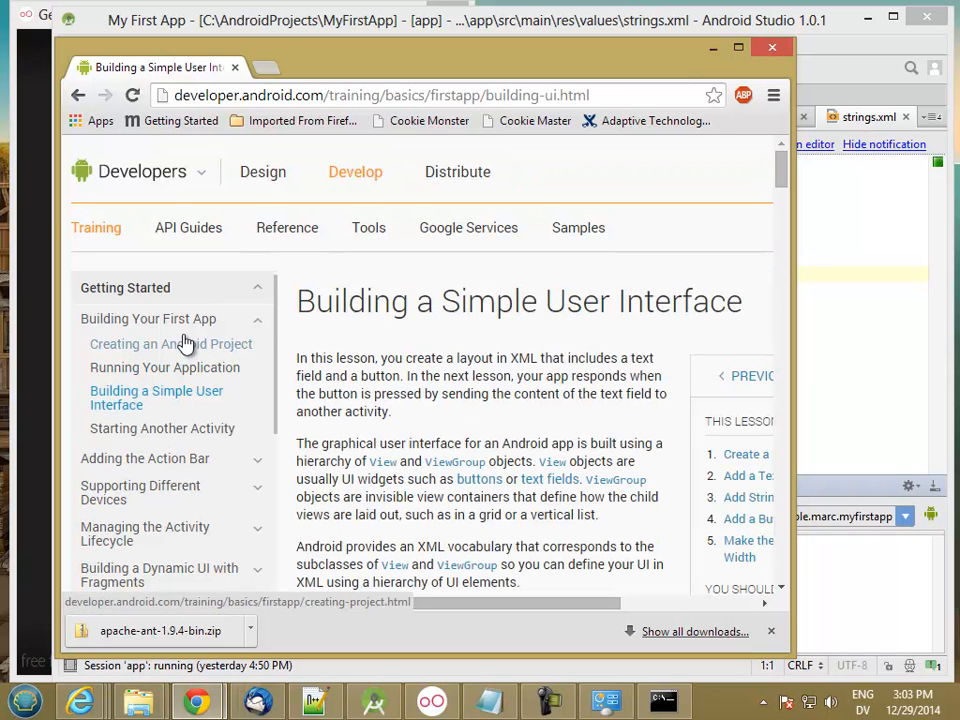
{"action": "mouse_move", "coordinate": [450, 70]}
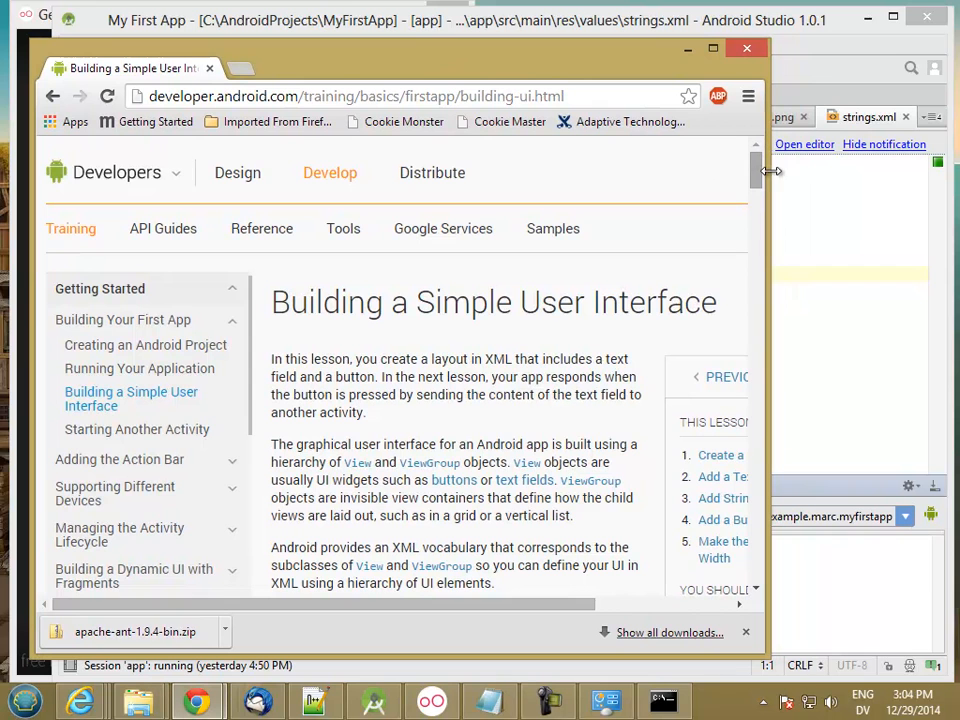
{"action": "scroll", "scroll_direction": "down", "scroll_amount": 3}
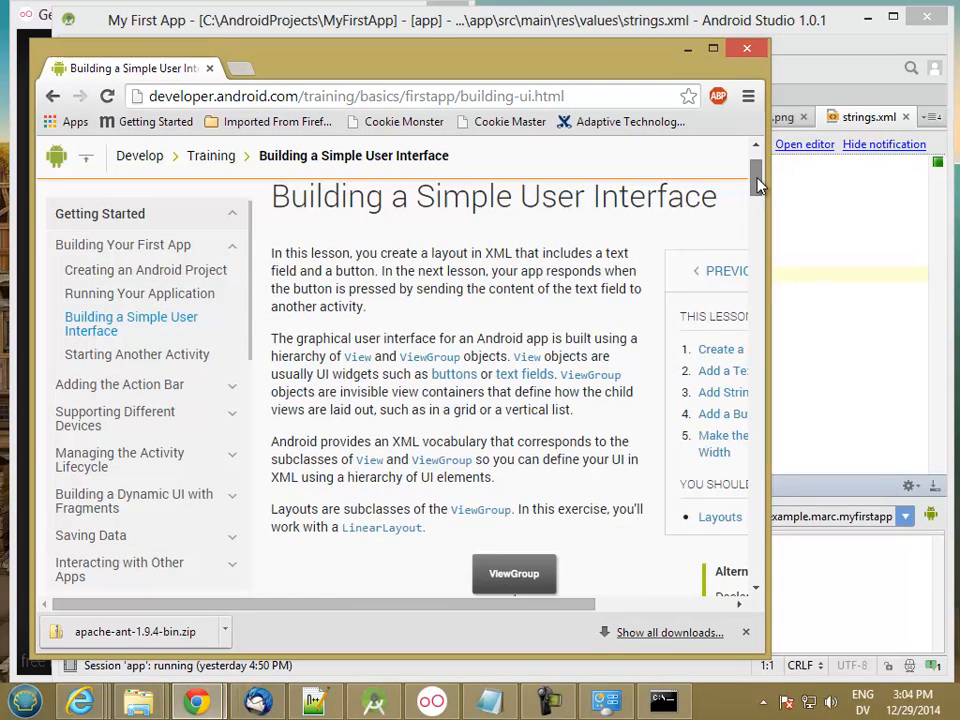
{"action": "scroll", "scroll_direction": "down", "scroll_amount": 3}
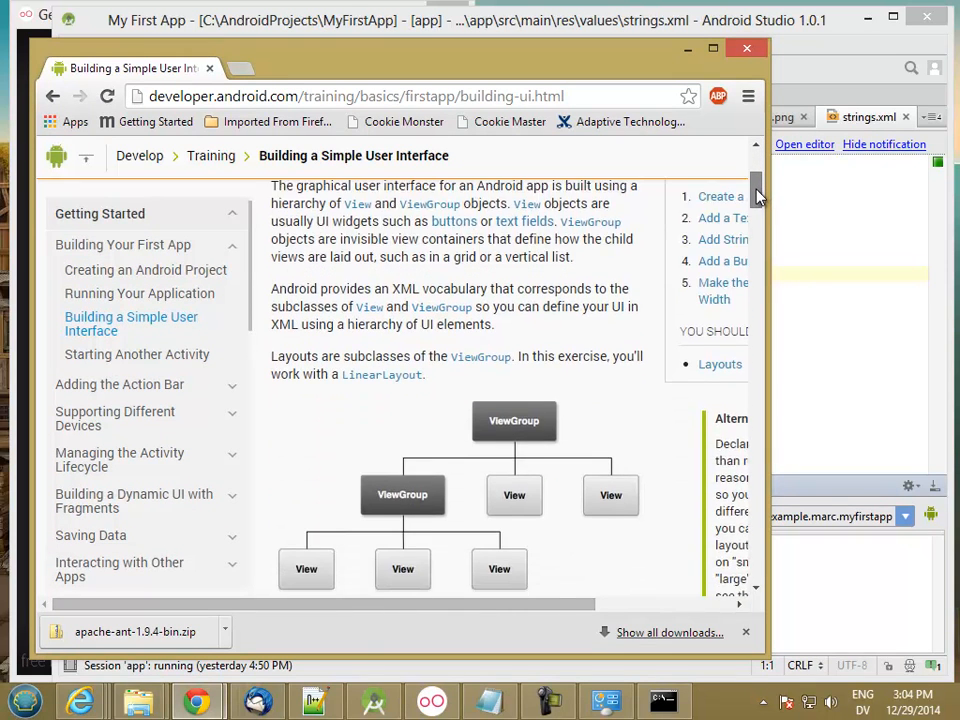
{"action": "scroll", "scroll_direction": "down", "scroll_amount": 3}
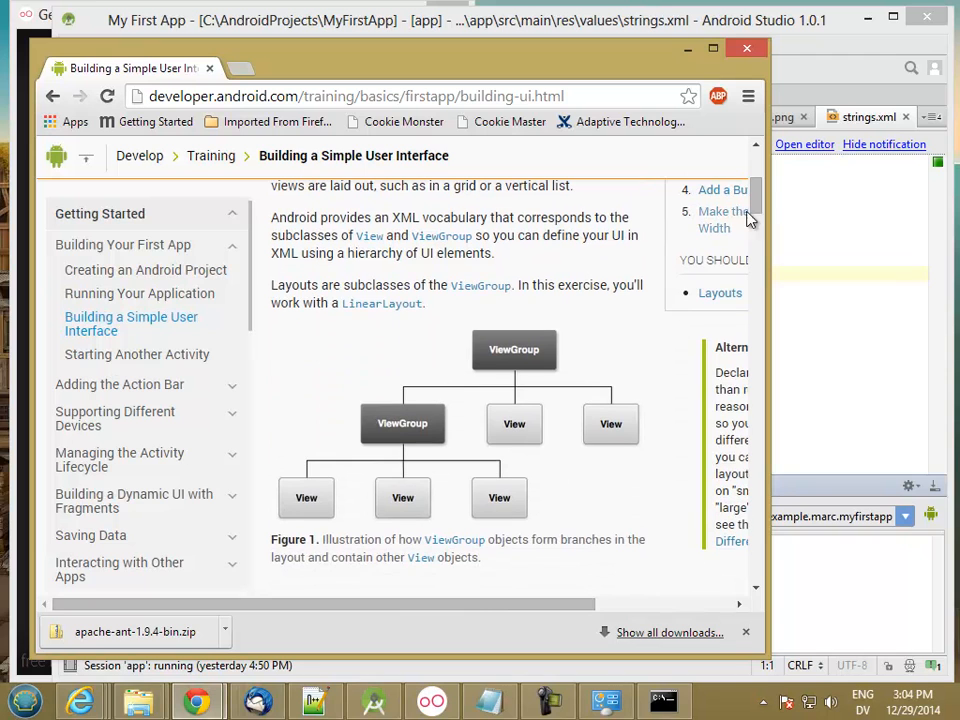
{"action": "mouse_move", "coordinate": [530, 444]}
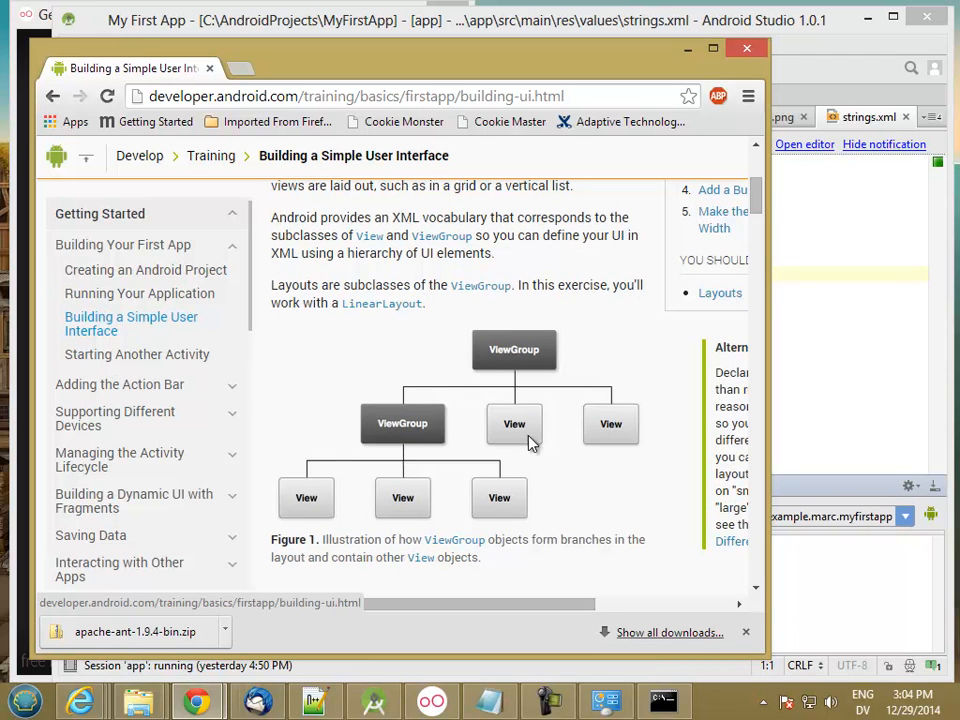
{"action": "mouse_move", "coordinate": [518, 444]}
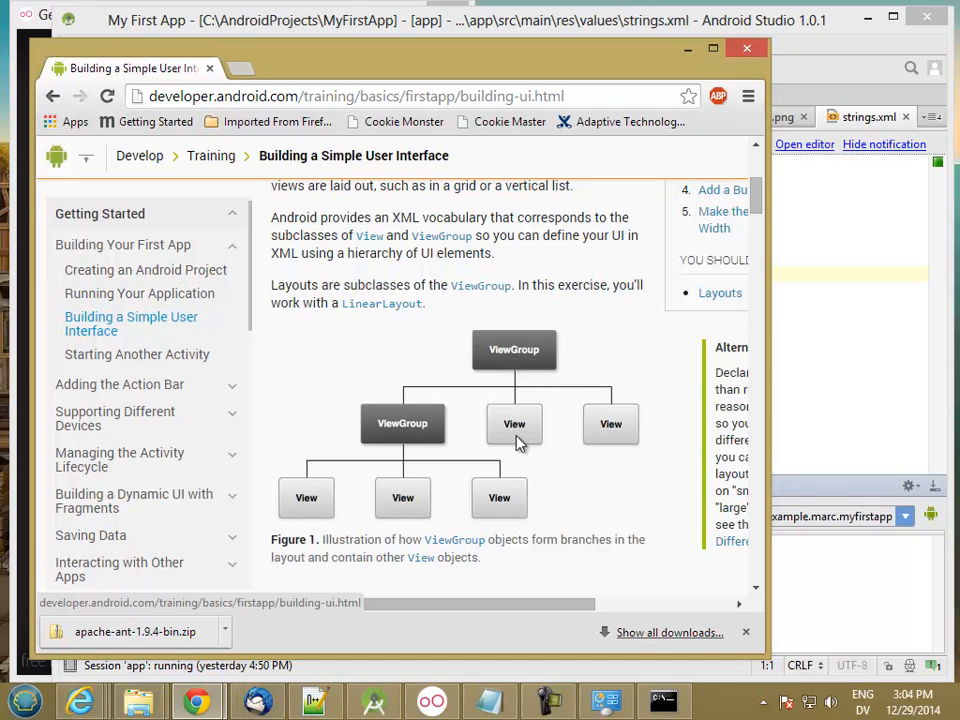
{"action": "mouse_move", "coordinate": [532, 384]}
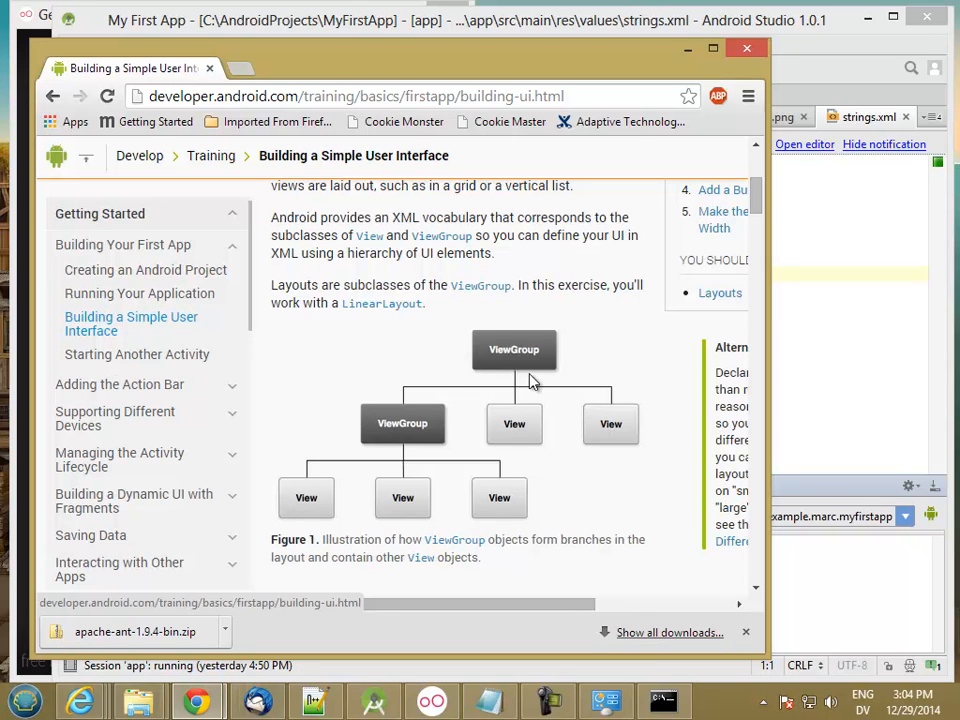
{"action": "mouse_move", "coordinate": [464, 388]}
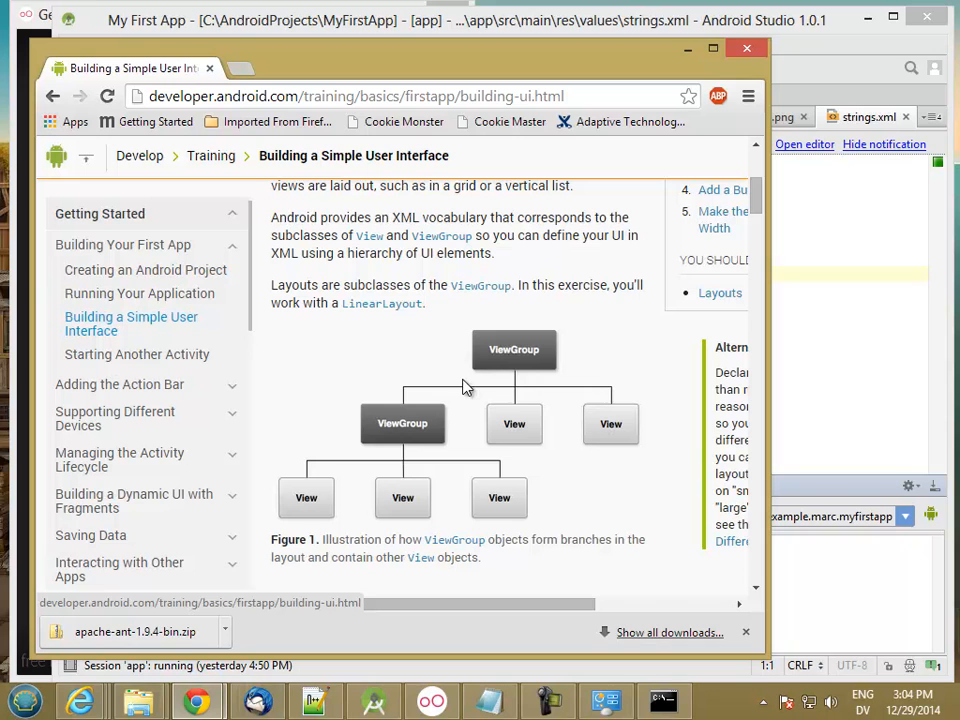
{"action": "mouse_move", "coordinate": [404, 488]}
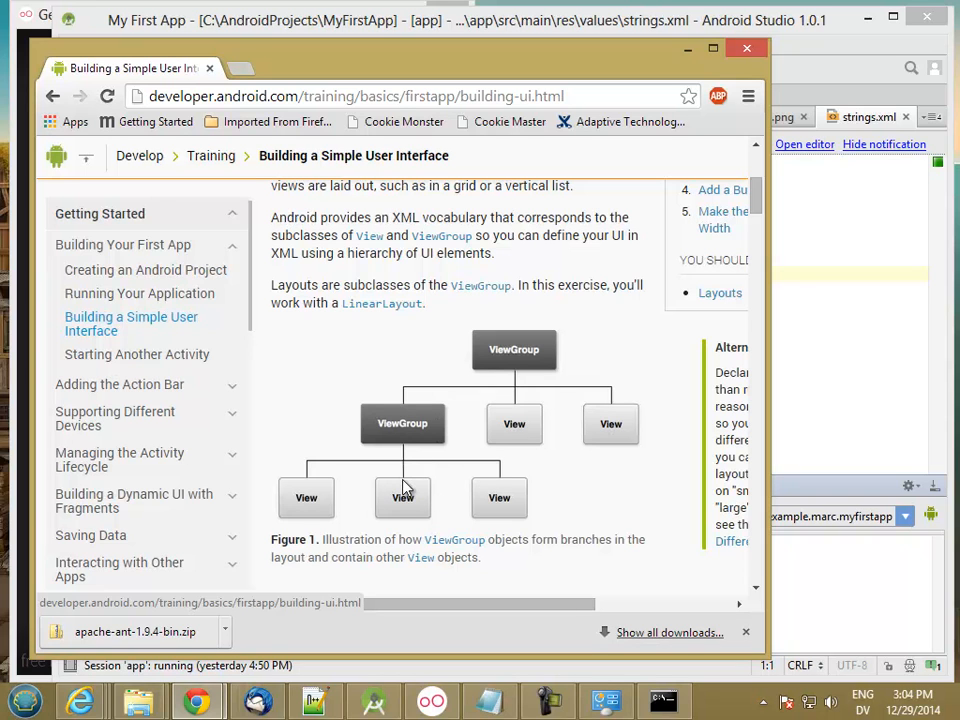
{"action": "mouse_move", "coordinate": [404, 504]}
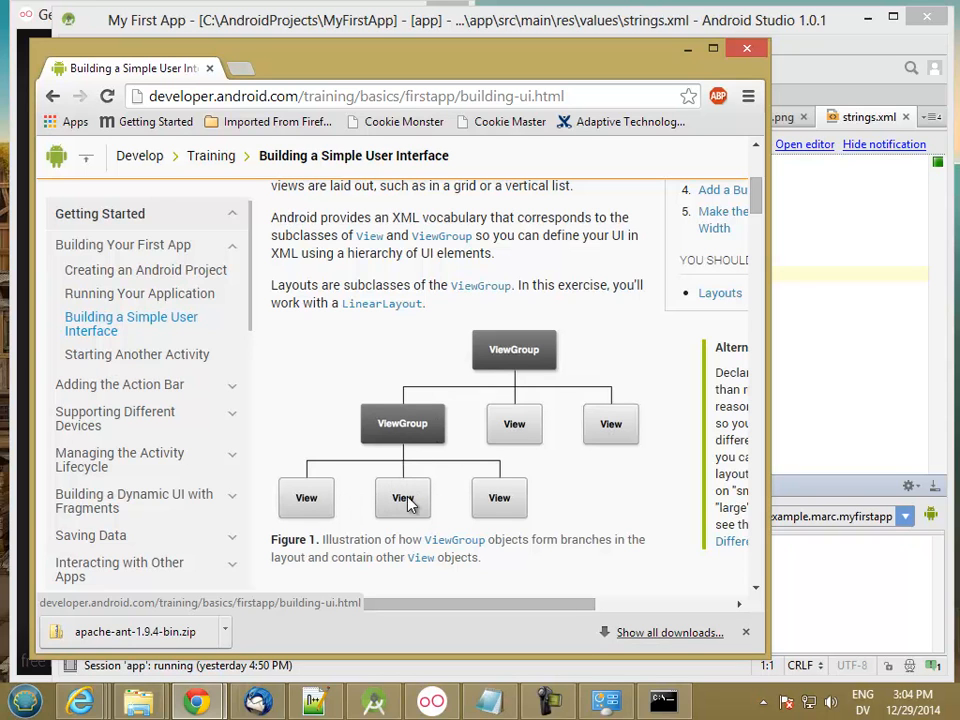
{"action": "mouse_move", "coordinate": [448, 472]}
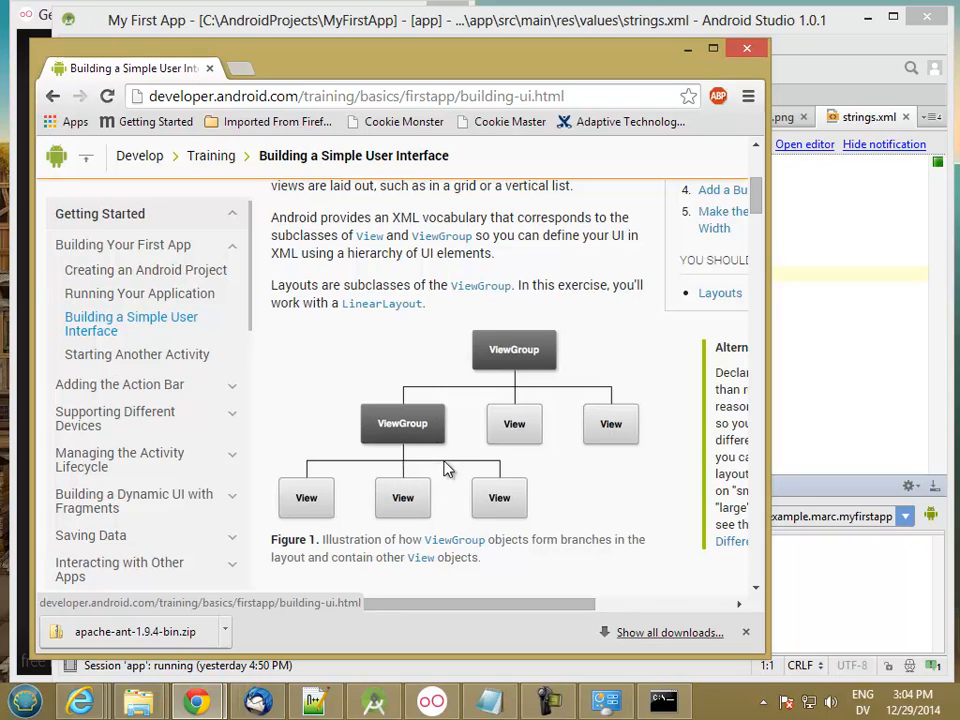
{"action": "mouse_move", "coordinate": [402, 424]}
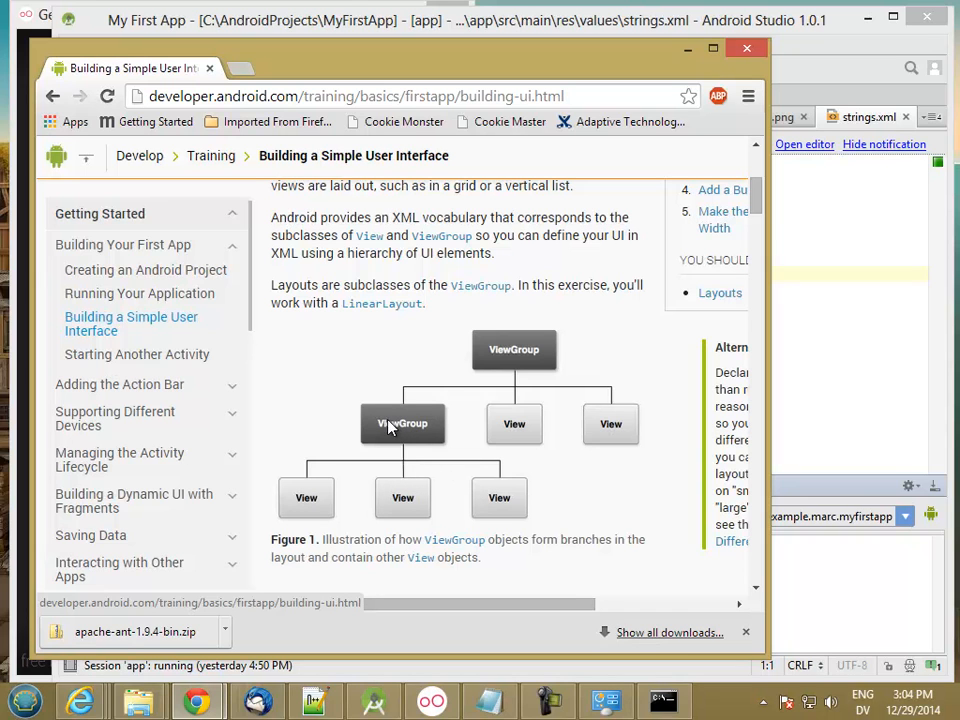
{"action": "mouse_move", "coordinate": [404, 448]}
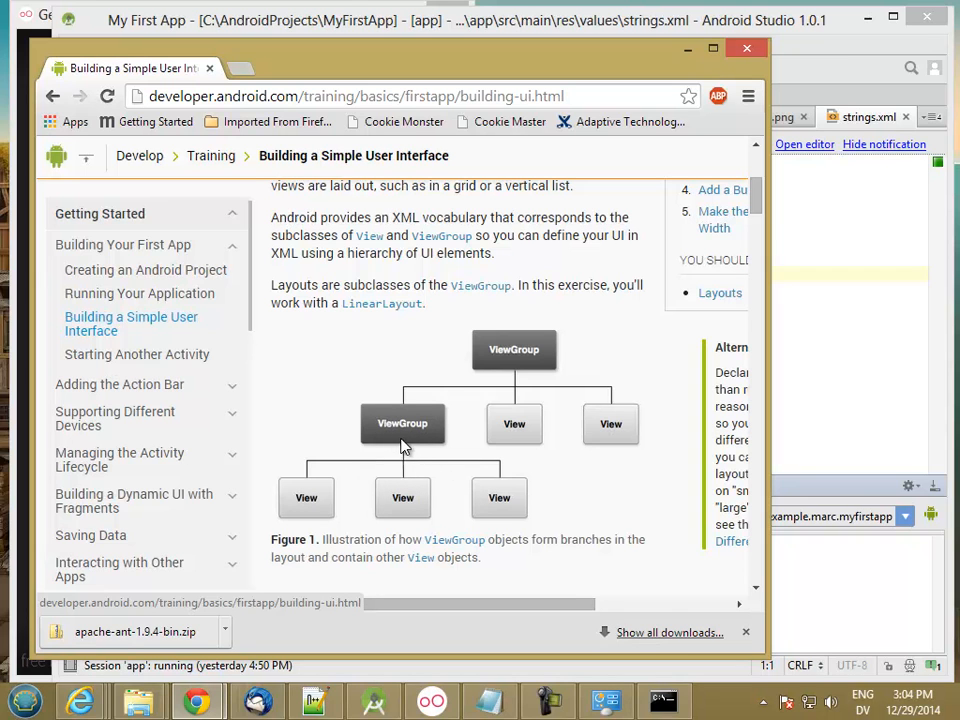
{"action": "mouse_move", "coordinate": [486, 456]}
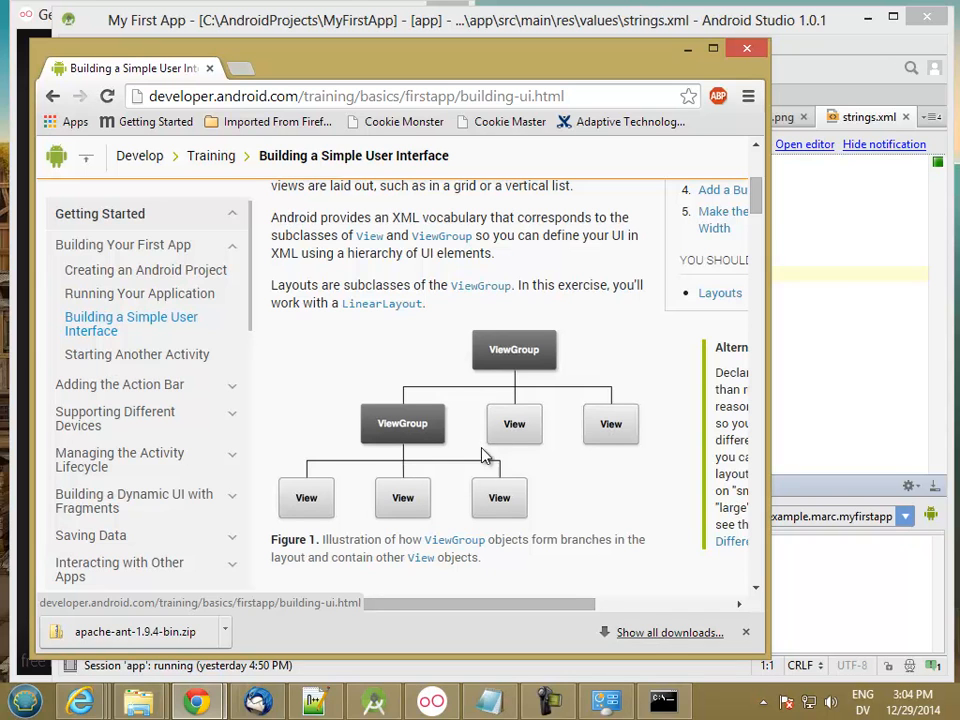
{"action": "mouse_move", "coordinate": [520, 358]}
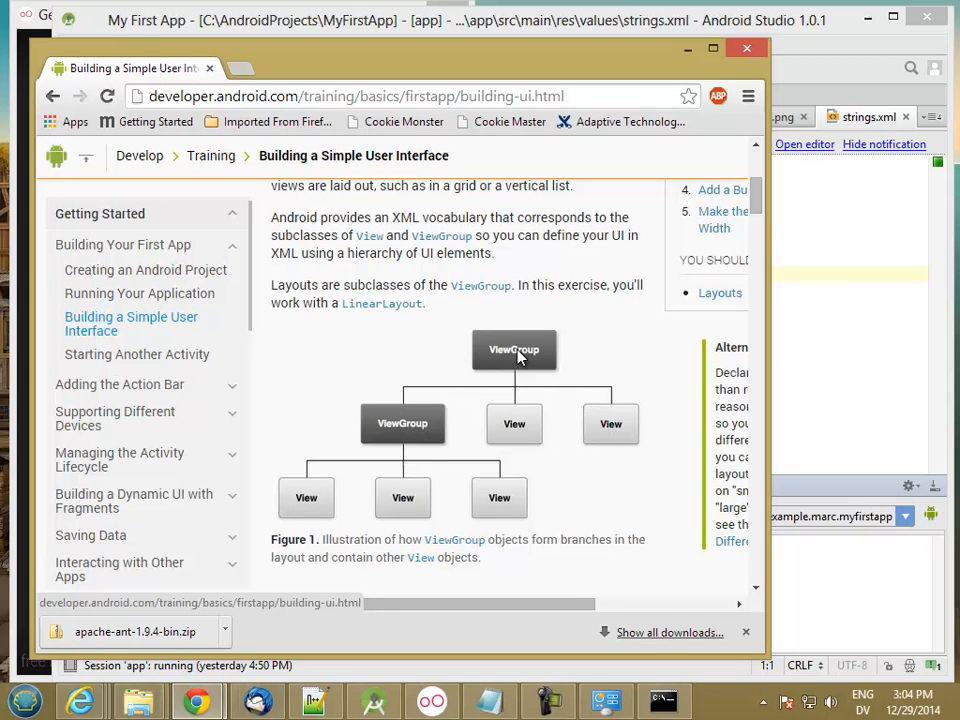
{"action": "mouse_move", "coordinate": [510, 372]}
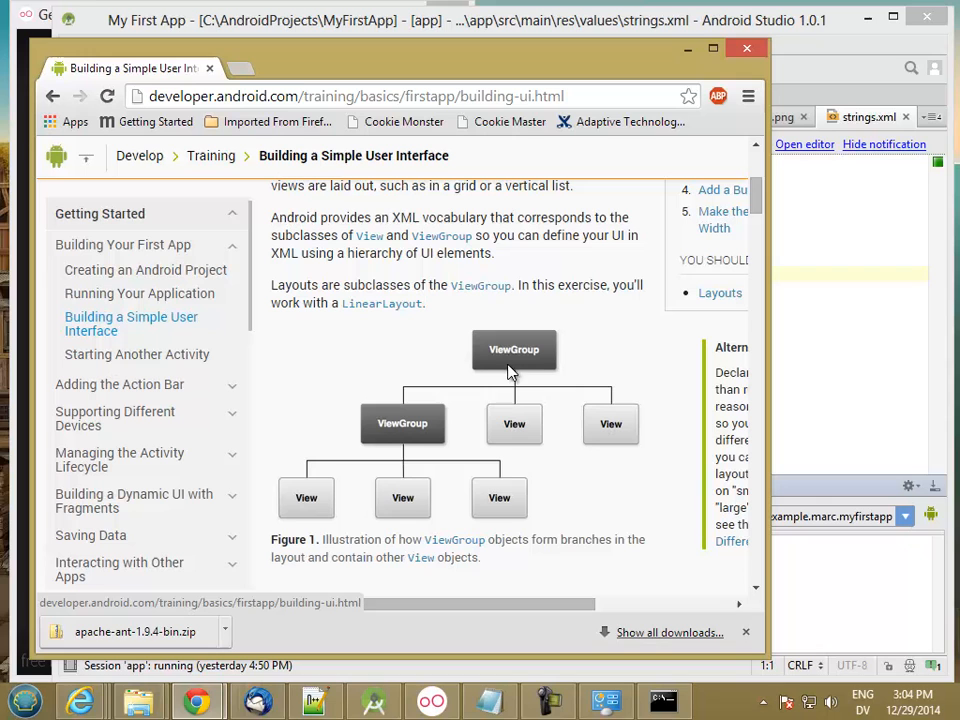
{"action": "mouse_move", "coordinate": [508, 360]}
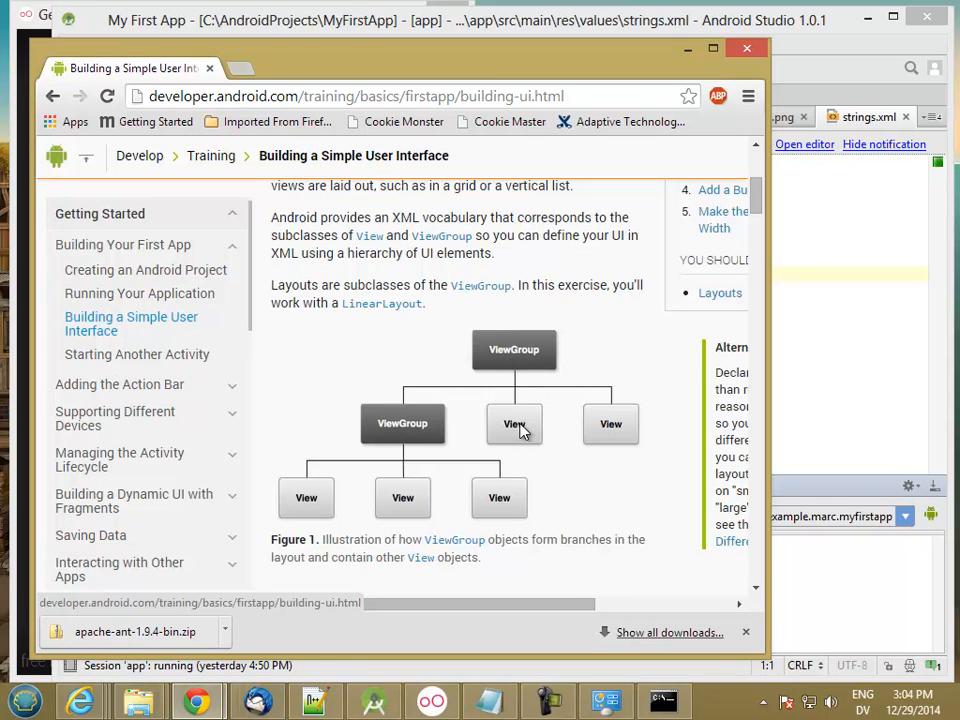
{"action": "mouse_move", "coordinate": [528, 432]}
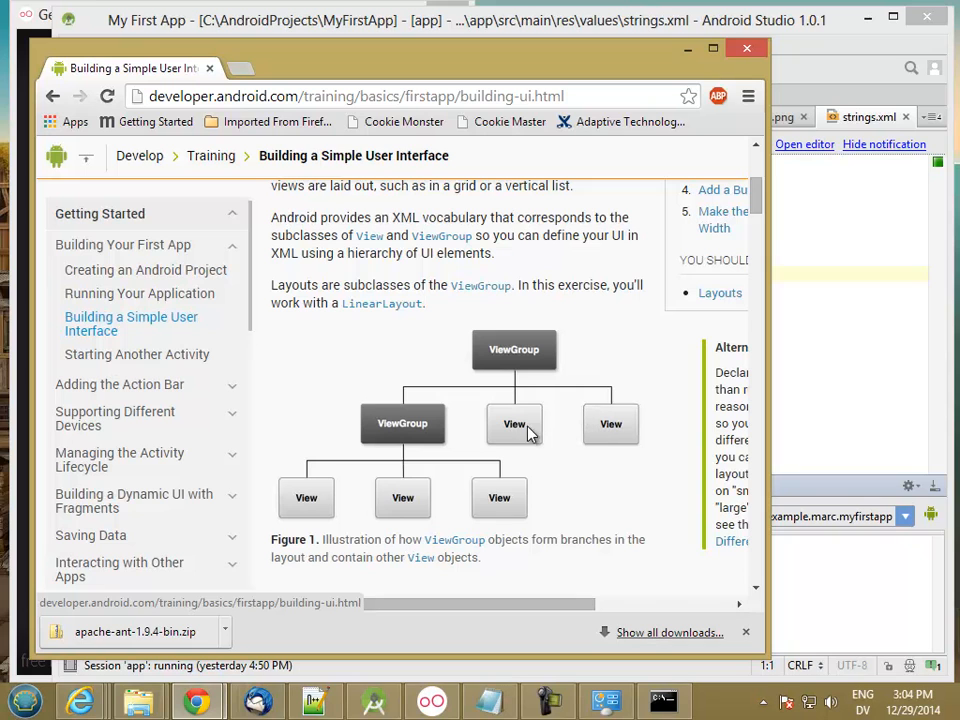
{"action": "mouse_move", "coordinate": [426, 432]}
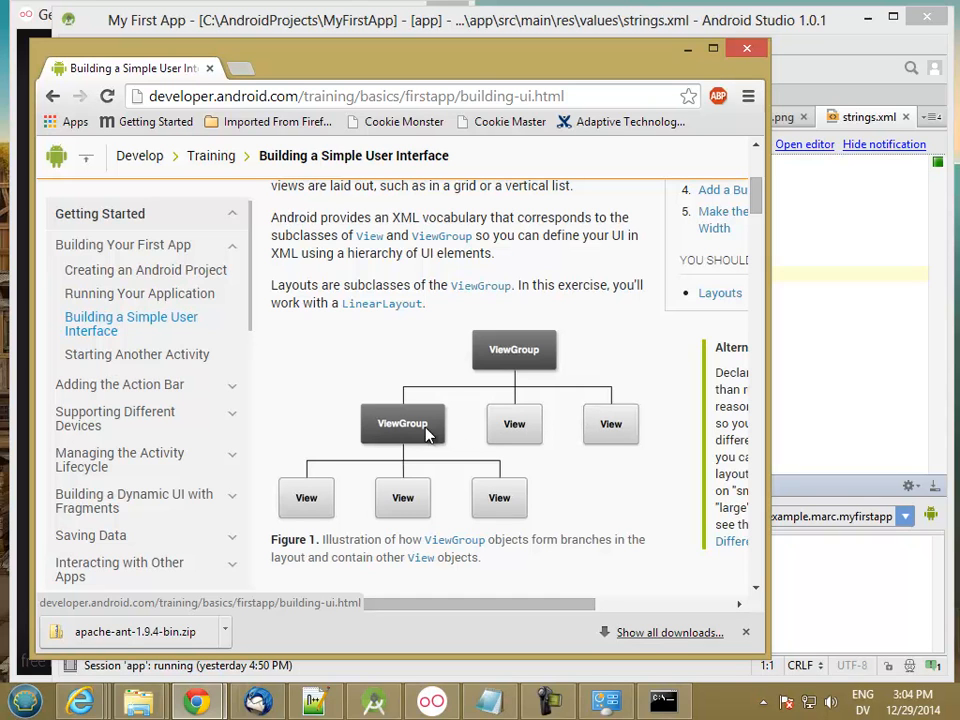
{"action": "mouse_move", "coordinate": [418, 436]}
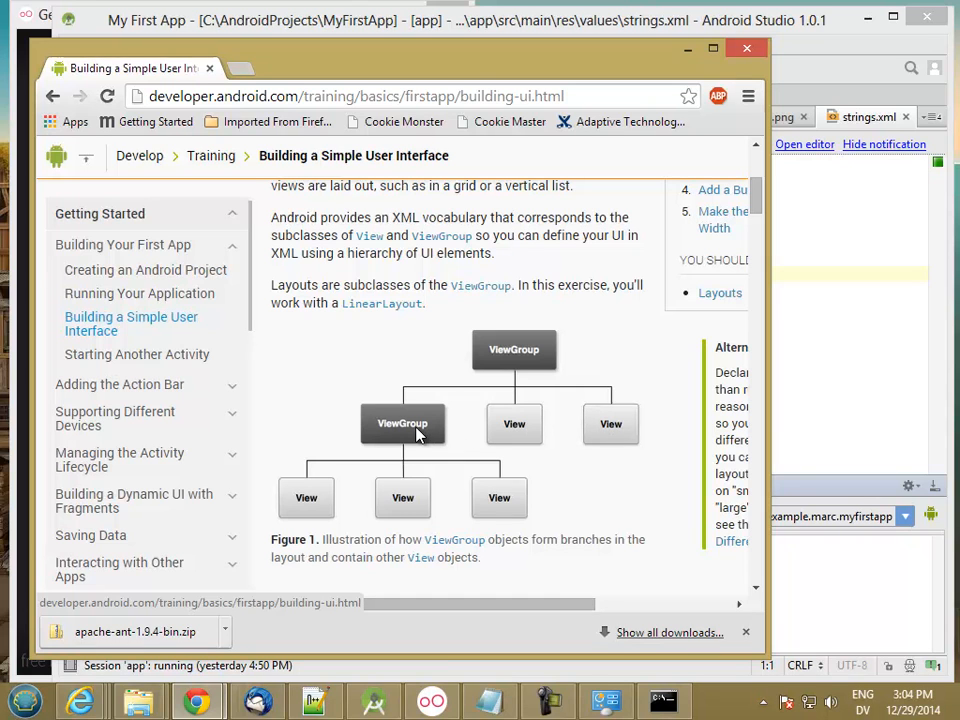
{"action": "mouse_move", "coordinate": [512, 508]}
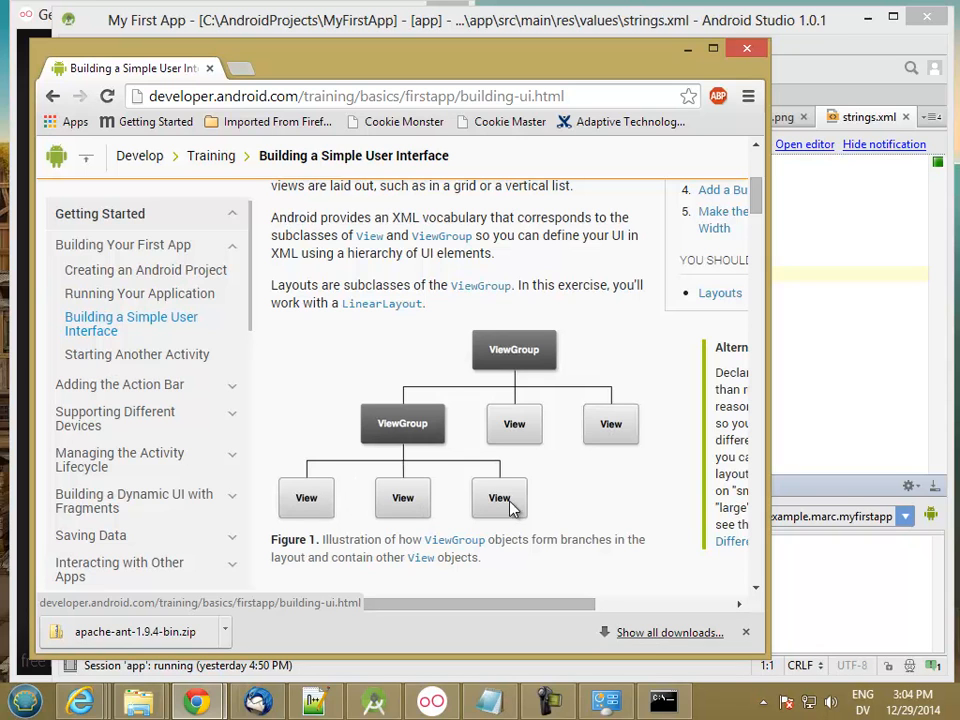
{"action": "mouse_move", "coordinate": [464, 348]}
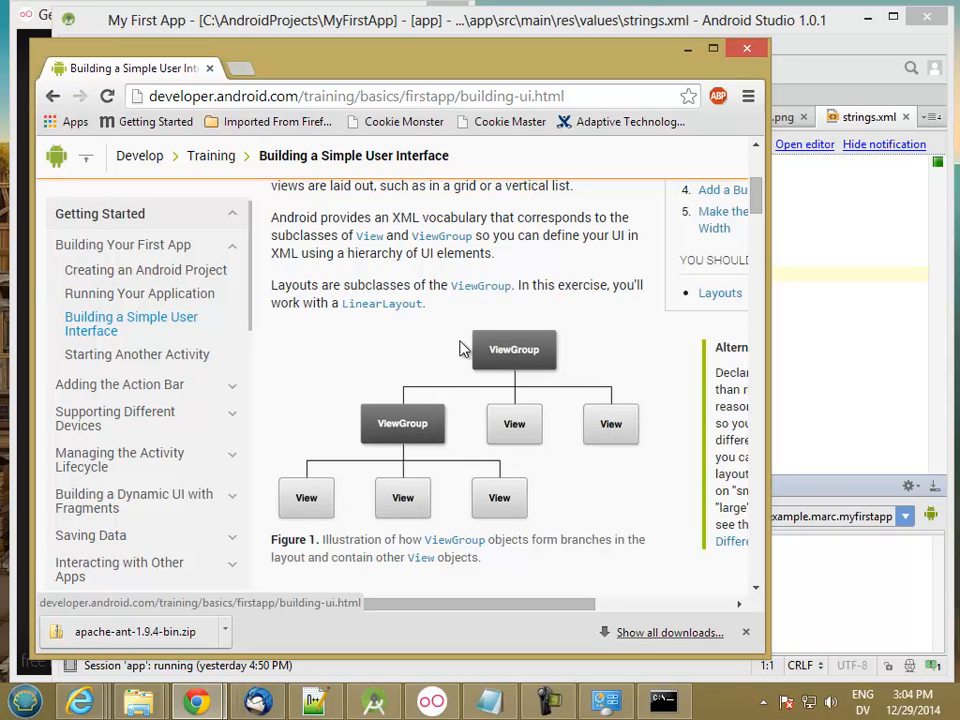
{"action": "mouse_move", "coordinate": [528, 438]}
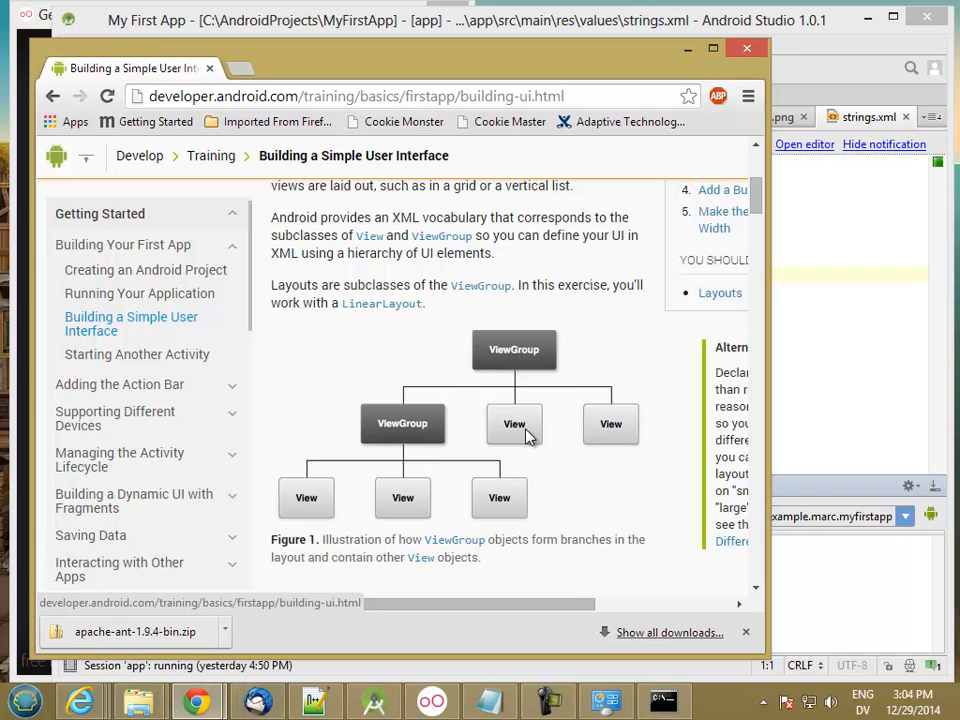
{"action": "mouse_move", "coordinate": [618, 428]}
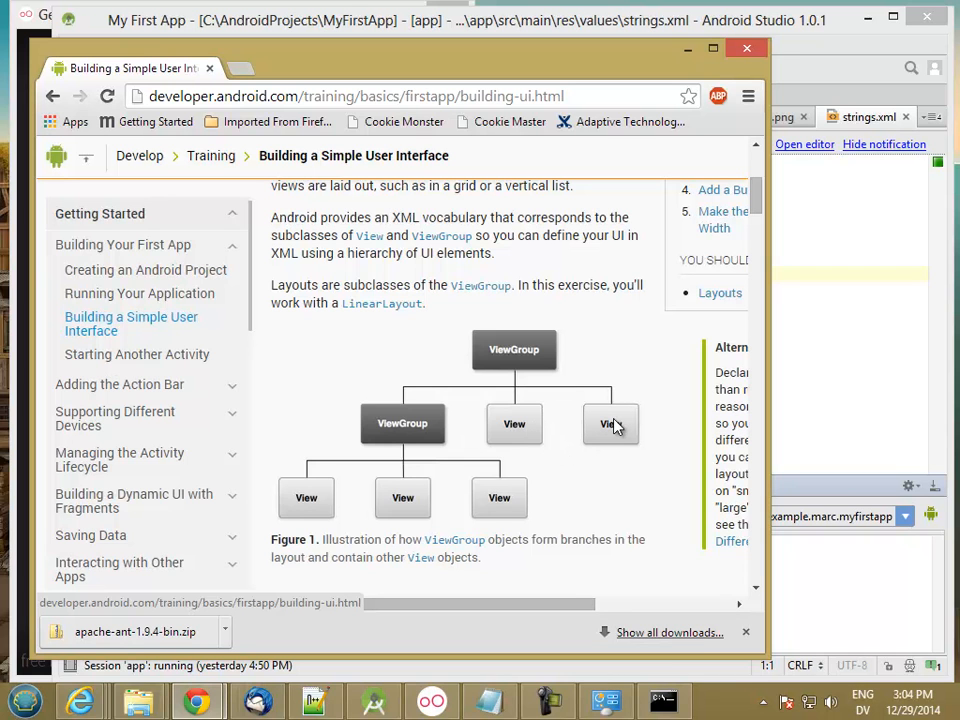
{"action": "scroll", "scroll_direction": "down", "scroll_amount": 3}
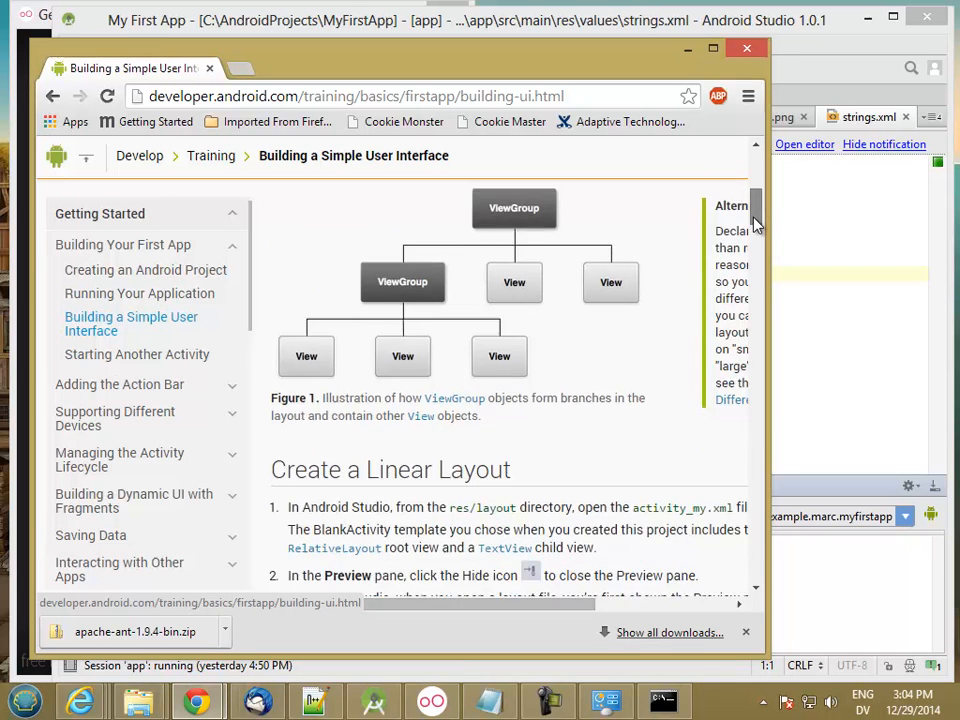
{"action": "scroll", "scroll_direction": "down", "scroll_amount": 3}
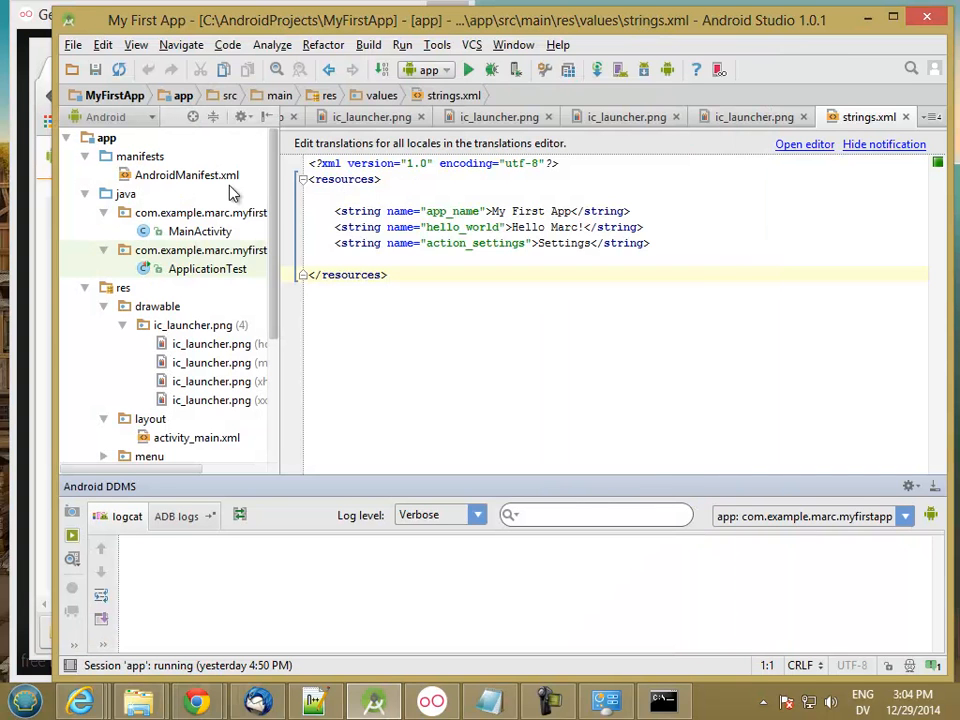
{"action": "mouse_move", "coordinate": [252, 232]}
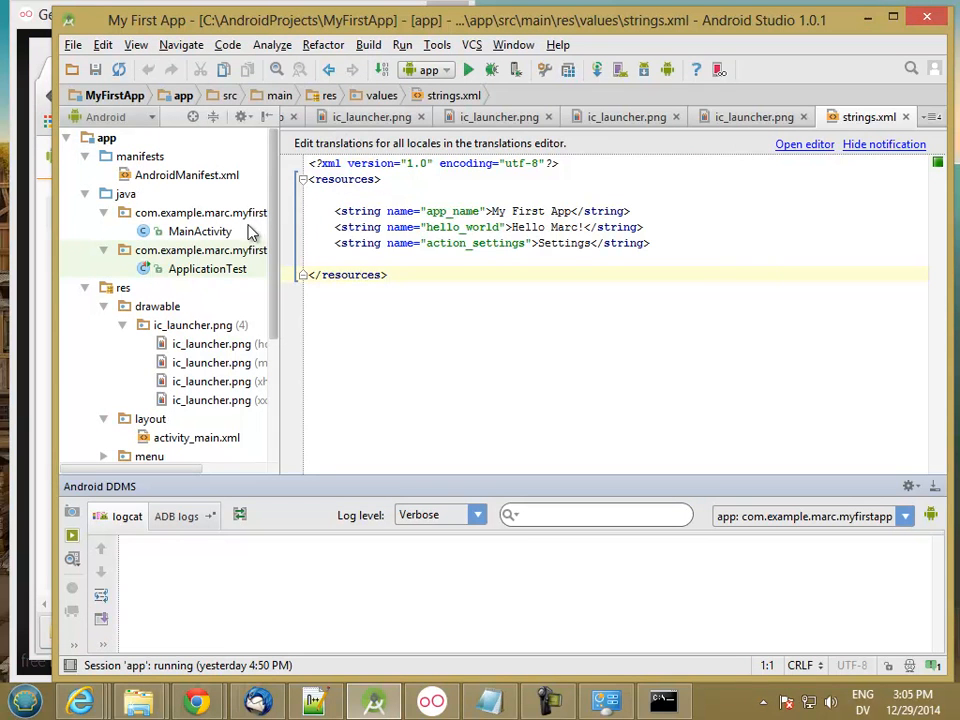
{"action": "mouse_move", "coordinate": [70, 330]}
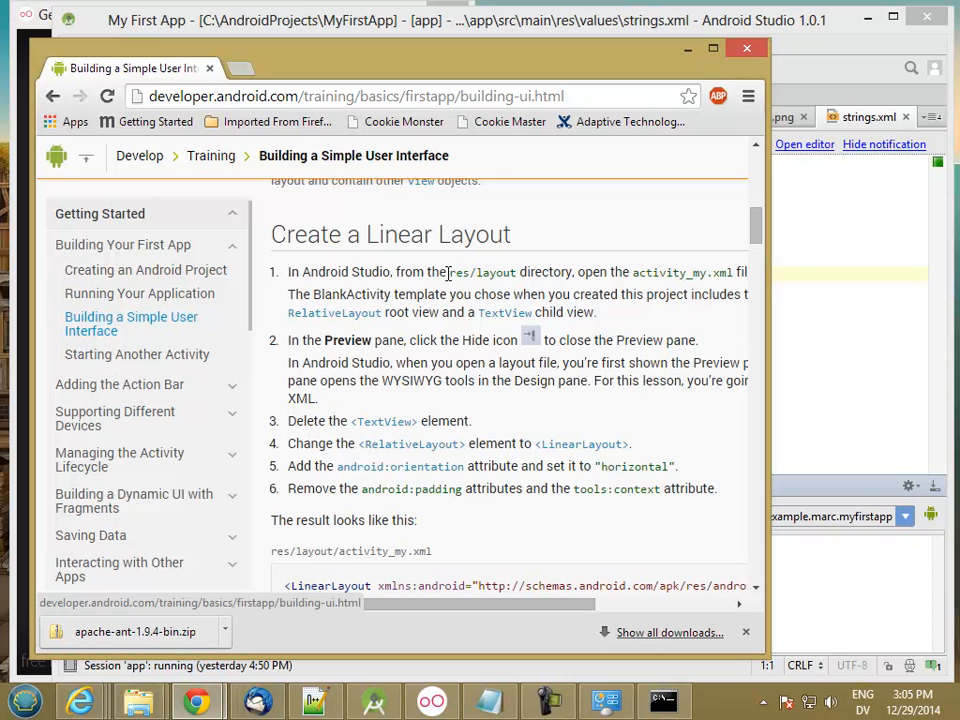
{"action": "mouse_move", "coordinate": [664, 276]}
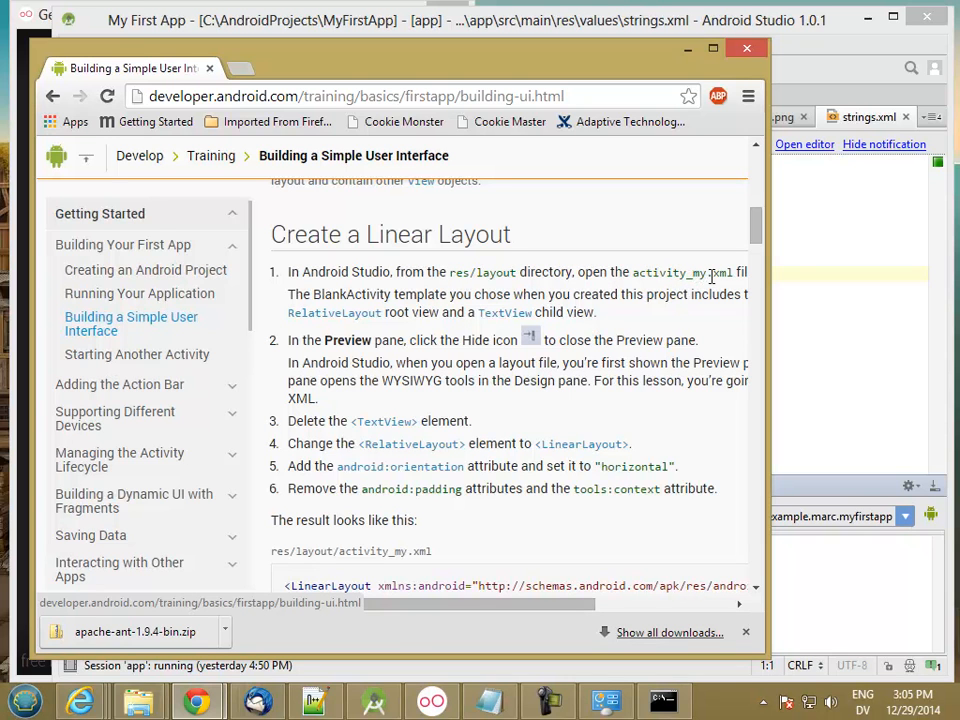
Step: Bring the Android Studio MyFirstApp project back to the front
{"action": "left_click", "coordinate": [746, 48]}
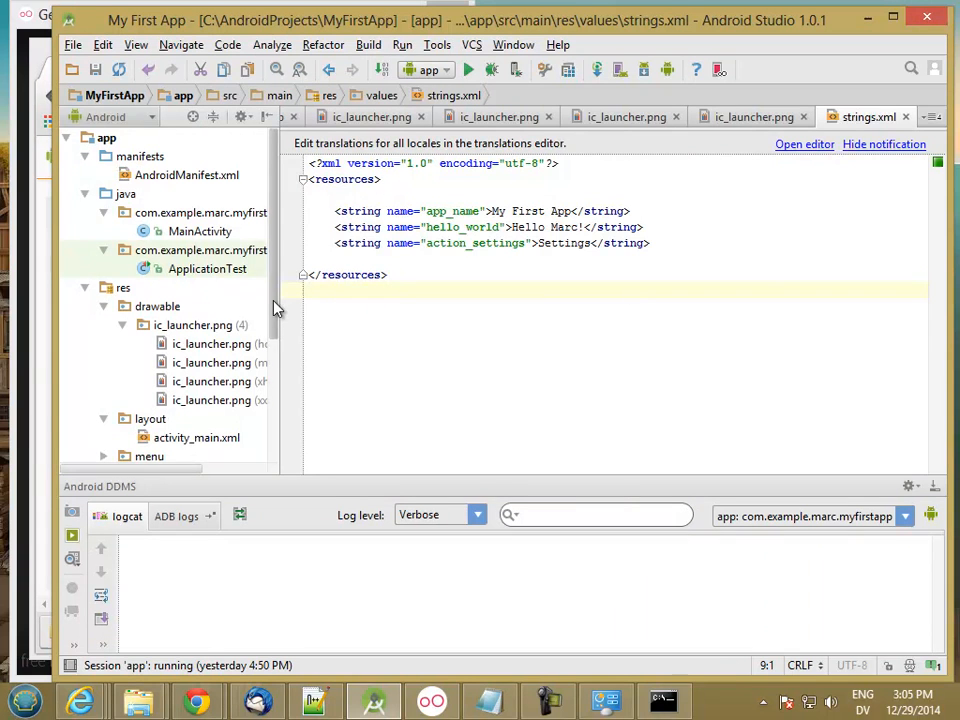
{"action": "scroll", "scroll_direction": "down", "scroll_amount": 3}
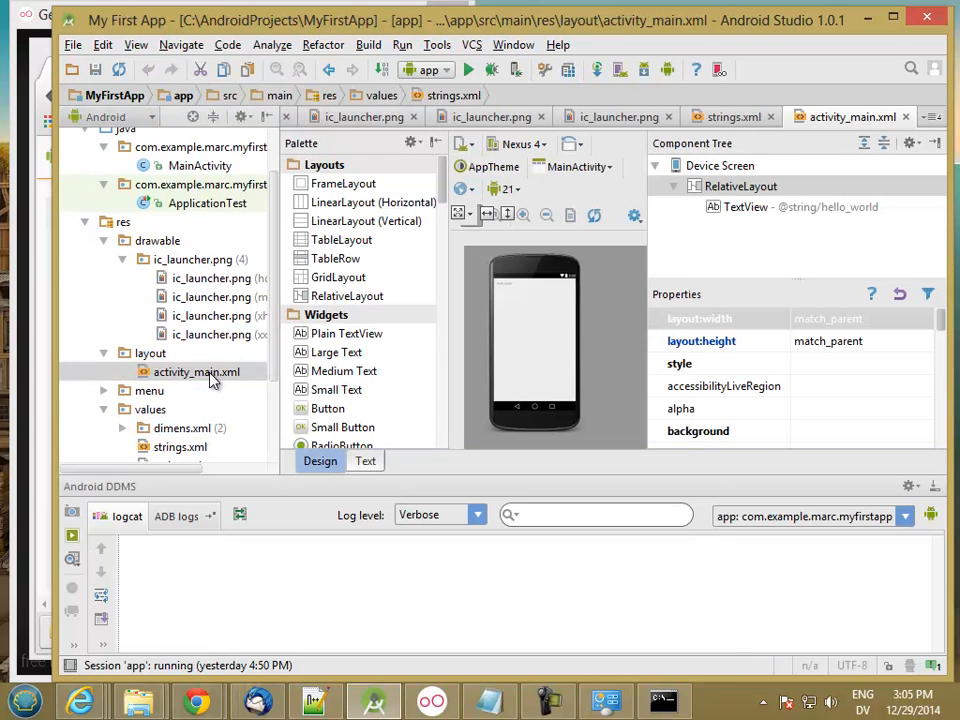
Step: Show activity_main.xml as raw XML with the layout Preview pane alongside
{"action": "left_click", "coordinate": [196, 370]}
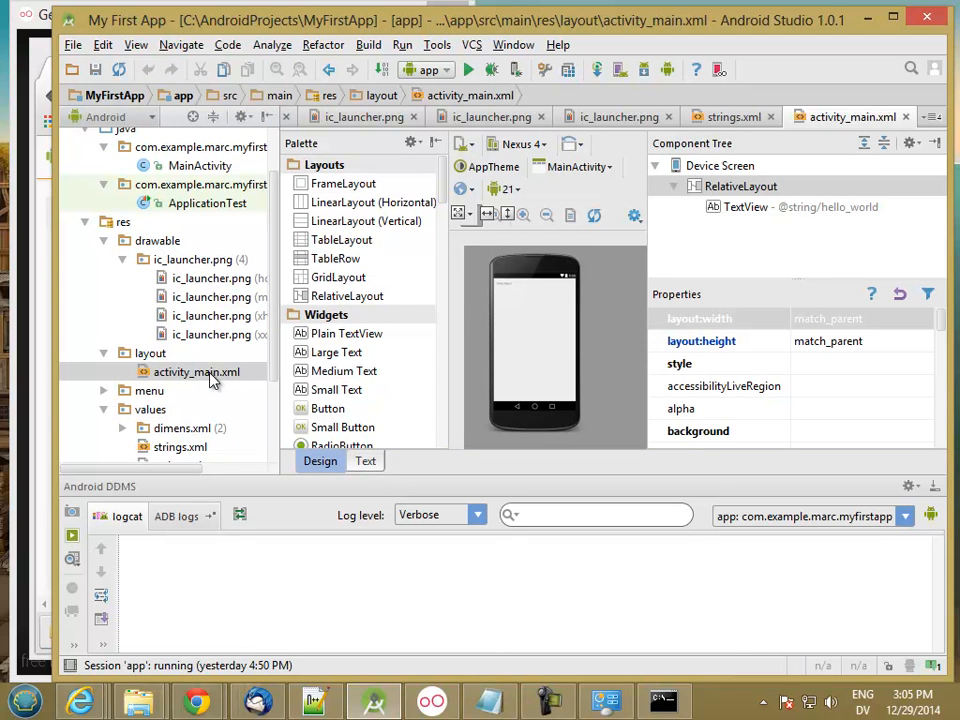
{"action": "mouse_move", "coordinate": [332, 448]}
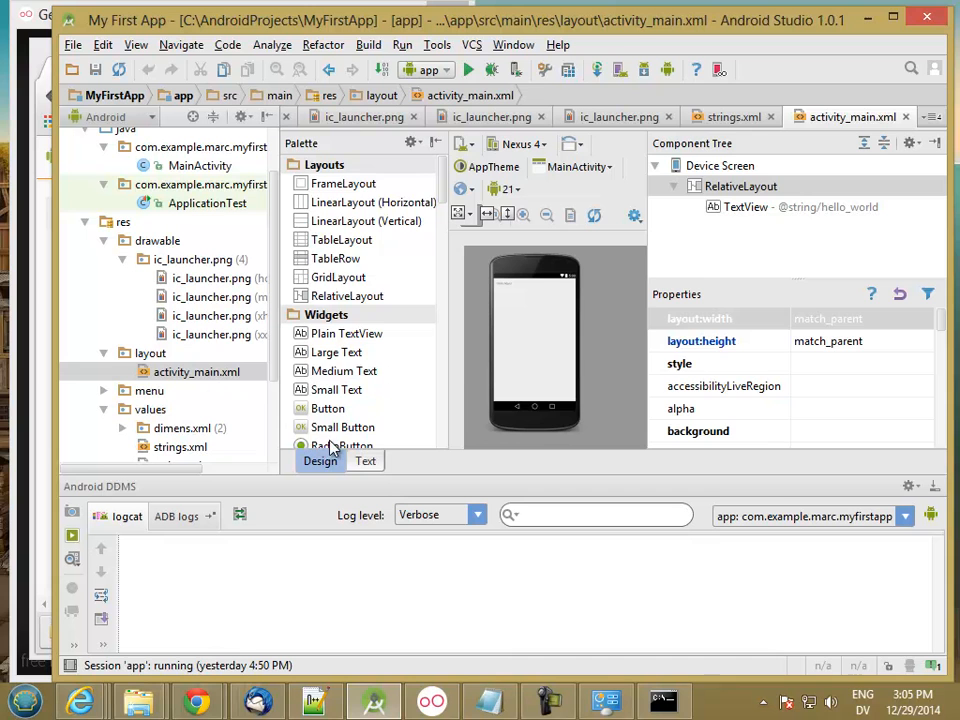
{"action": "left_click", "coordinate": [364, 460]}
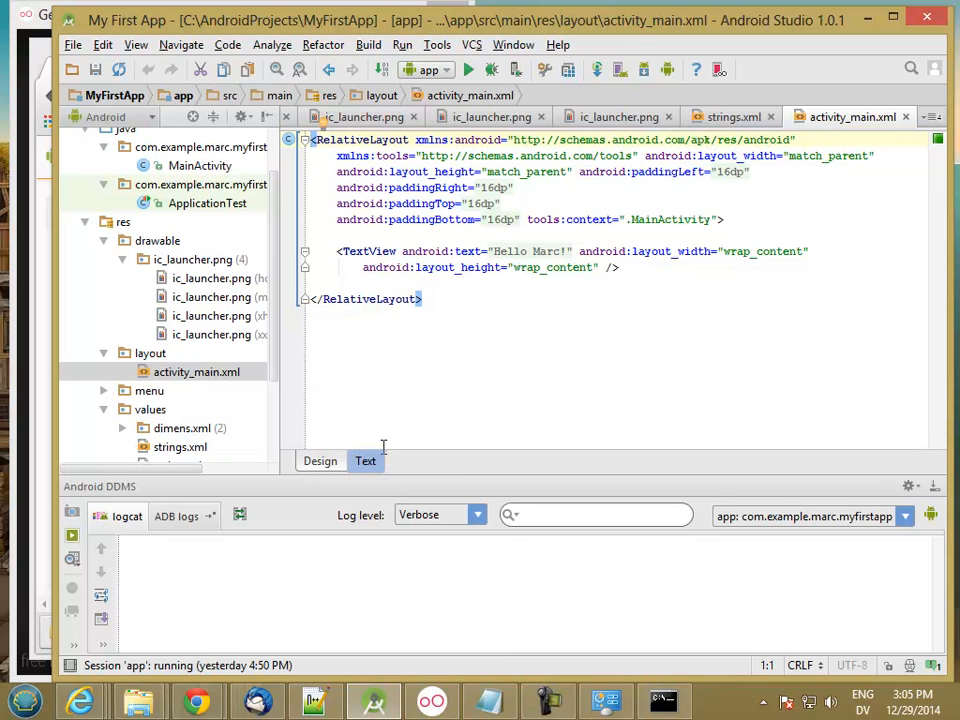
{"action": "mouse_move", "coordinate": [136, 44]}
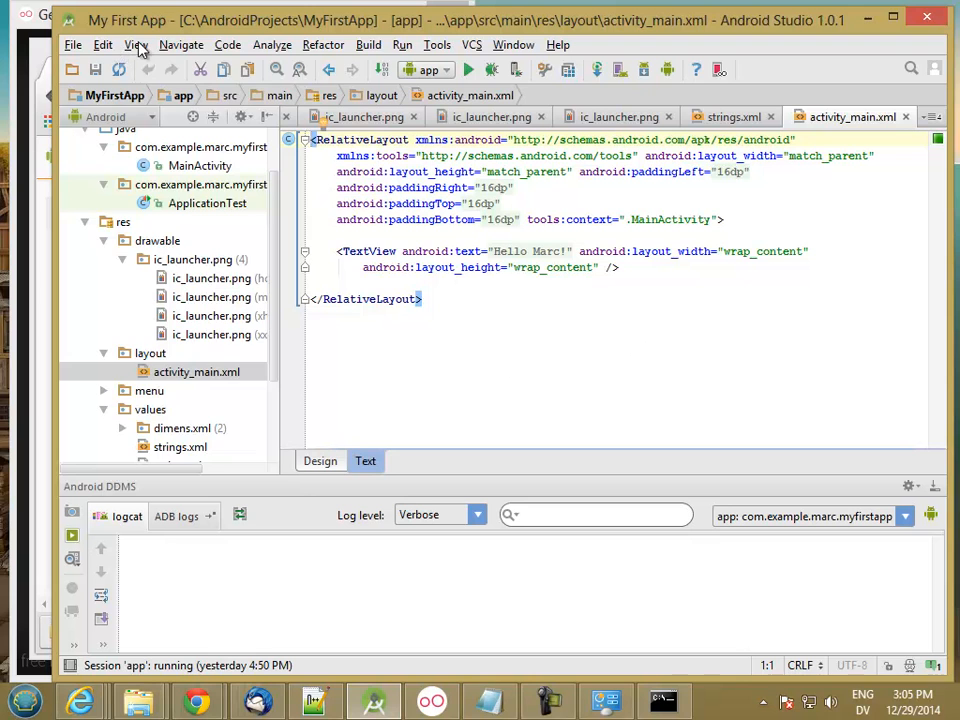
{"action": "left_click", "coordinate": [136, 44]}
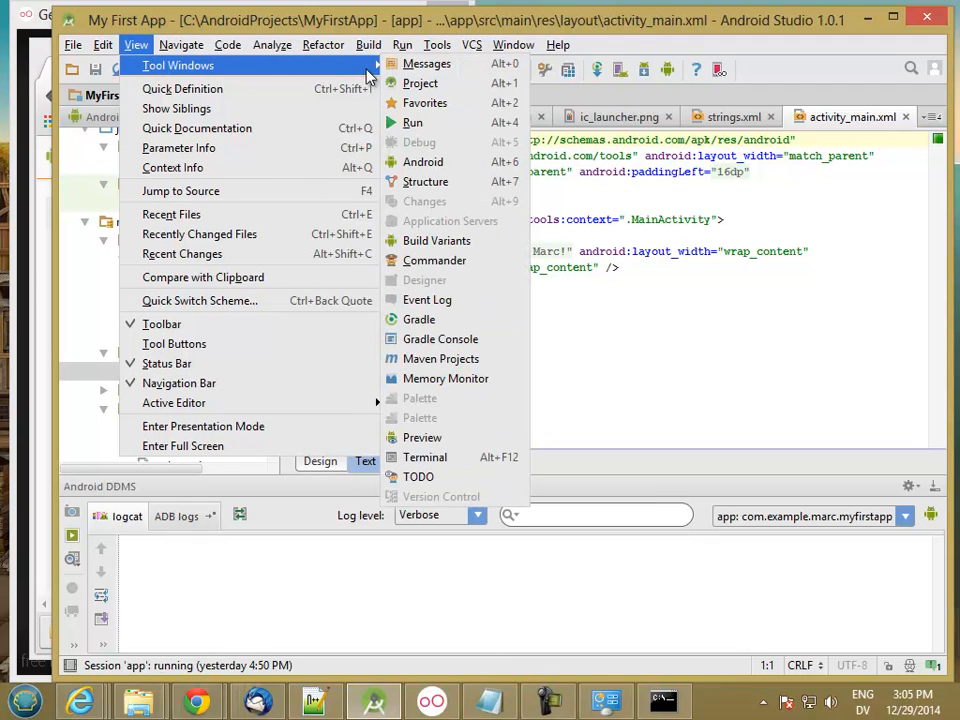
{"action": "mouse_move", "coordinate": [424, 104]}
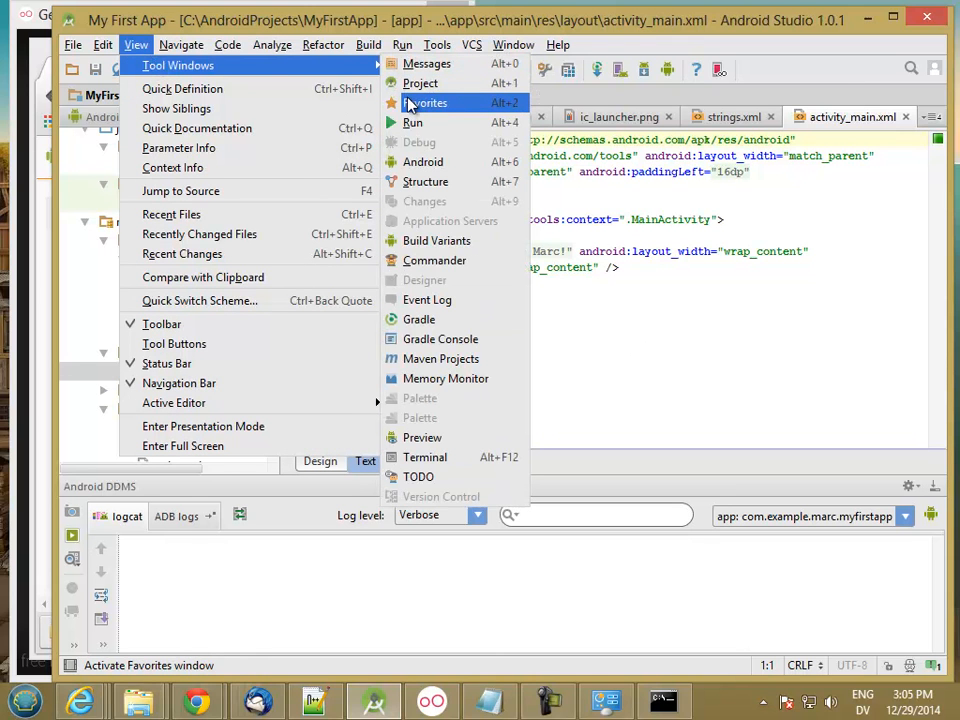
{"action": "mouse_move", "coordinate": [420, 436]}
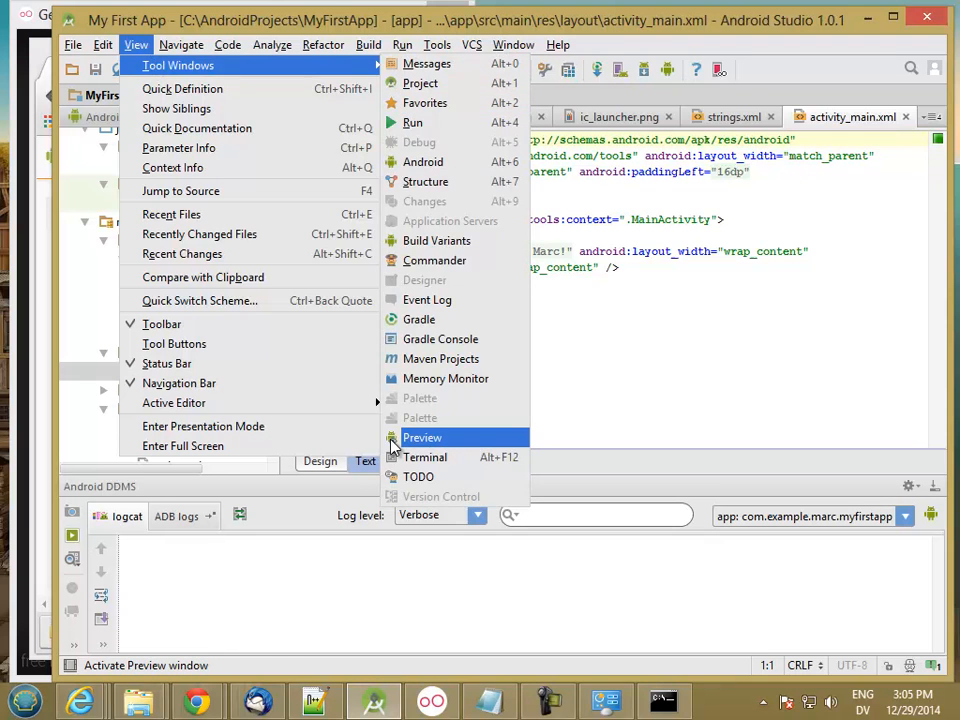
{"action": "left_click", "coordinate": [422, 436]}
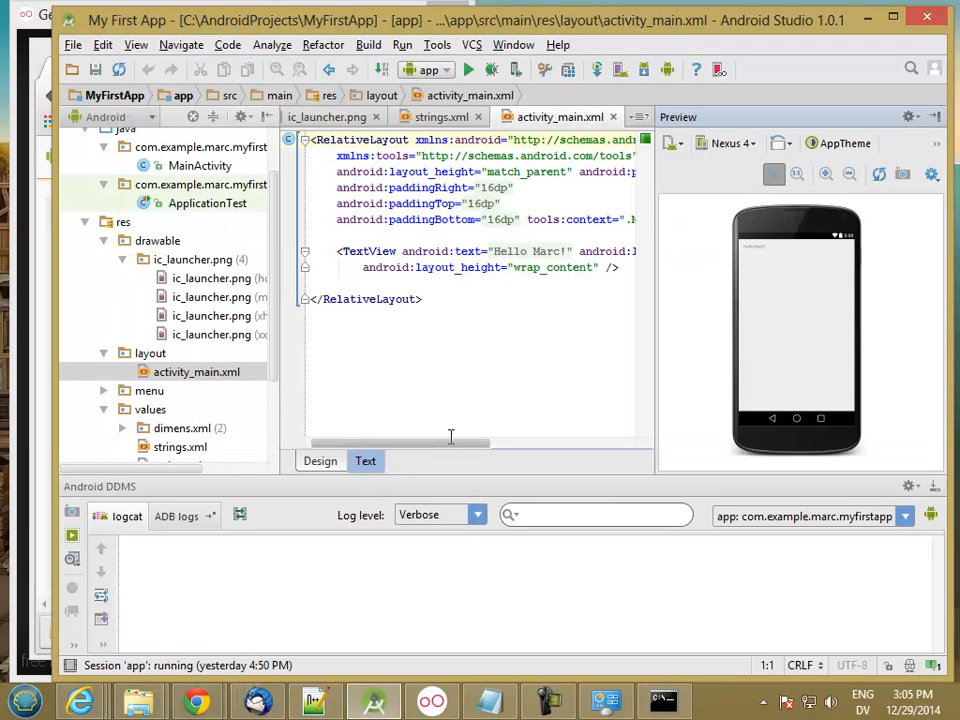
{"action": "mouse_move", "coordinate": [780, 214]}
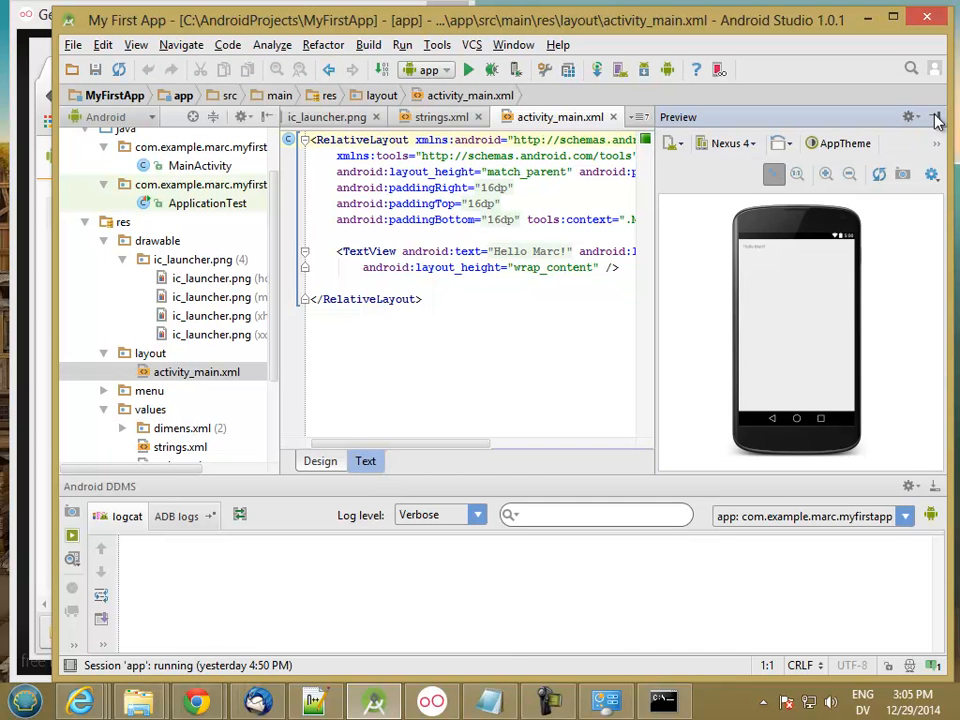
Step: Hide and restore the layout Preview pane beside the XML source
{"action": "left_click", "coordinate": [936, 116]}
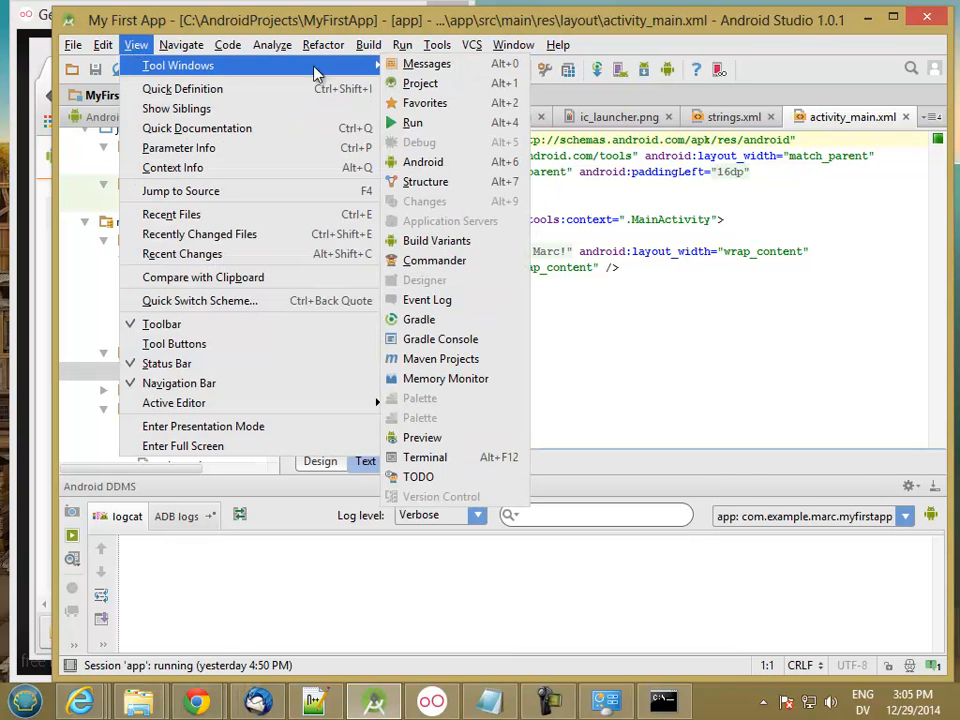
{"action": "mouse_move", "coordinate": [422, 438]}
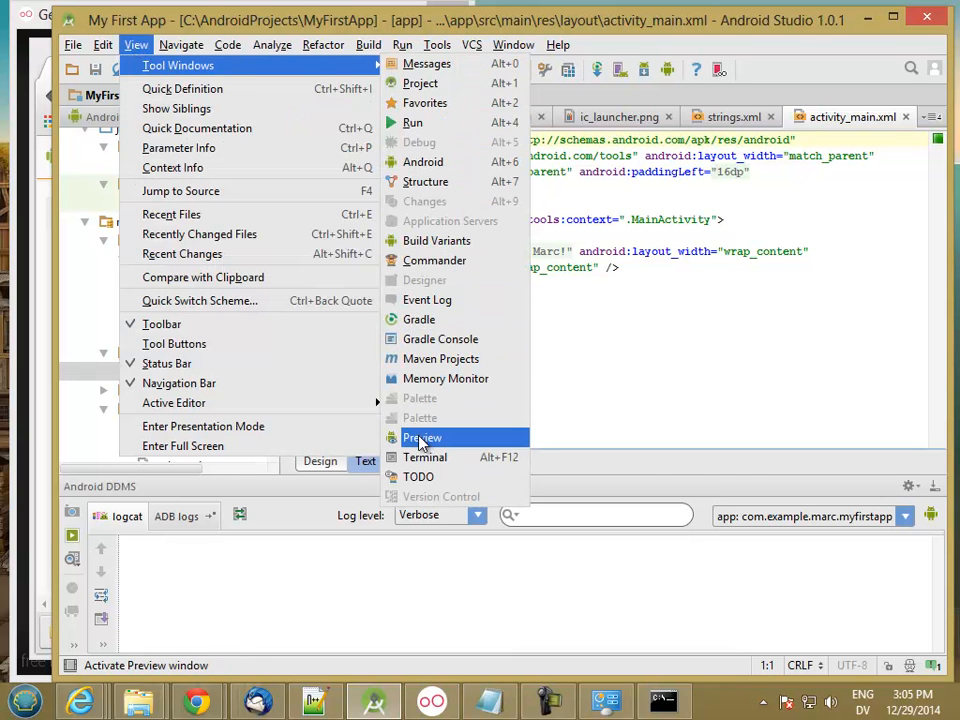
{"action": "left_click", "coordinate": [422, 438]}
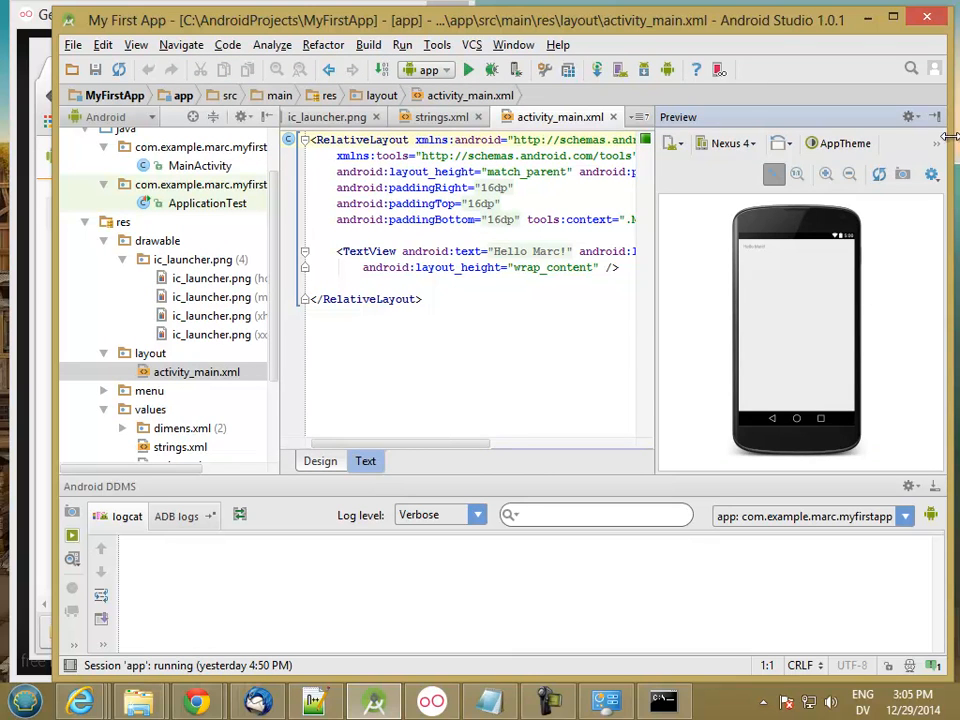
{"action": "left_click", "coordinate": [936, 116]}
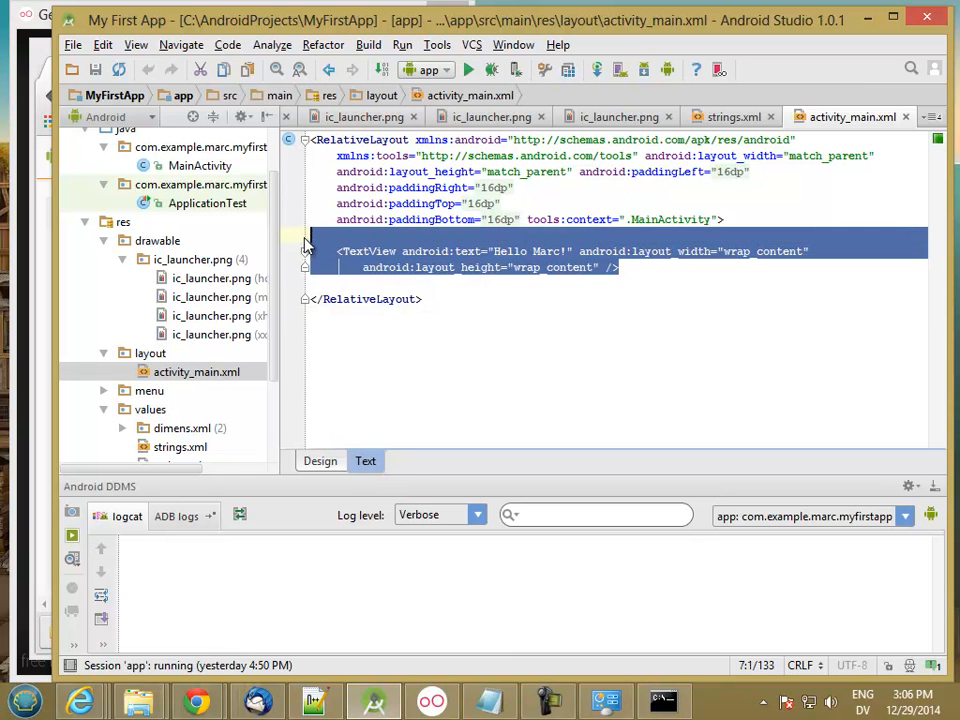
Step: Remove the TextView and make the root element LinearLayout
{"action": "key", "text": "Delete"}
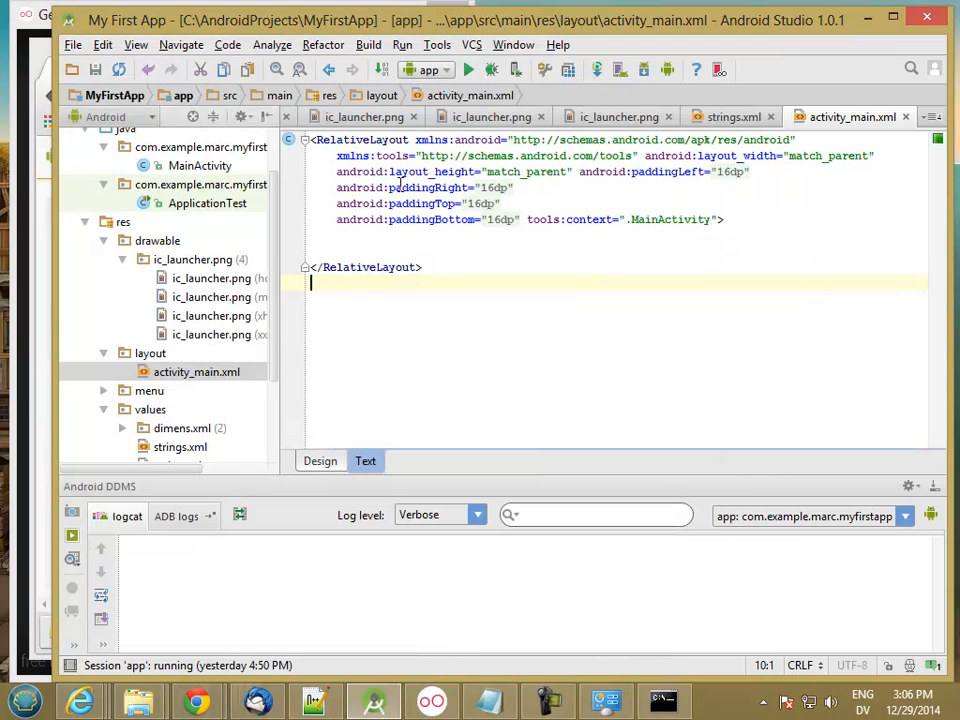
{"action": "type", "text": "Linear"}
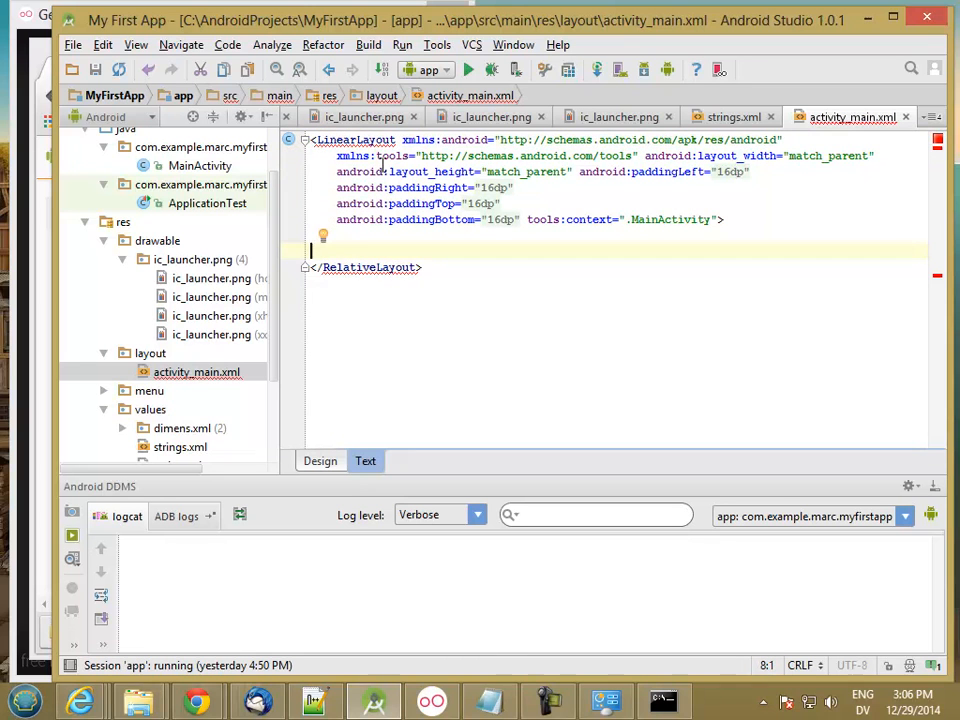
{"action": "mouse_move", "coordinate": [356, 140]}
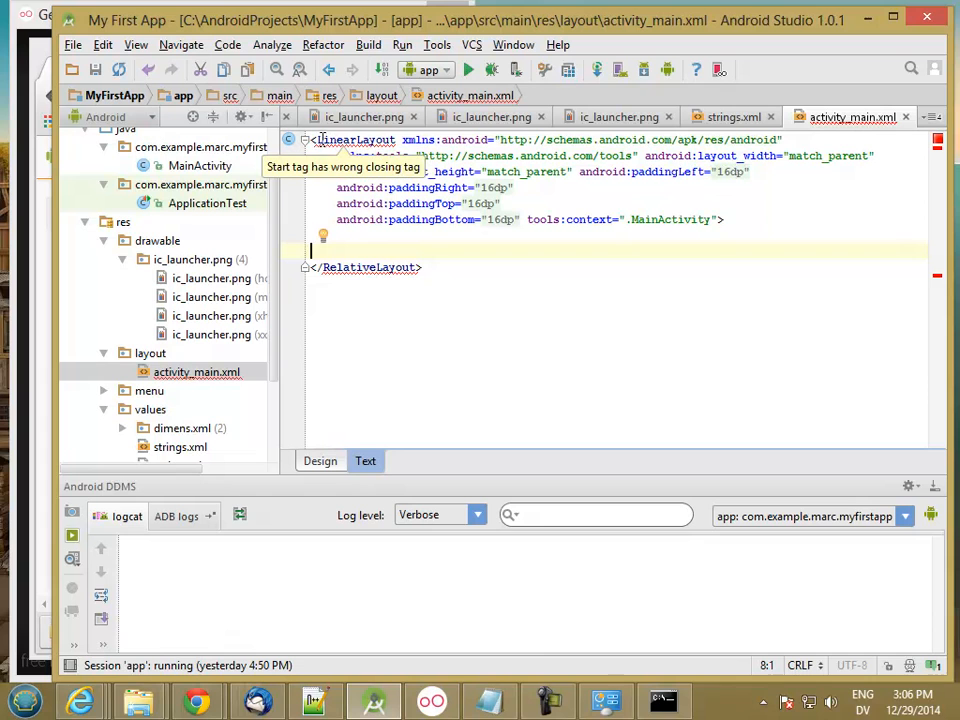
{"action": "mouse_move", "coordinate": [516, 140]}
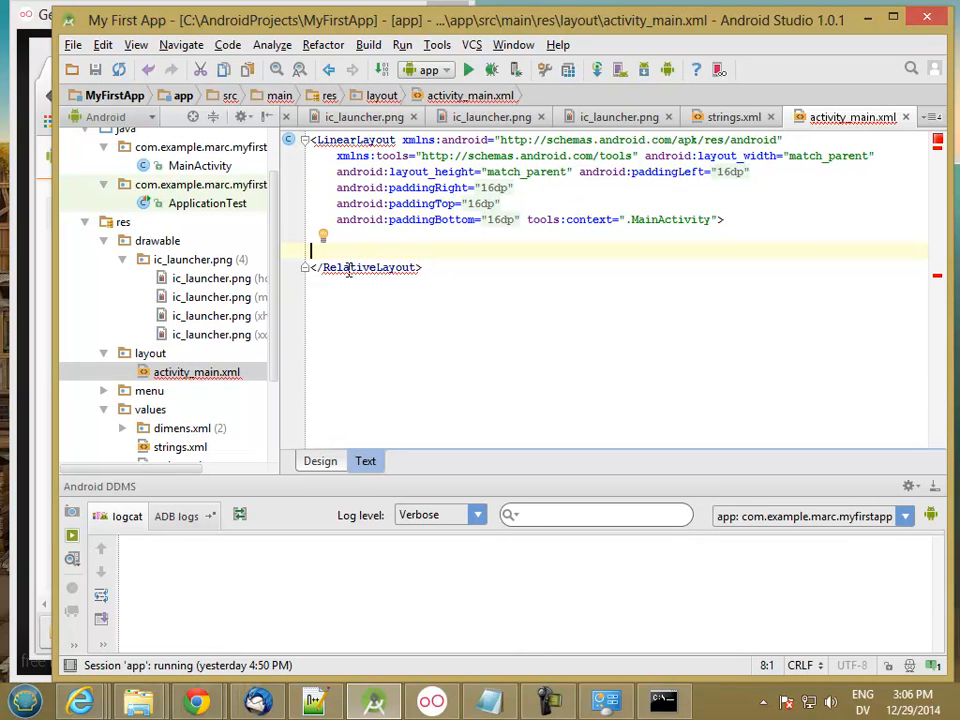
{"action": "mouse_move", "coordinate": [356, 140]}
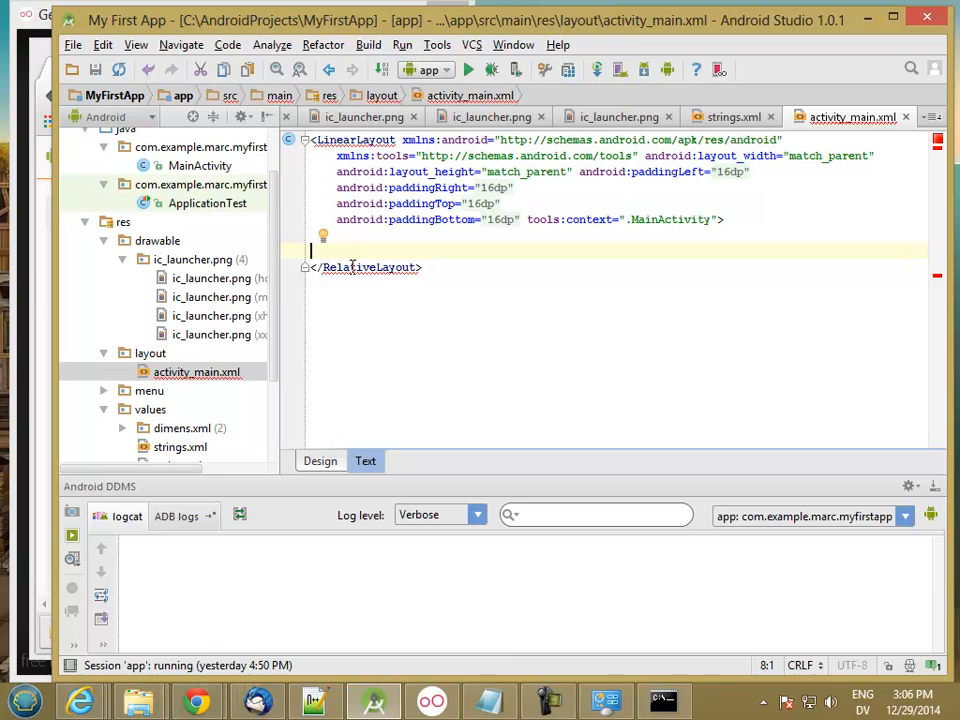
{"action": "mouse_move", "coordinate": [370, 268]}
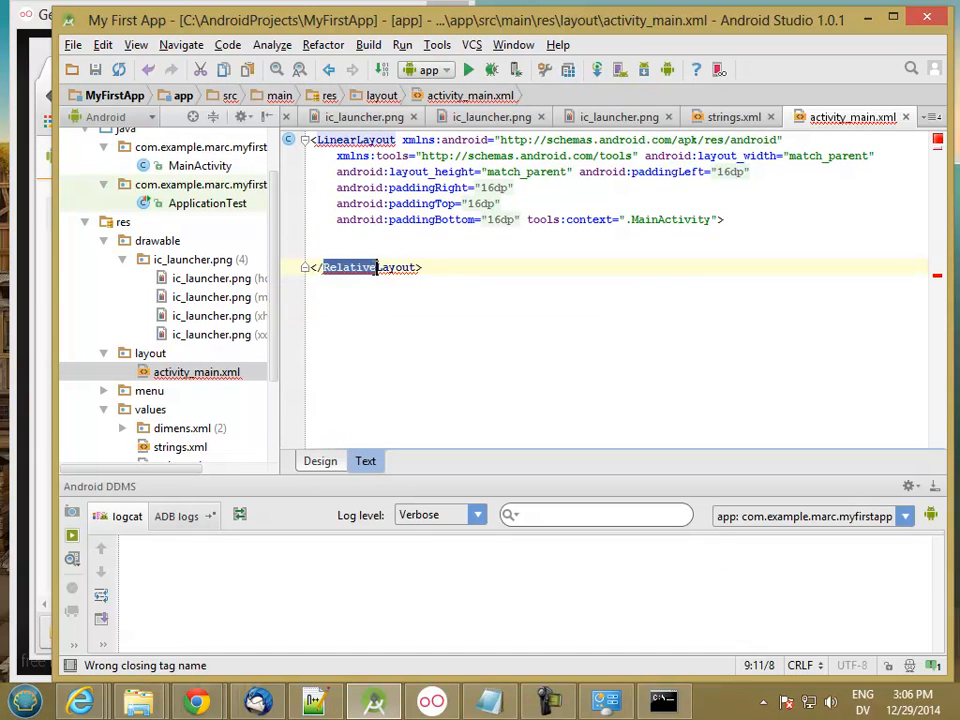
{"action": "type", "text": "LinearLayout"}
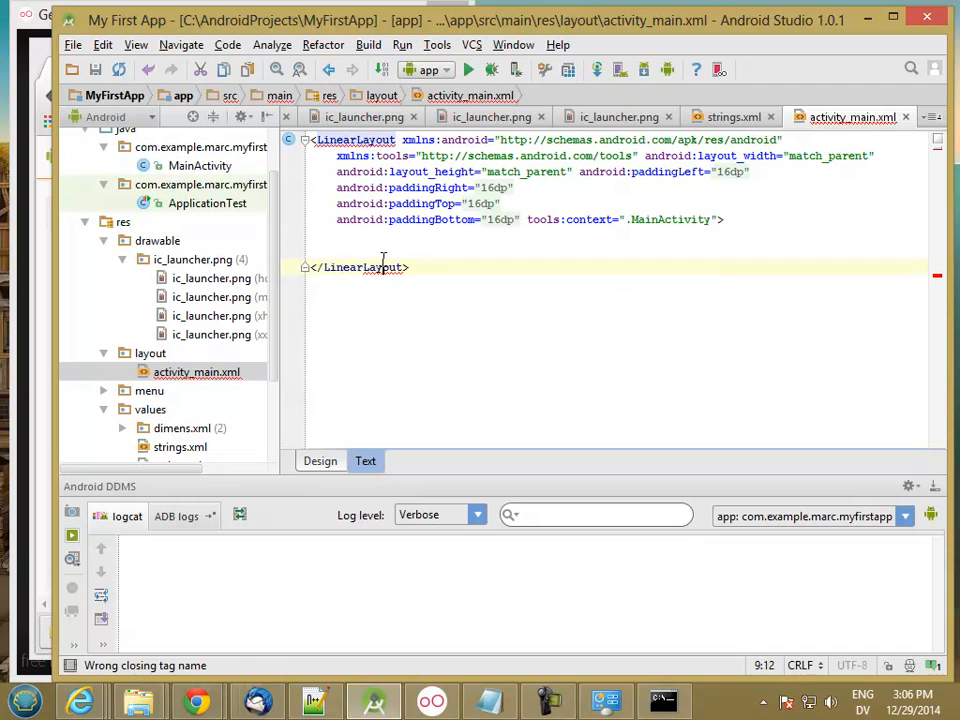
{"action": "left_click", "coordinate": [380, 268]}
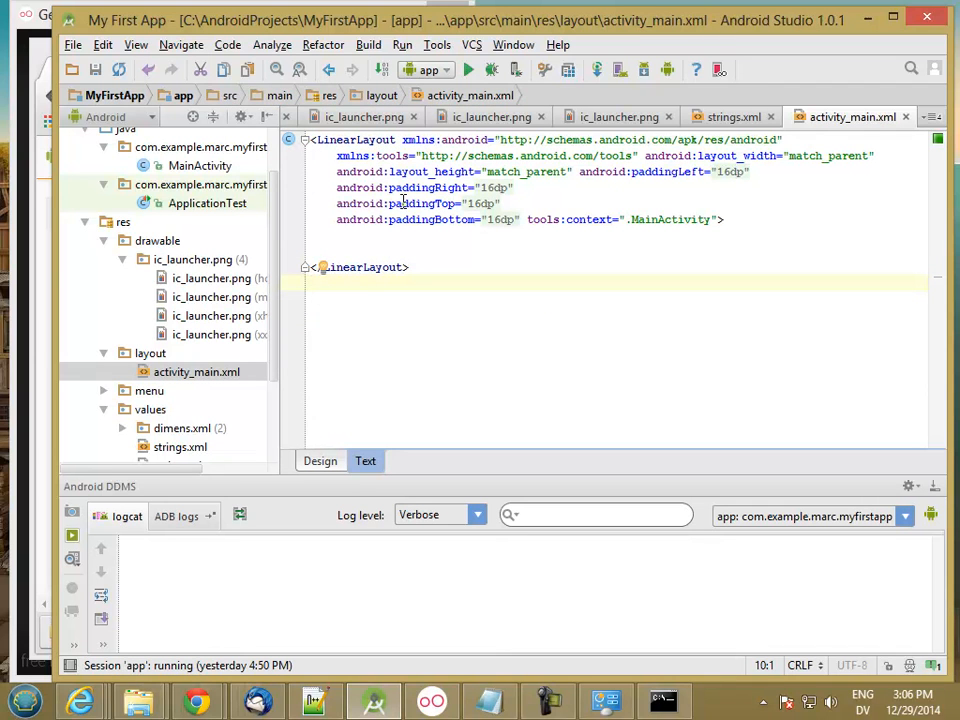
Step: Make the closing tag match the LinearLayout opening tag
{"action": "left_click", "coordinate": [724, 218]}
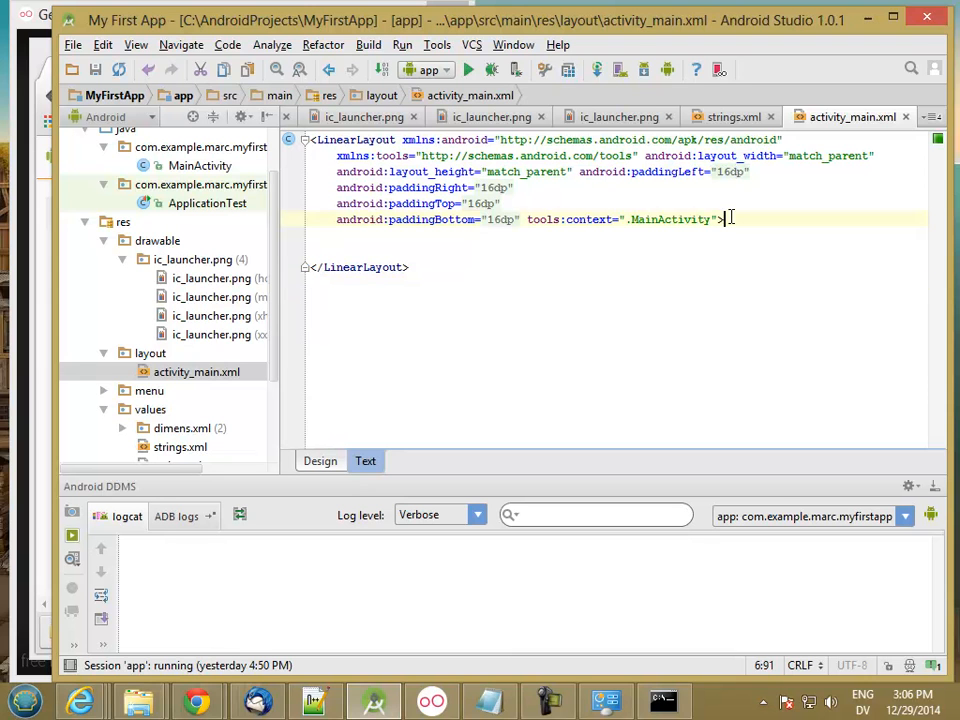
{"action": "left_click", "coordinate": [378, 172]}
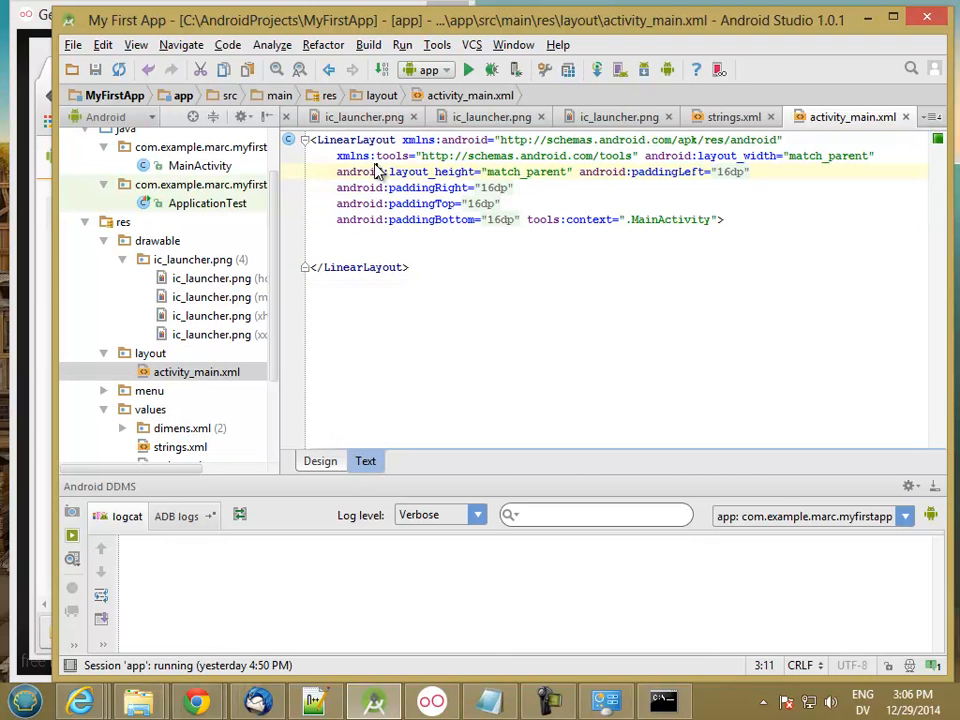
{"action": "double_click", "coordinate": [440, 140]}
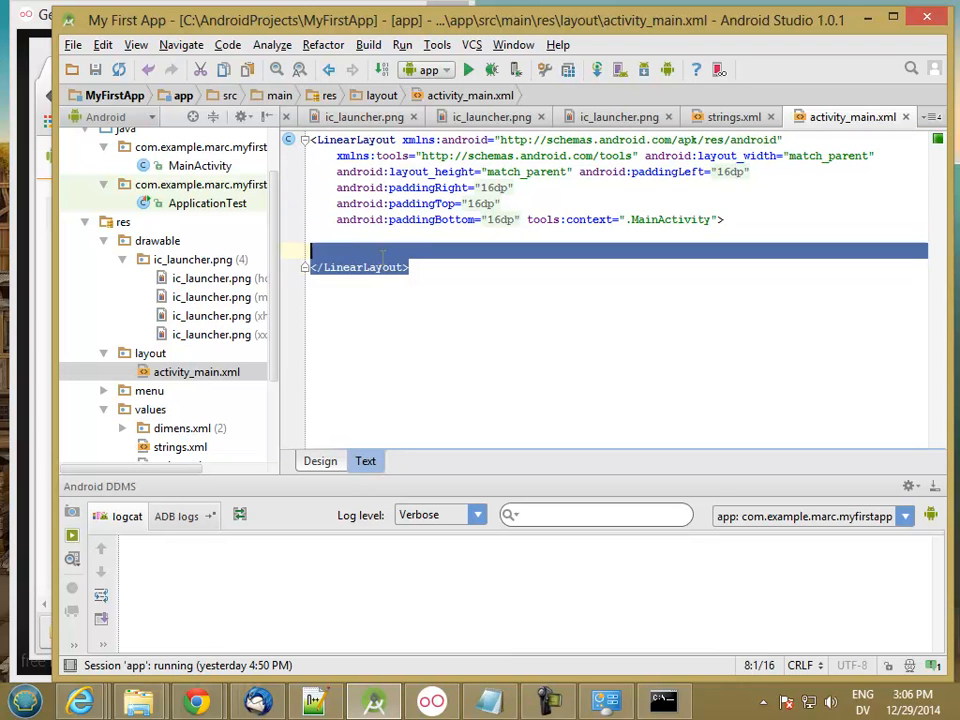
{"action": "double_click", "coordinate": [356, 140]}
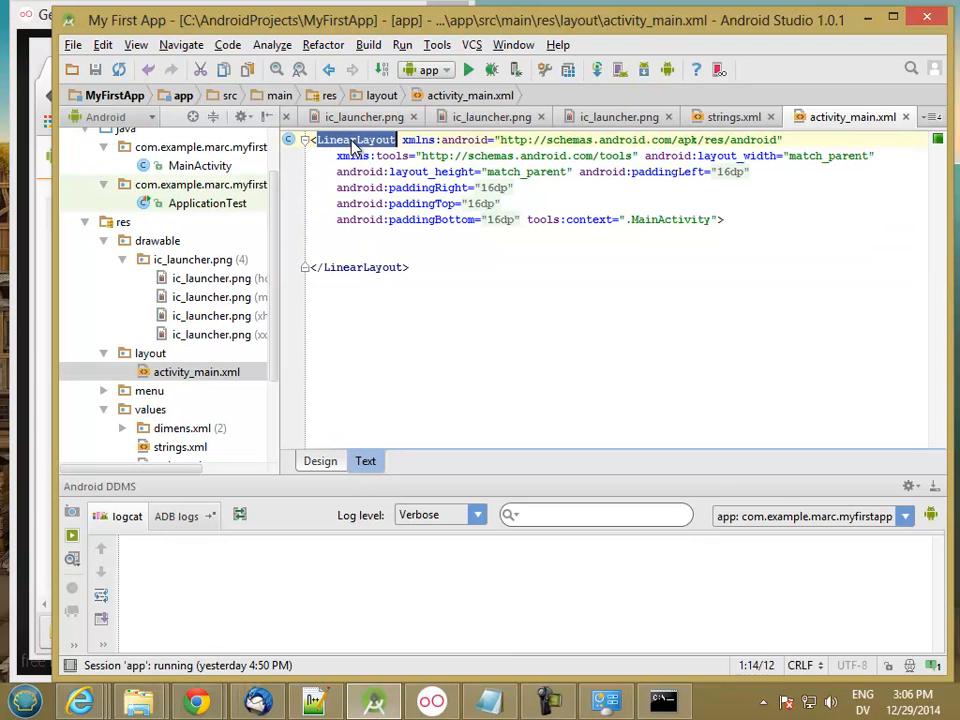
{"action": "left_click", "coordinate": [360, 268]}
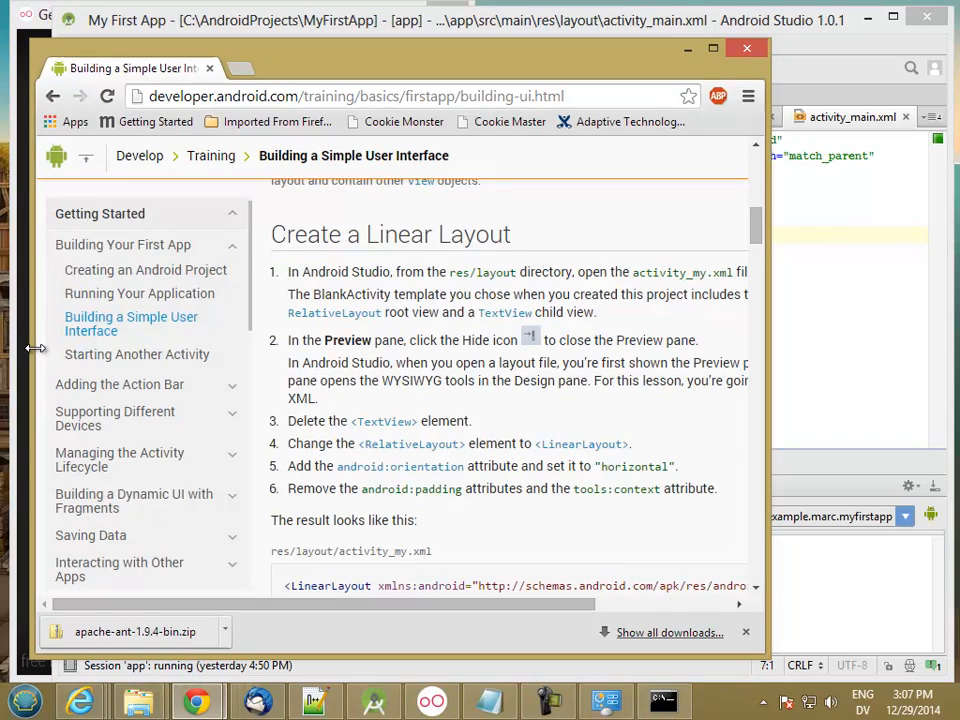
{"action": "mouse_move", "coordinate": [504, 424]}
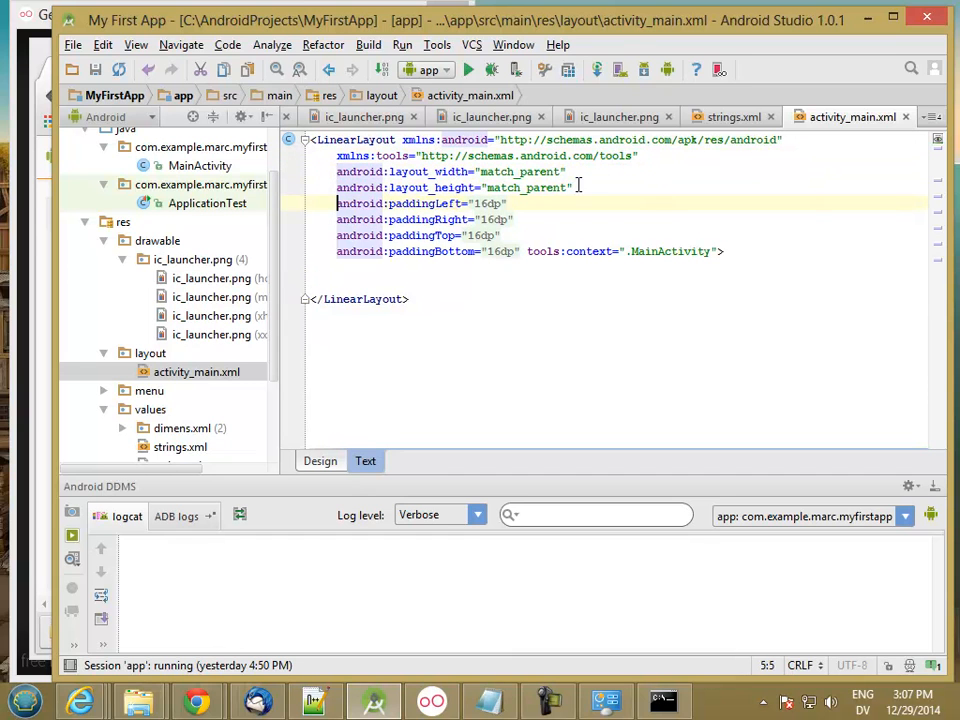
Step: Put tools:context on its own line and add android:orientation="horizontal"
{"action": "left_click", "coordinate": [400, 140]}
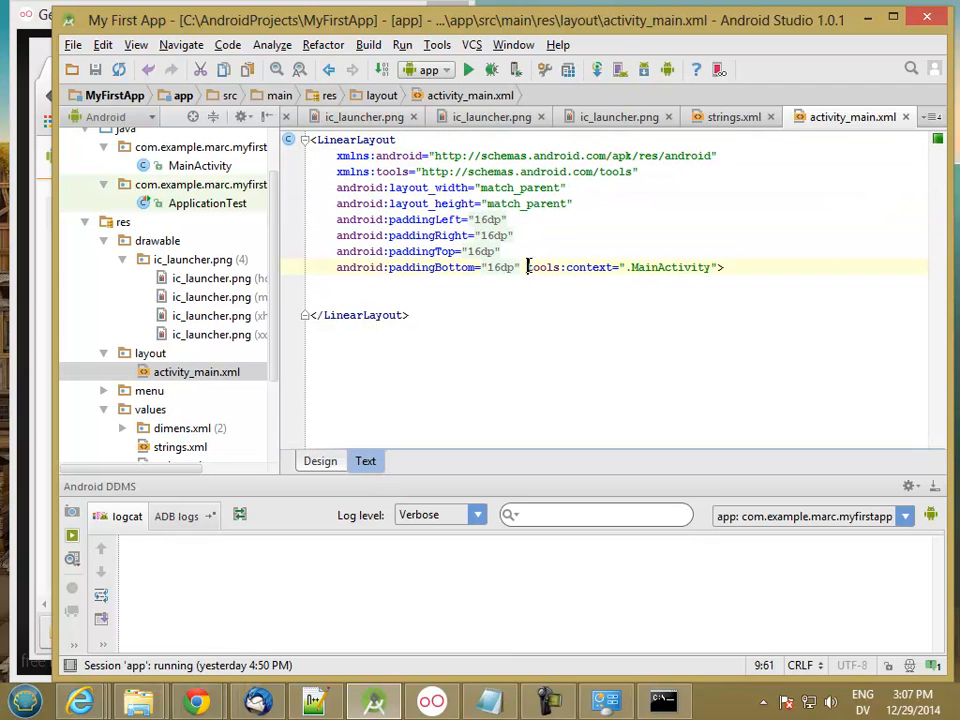
{"action": "key", "text": "Enter"}
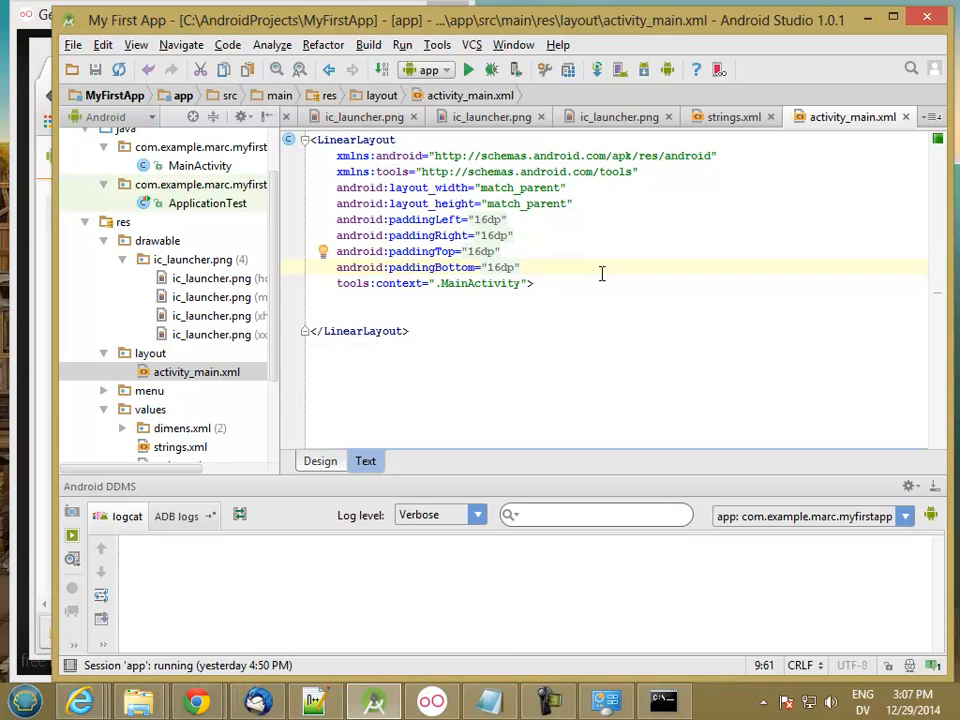
{"action": "type", "text": "a"}
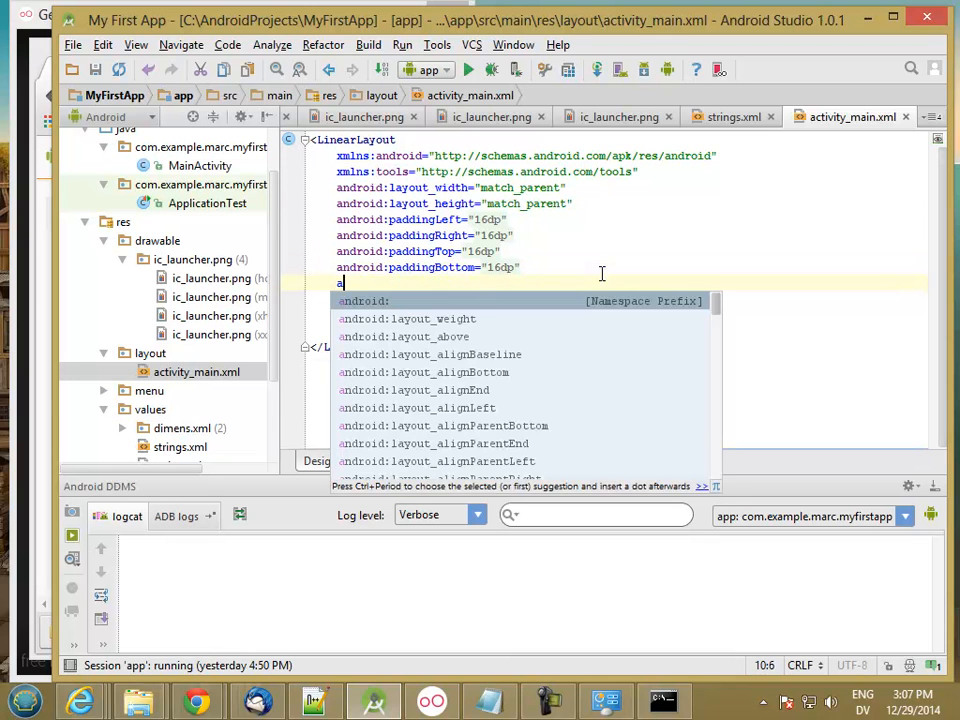
{"action": "type", "text": "ndroid:orientation=\""}
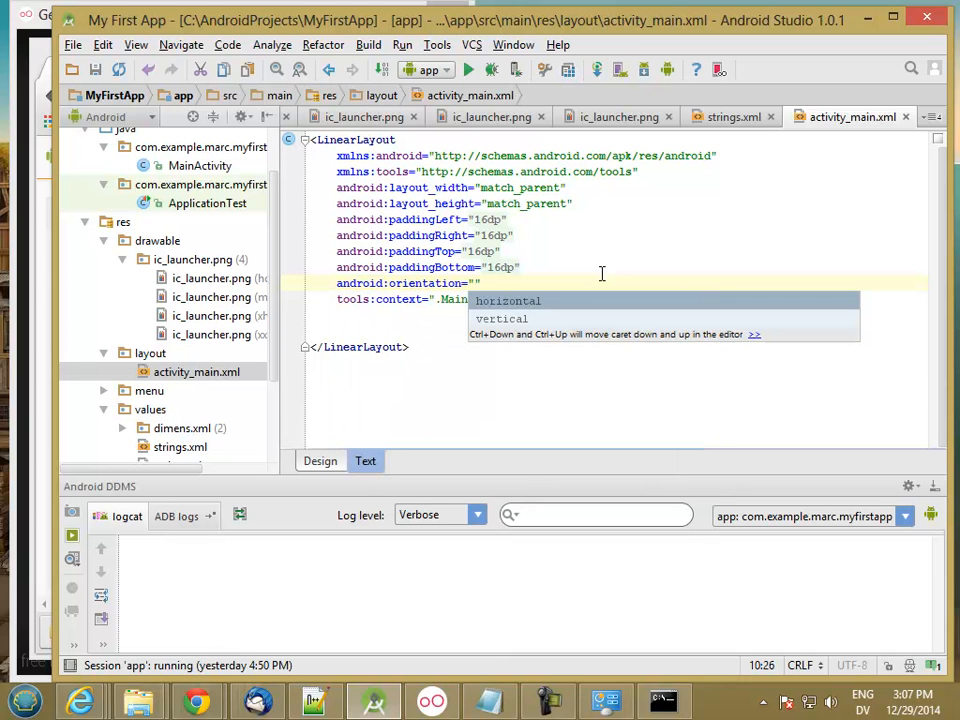
{"action": "left_click", "coordinate": [506, 300]}
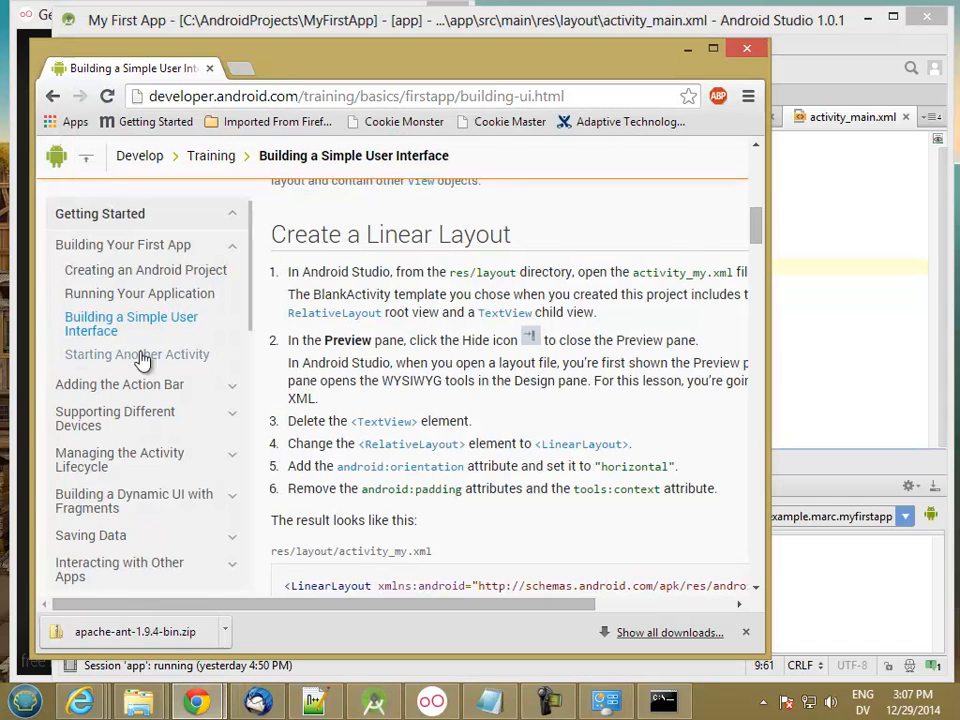
{"action": "mouse_move", "coordinate": [396, 488]}
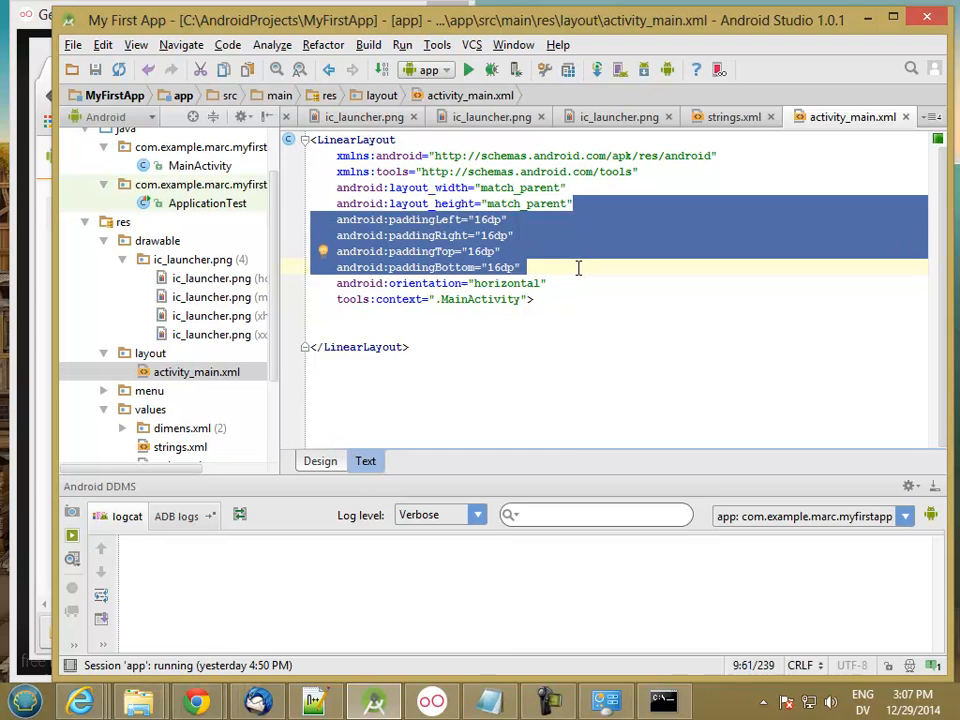
Step: Delete the padding attributes and tools:context, leaving sizes and horizontal orientation
{"action": "key", "text": "Delete"}
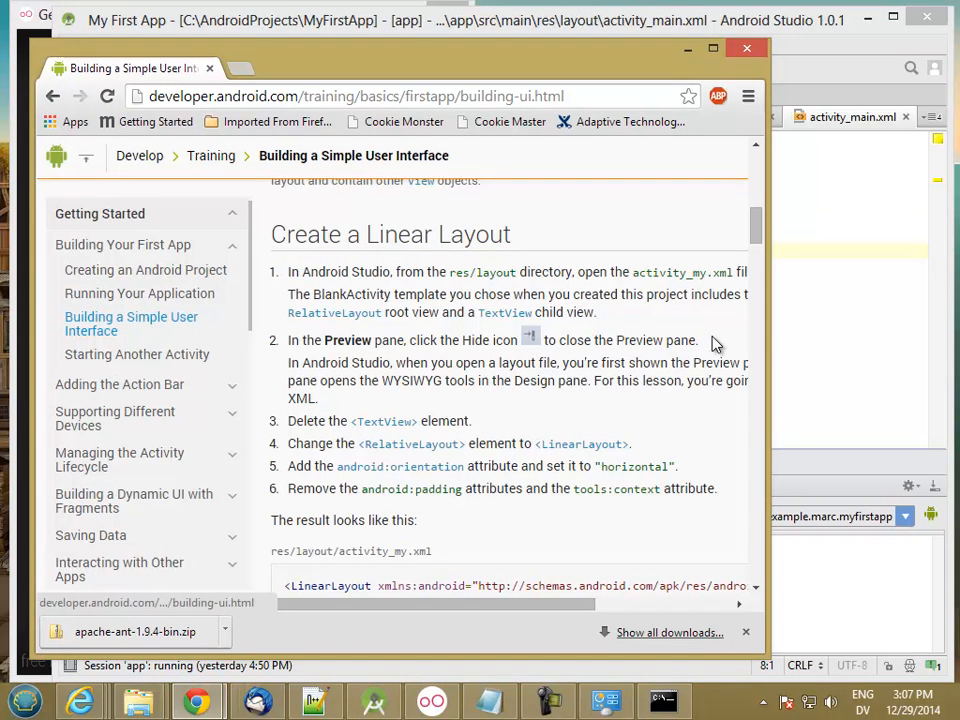
{"action": "scroll", "scroll_direction": "down", "scroll_amount": 3}
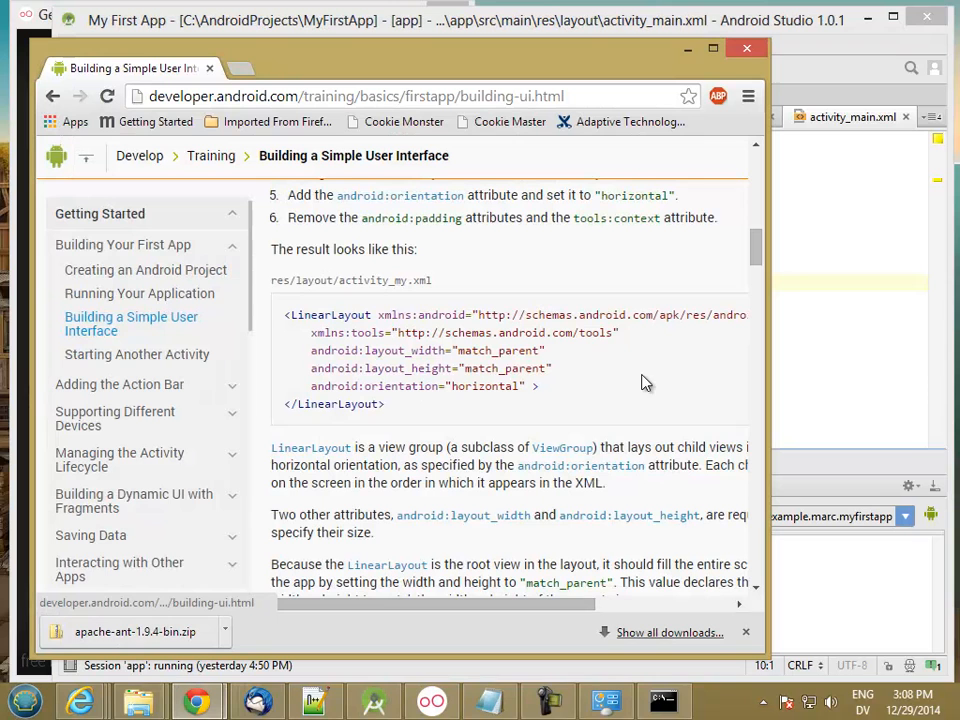
{"action": "mouse_move", "coordinate": [530, 412]}
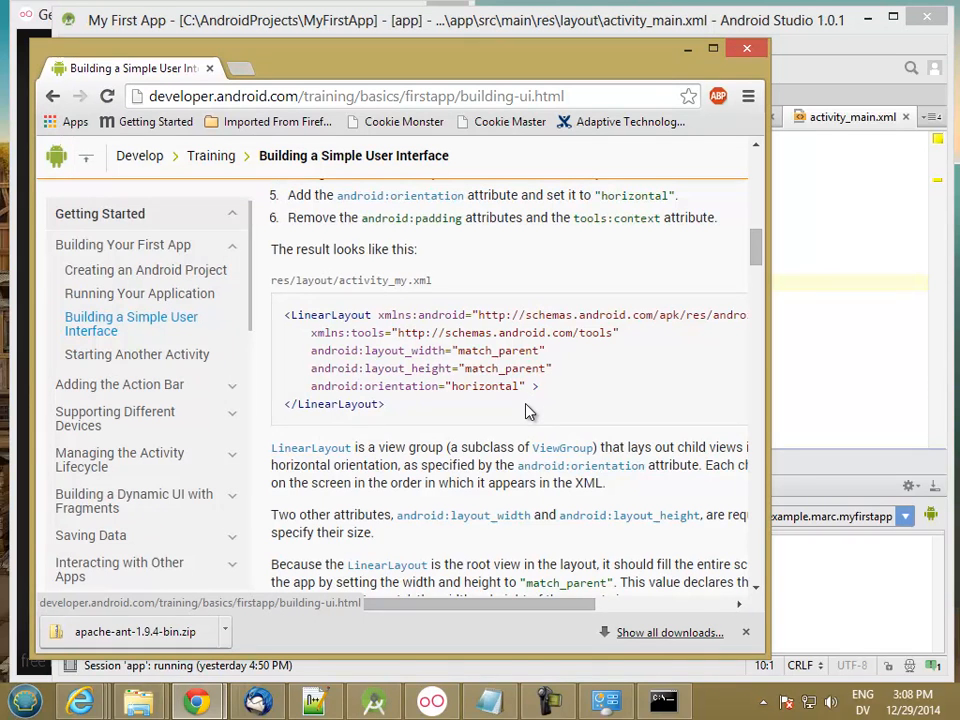
{"action": "mouse_move", "coordinate": [540, 420]}
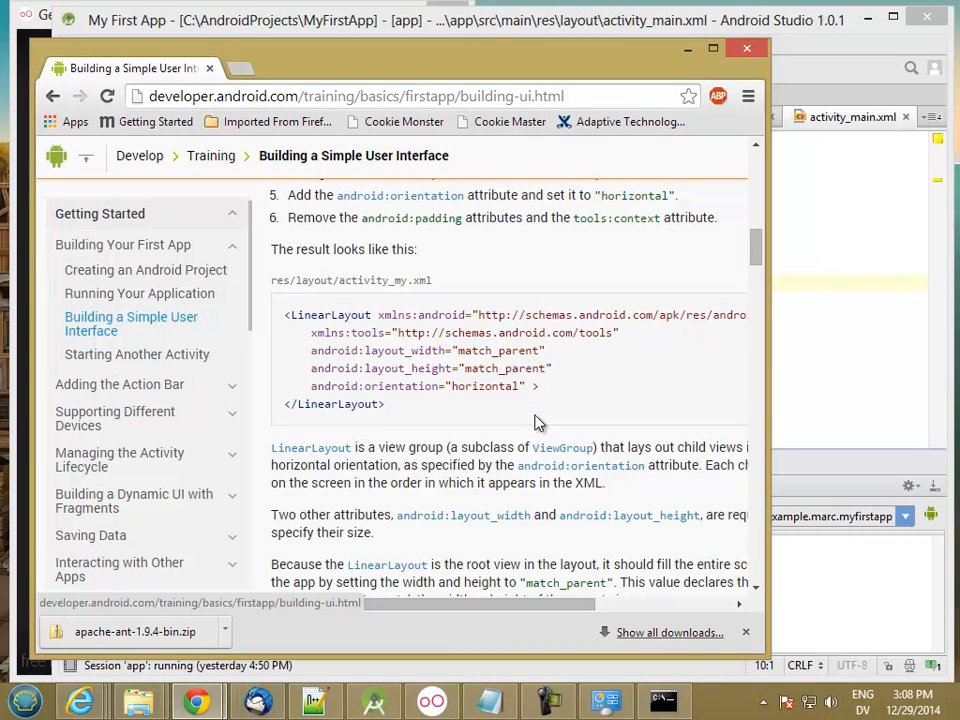
{"action": "mouse_move", "coordinate": [540, 420]}
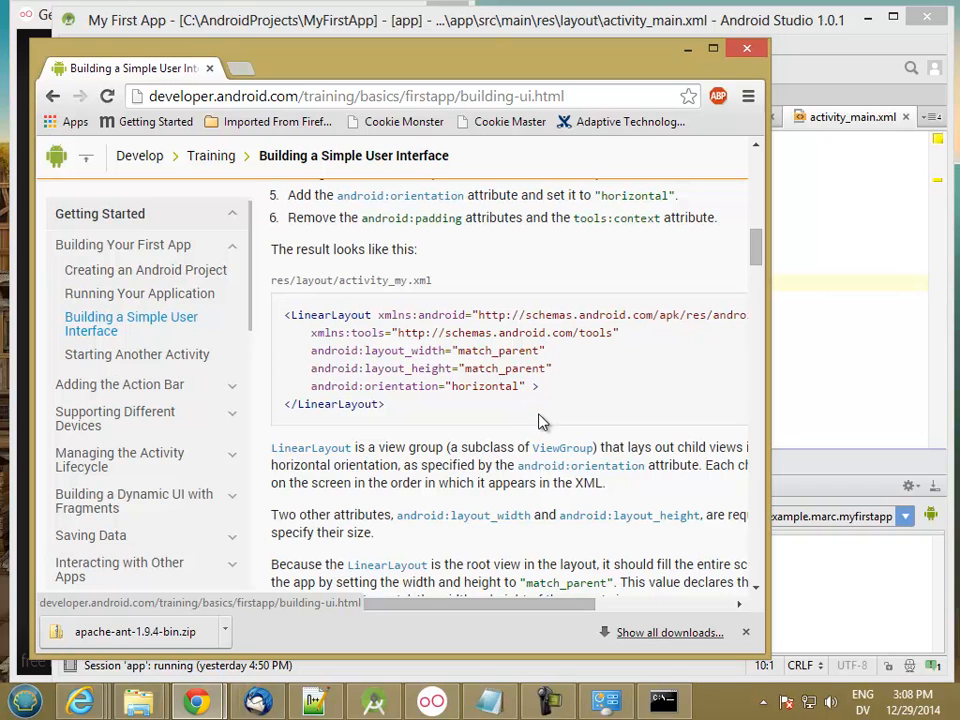
{"action": "mouse_move", "coordinate": [564, 408]}
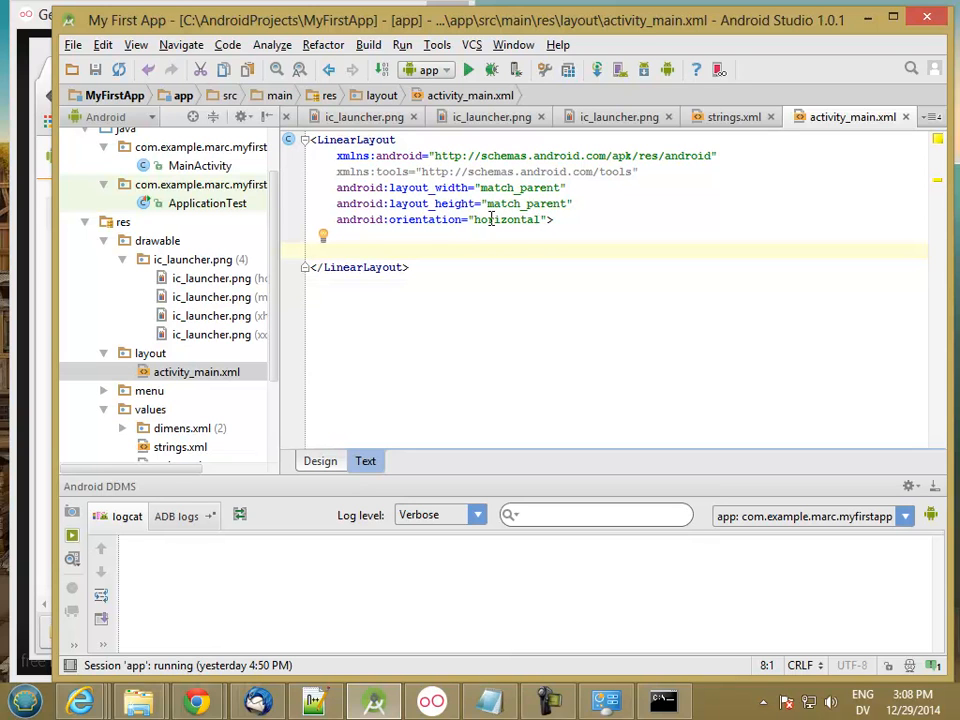
{"action": "mouse_move", "coordinate": [496, 188]}
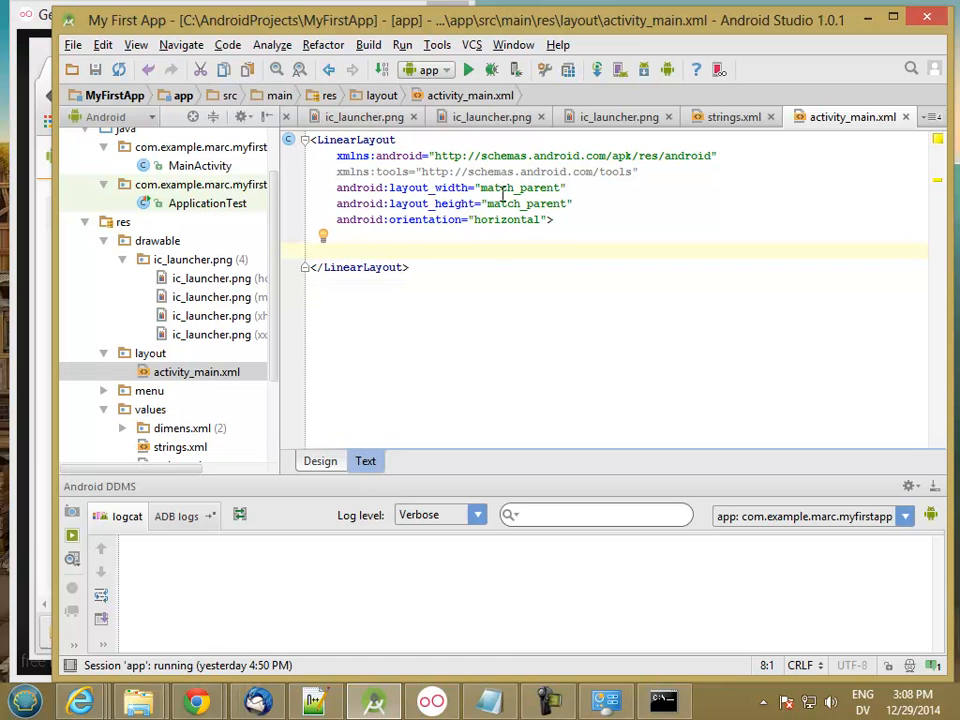
{"action": "mouse_move", "coordinate": [476, 312]}
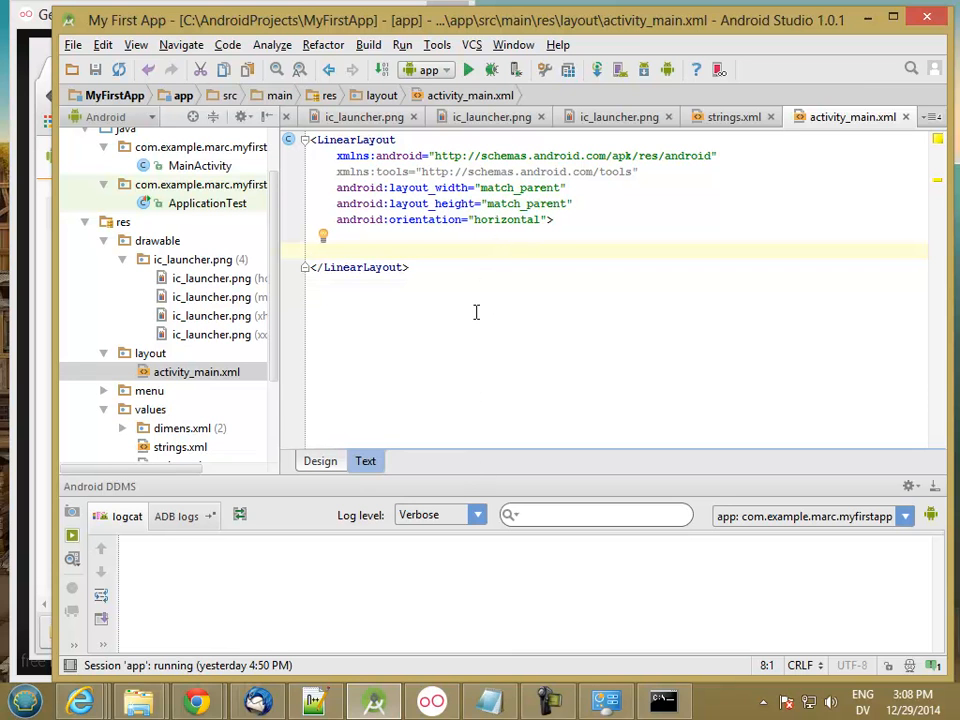
{"action": "mouse_move", "coordinate": [34, 380]}
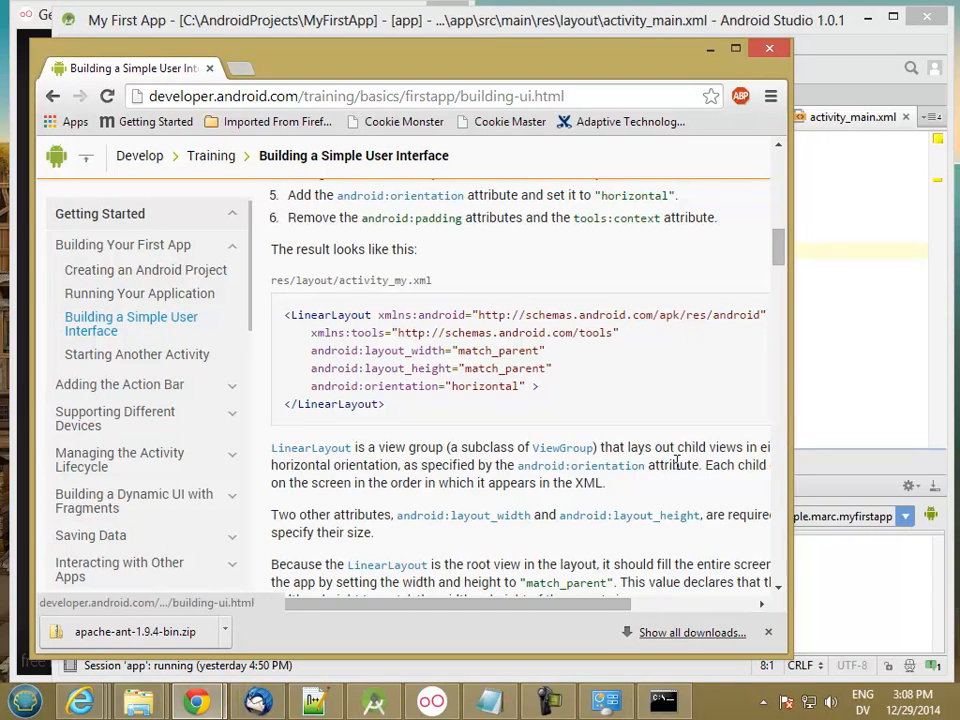
{"action": "scroll", "scroll_direction": "down", "scroll_amount": 3}
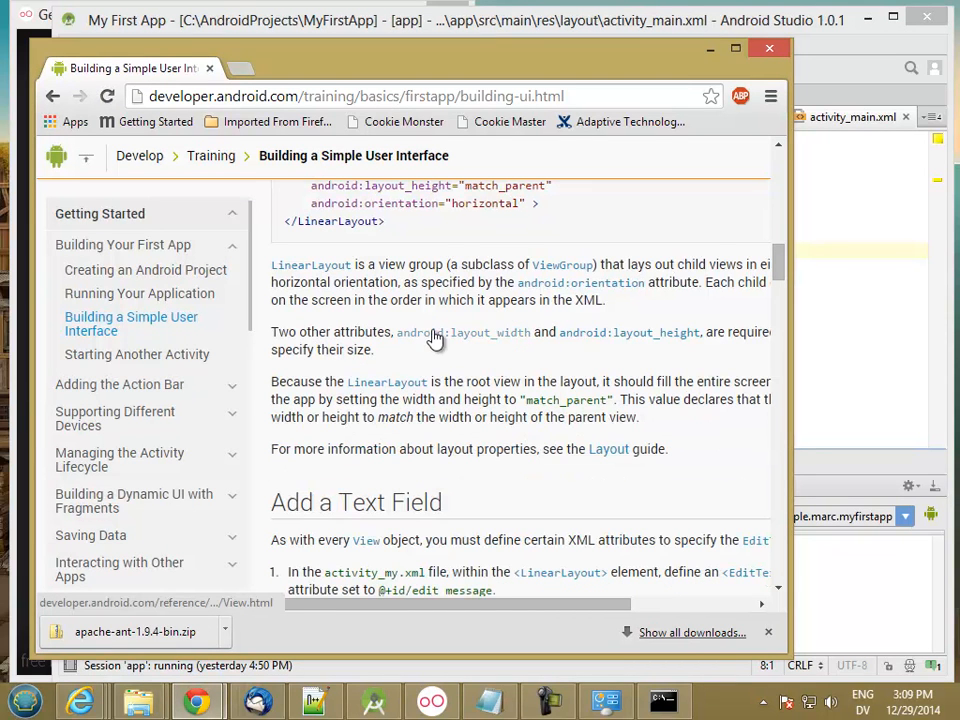
{"action": "mouse_move", "coordinate": [630, 344]}
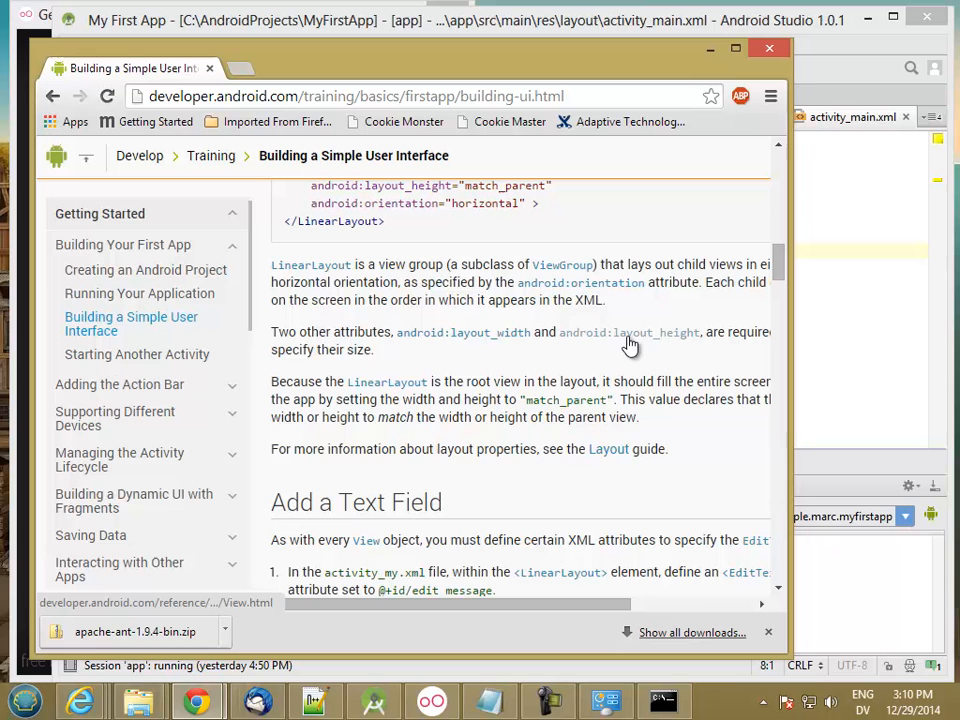
{"action": "mouse_move", "coordinate": [668, 352]}
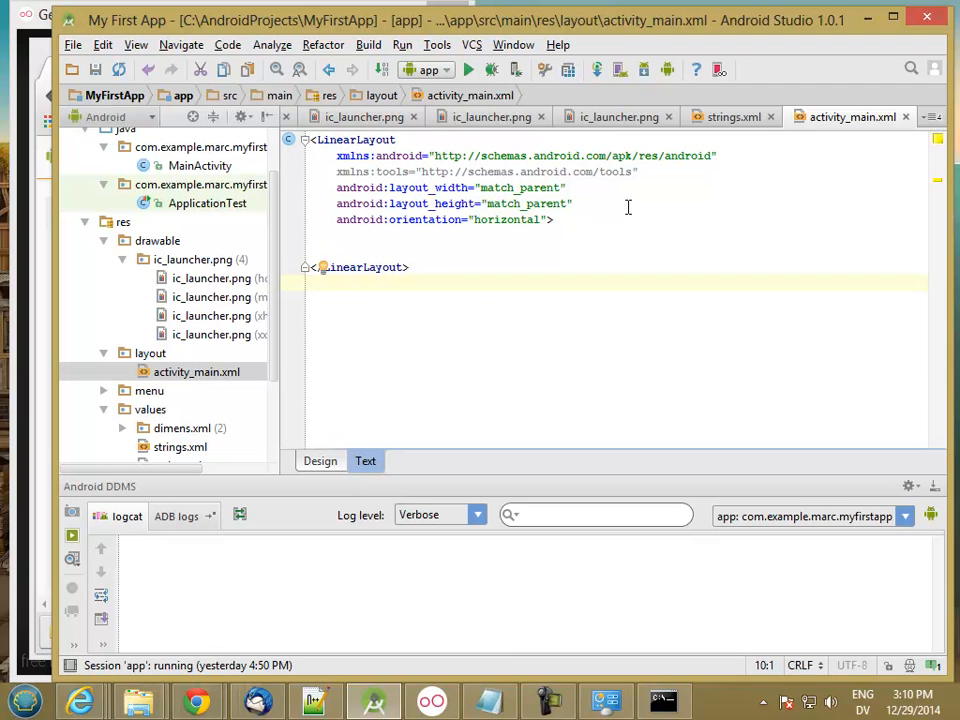
{"action": "mouse_move", "coordinate": [592, 292]}
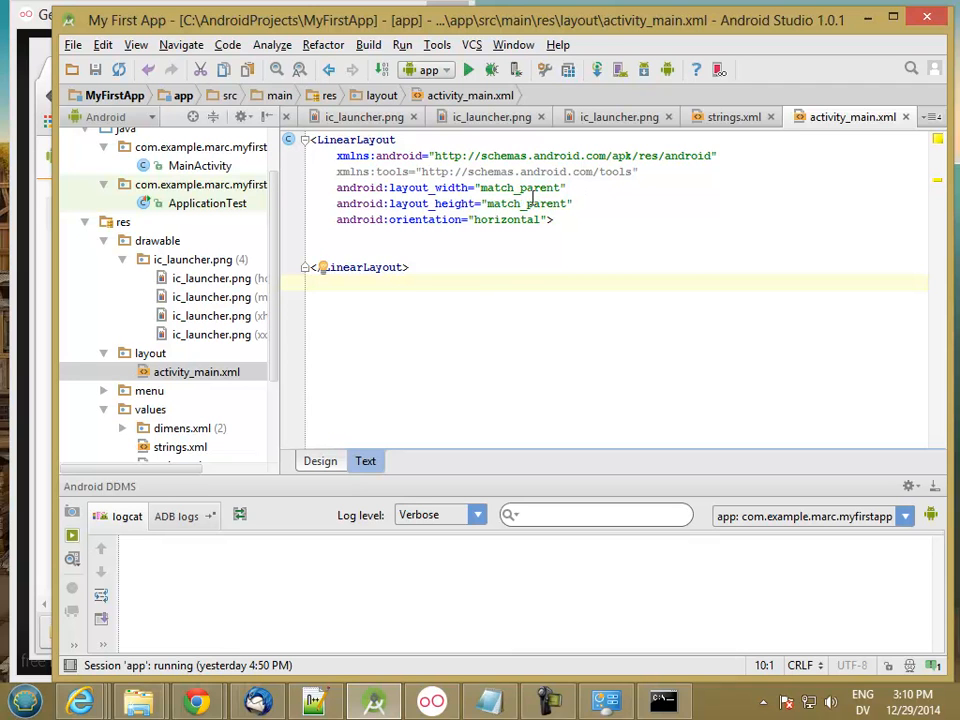
{"action": "mouse_move", "coordinate": [30, 290]}
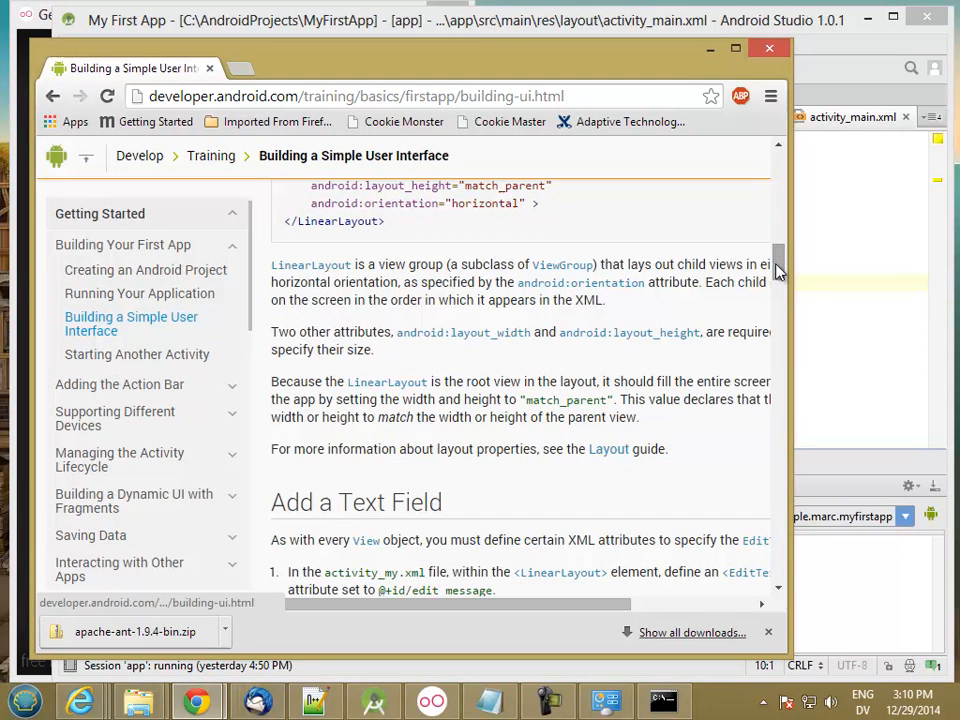
Step: Add an EditText with layout_width and layout_height of wrap_content inside the LinearLayout
{"action": "scroll", "scroll_direction": "down", "scroll_amount": 3}
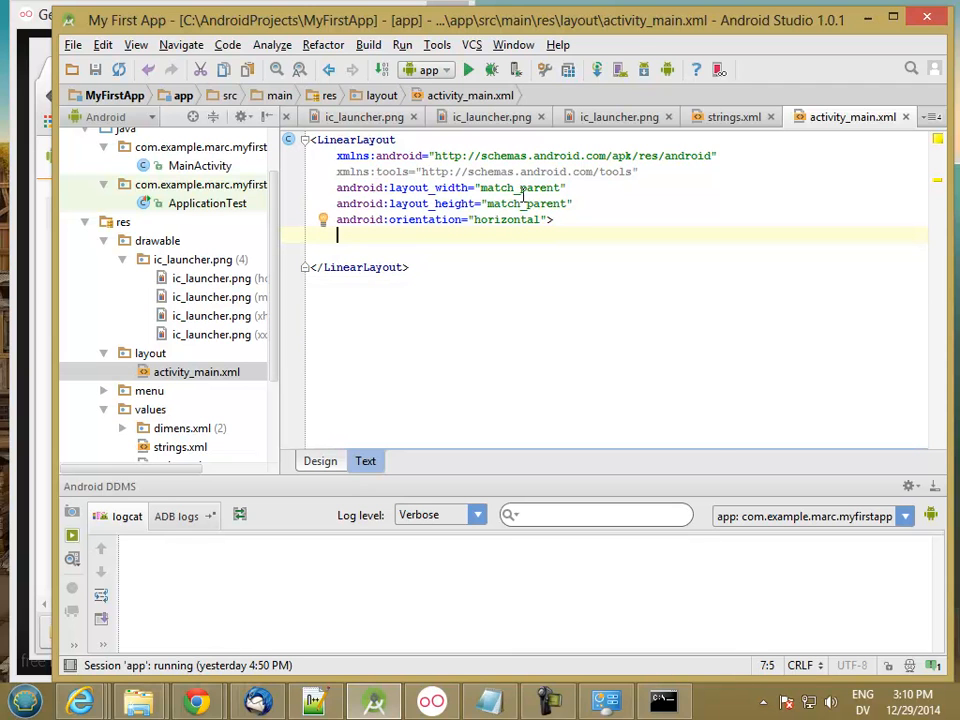
{"action": "type", "text": "<Ed"}
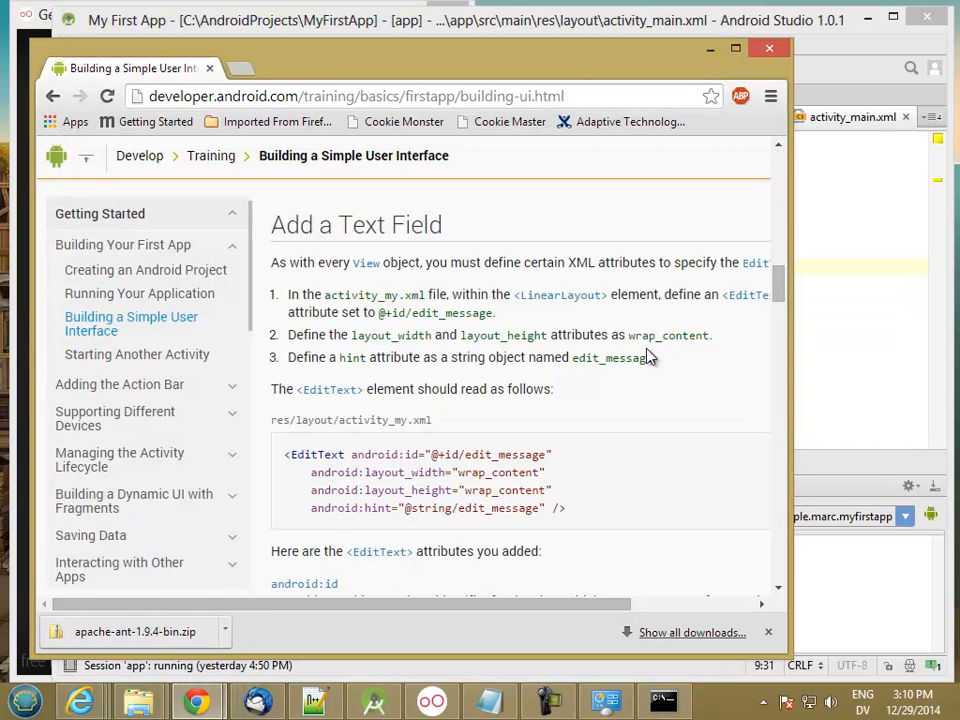
{"action": "mouse_move", "coordinate": [504, 488]}
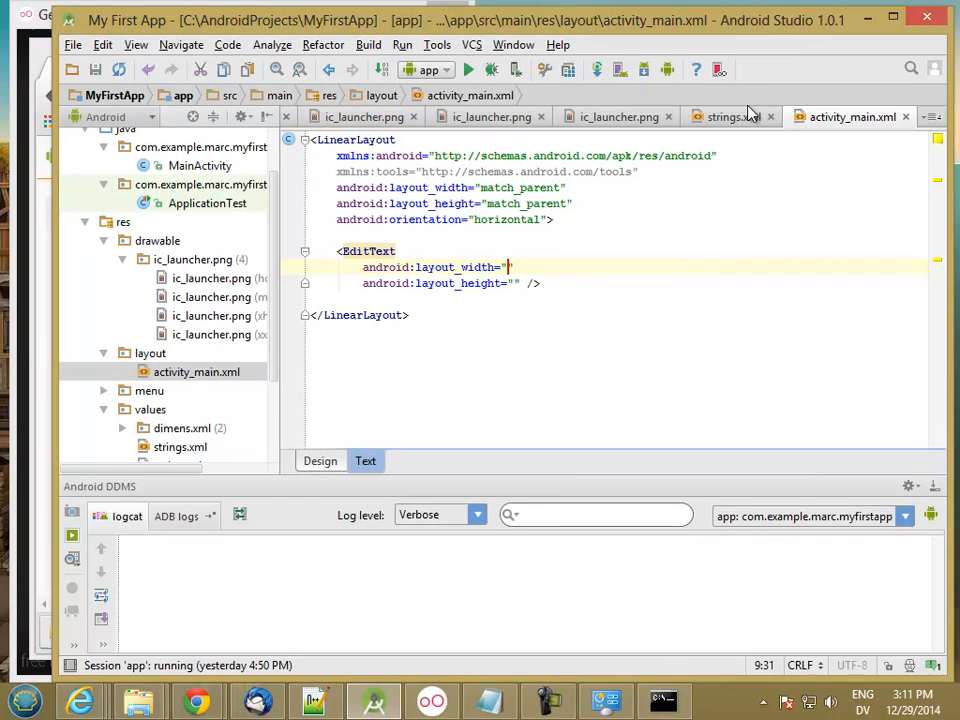
{"action": "type", "text": "wrap_content"}
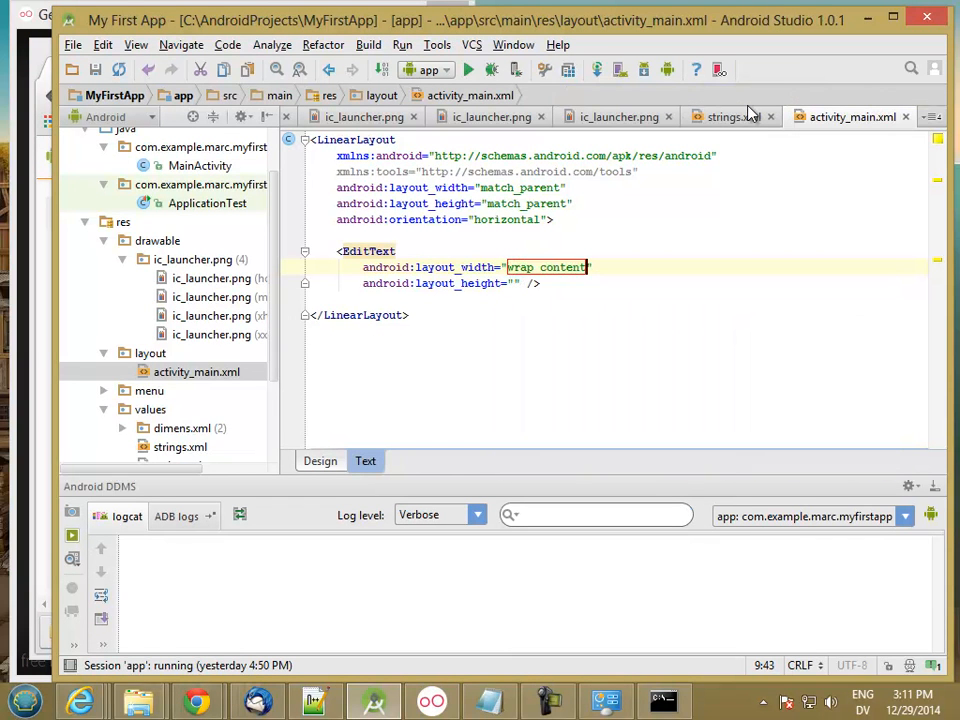
{"action": "mouse_move", "coordinate": [730, 116]}
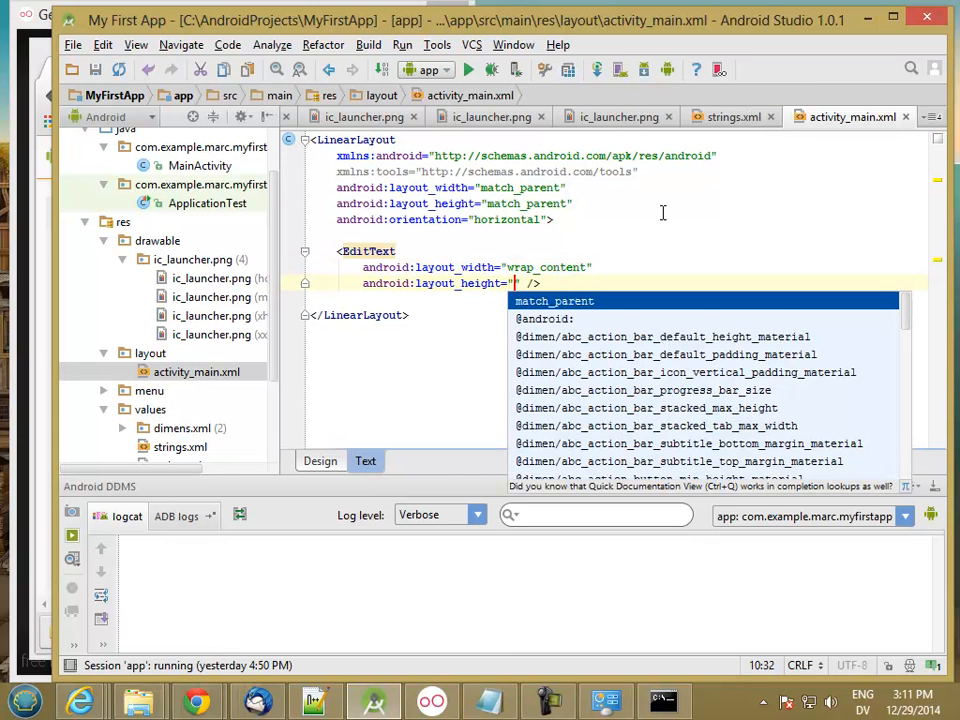
{"action": "type", "text": "wrap"}
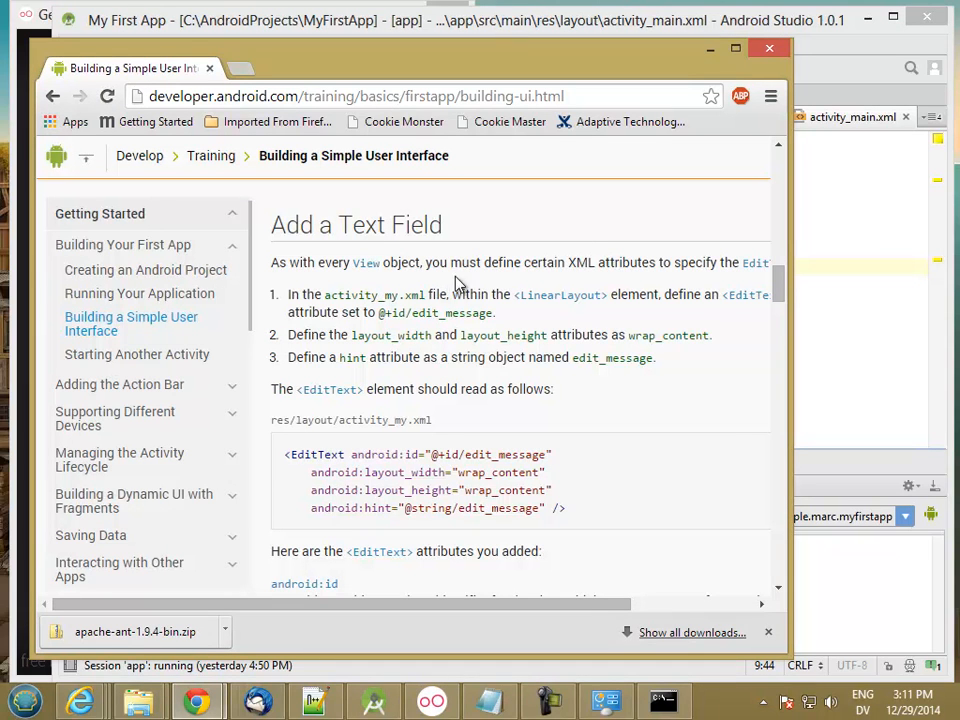
{"action": "mouse_move", "coordinate": [352, 316]}
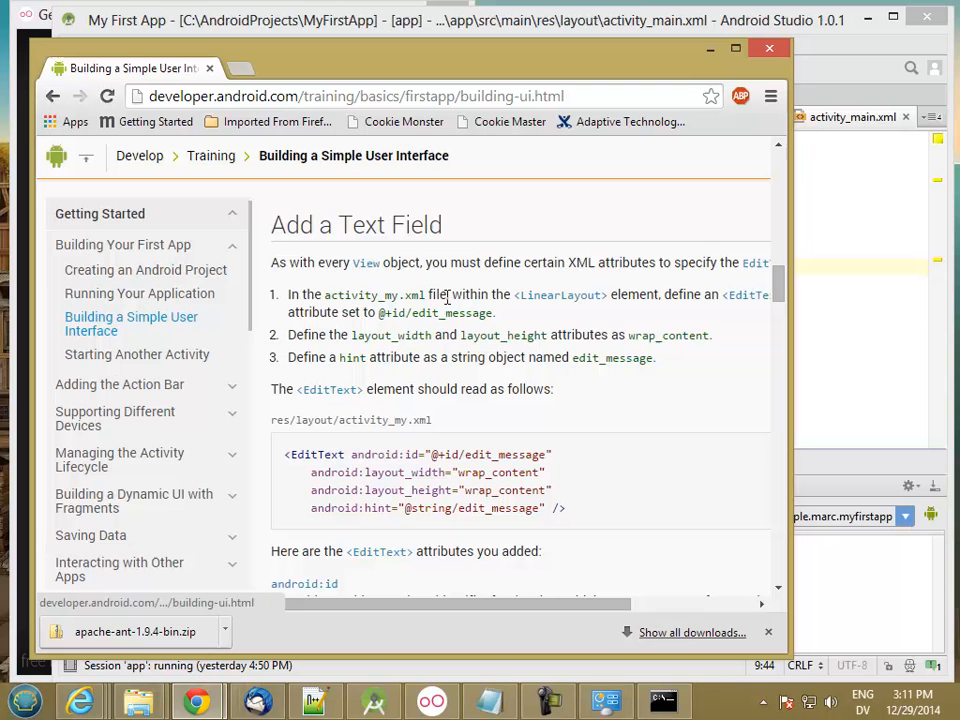
{"action": "mouse_move", "coordinate": [430, 312]}
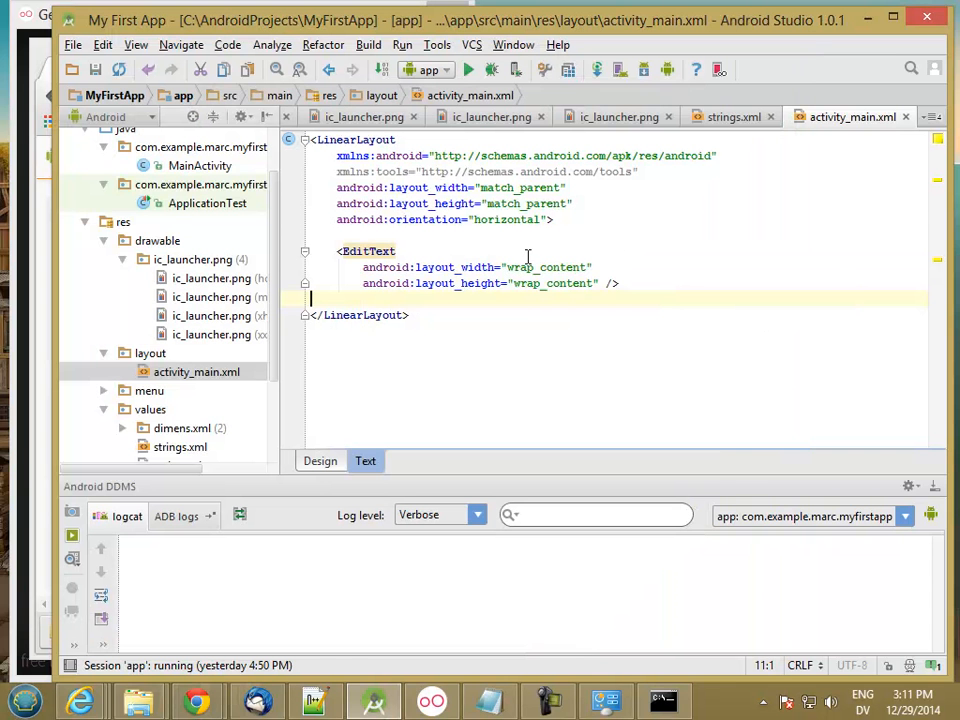
Step: Give the EditText android:id="@+id/edit_message"
{"action": "type", "text": "android:id="}
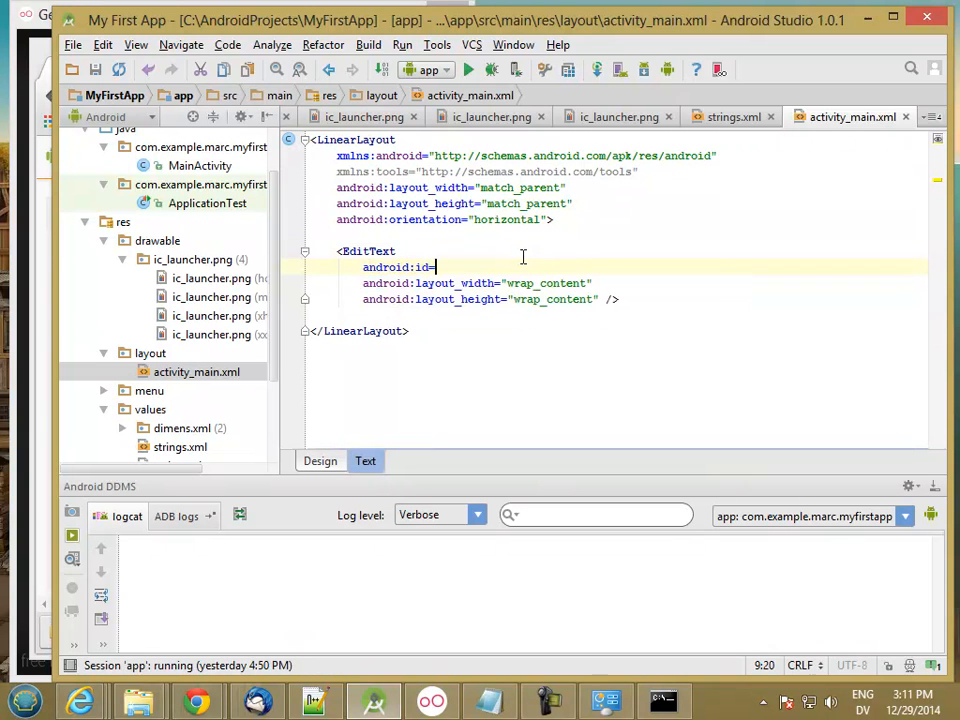
{"action": "type", "text": "@\""}
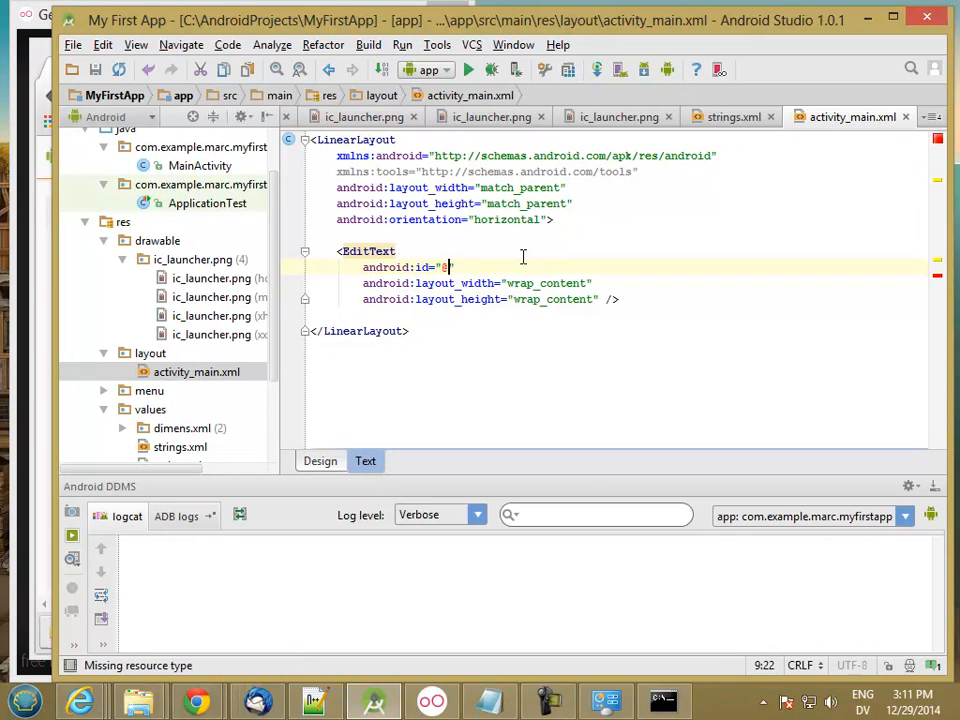
{"action": "type", "text": "+"}
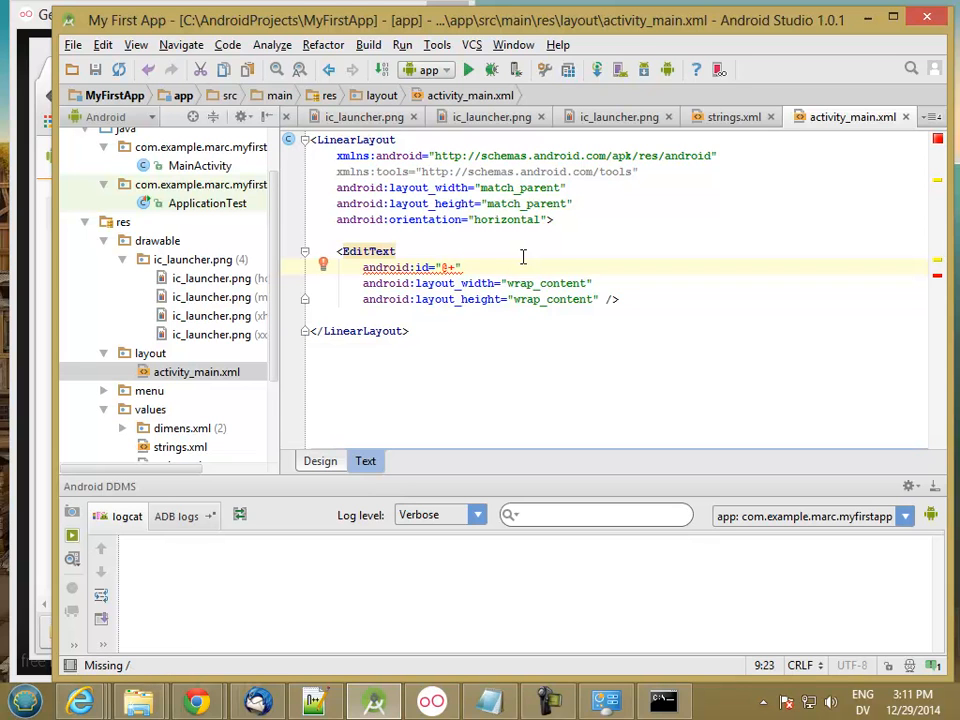
{"action": "type", "text": "id/edit_text"}
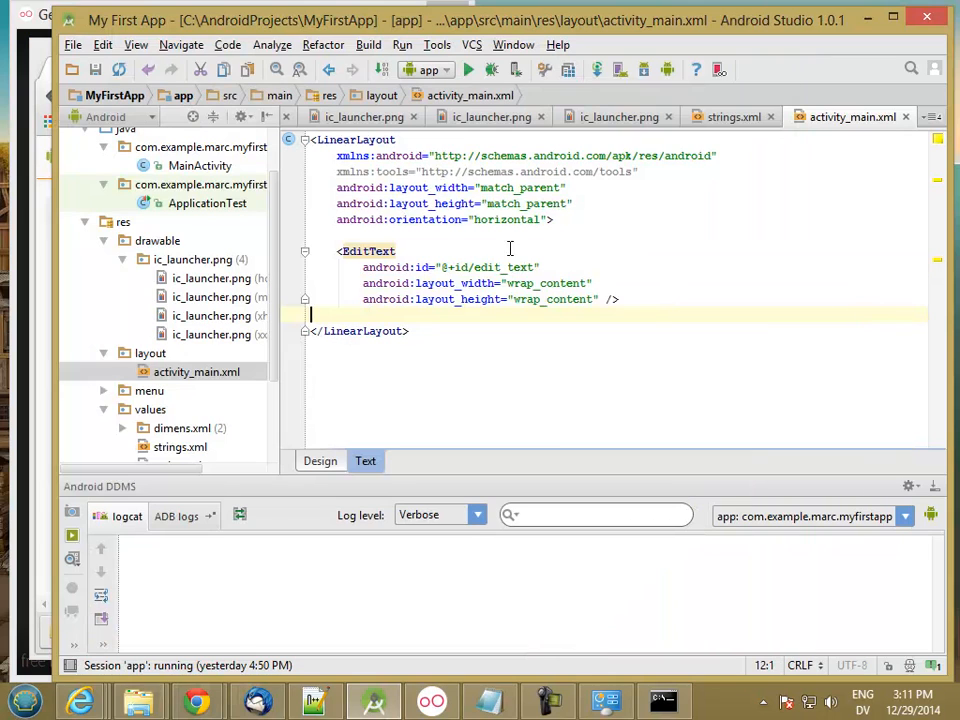
{"action": "double_click", "coordinate": [504, 268]}
{"action": "type", "text": "message"}
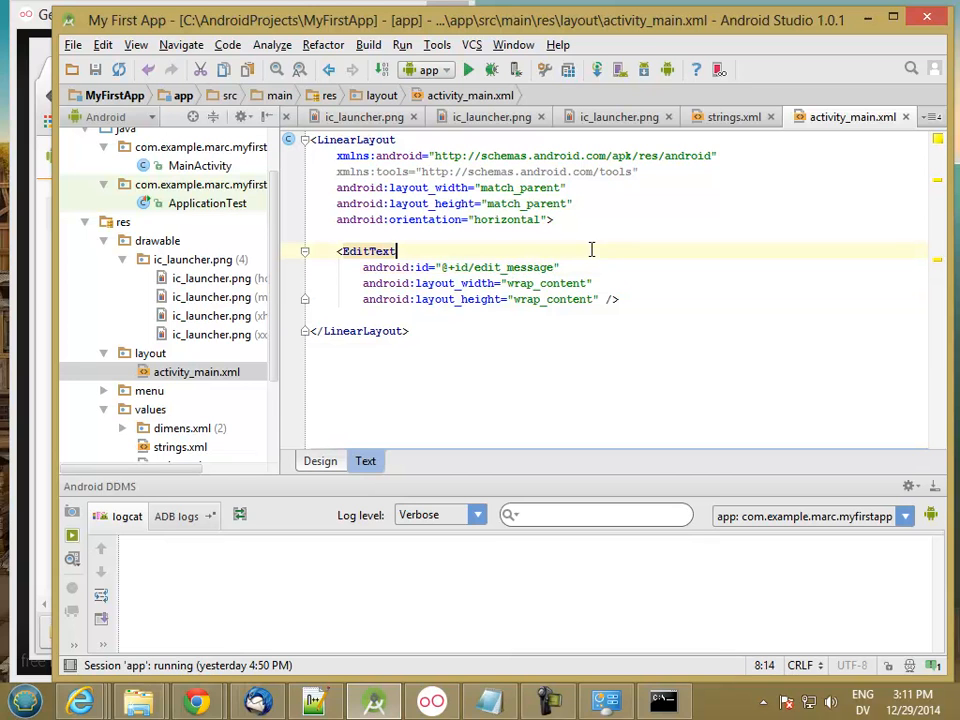
{"action": "left_click", "coordinate": [448, 268]}
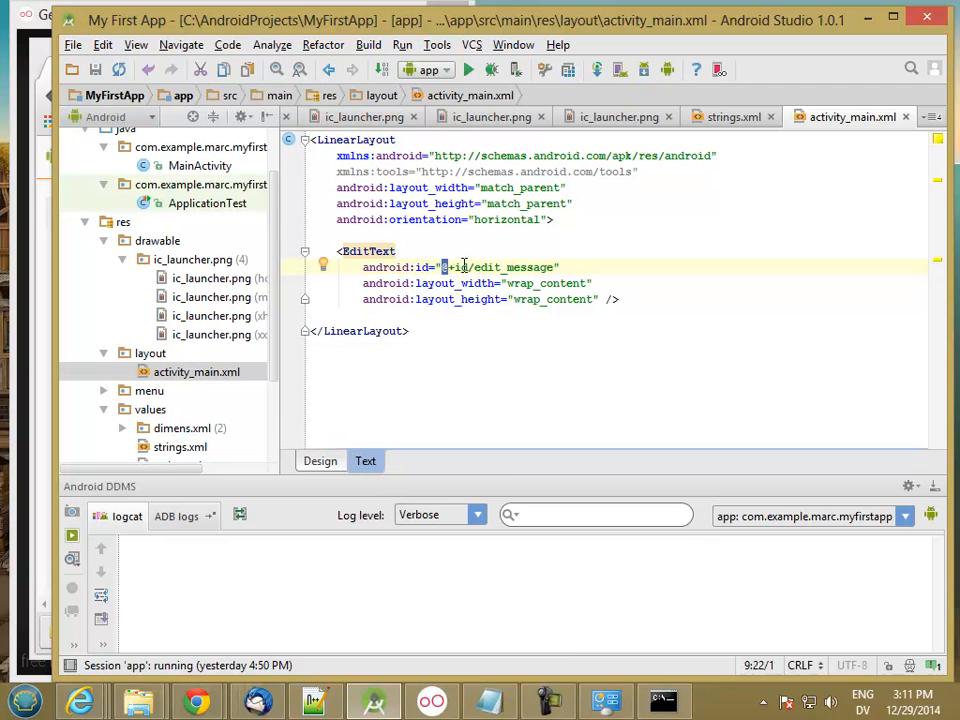
{"action": "mouse_move", "coordinate": [204, 450]}
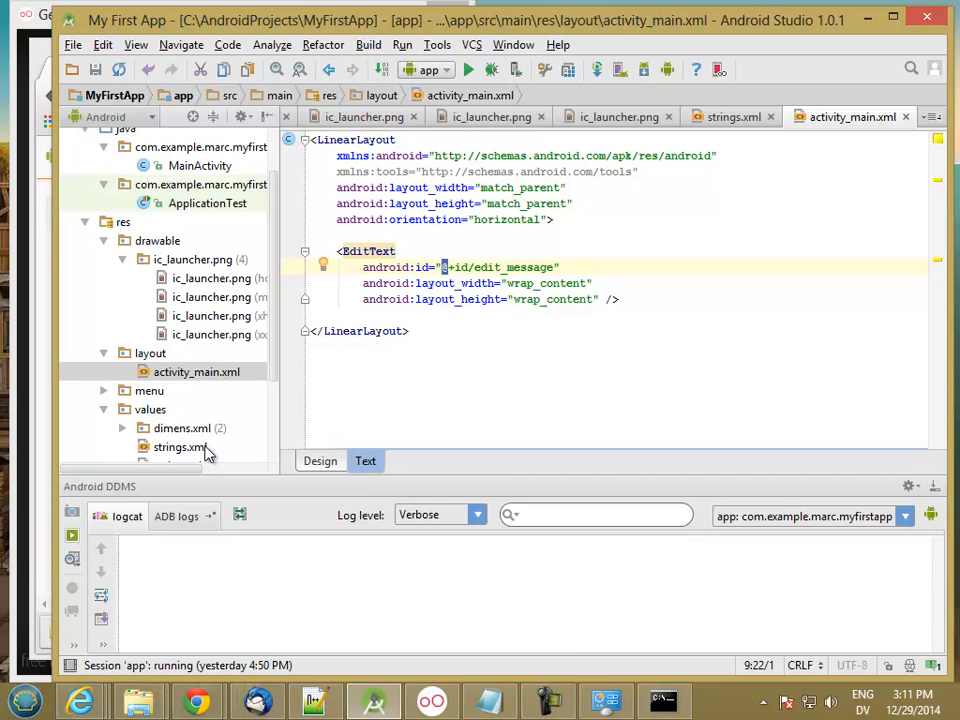
{"action": "mouse_move", "coordinate": [232, 432]}
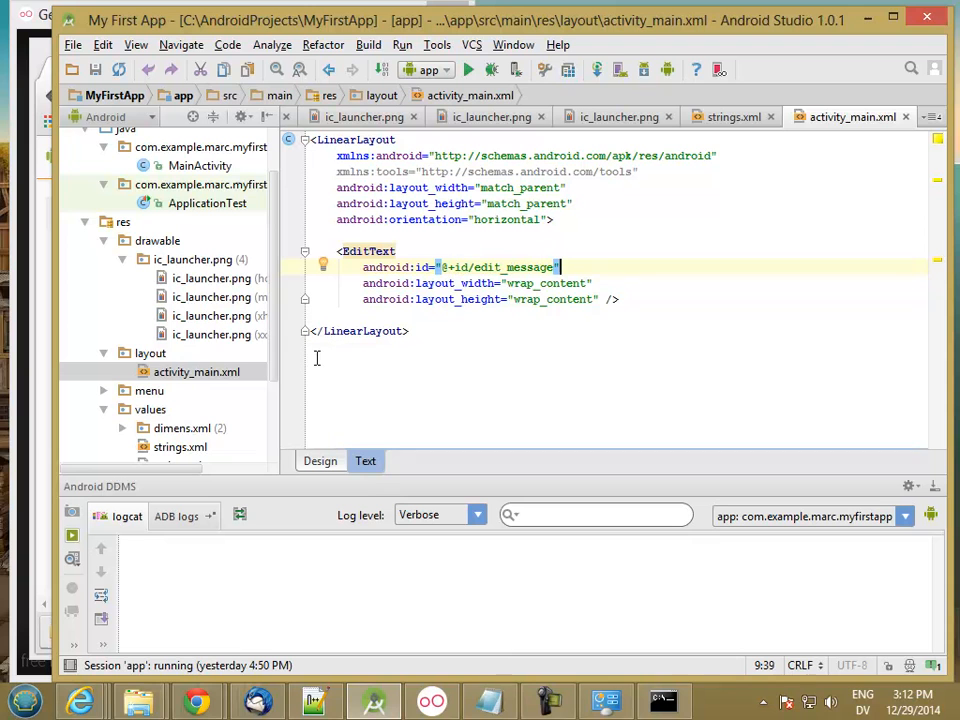
{"action": "scroll", "scroll_direction": "down", "scroll_amount": 3}
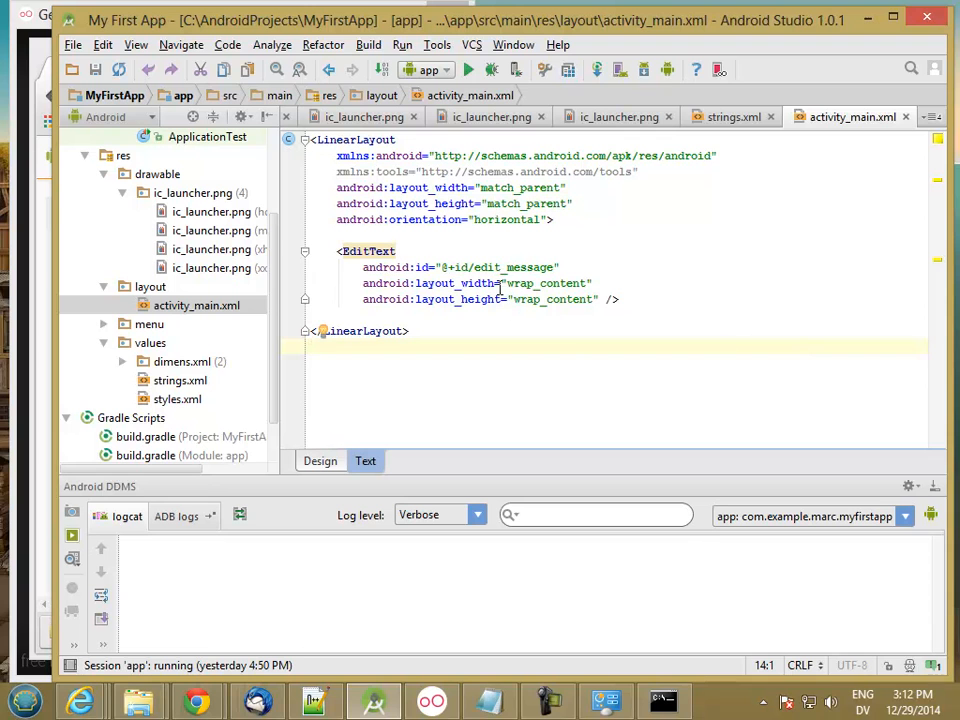
{"action": "key", "text": "Enter"}
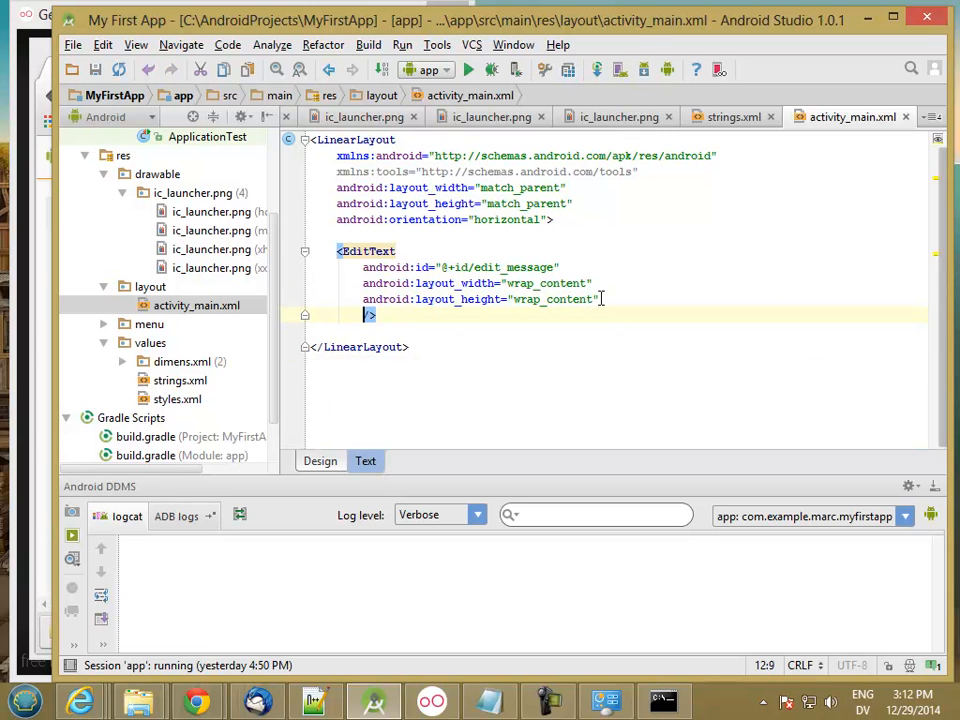
{"action": "type", "text": "android:hint=\""}
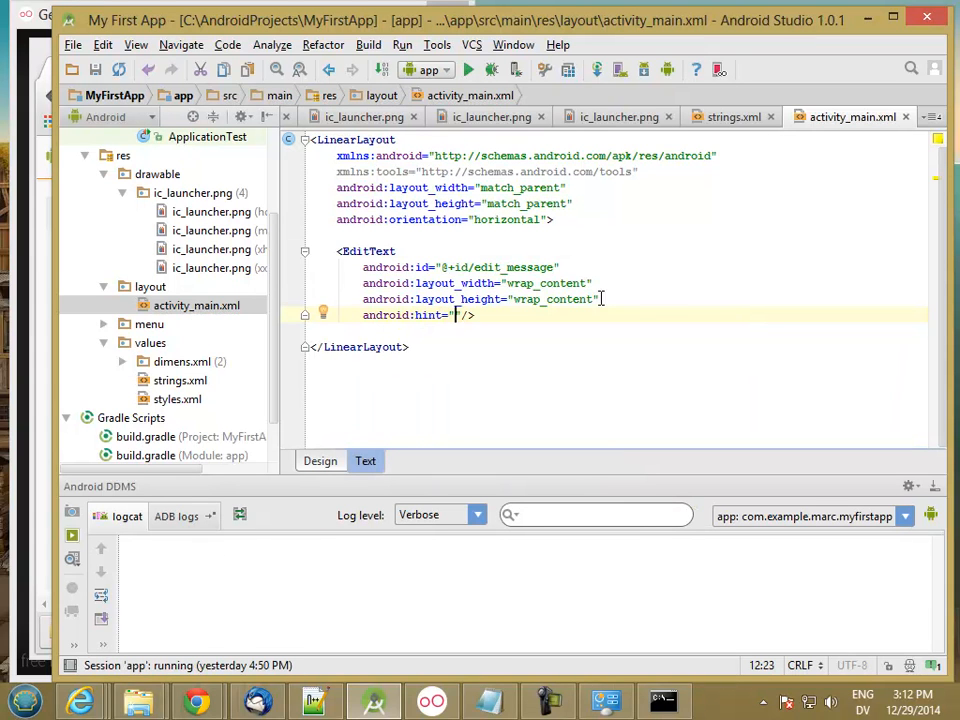
{"action": "type", "text": "@"}
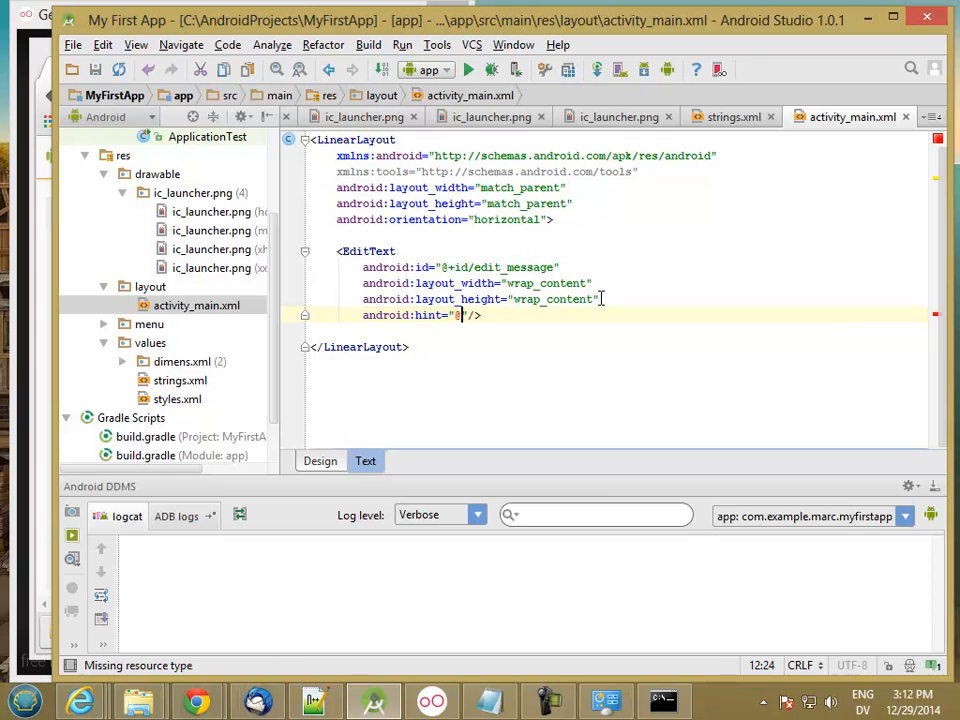
{"action": "type", "text": "@string/"}
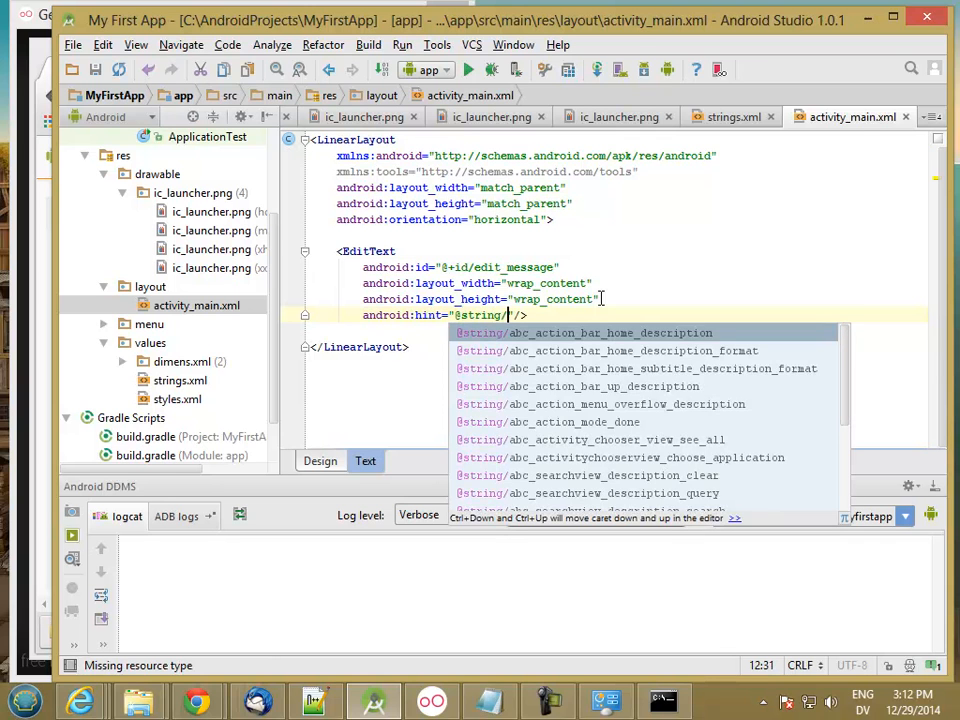
{"action": "type", "text": "edit"}
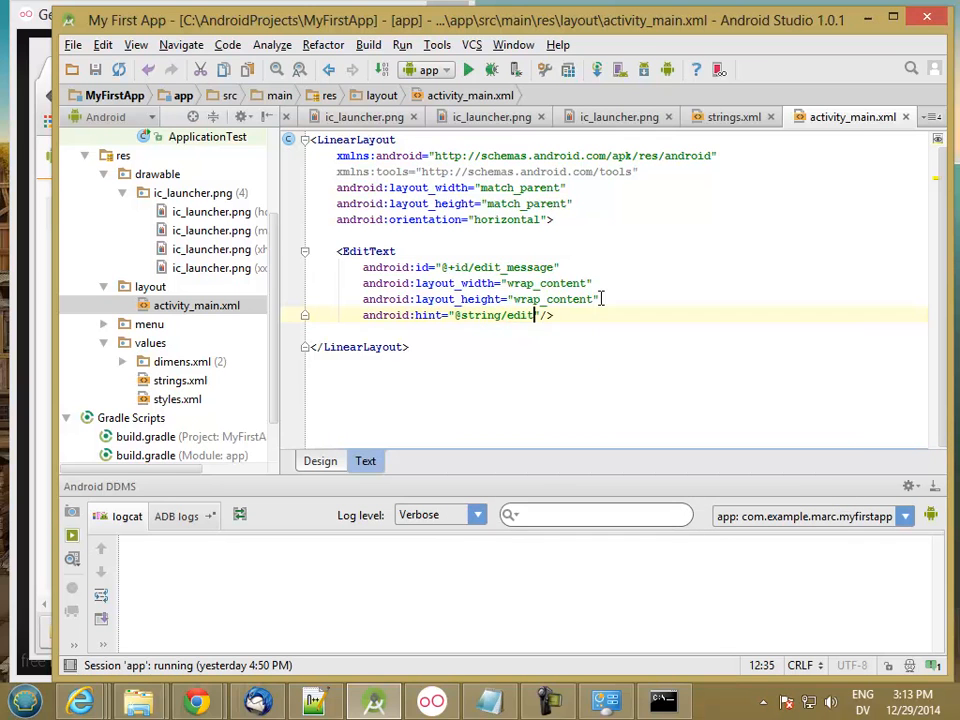
{"action": "type", "text": "_message"}
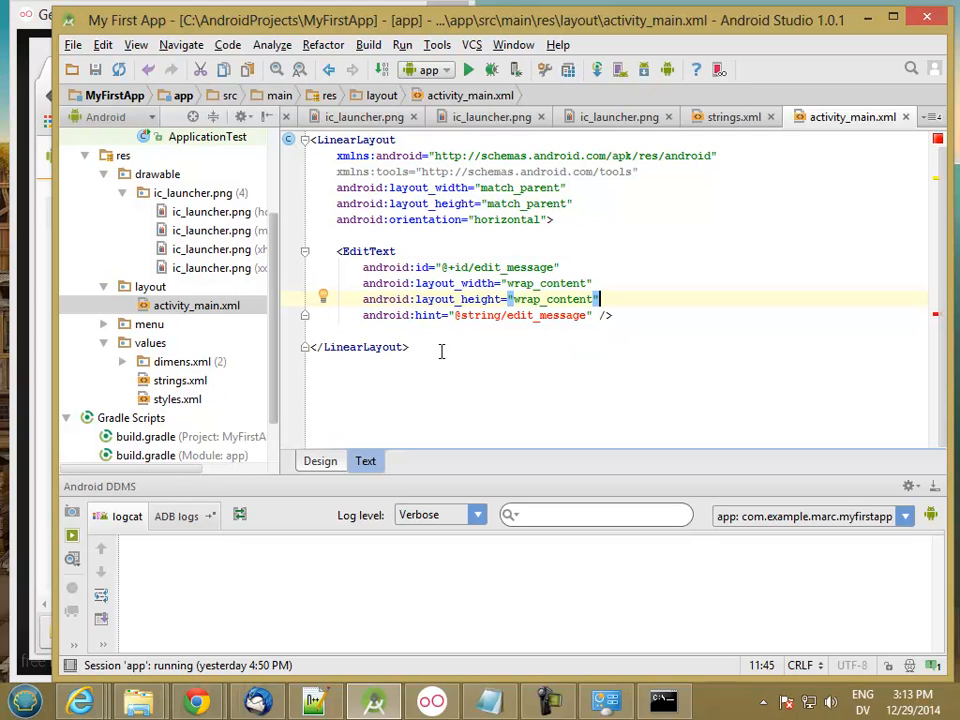
{"action": "mouse_move", "coordinate": [486, 316]}
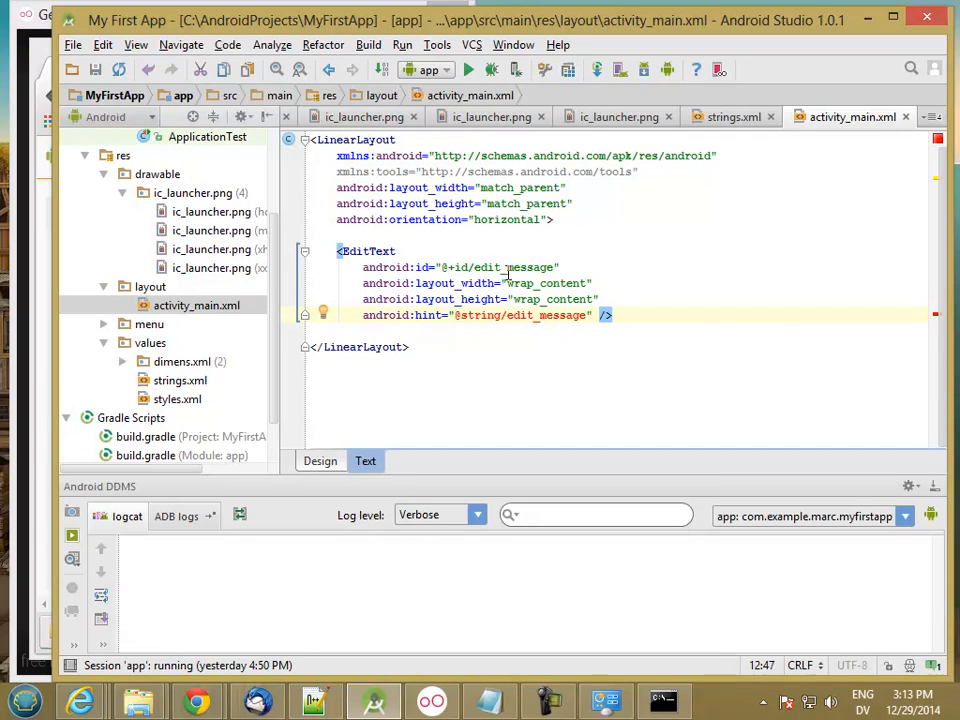
{"action": "double_click", "coordinate": [512, 268]}
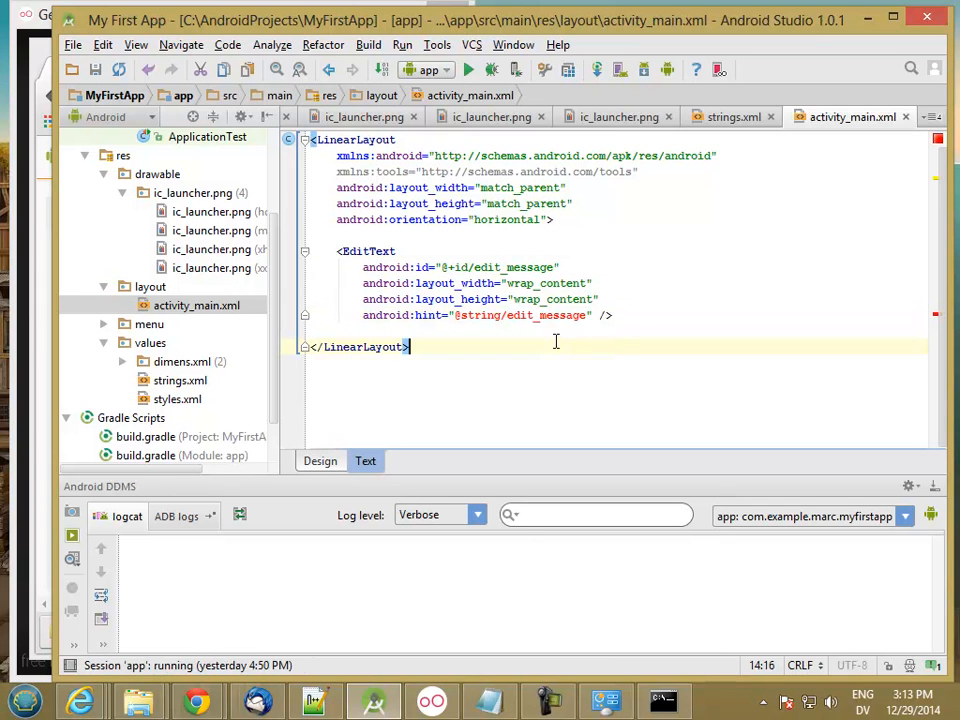
{"action": "mouse_move", "coordinate": [448, 268]}
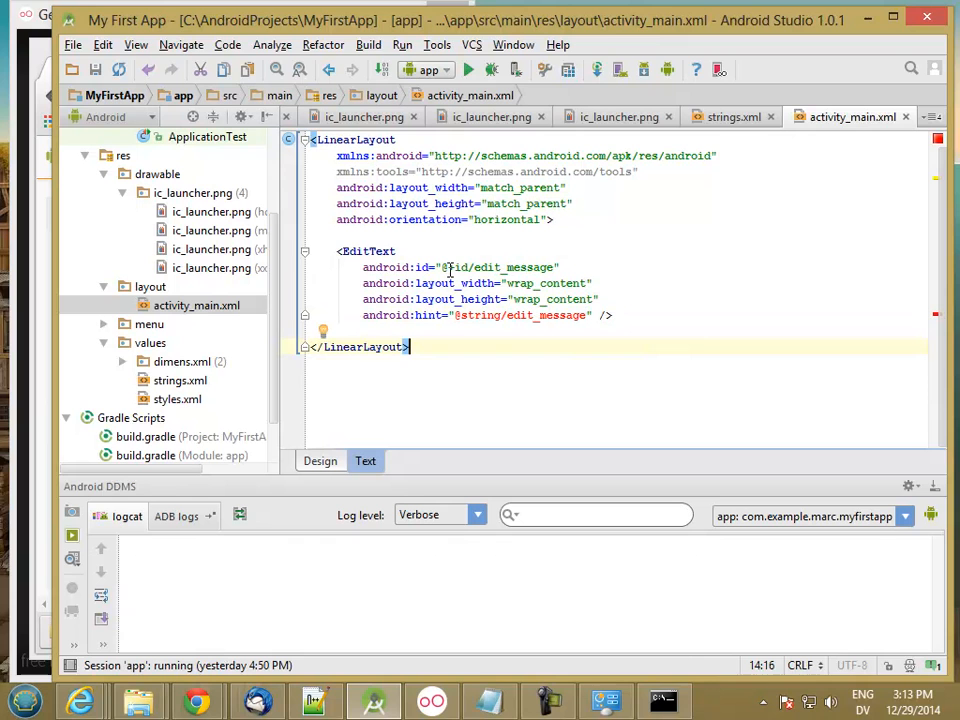
{"action": "double_click", "coordinate": [460, 268]}
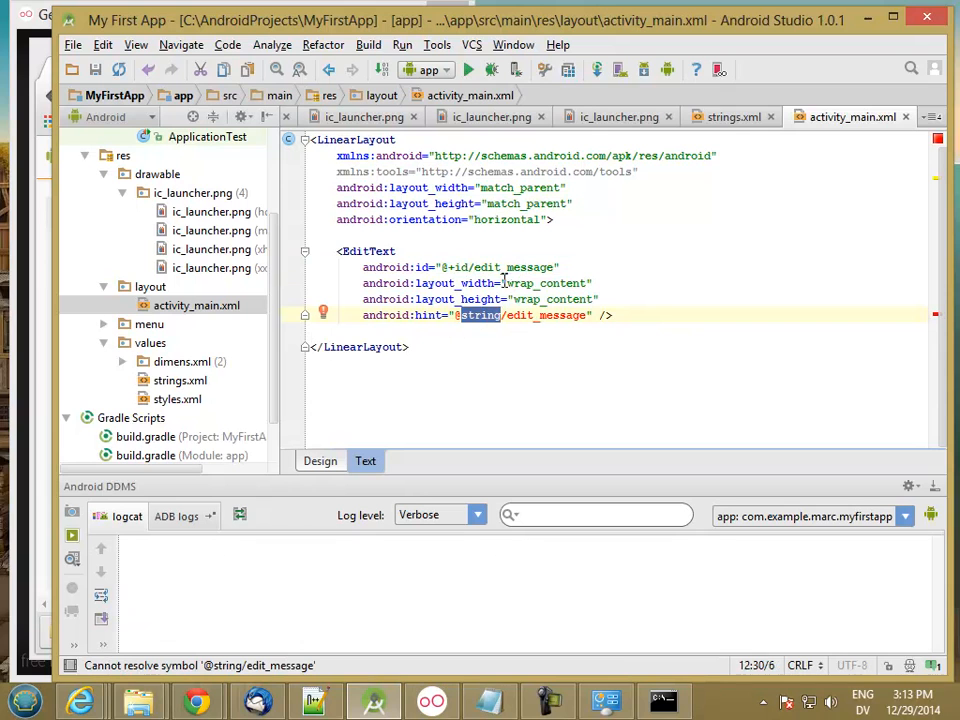
{"action": "mouse_move", "coordinate": [538, 316]}
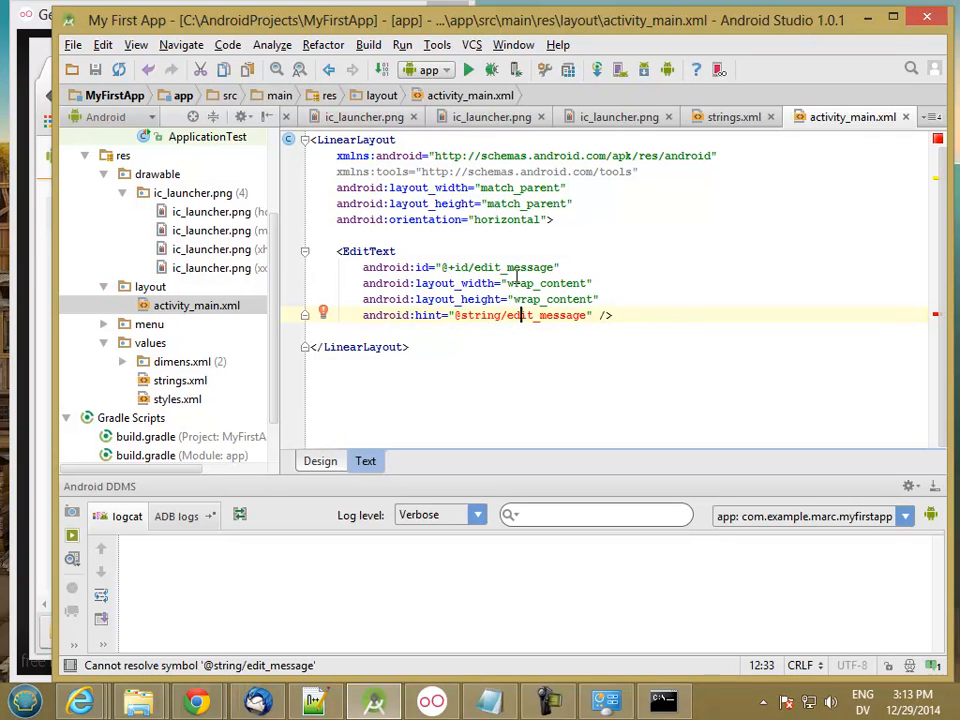
{"action": "double_click", "coordinate": [512, 268]}
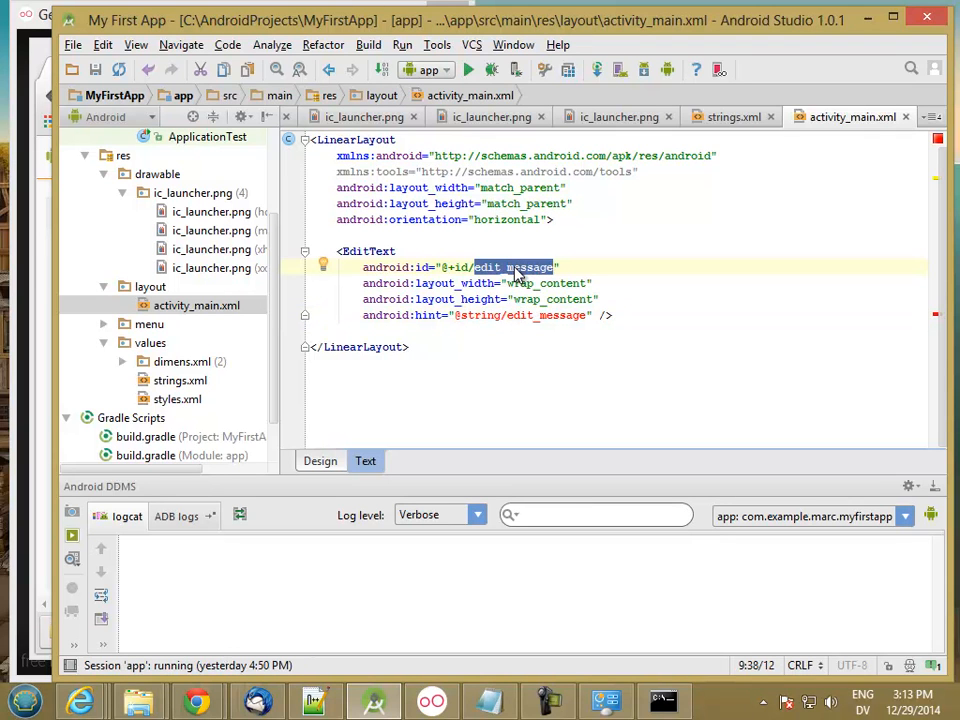
{"action": "mouse_move", "coordinate": [522, 316]}
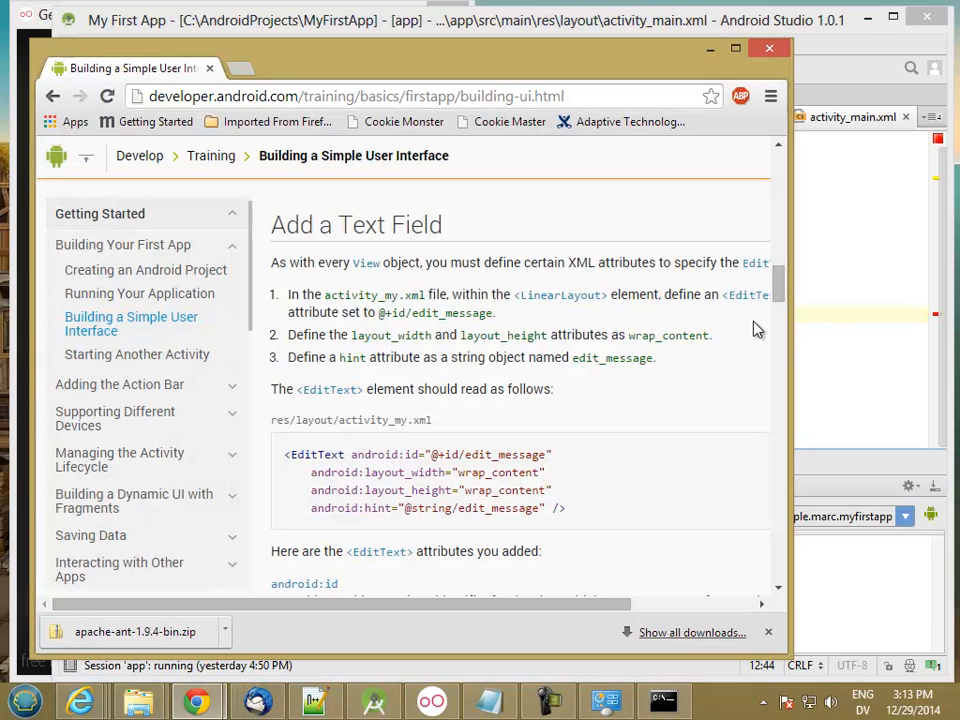
Step: Scroll the tutorial down to the Add String Resources step listing edit_message and button_send
{"action": "scroll", "scroll_direction": "down", "scroll_amount": 3}
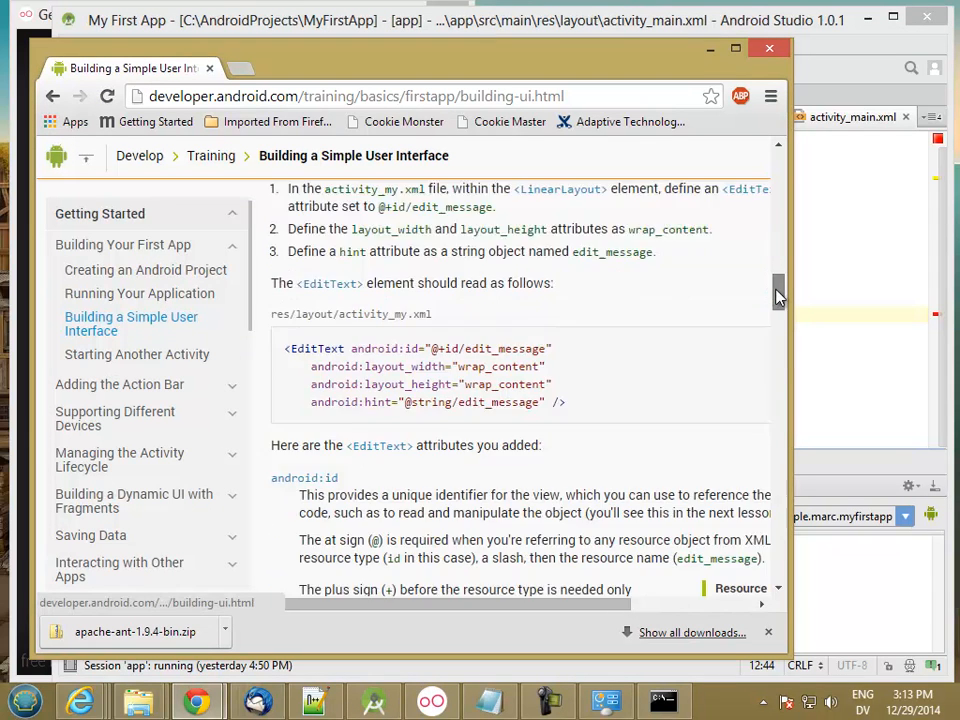
{"action": "scroll", "scroll_direction": "down", "scroll_amount": 3}
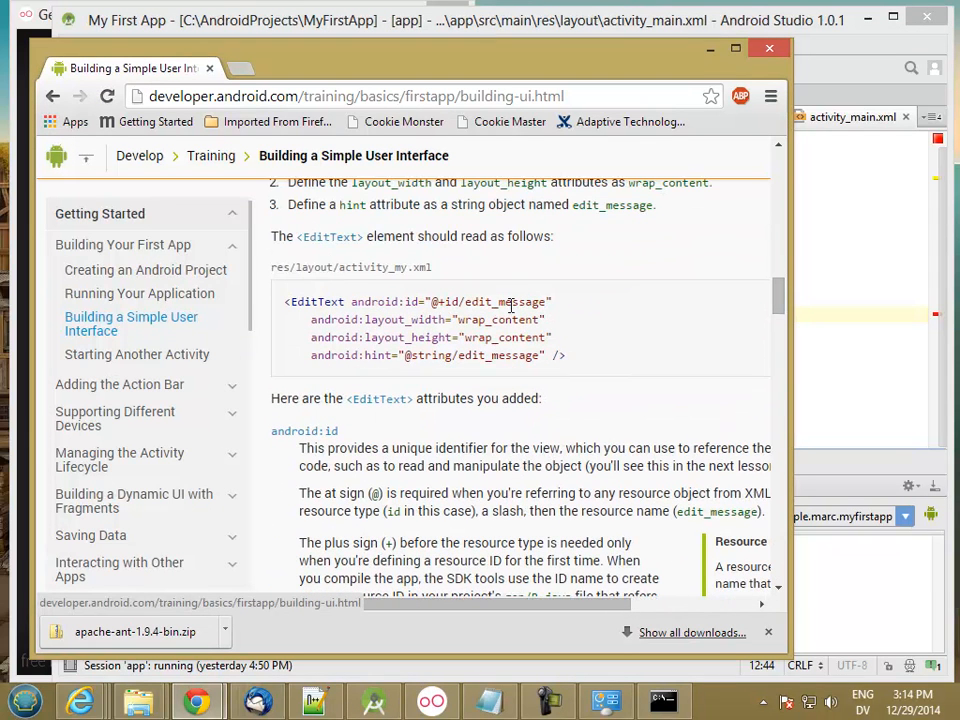
{"action": "mouse_move", "coordinate": [496, 360]}
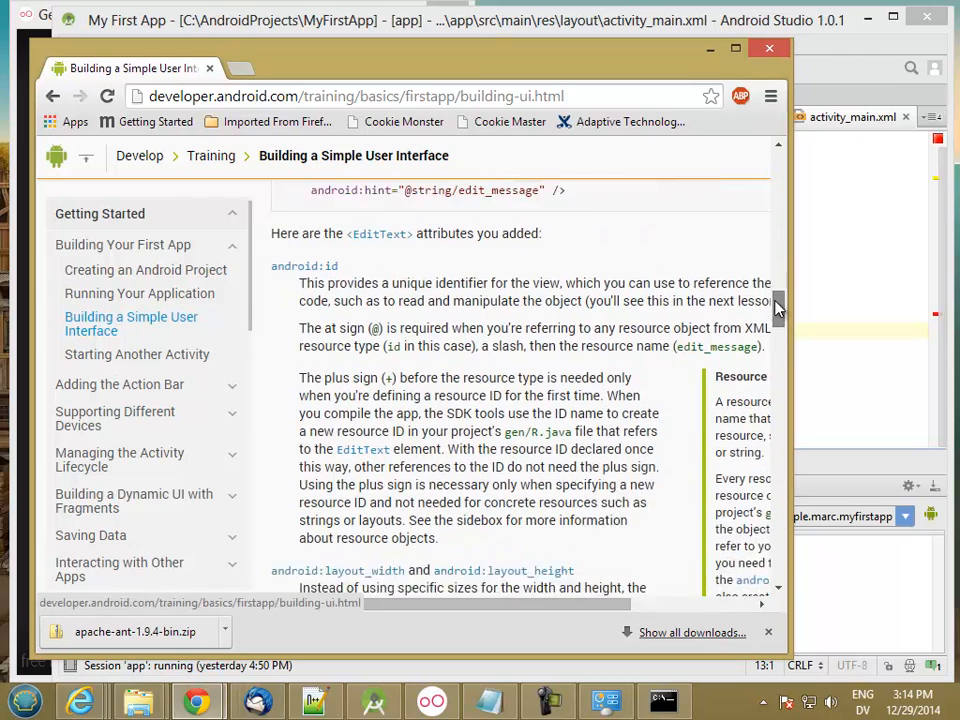
{"action": "scroll", "scroll_direction": "down", "scroll_amount": 3}
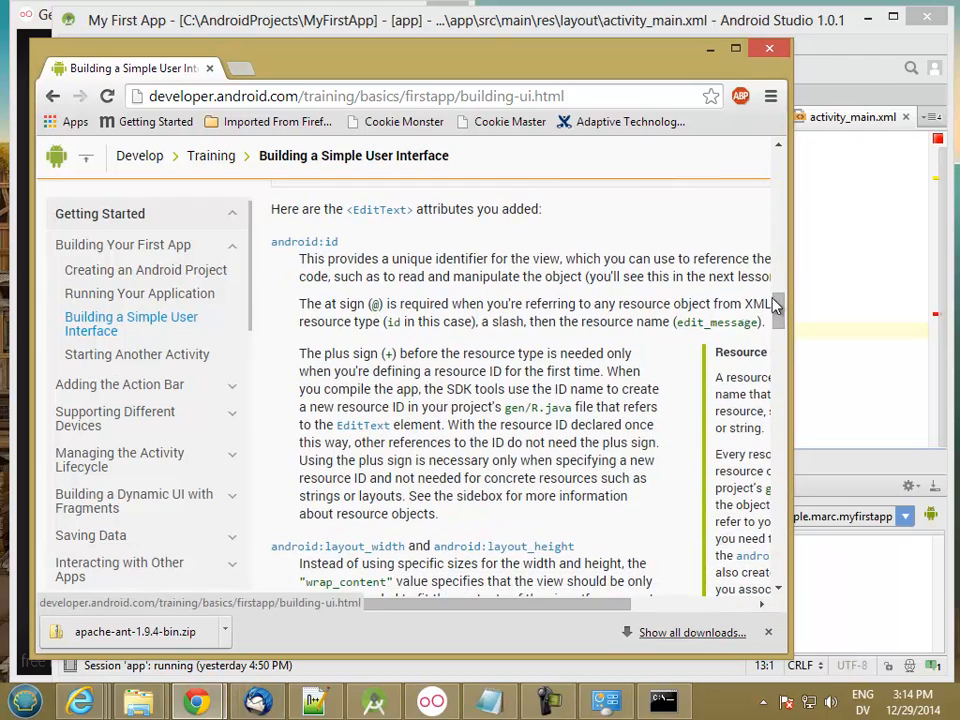
{"action": "scroll", "scroll_direction": "down", "scroll_amount": 3}
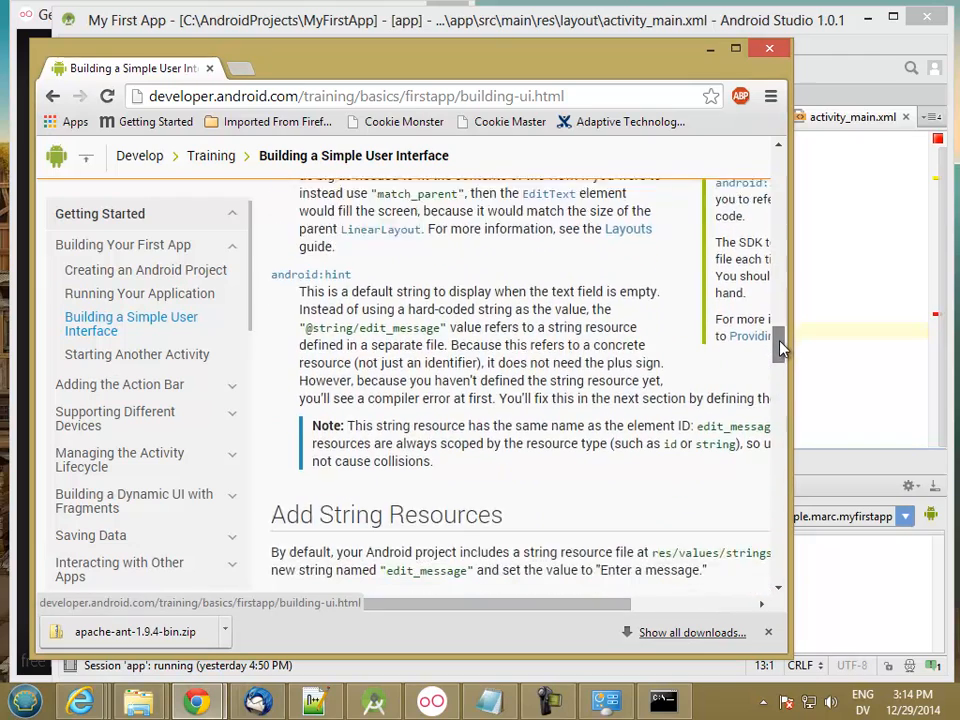
{"action": "scroll", "scroll_direction": "down", "scroll_amount": 3}
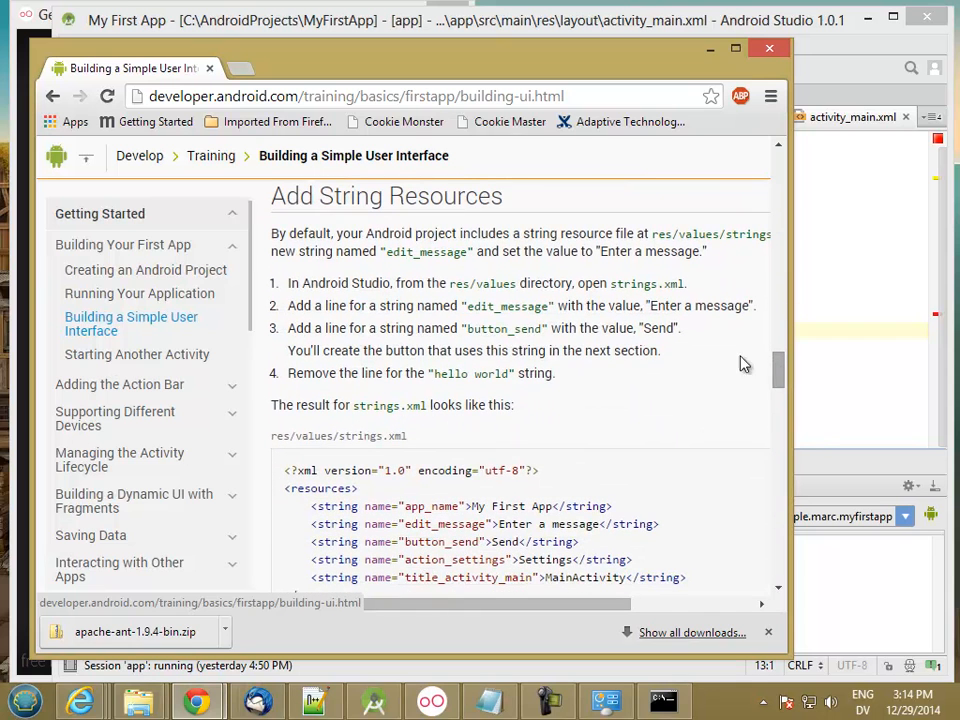
{"action": "mouse_move", "coordinate": [420, 248]}
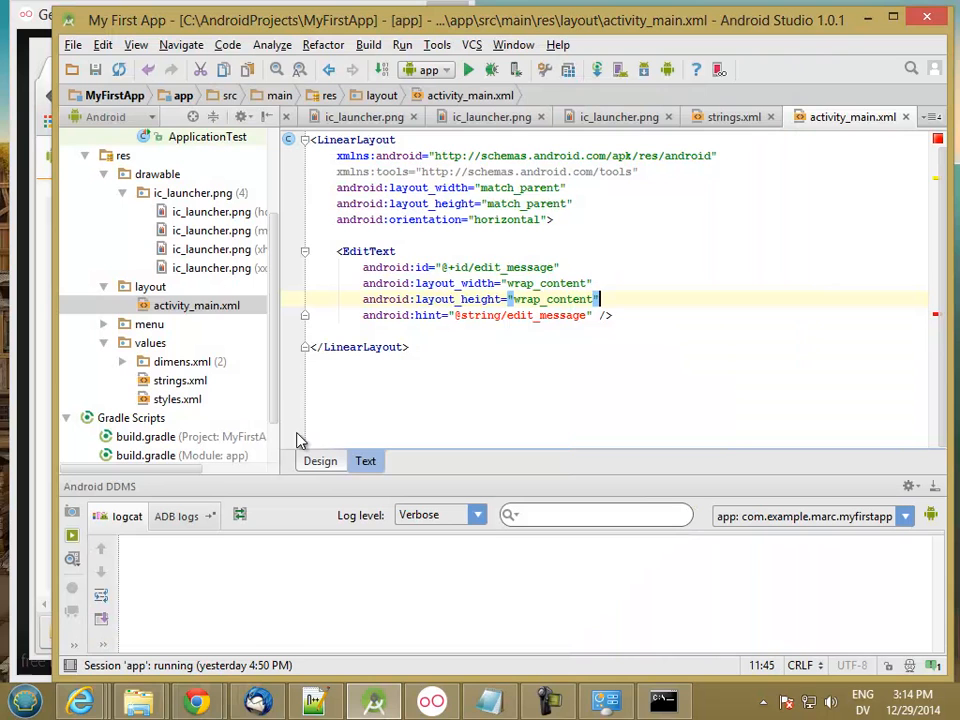
Step: In strings.xml add a new string element named edit_message via autocomplete
{"action": "left_click", "coordinate": [180, 380]}
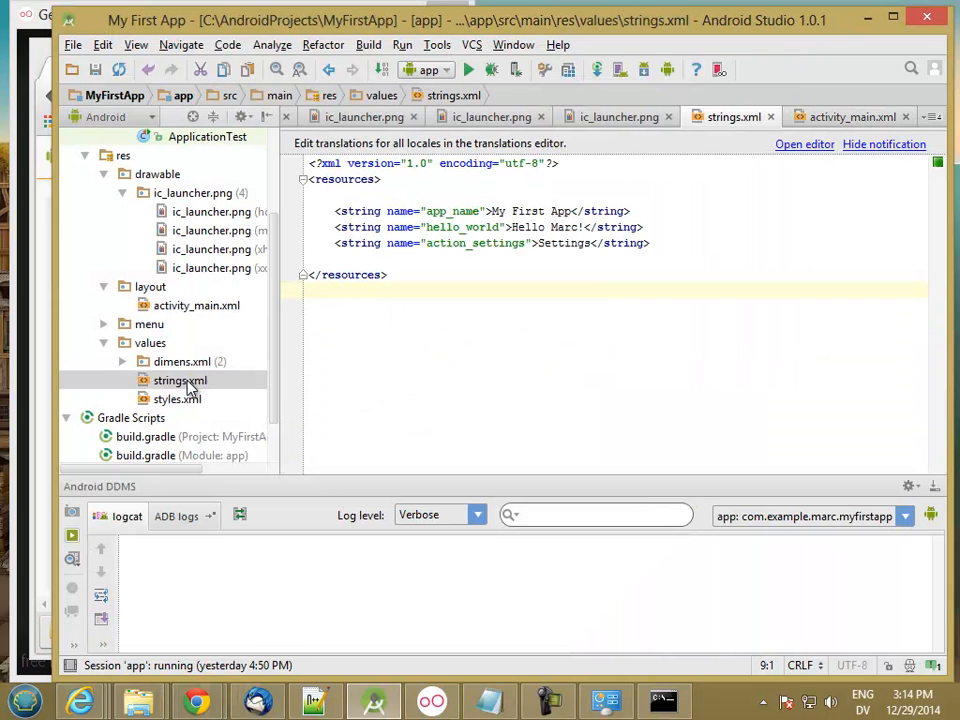
{"action": "left_click", "coordinate": [310, 258]}
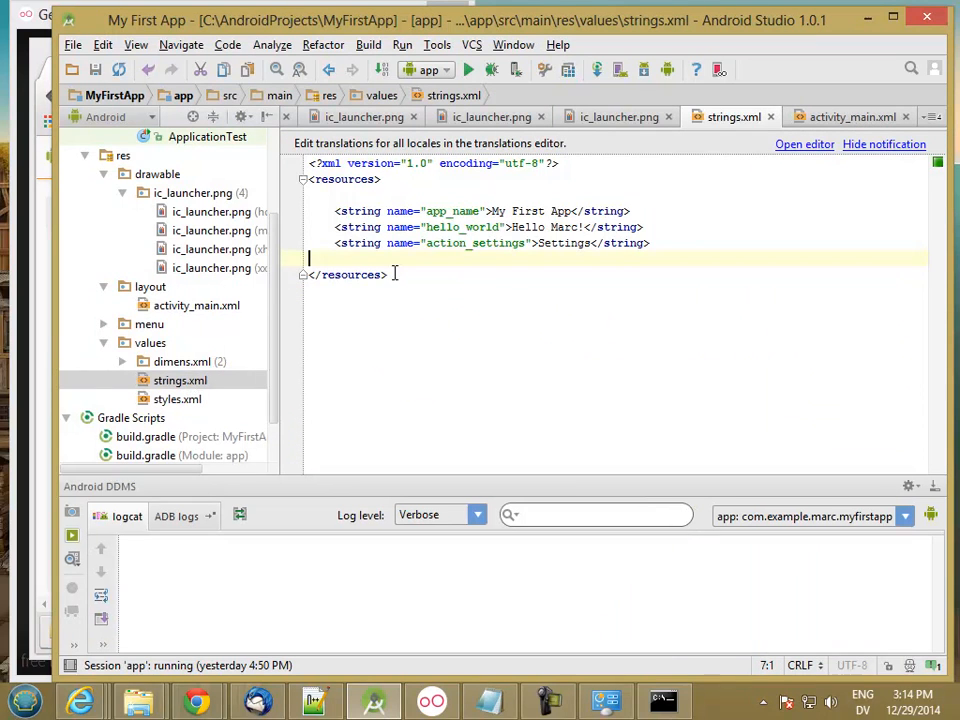
{"action": "type", "text": "<st"}
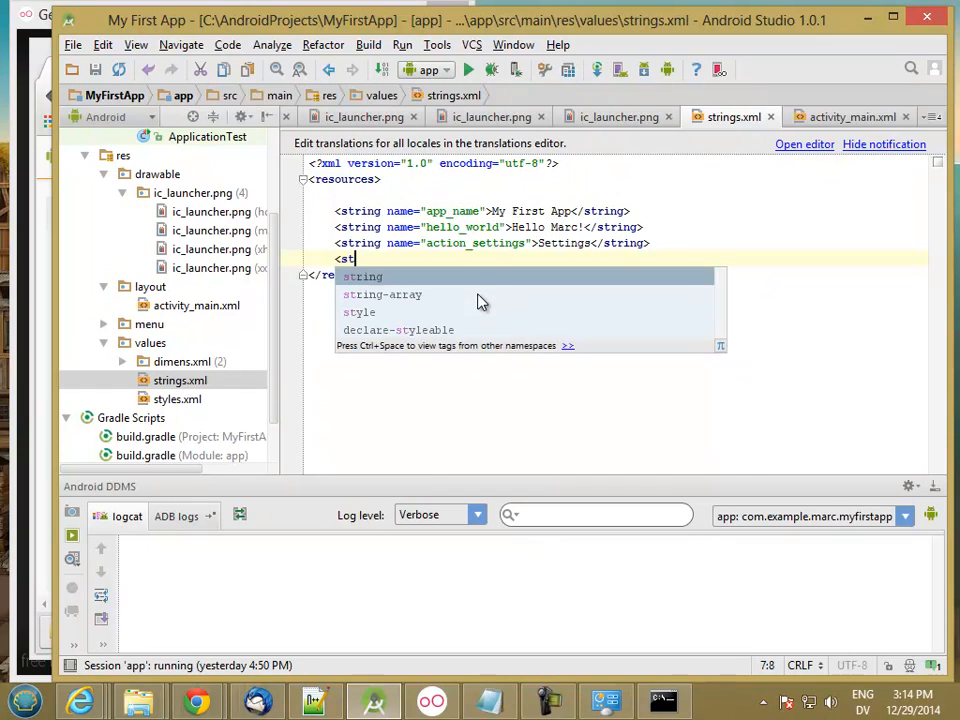
{"action": "left_click", "coordinate": [362, 276]}
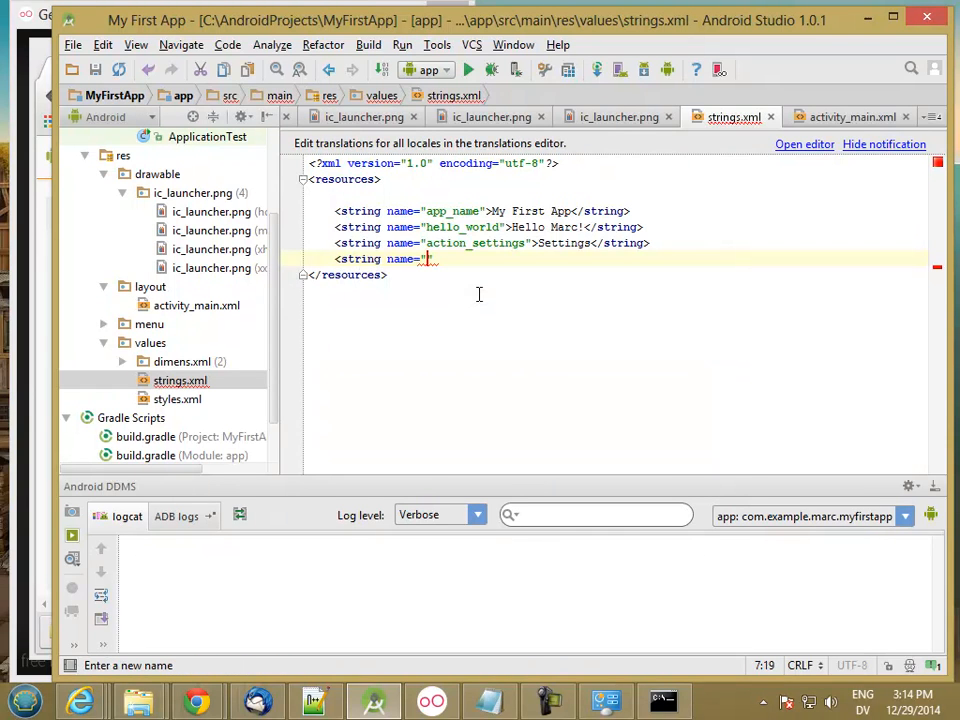
{"action": "type", "text": "edit messa"}
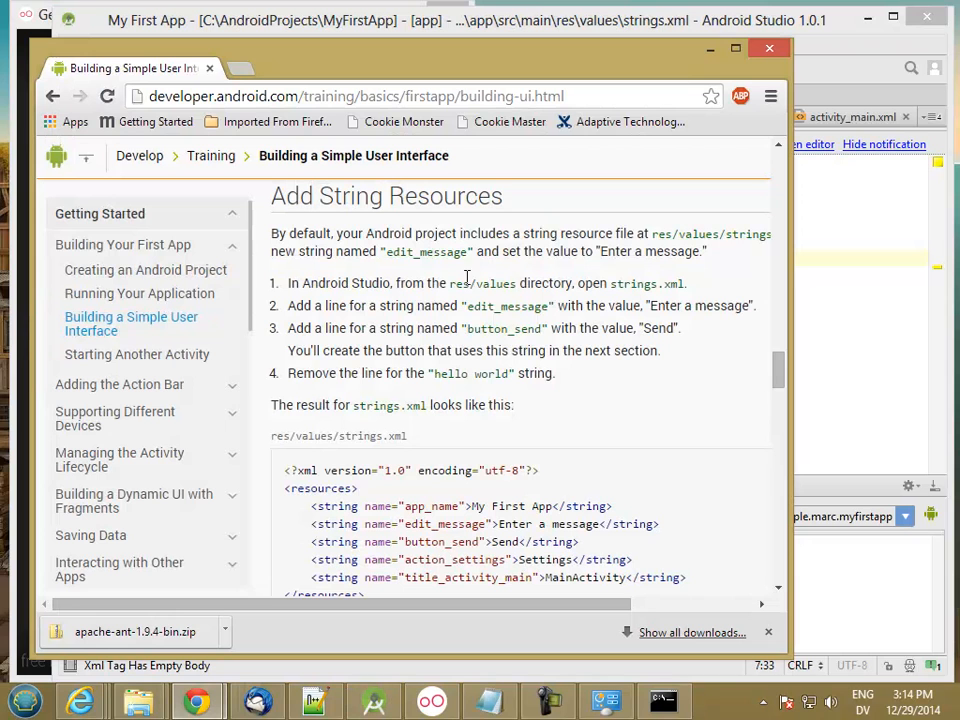
{"action": "mouse_move", "coordinate": [860, 80]}
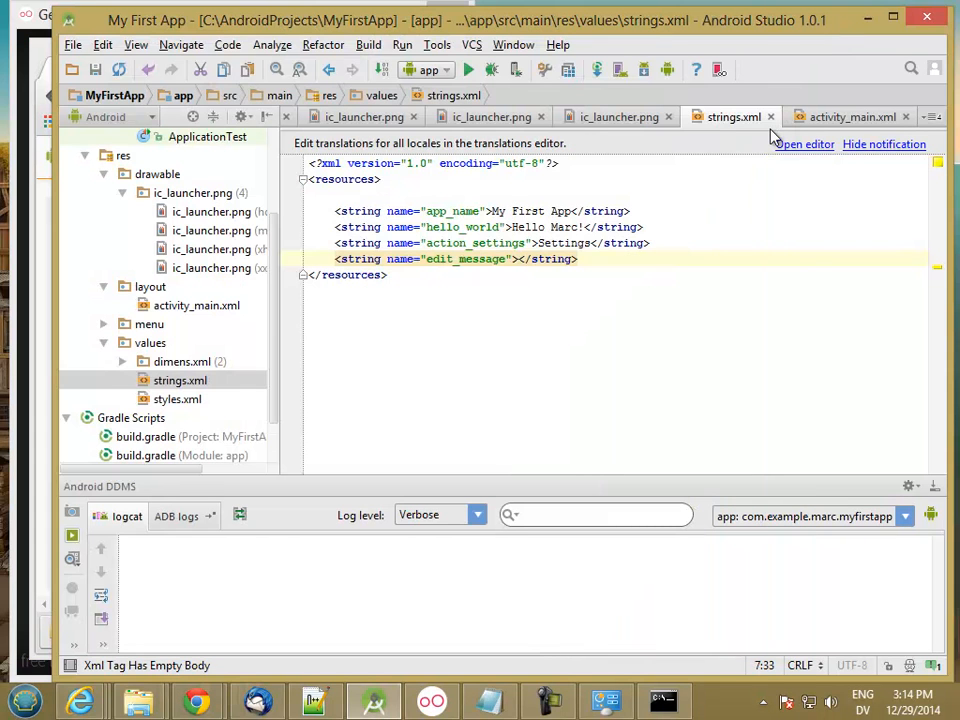
Step: Give edit_message the value Enter a message. and start the next string element
{"action": "type", "text": "Edit"}
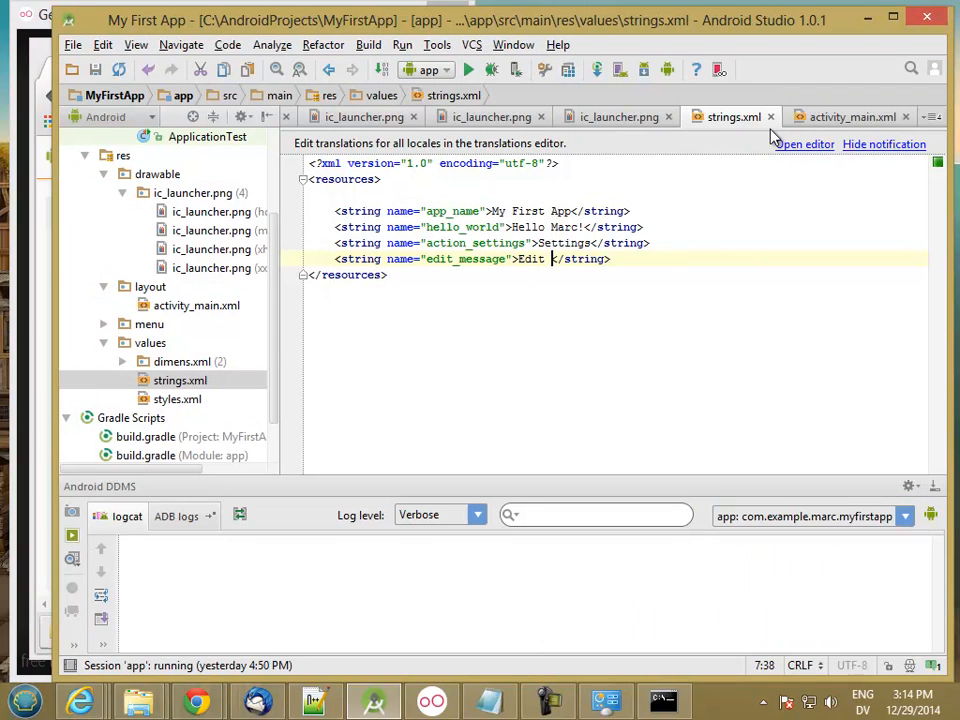
{"action": "key", "text": "backspace"}
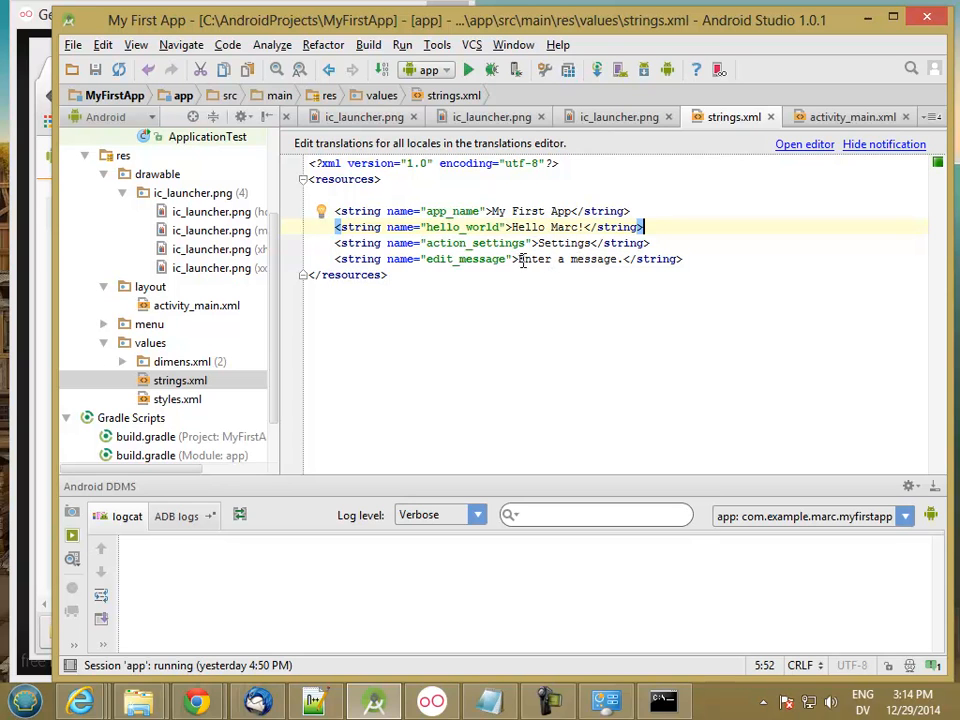
{"action": "mouse_move", "coordinate": [590, 262]}
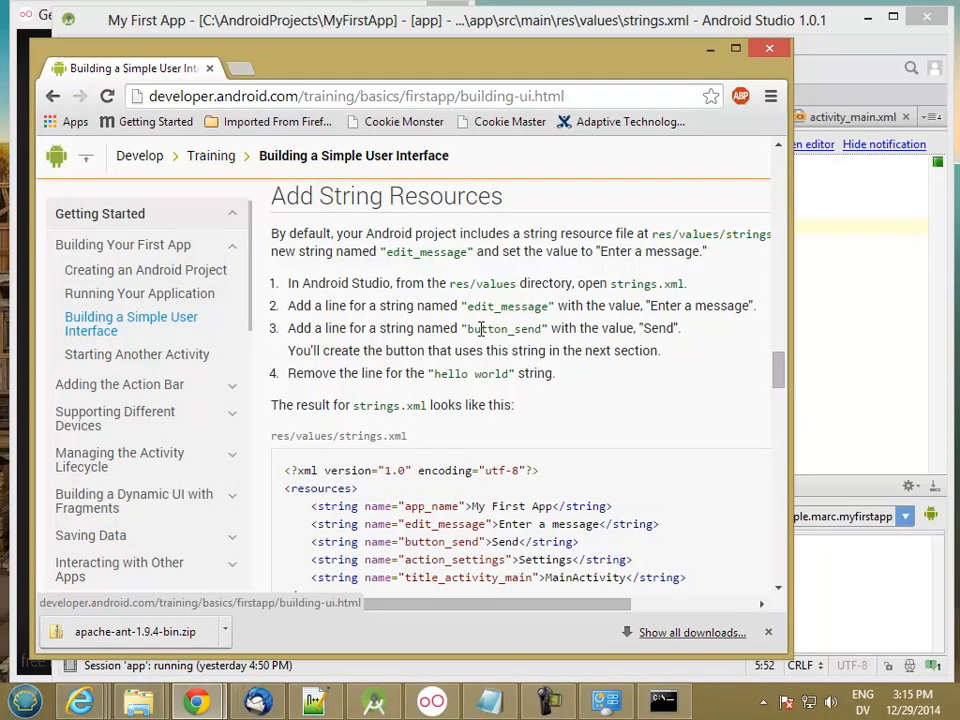
{"action": "mouse_move", "coordinate": [520, 336]}
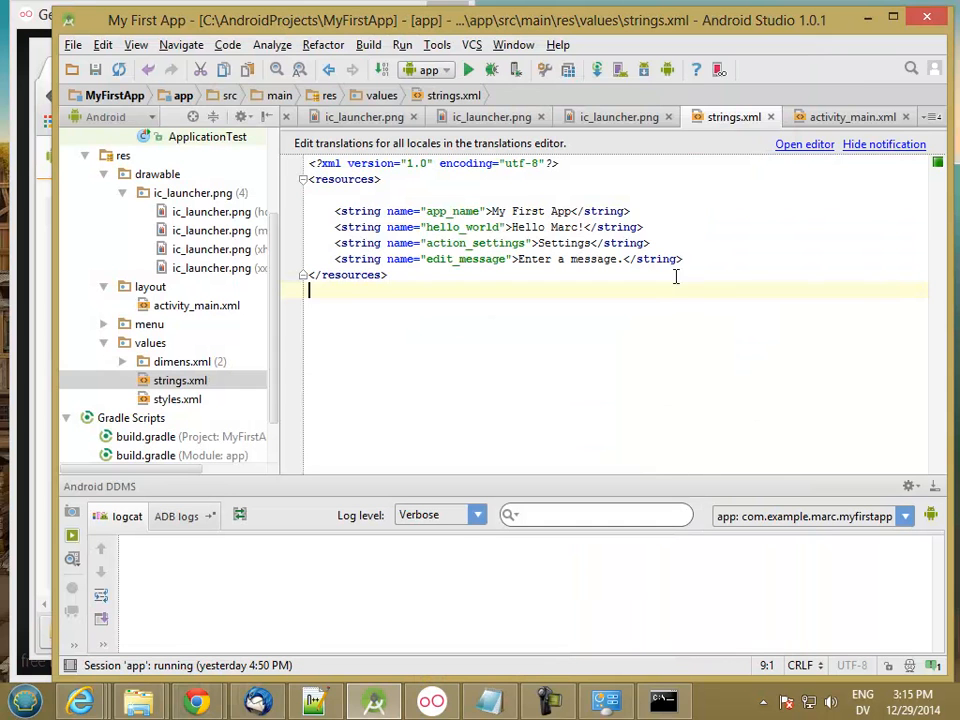
{"action": "type", "text": "<string name=\"button_s"}
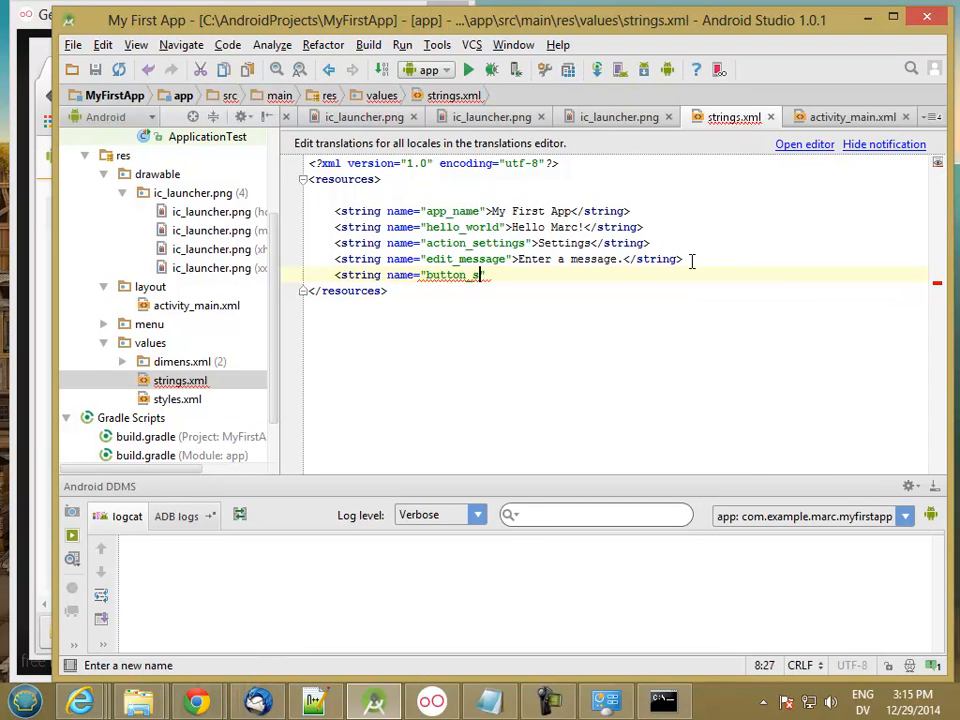
Step: Add the button_send string with value Send and delete the hello_world string
{"action": "type", "text": "end\"></string>"}
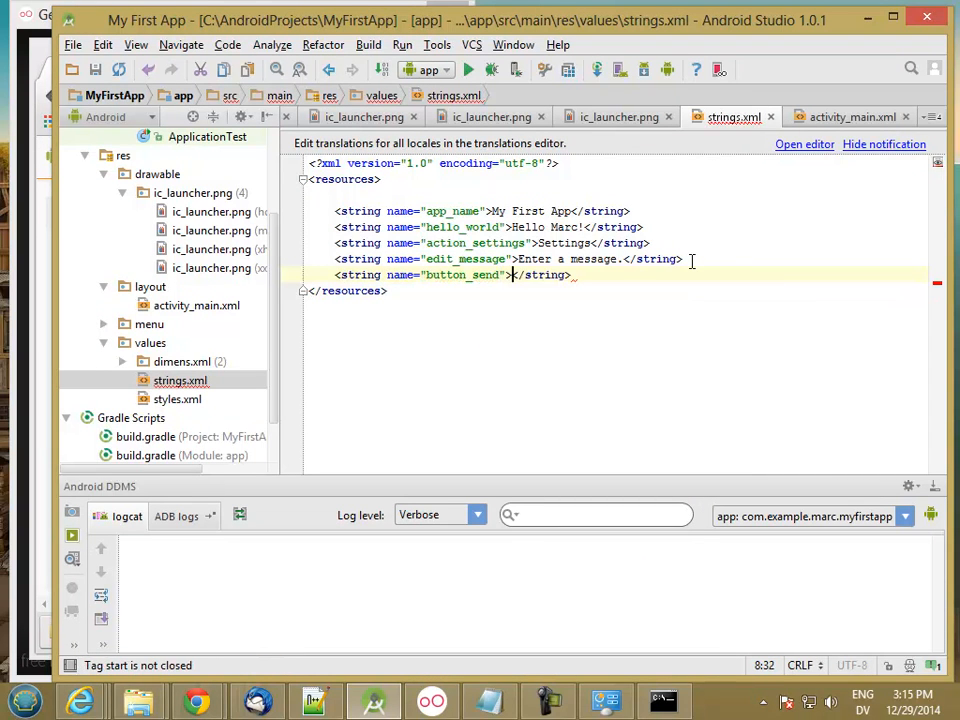
{"action": "type", "text": "Send"}
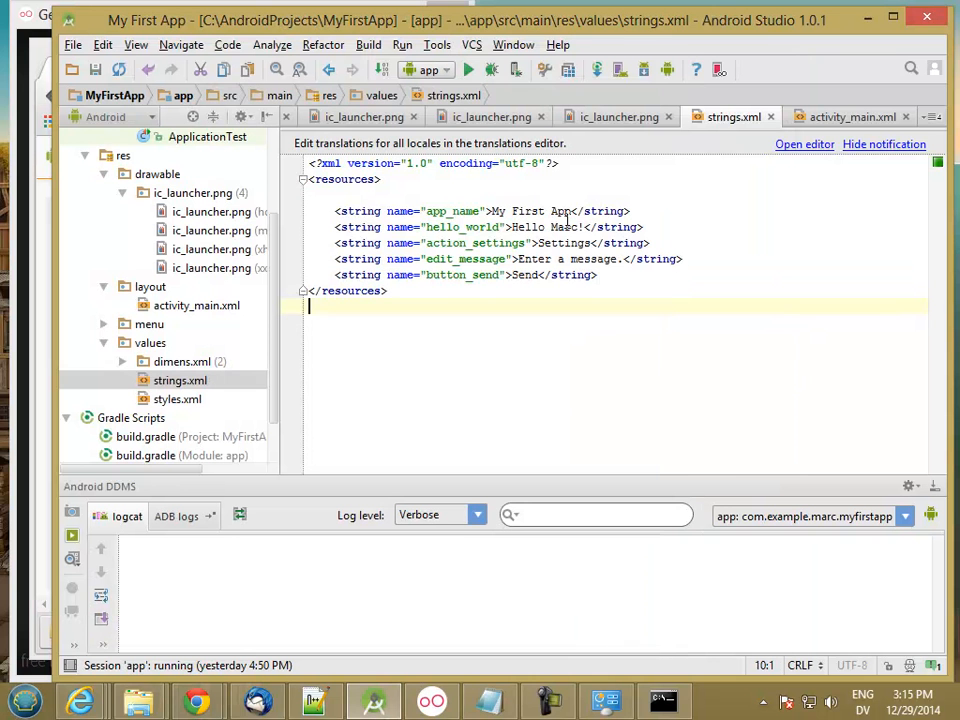
{"action": "left_click_drag", "start_coordinate": [336, 228], "coordinate": [648, 228]}
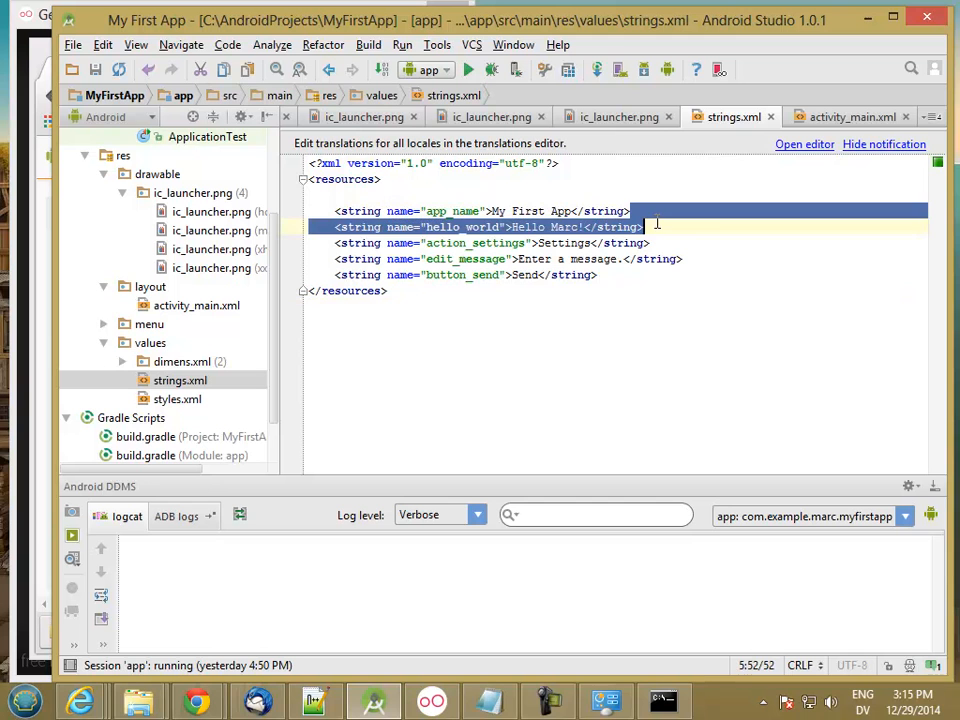
{"action": "key", "text": "Delete"}
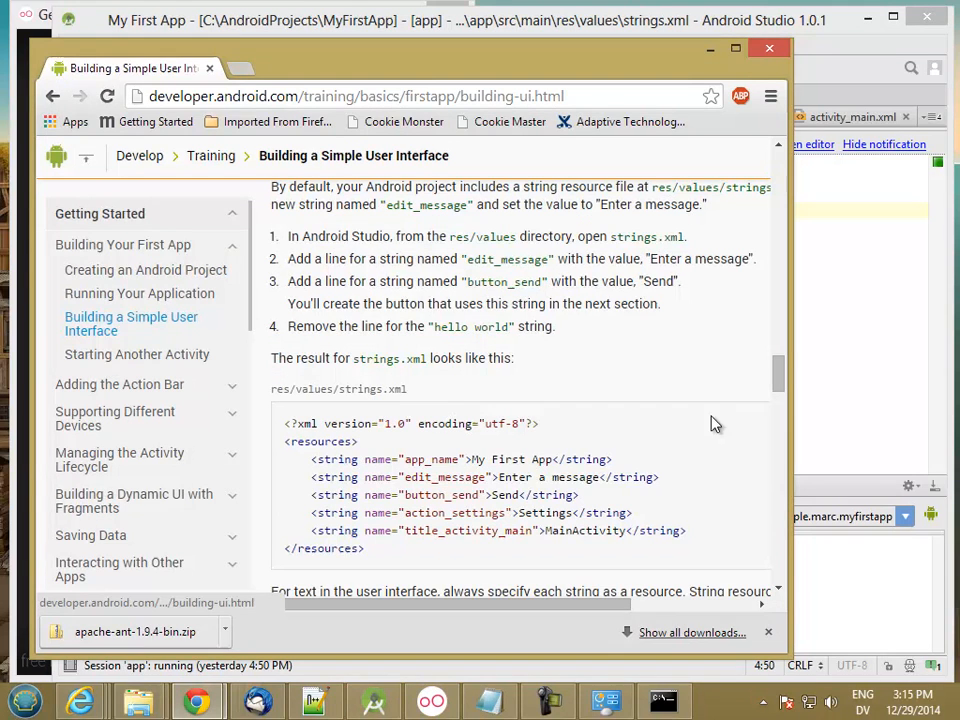
Step: Check the title_activity_main line in the tutorial and return to strings.xml
{"action": "scroll", "scroll_direction": "down", "scroll_amount": 3}
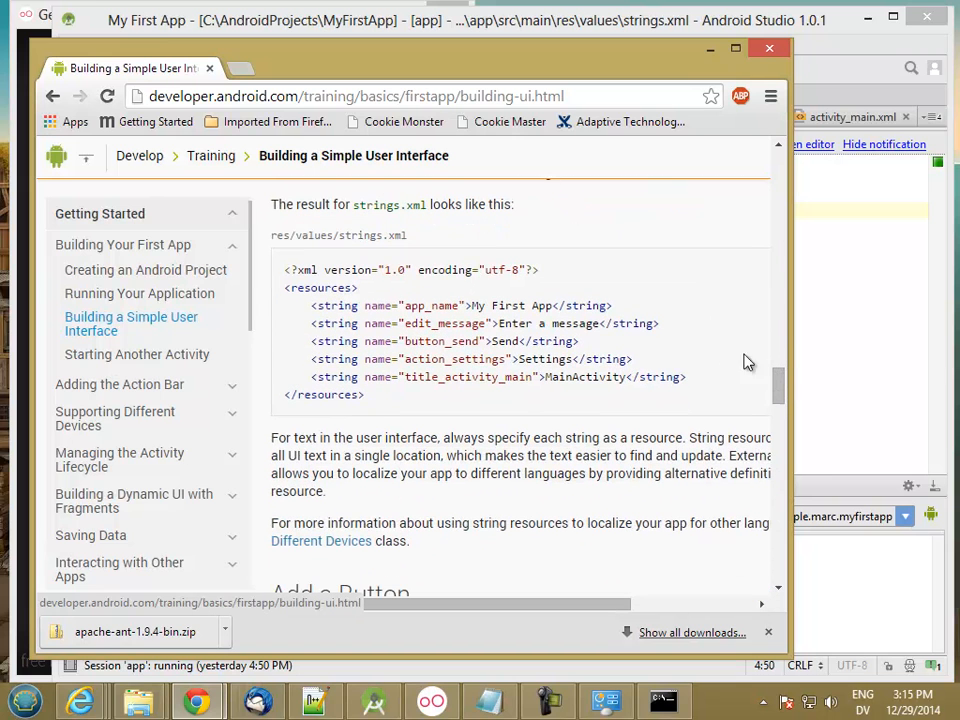
{"action": "mouse_move", "coordinate": [668, 320]}
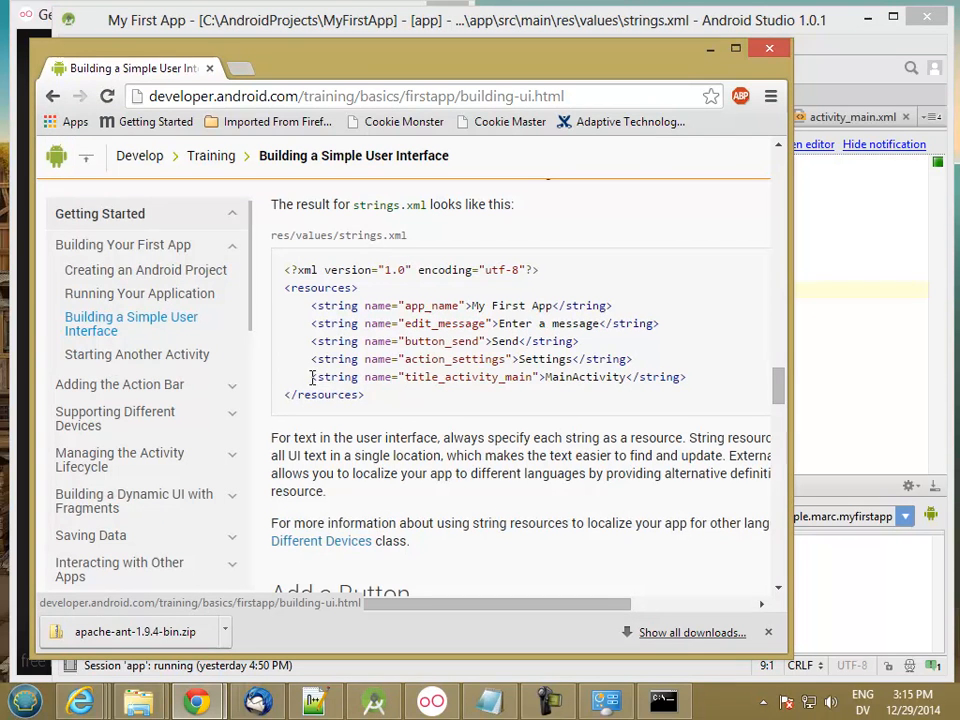
{"action": "triple_click", "coordinate": [490, 376]}
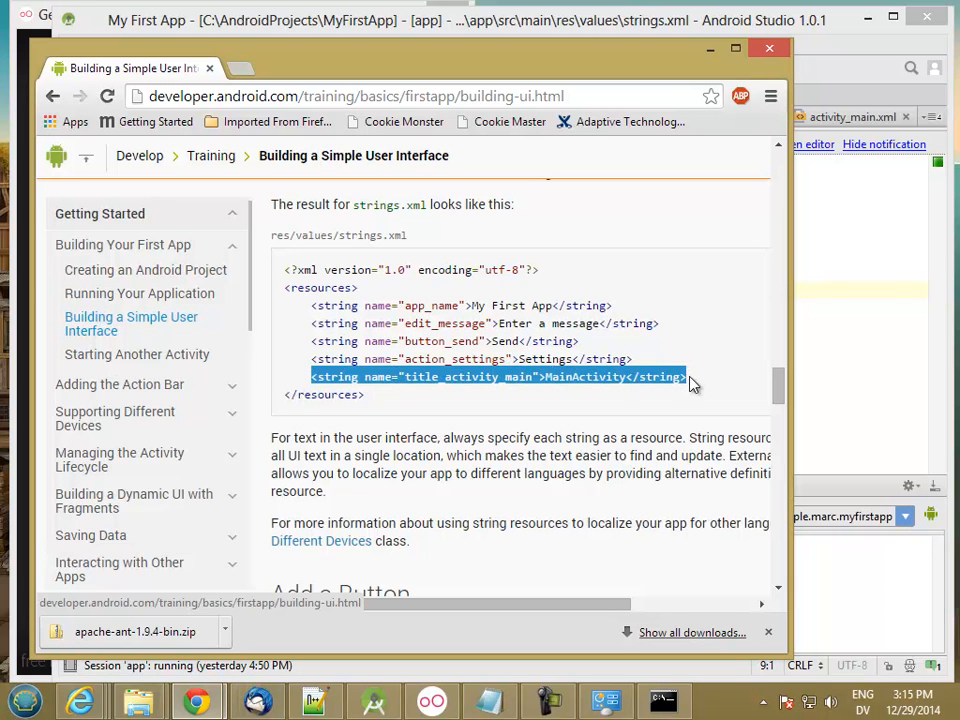
{"action": "left_click", "coordinate": [830, 320]}
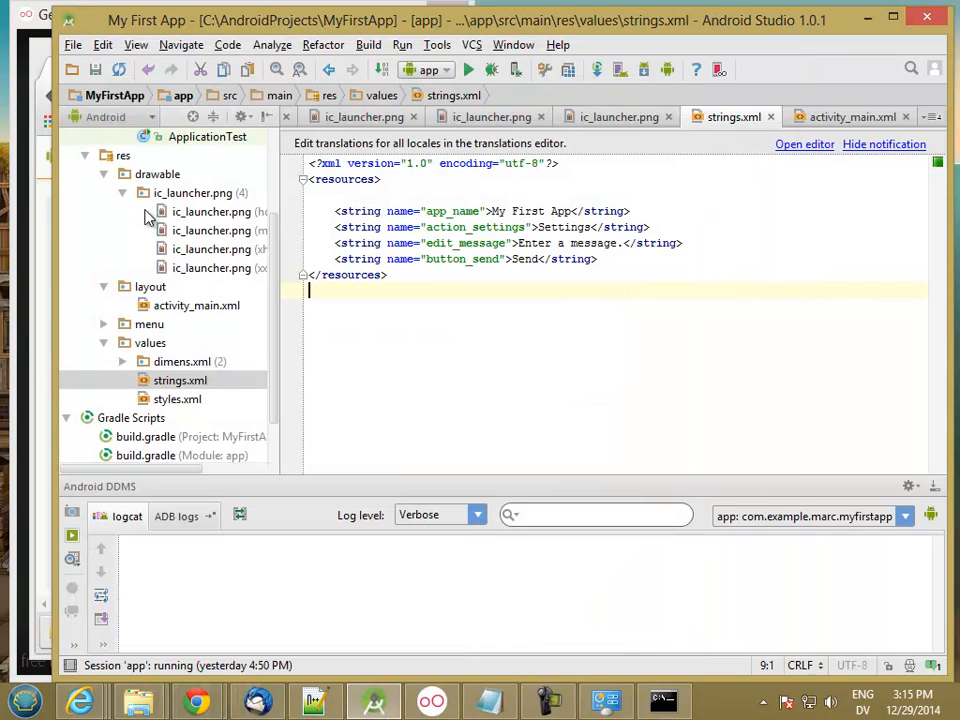
{"action": "scroll", "scroll_direction": "up", "scroll_amount": 3}
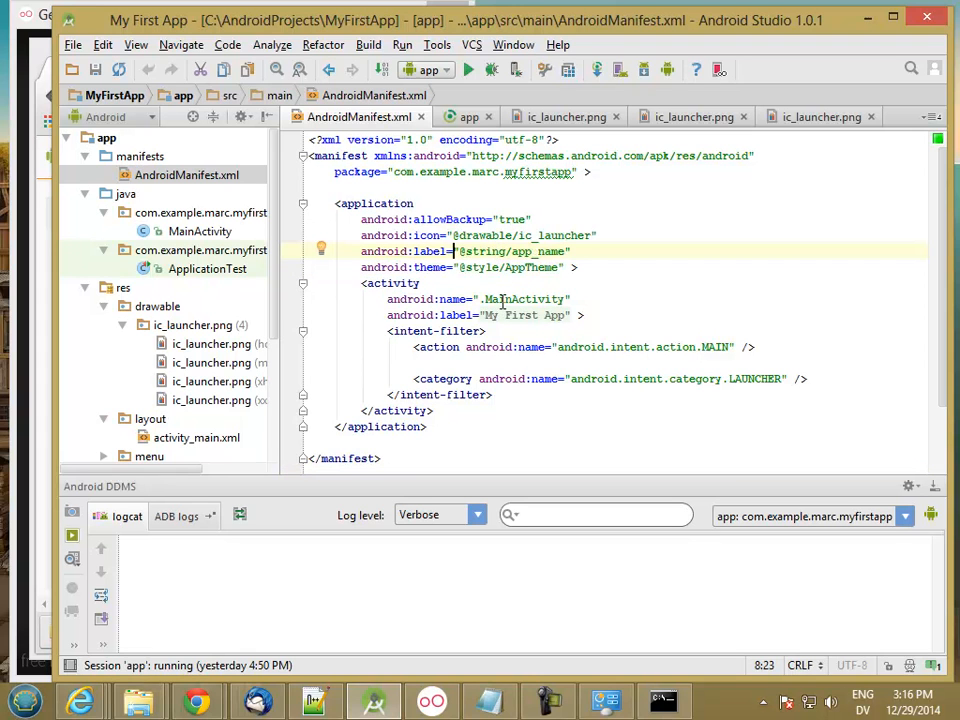
{"action": "left_click", "coordinate": [540, 316]}
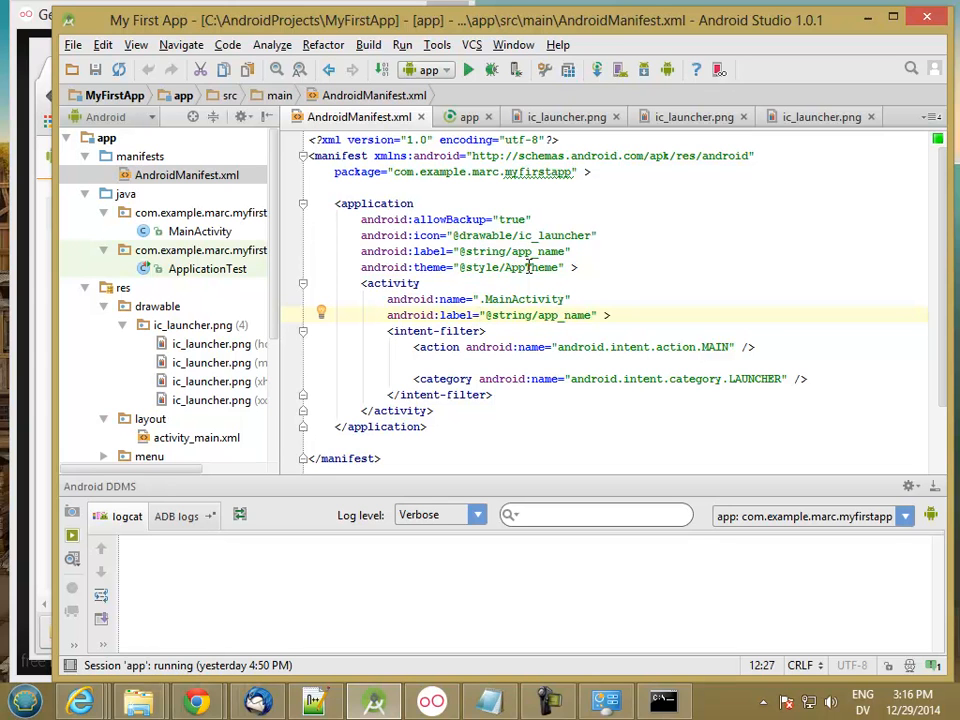
{"action": "mouse_move", "coordinate": [484, 252]}
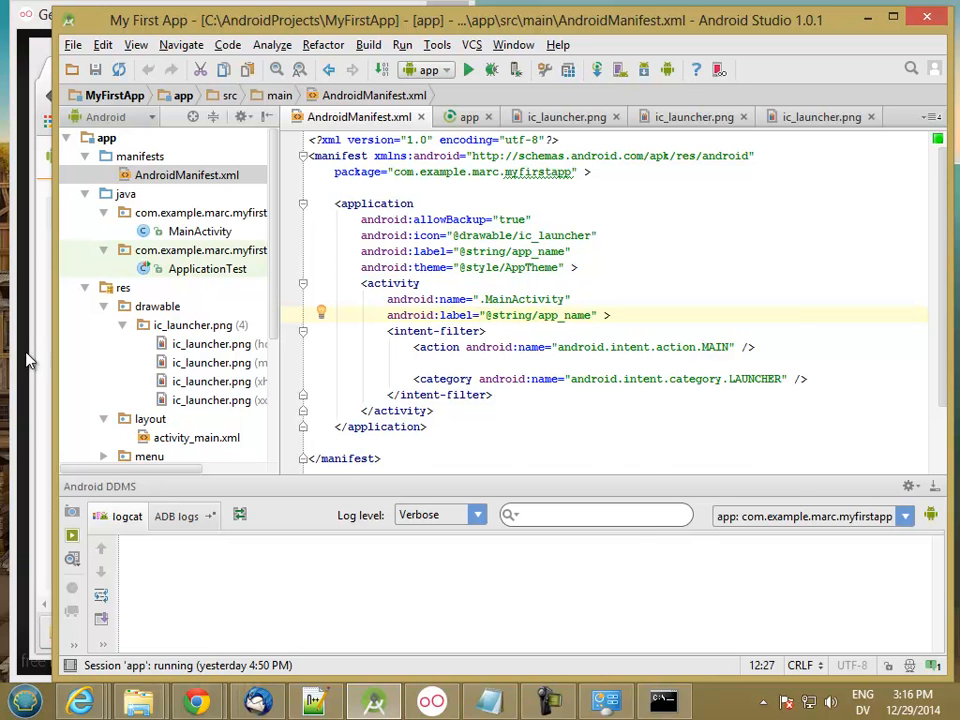
{"action": "left_click", "coordinate": [196, 700]}
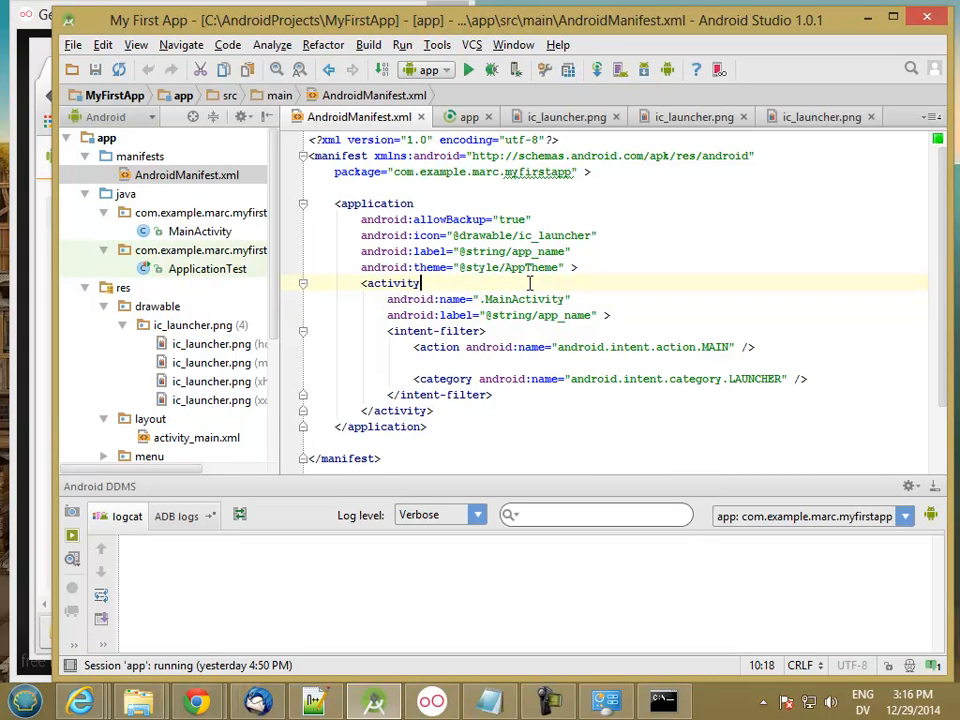
{"action": "scroll", "scroll_direction": "down", "scroll_amount": 3}
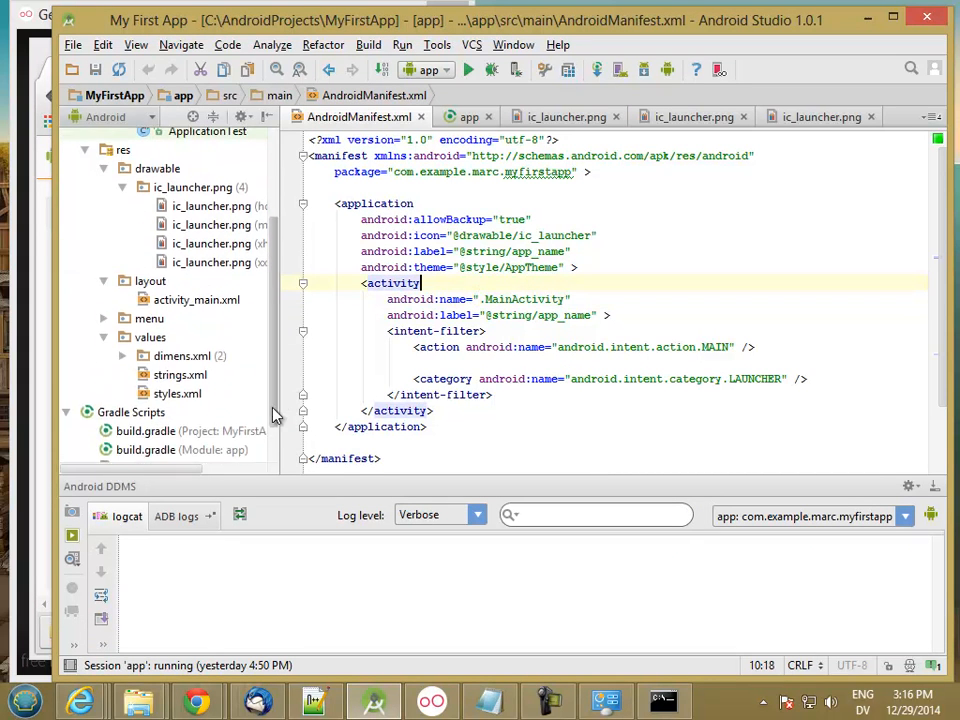
{"action": "double_click", "coordinate": [180, 354]}
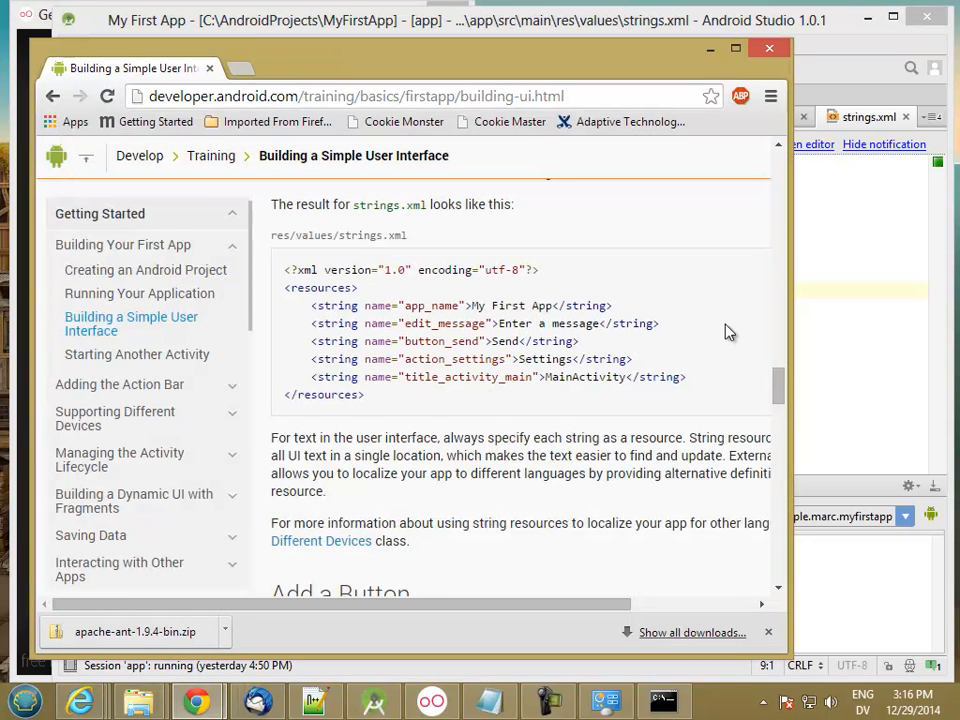
Step: Scroll the tutorial to the Add a Button step
{"action": "scroll", "scroll_direction": "down", "scroll_amount": 3}
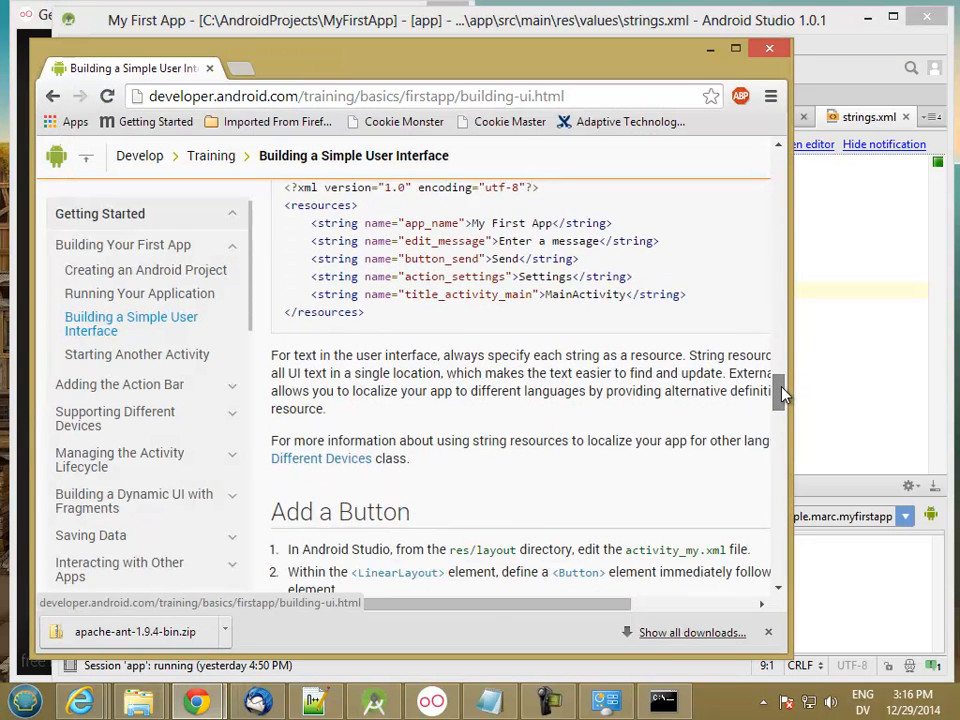
{"action": "scroll", "scroll_direction": "down", "scroll_amount": 3}
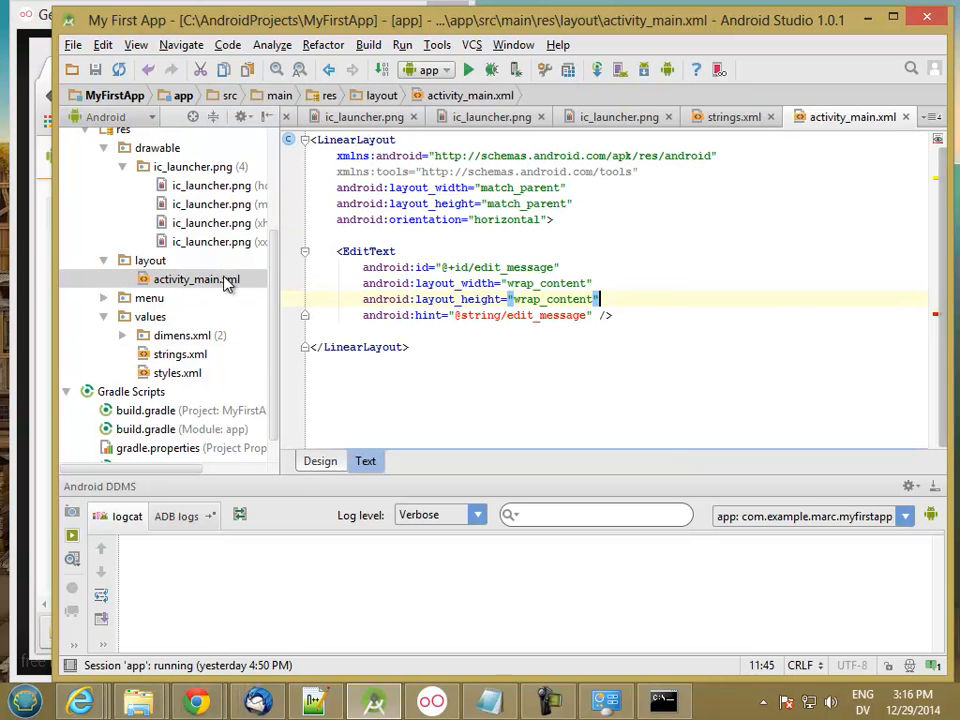
Step: Add a Button with wrap_content width and height after the EditText, then bring the tutorial forward
{"action": "left_click", "coordinate": [480, 332]}
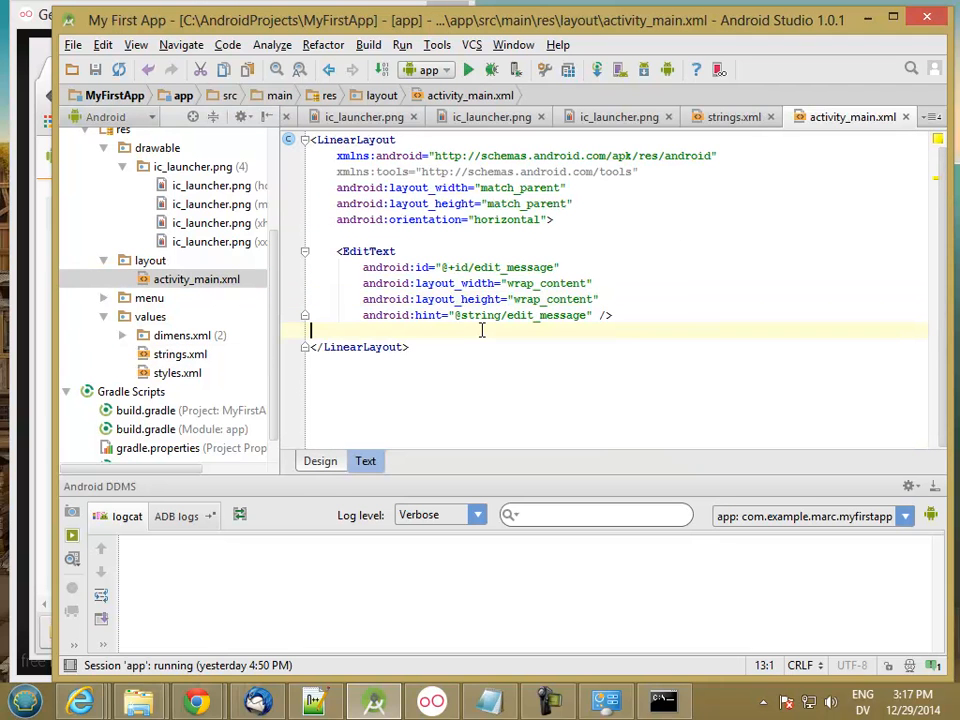
{"action": "type", "text": "<Button"}
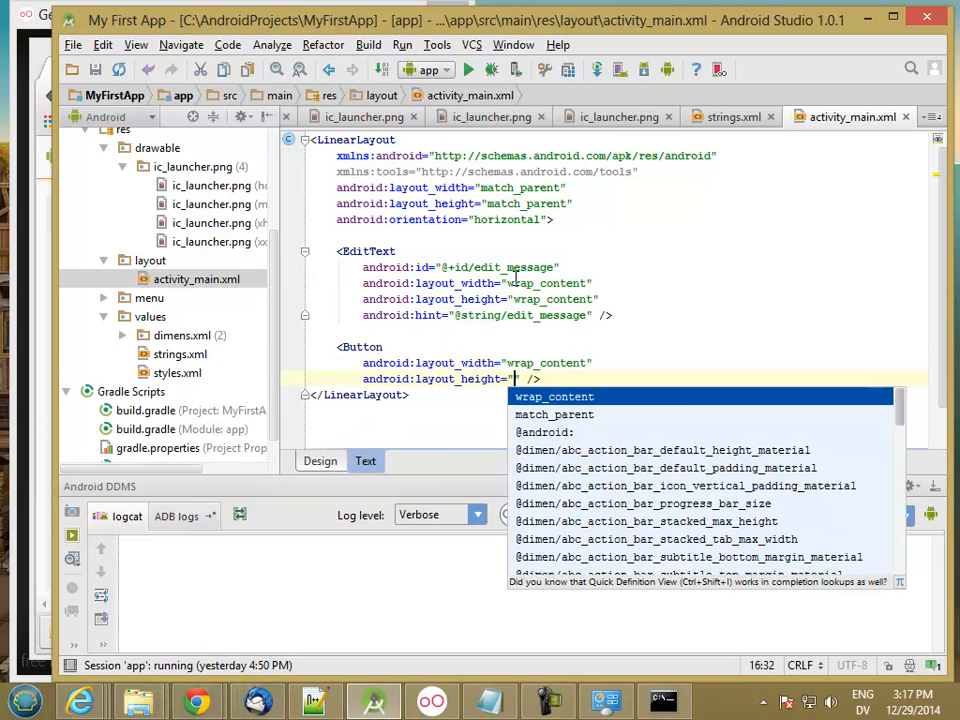
{"action": "left_click", "coordinate": [554, 396]}
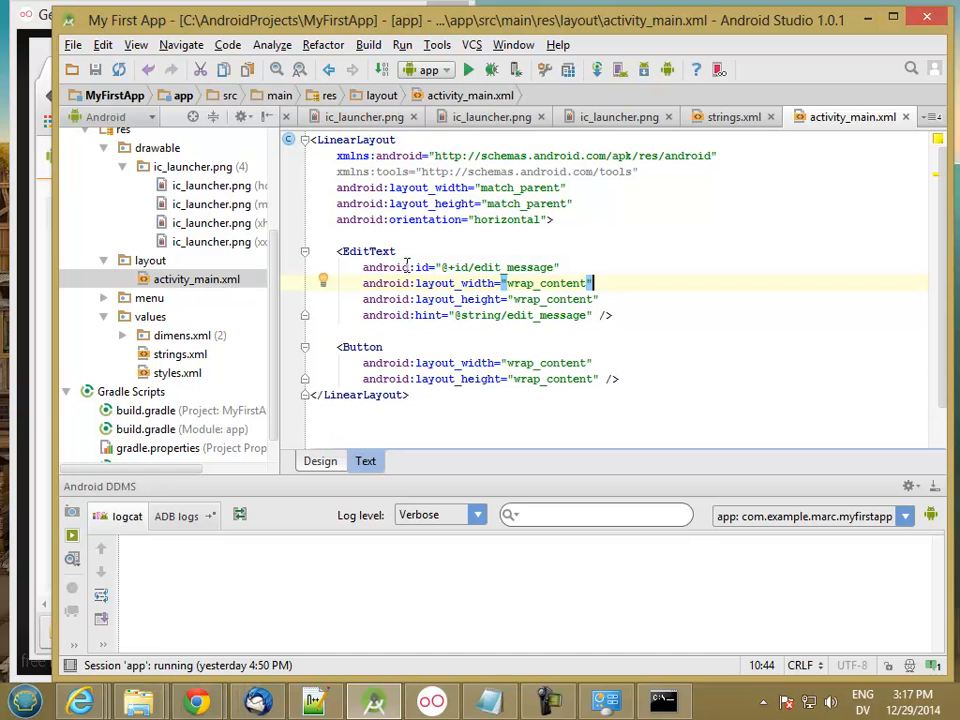
{"action": "mouse_move", "coordinate": [408, 268]}
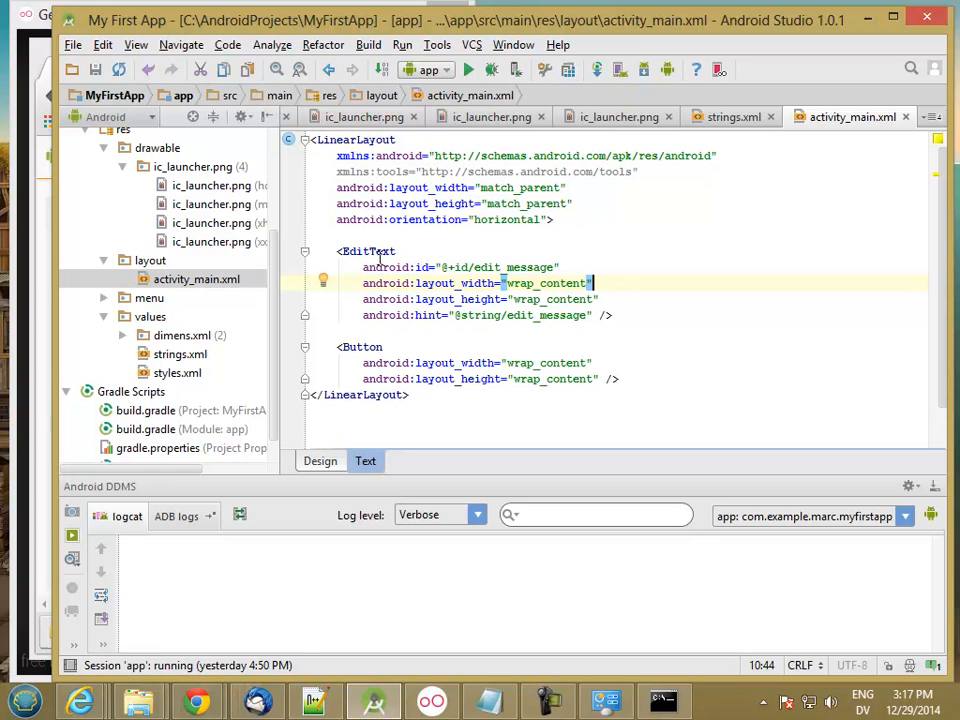
{"action": "mouse_move", "coordinate": [276, 218]}
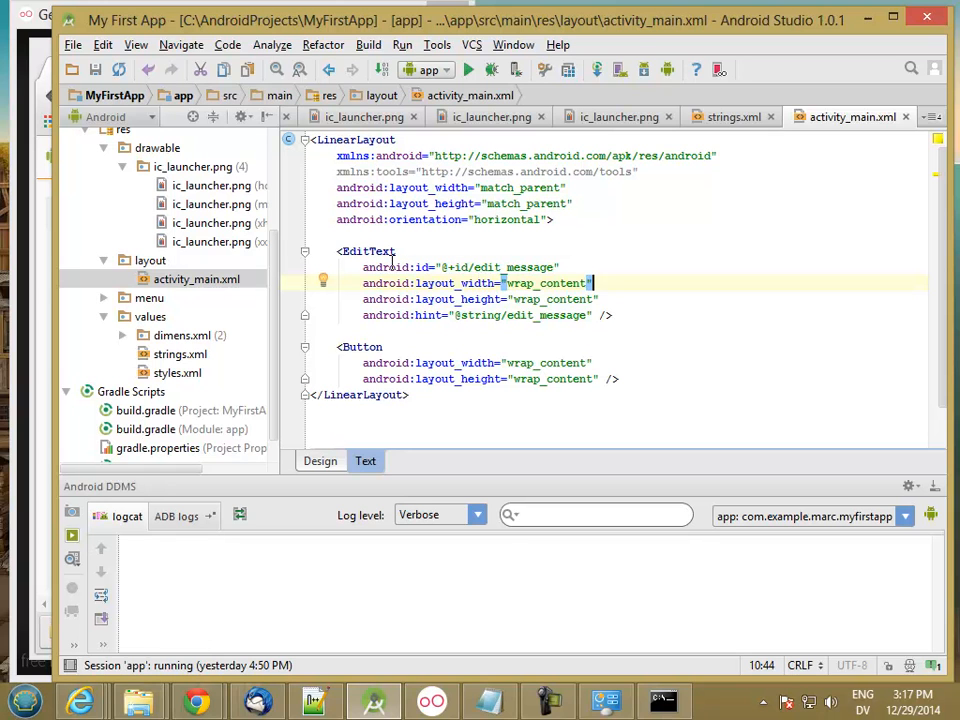
{"action": "mouse_move", "coordinate": [402, 362]}
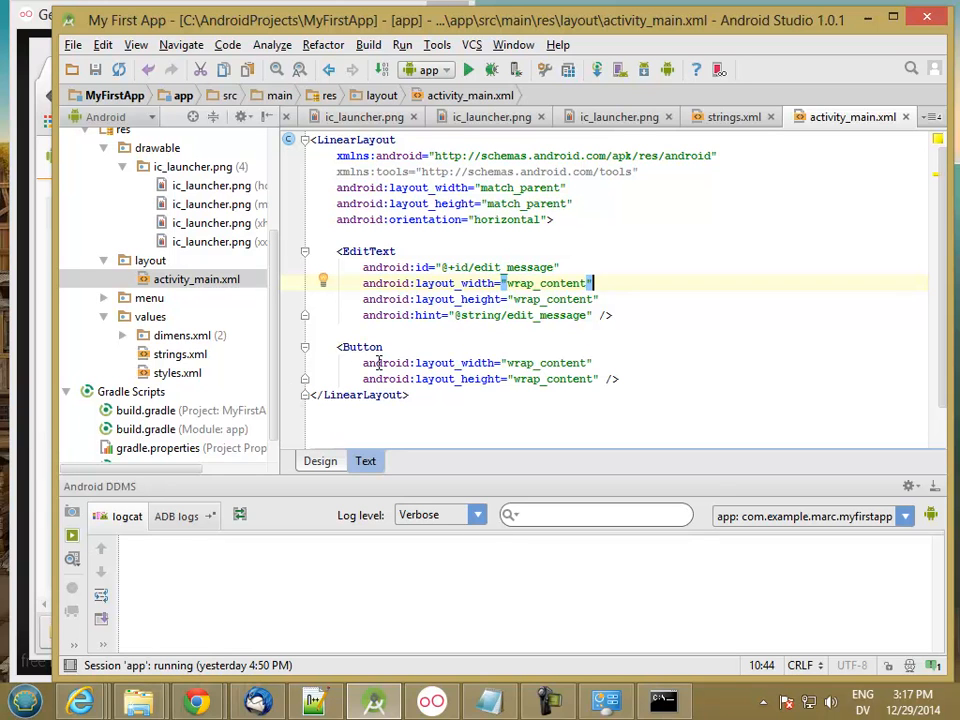
{"action": "left_click", "coordinate": [196, 700]}
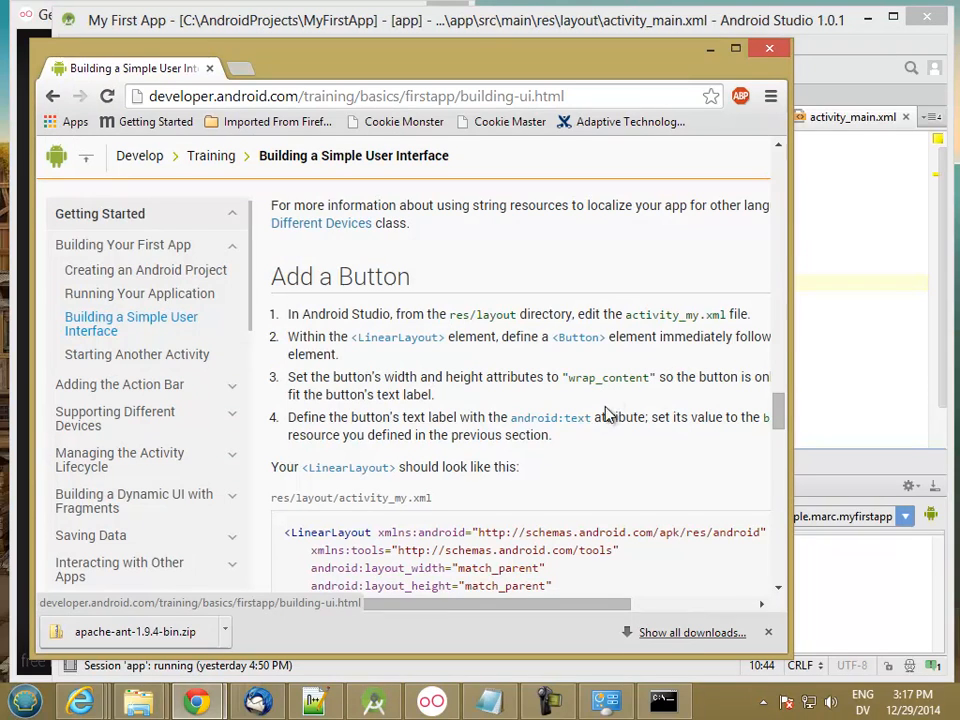
{"action": "mouse_move", "coordinate": [548, 418]}
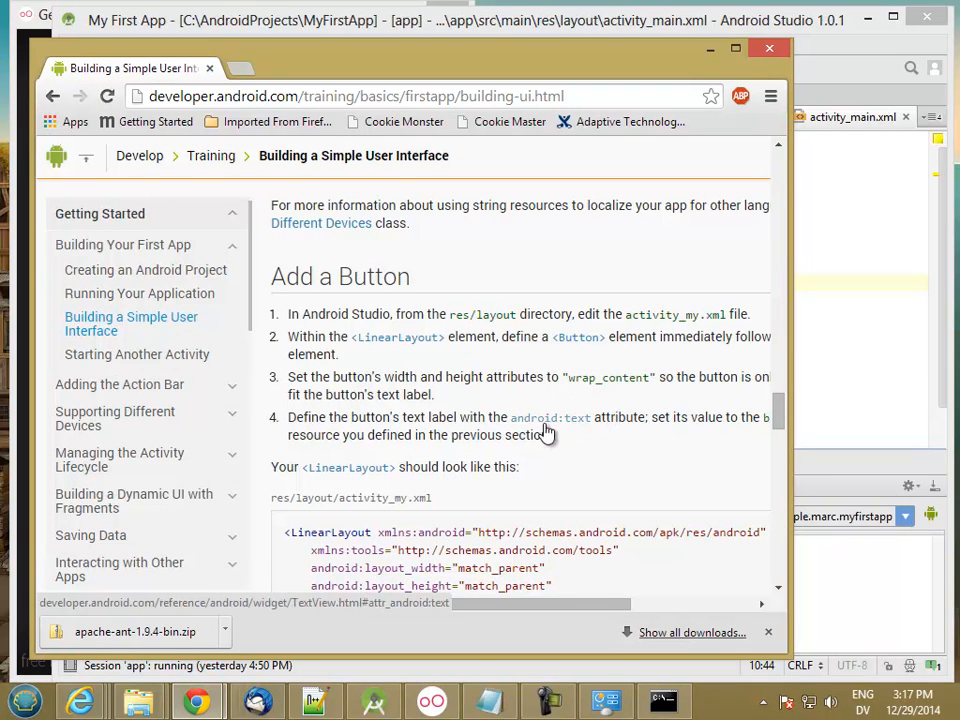
{"action": "mouse_move", "coordinate": [560, 436]}
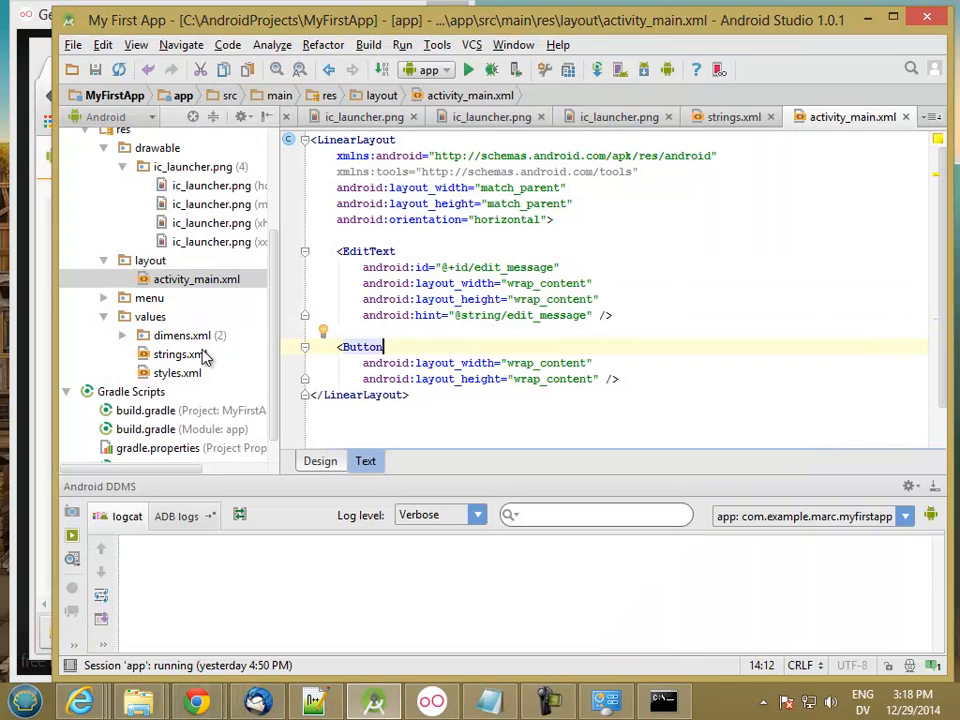
{"action": "type", "text": "a"}
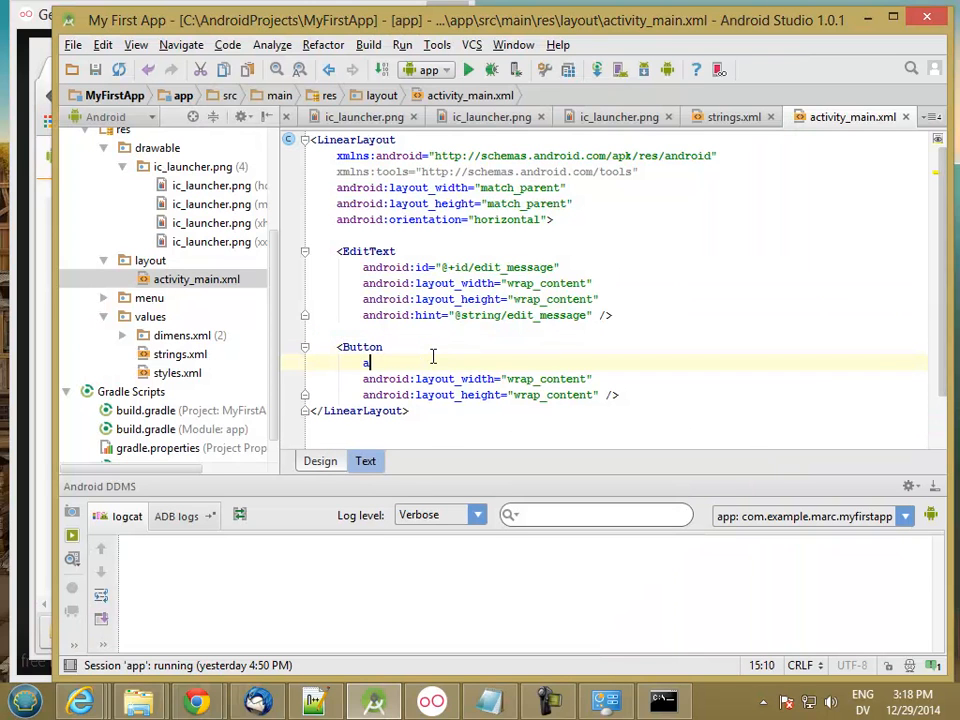
{"action": "type", "text": "ndroid:text=\"@"}
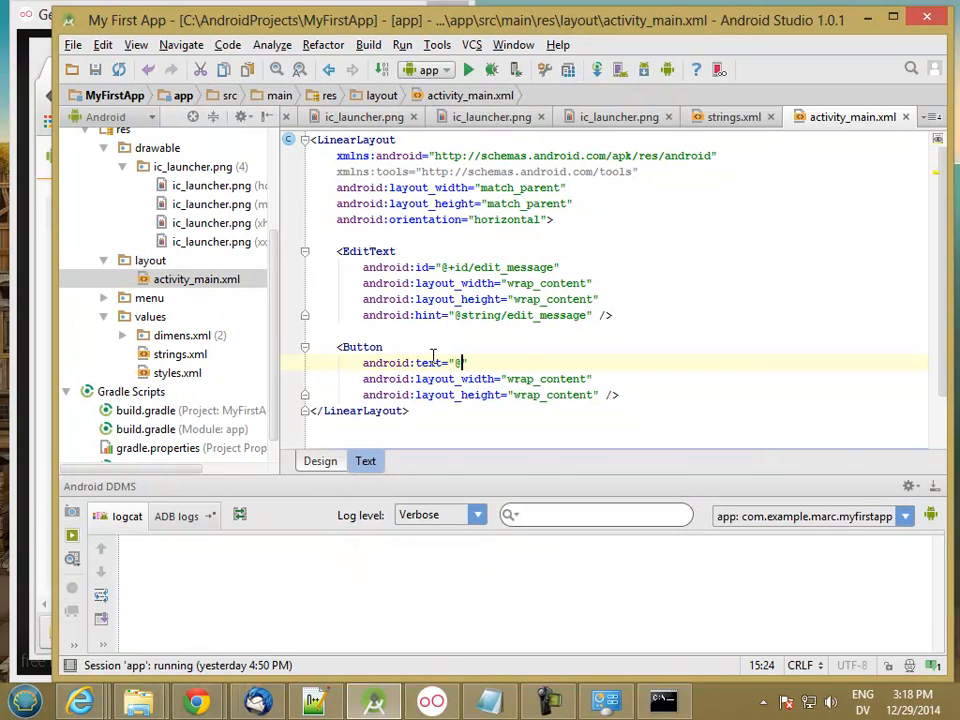
{"action": "type", "text": "string/"}
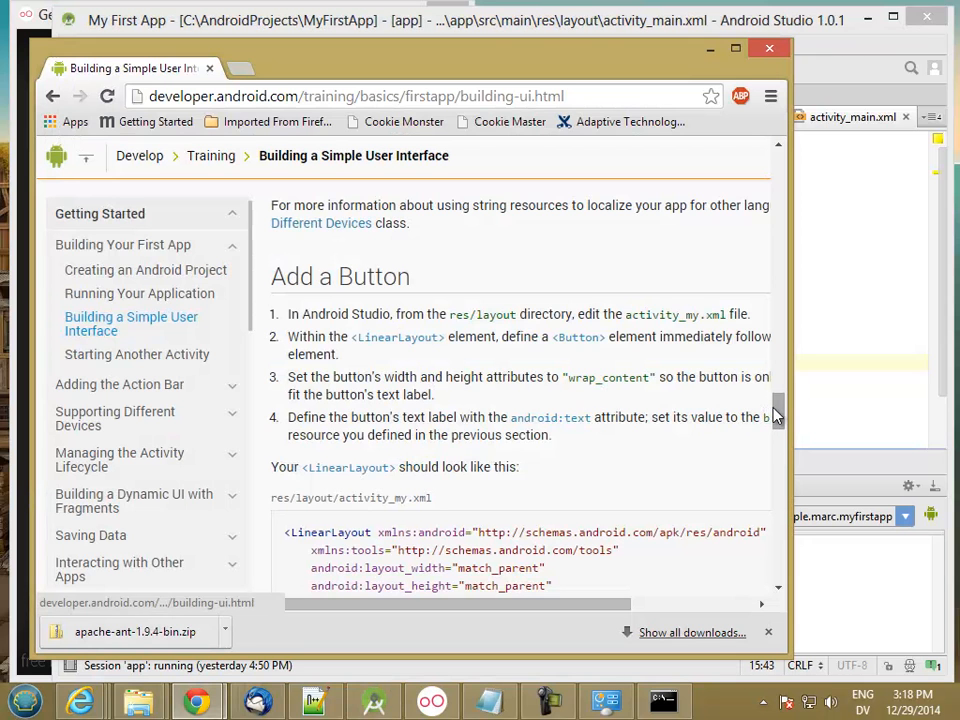
Step: Read the tutorial's sample layout and layout_weight section, then return to activity_main.xml
{"action": "scroll", "scroll_direction": "down", "scroll_amount": 3}
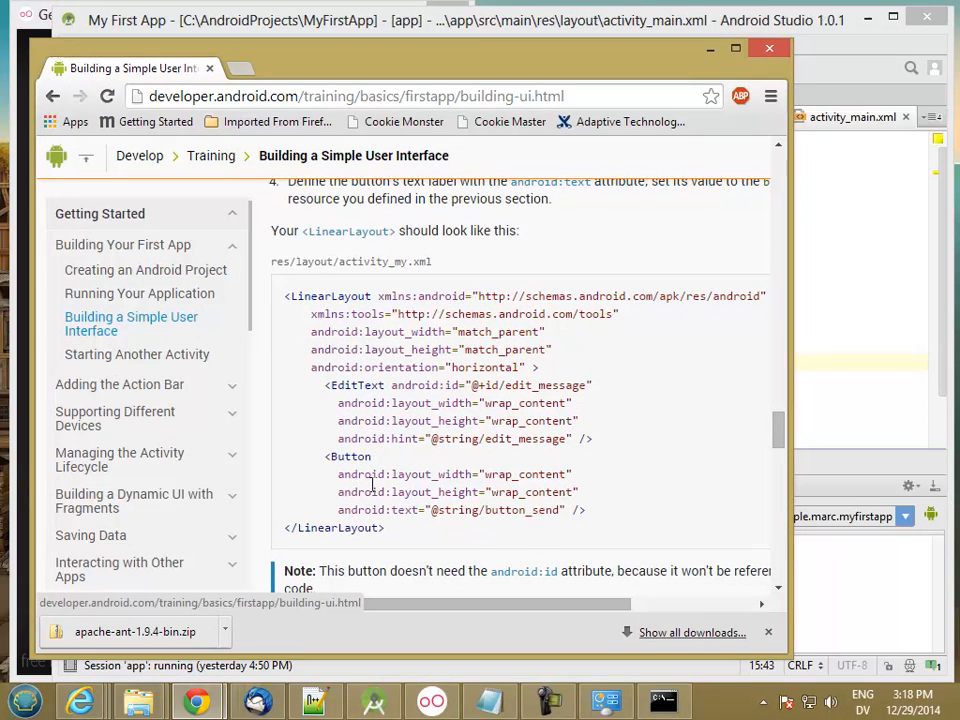
{"action": "mouse_move", "coordinate": [676, 496]}
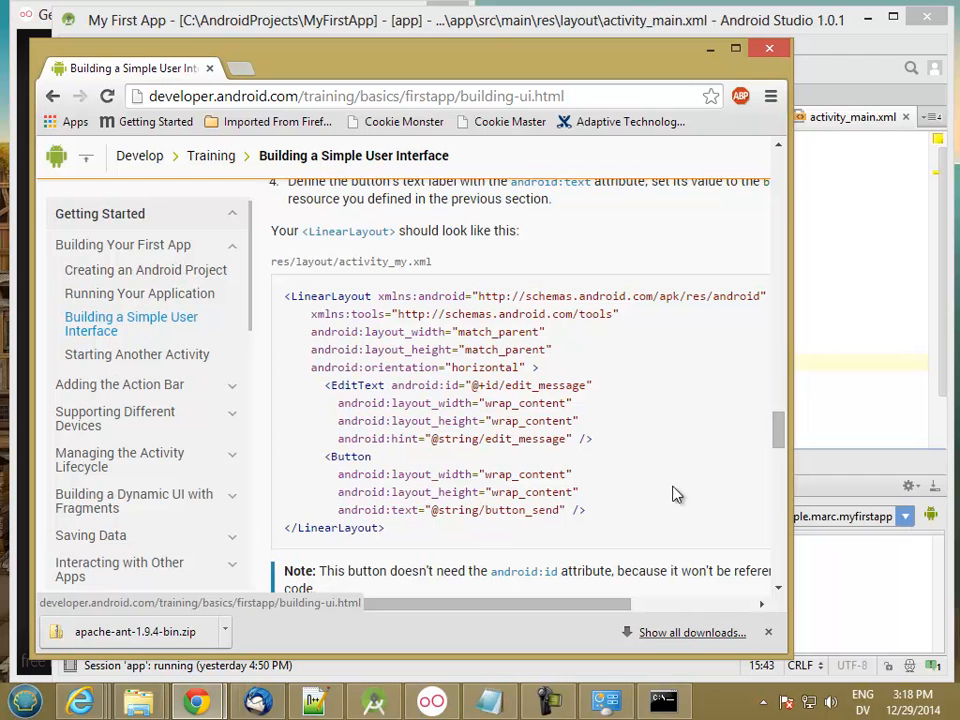
{"action": "mouse_move", "coordinate": [470, 490]}
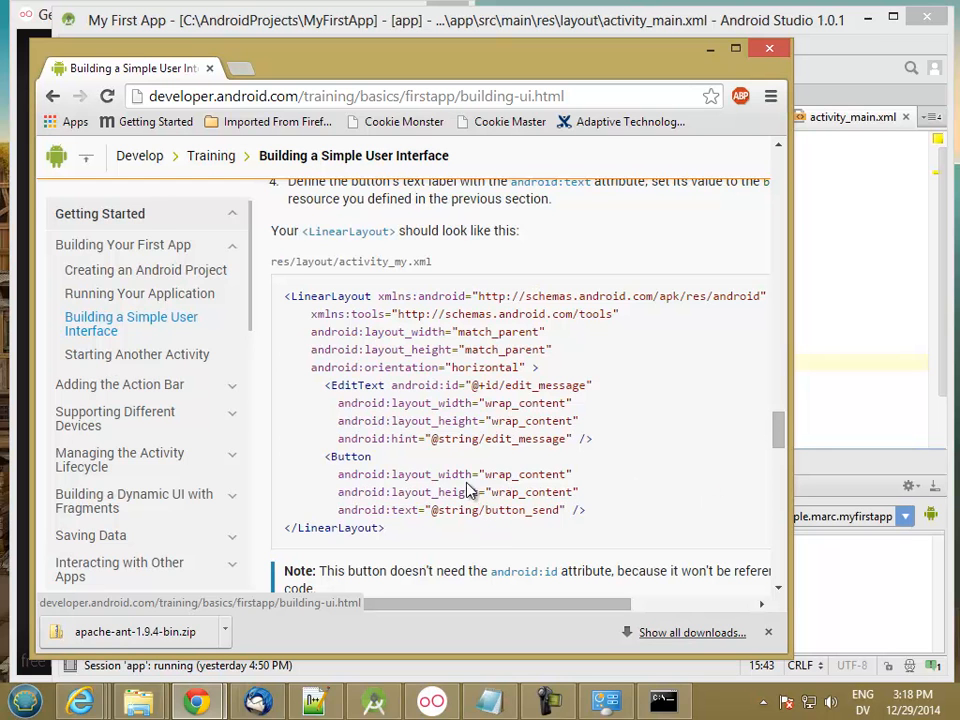
{"action": "scroll", "scroll_direction": "down", "scroll_amount": 3}
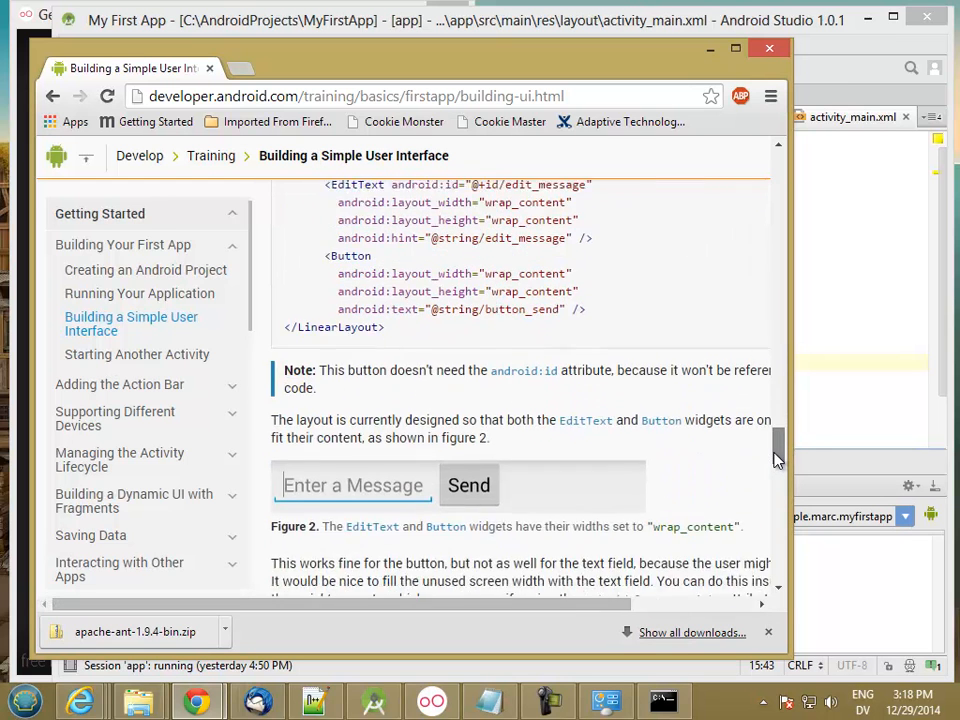
{"action": "scroll", "scroll_direction": "down", "scroll_amount": 3}
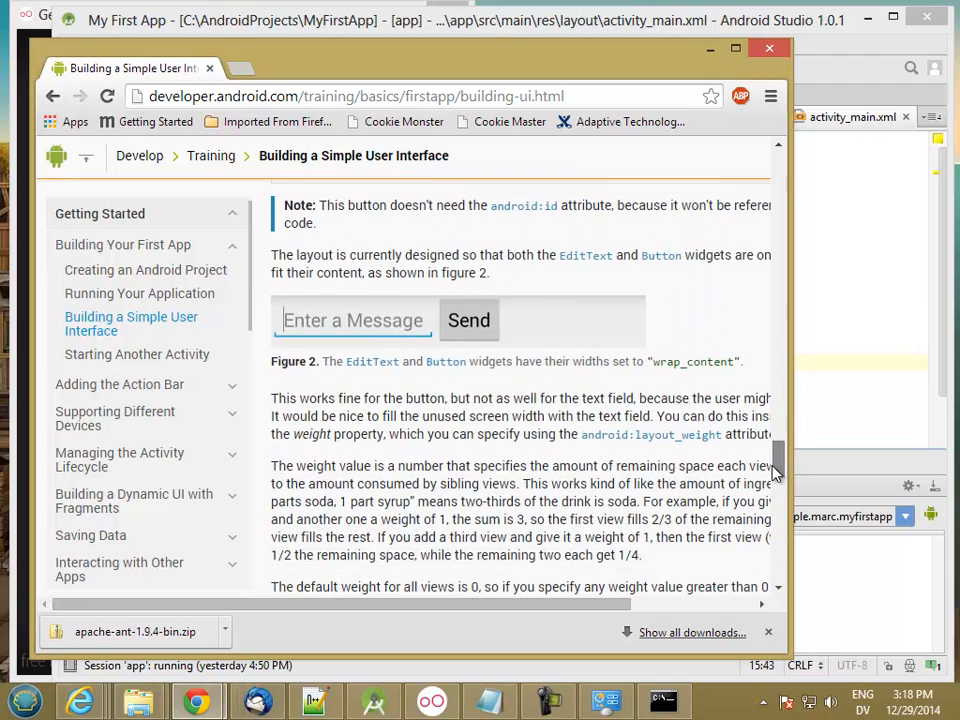
{"action": "scroll", "scroll_direction": "down", "scroll_amount": 3}
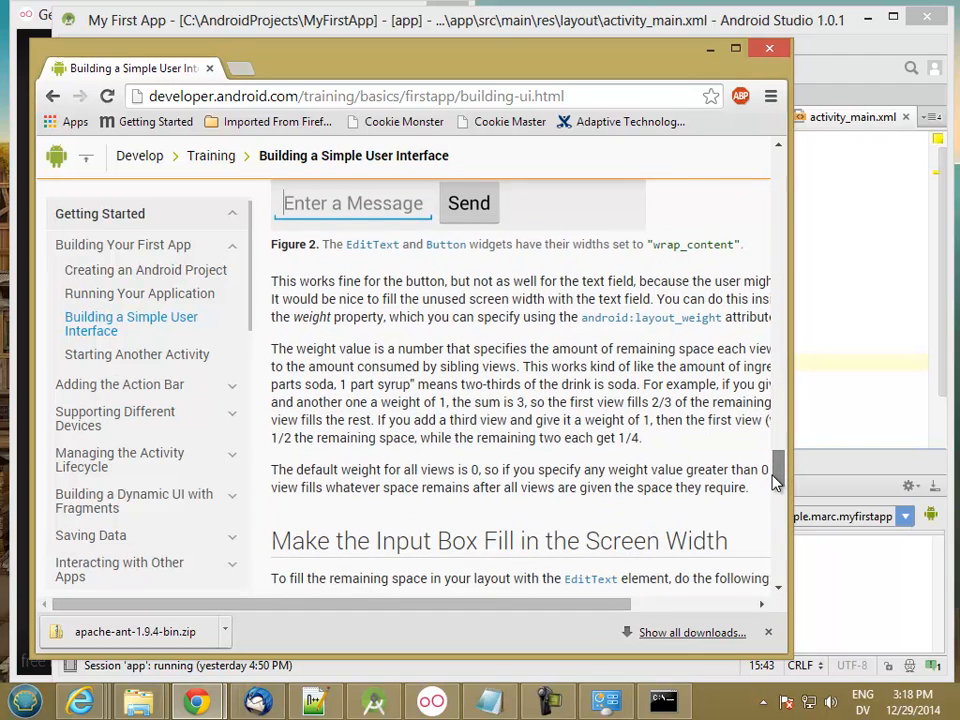
{"action": "scroll", "scroll_direction": "up", "scroll_amount": 3}
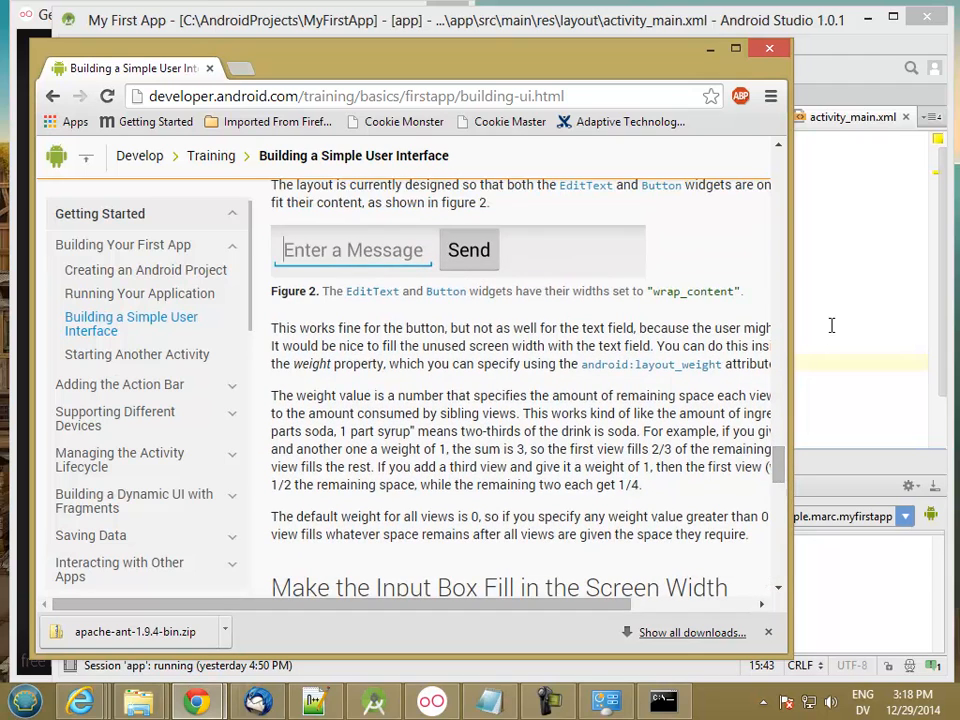
{"action": "left_click", "coordinate": [374, 700]}
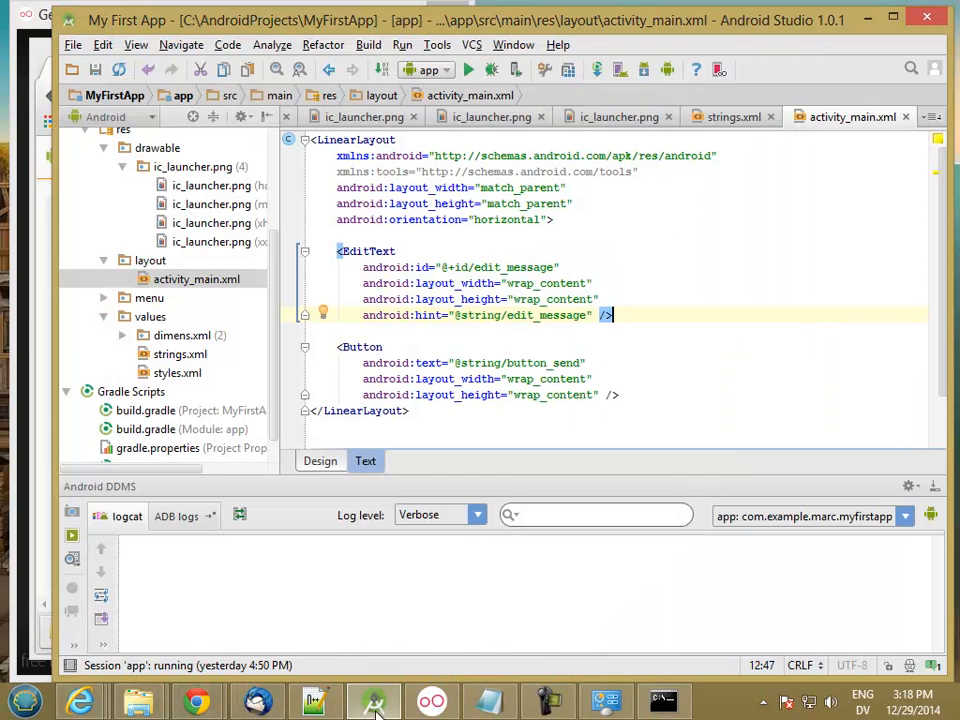
{"action": "left_click", "coordinate": [432, 700]}
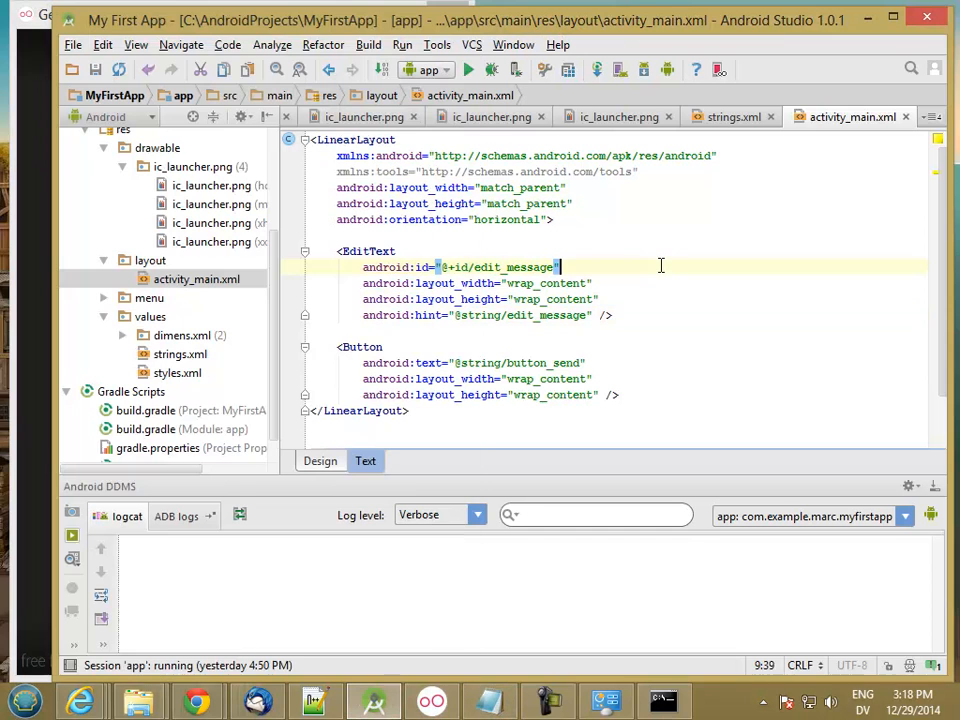
{"action": "mouse_move", "coordinate": [718, 68]}
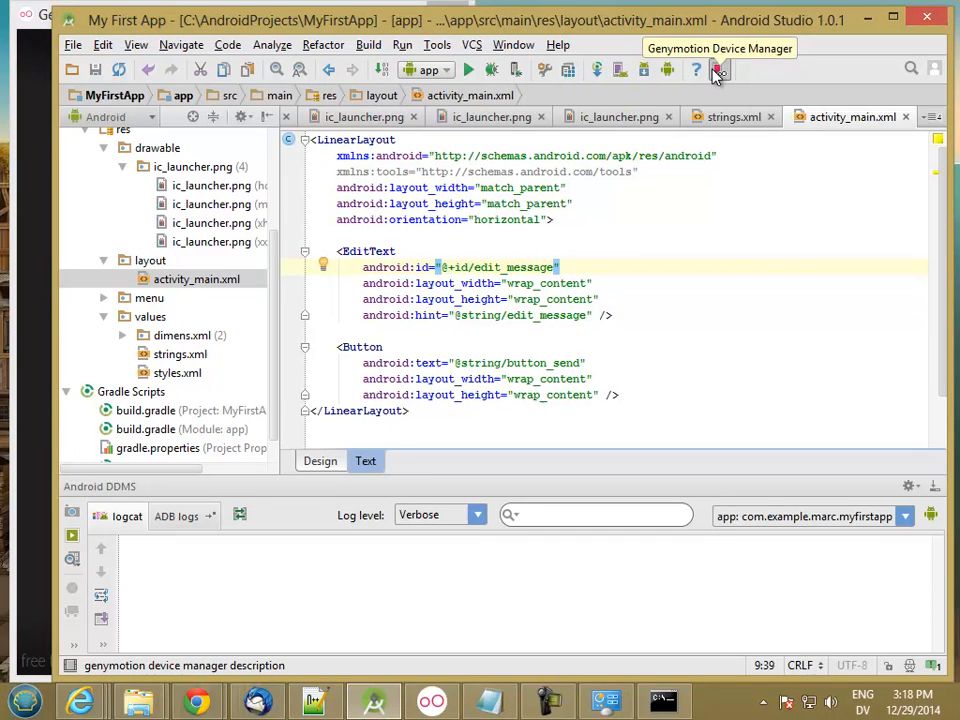
{"action": "left_click", "coordinate": [720, 68]}
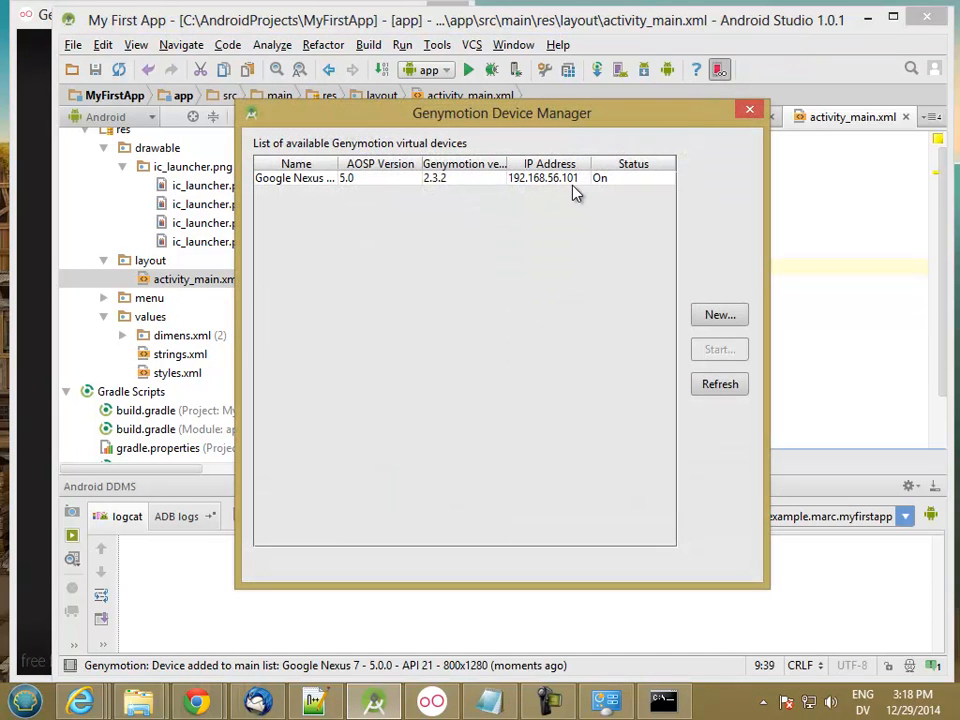
{"action": "left_click", "coordinate": [436, 176]}
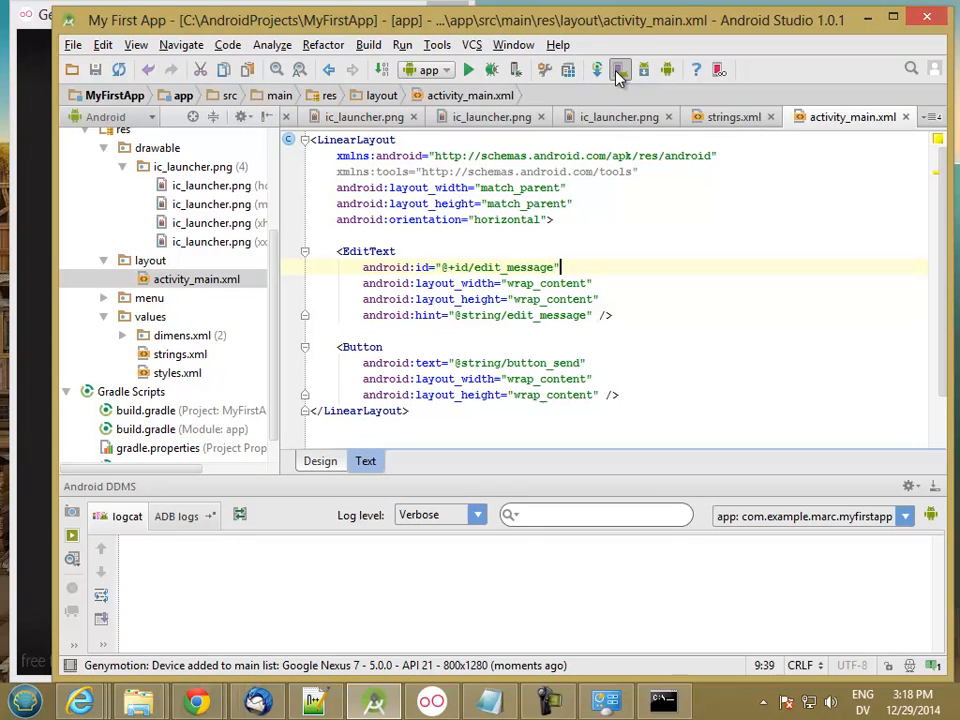
{"action": "mouse_move", "coordinate": [620, 68]}
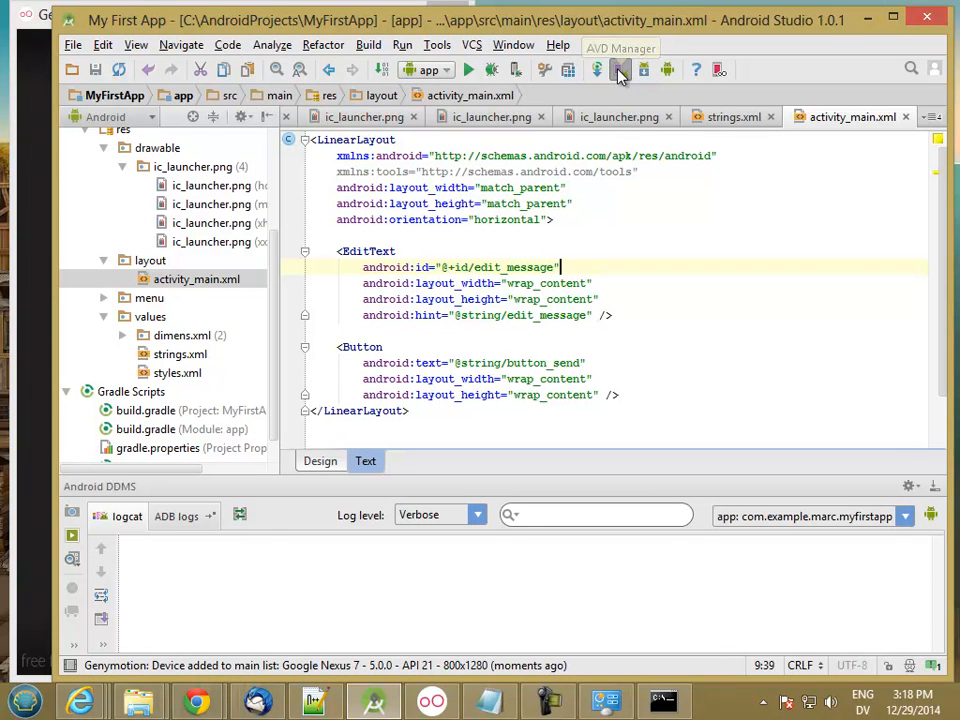
{"action": "left_click", "coordinate": [620, 68]}
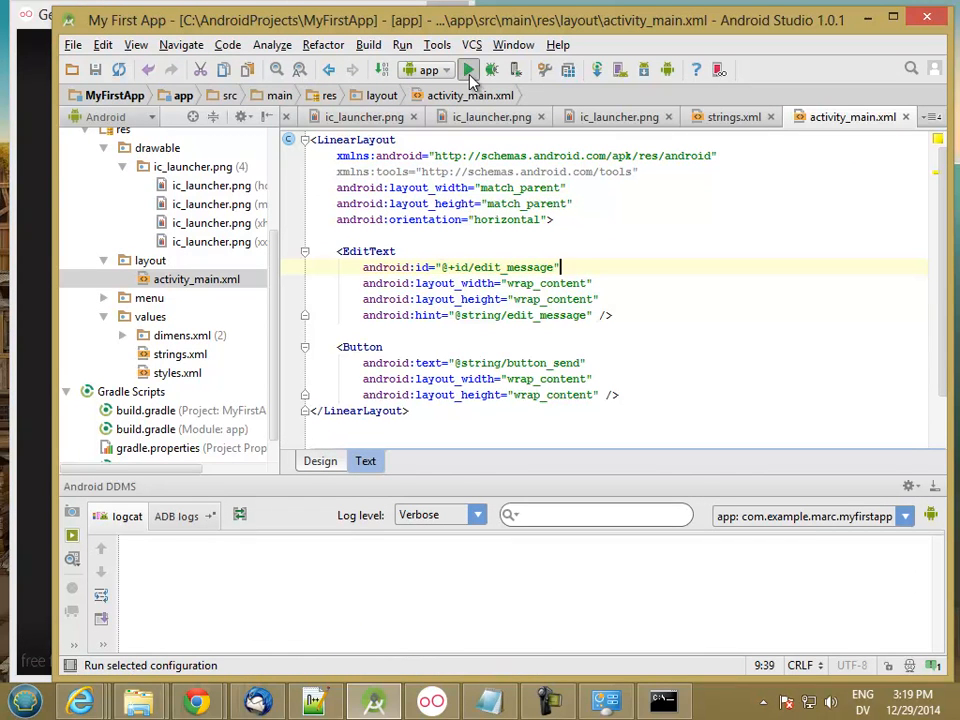
Step: Run the app on the running Genymotion Nexus device
{"action": "left_click", "coordinate": [468, 68]}
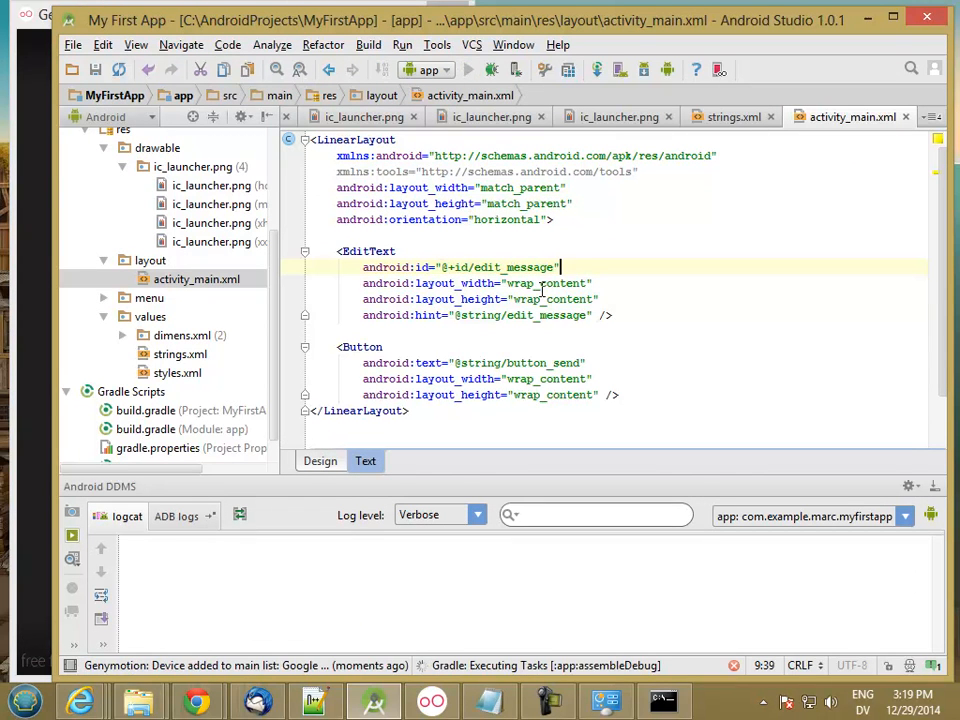
{"action": "mouse_move", "coordinate": [498, 556]}
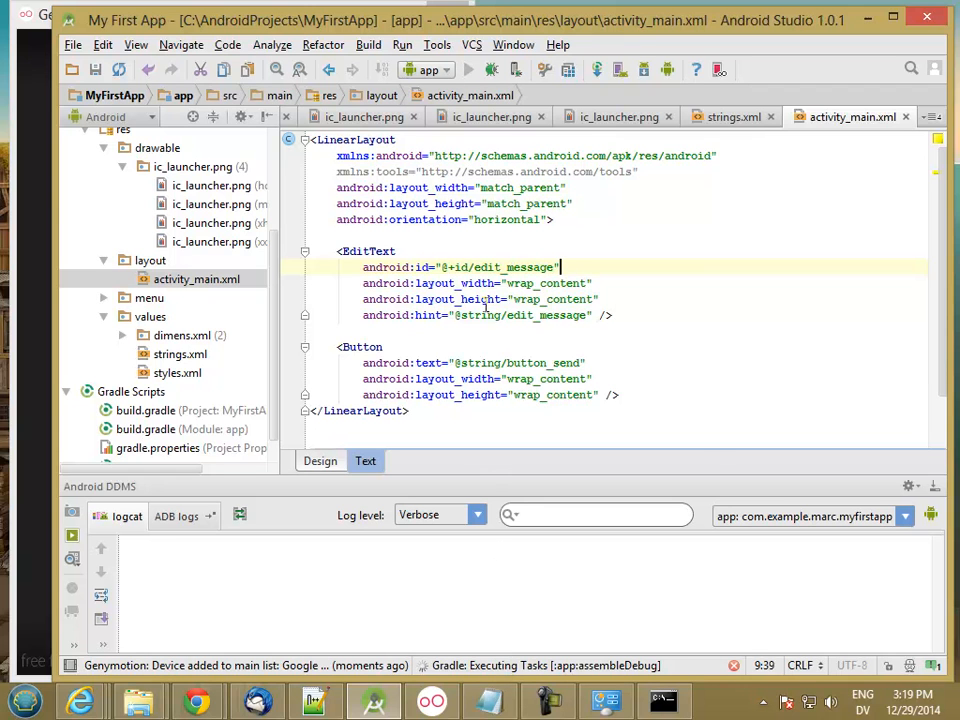
{"action": "left_click", "coordinate": [468, 68]}
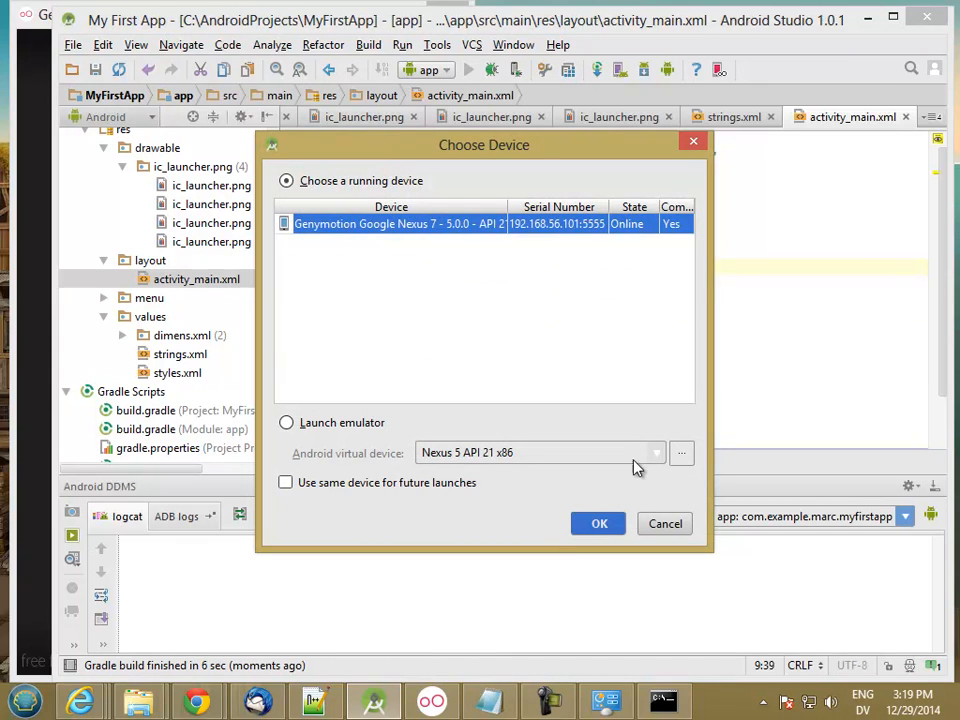
{"action": "left_click", "coordinate": [600, 524]}
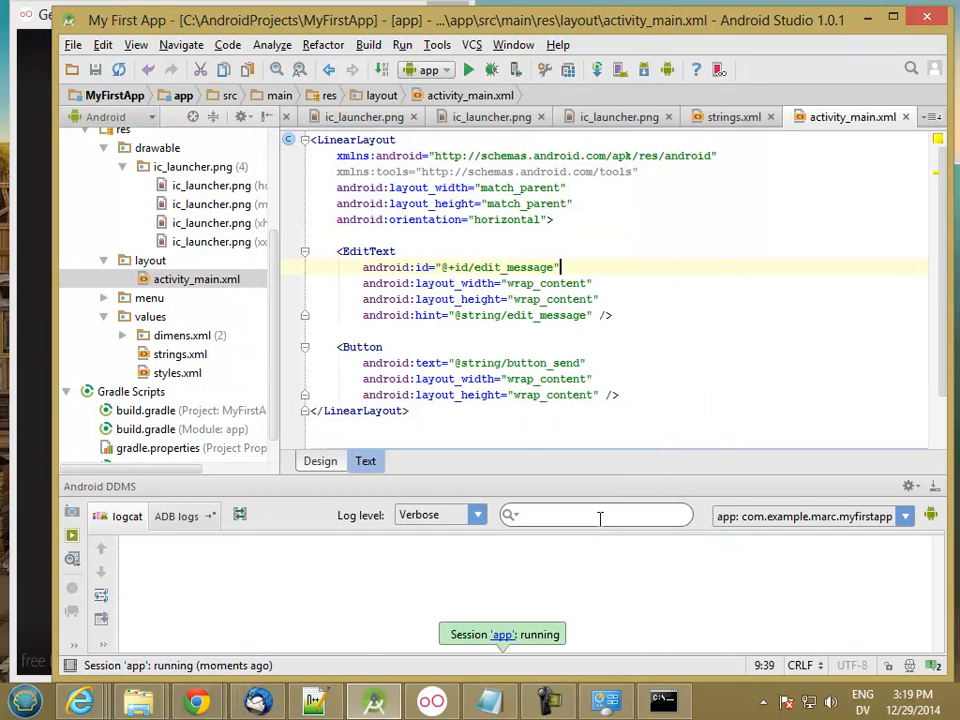
{"action": "mouse_move", "coordinate": [44, 20]}
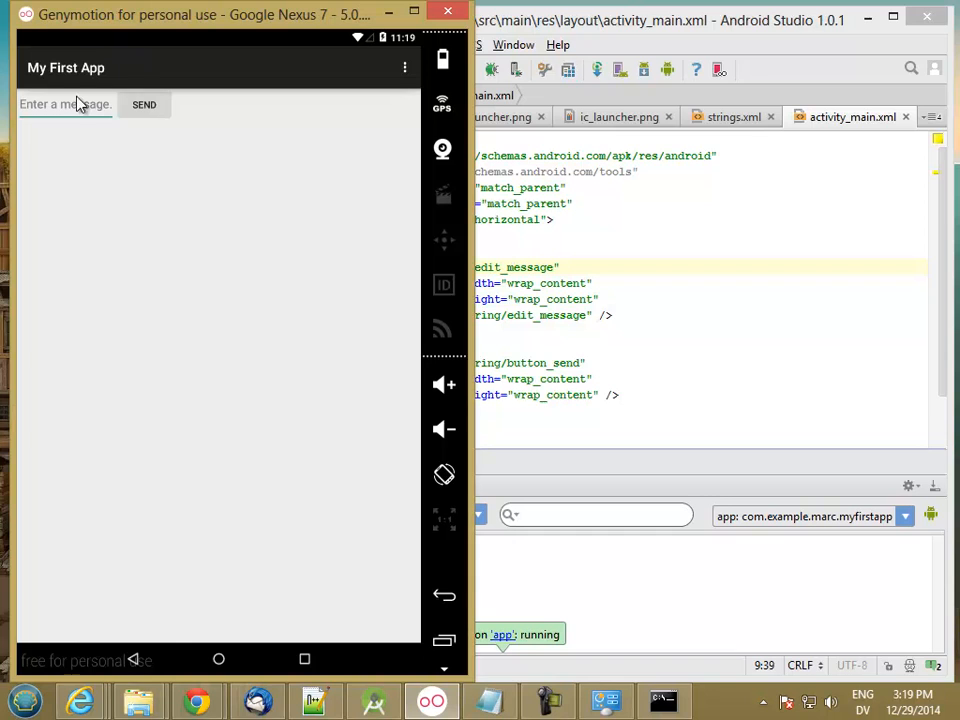
{"action": "mouse_move", "coordinate": [40, 110]}
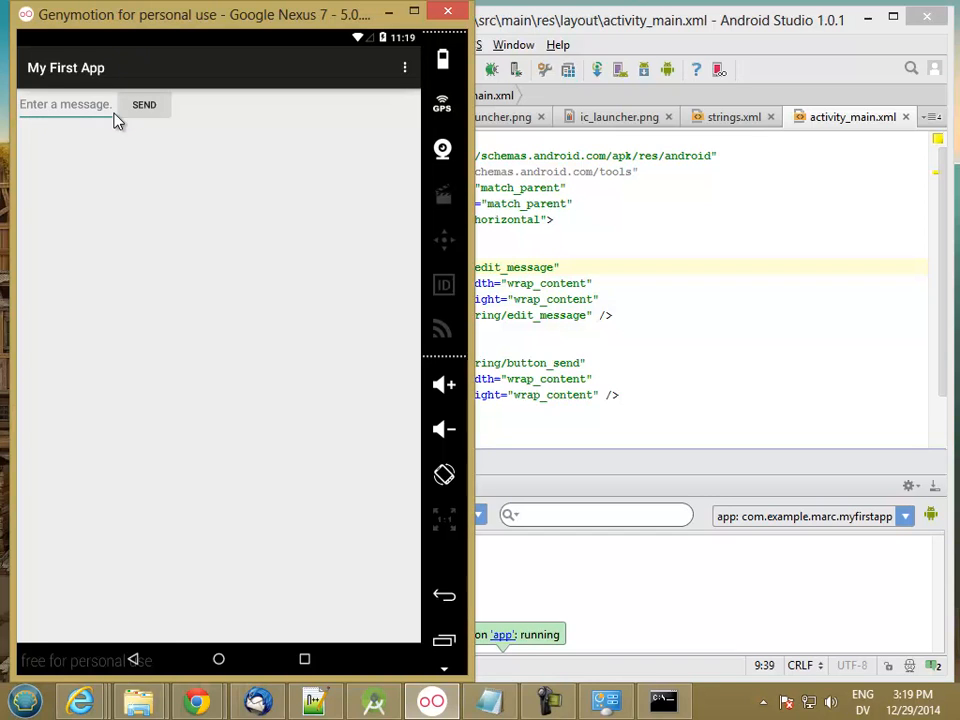
{"action": "mouse_move", "coordinate": [56, 68]}
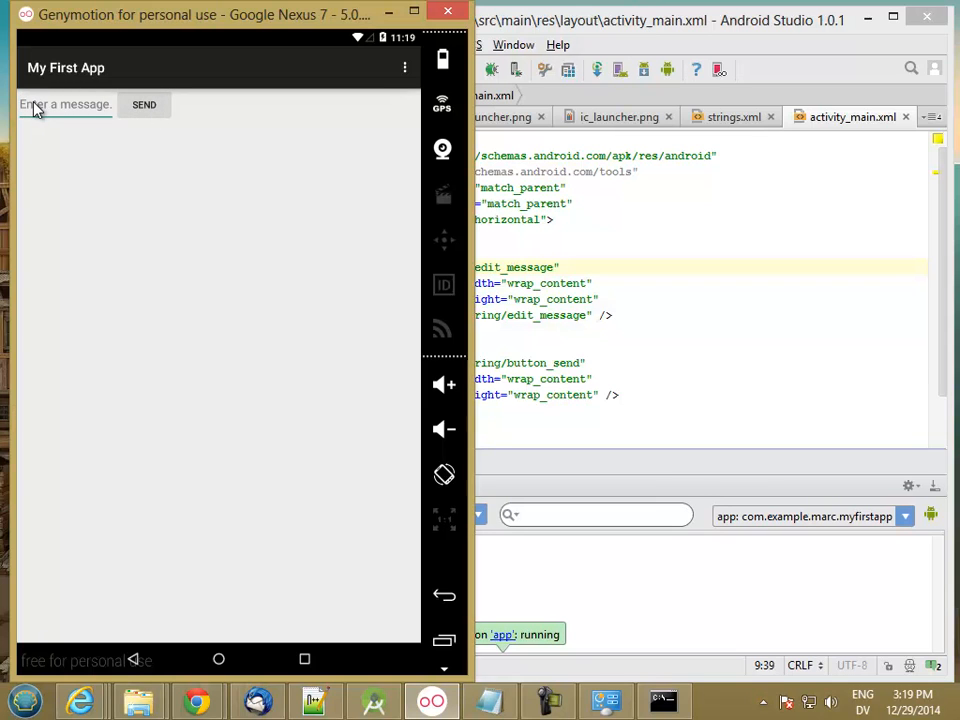
Step: Enter Hello World in the app's message field on the emulator, then return to the home screen
{"action": "type", "text": "S"}
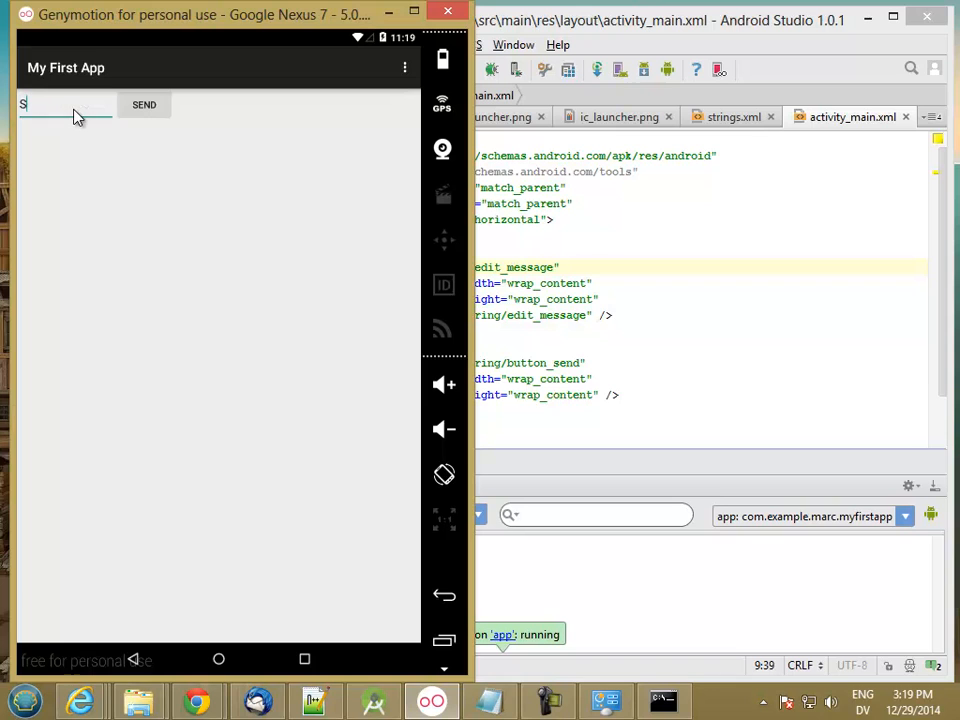
{"action": "type", "text": "ta"}
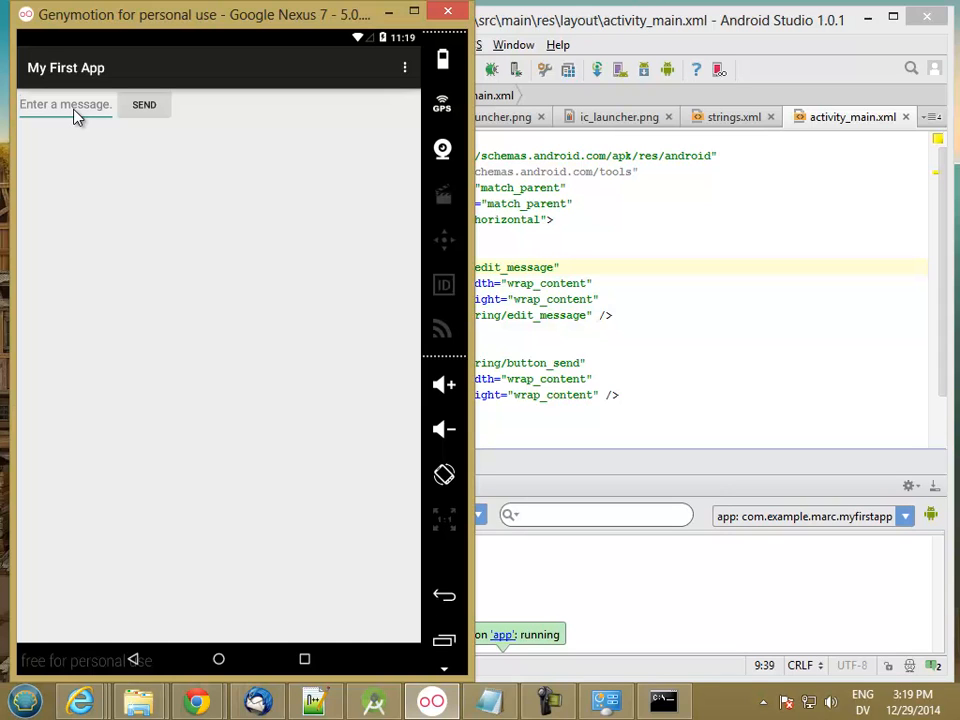
{"action": "type", "text": "Hel"}
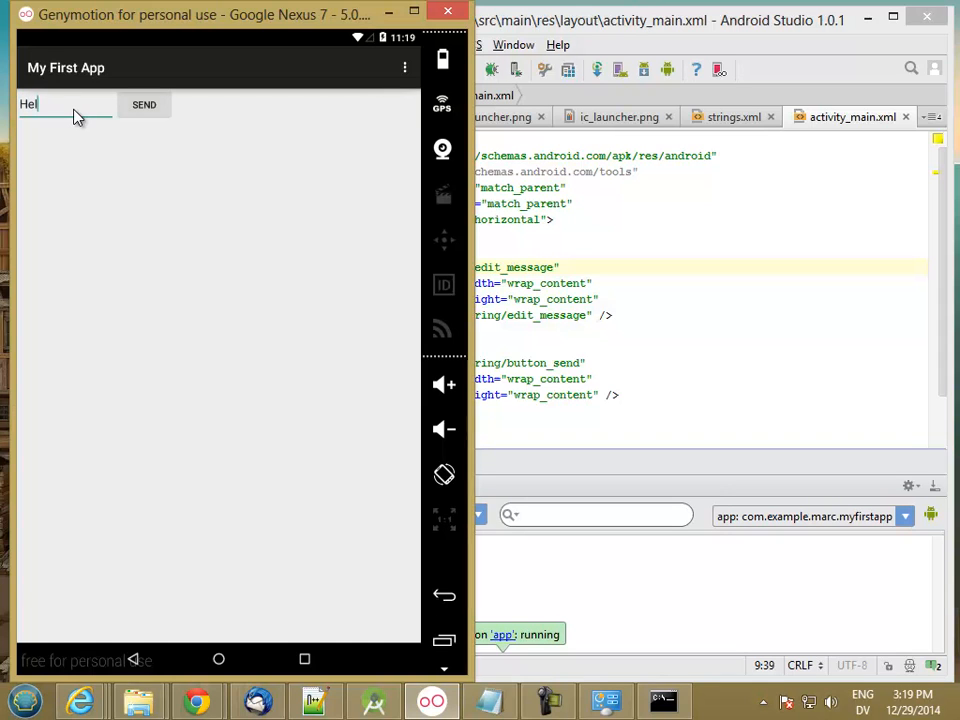
{"action": "type", "text": "lo"}
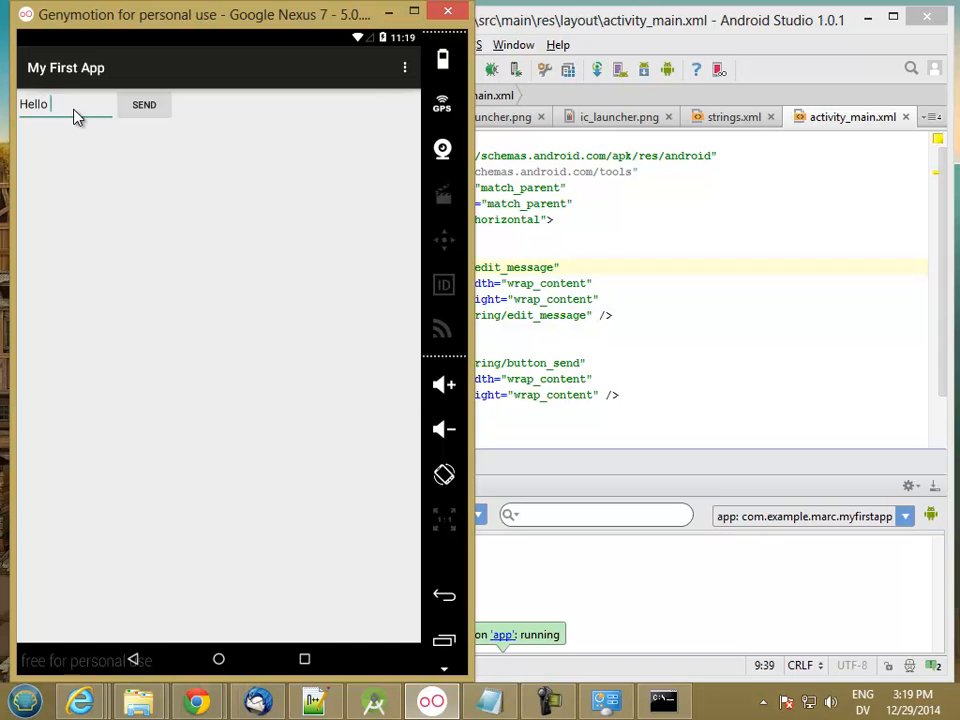
{"action": "type", "text": "World"}
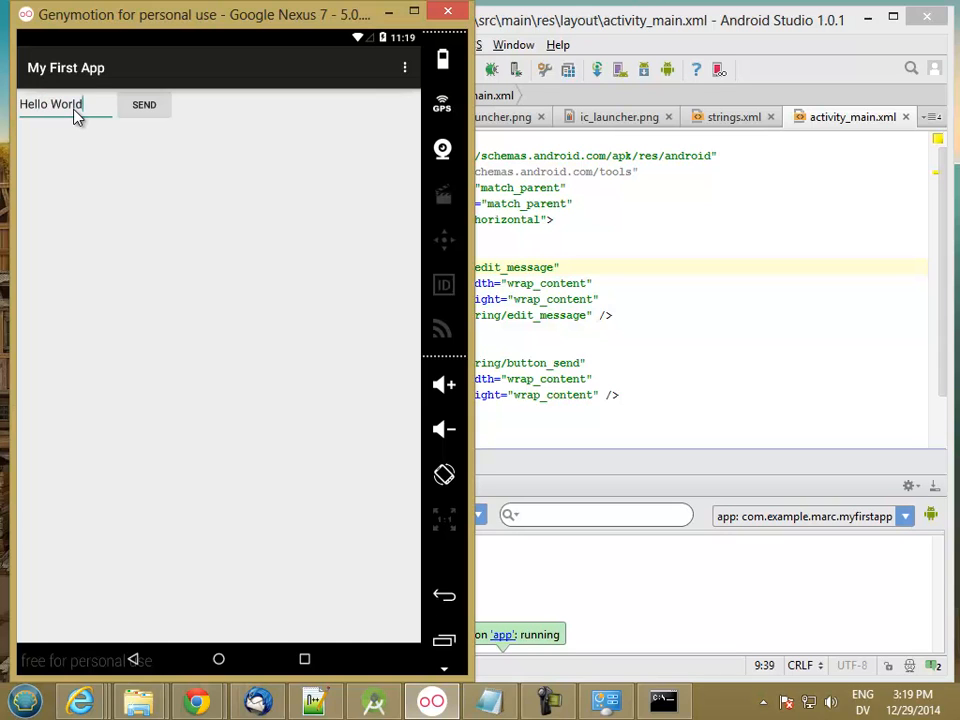
{"action": "key", "text": "BackSpace"}
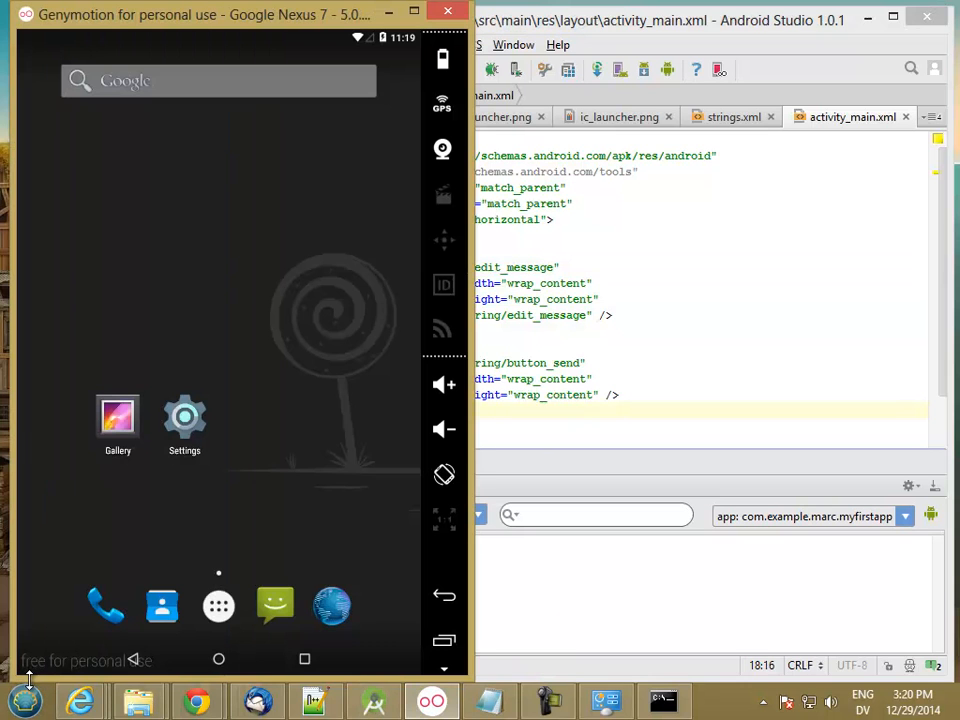
Step: Relaunch My First App from the emulator's app drawer
{"action": "left_click", "coordinate": [218, 606]}
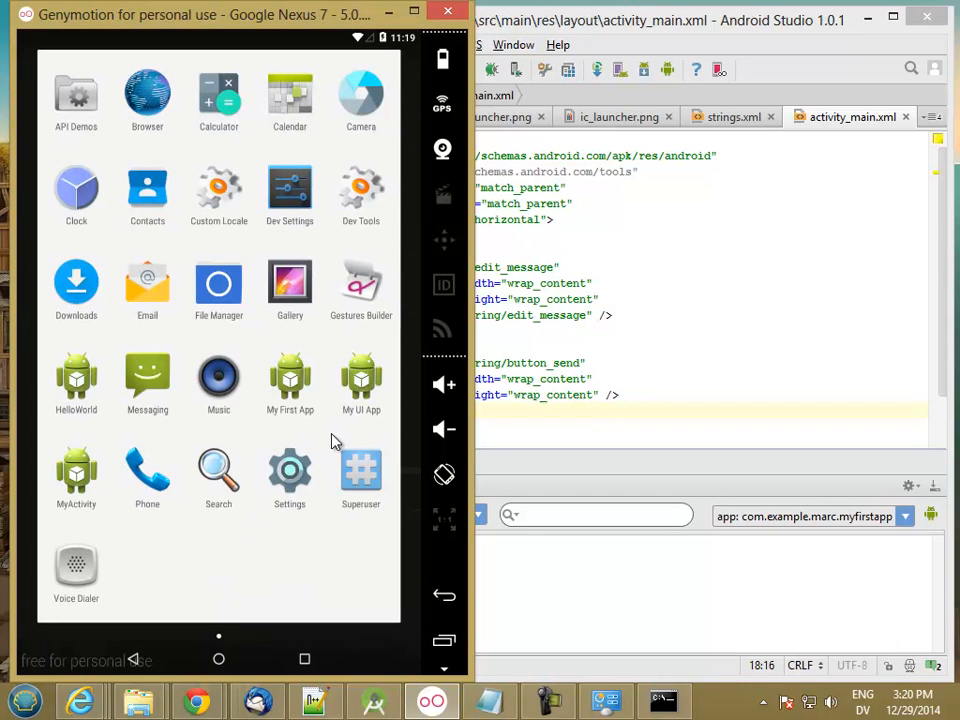
{"action": "mouse_move", "coordinate": [344, 408]}
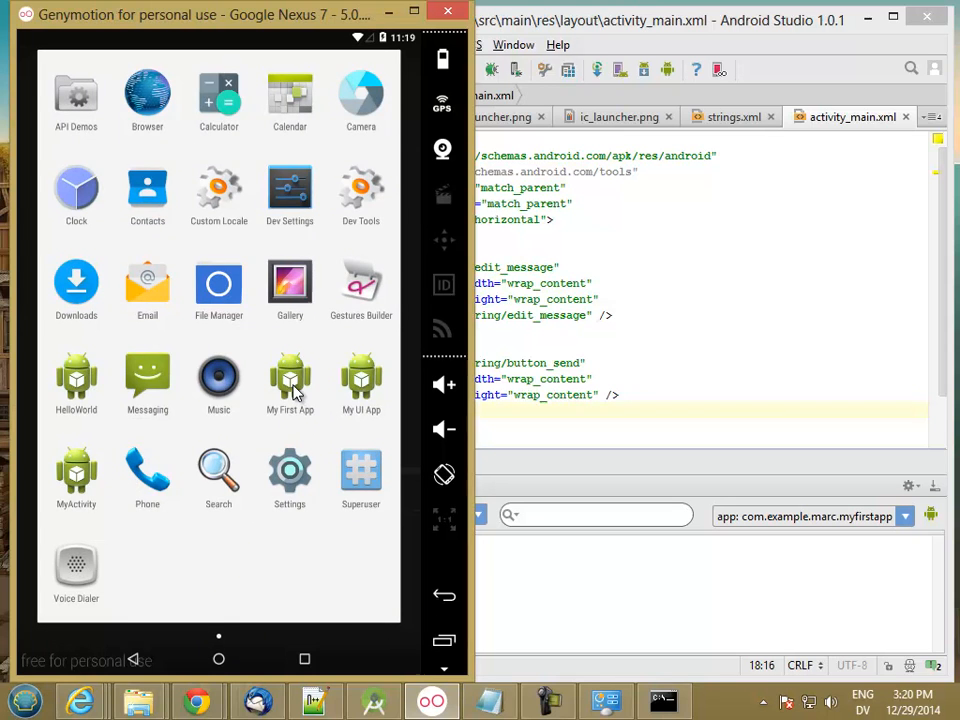
{"action": "left_click", "coordinate": [290, 380]}
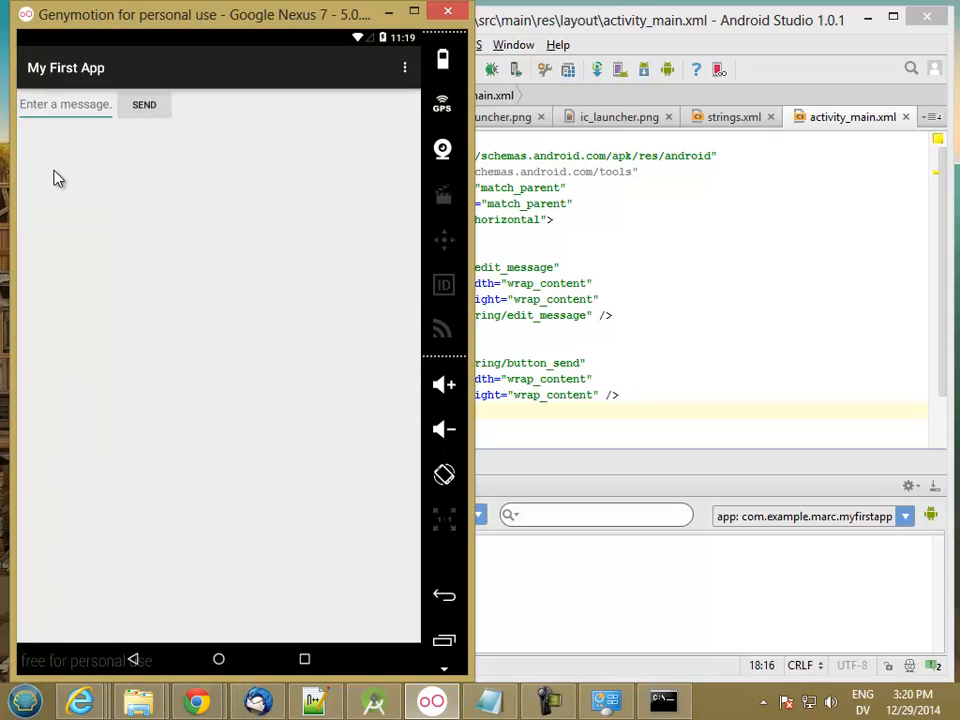
{"action": "mouse_move", "coordinate": [82, 118]}
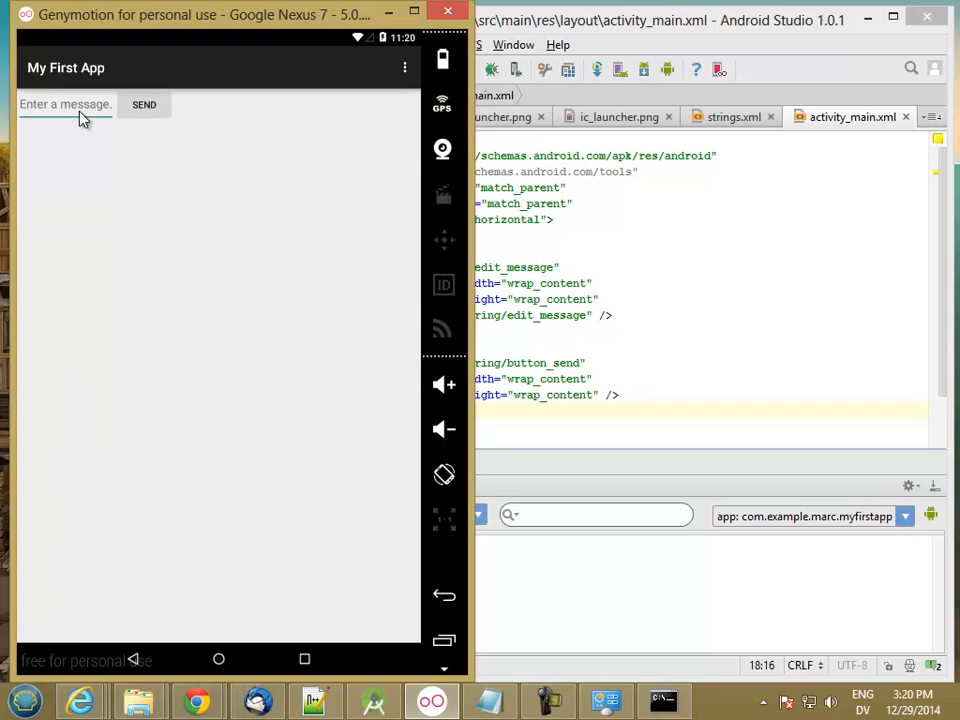
{"action": "mouse_move", "coordinate": [292, 110]}
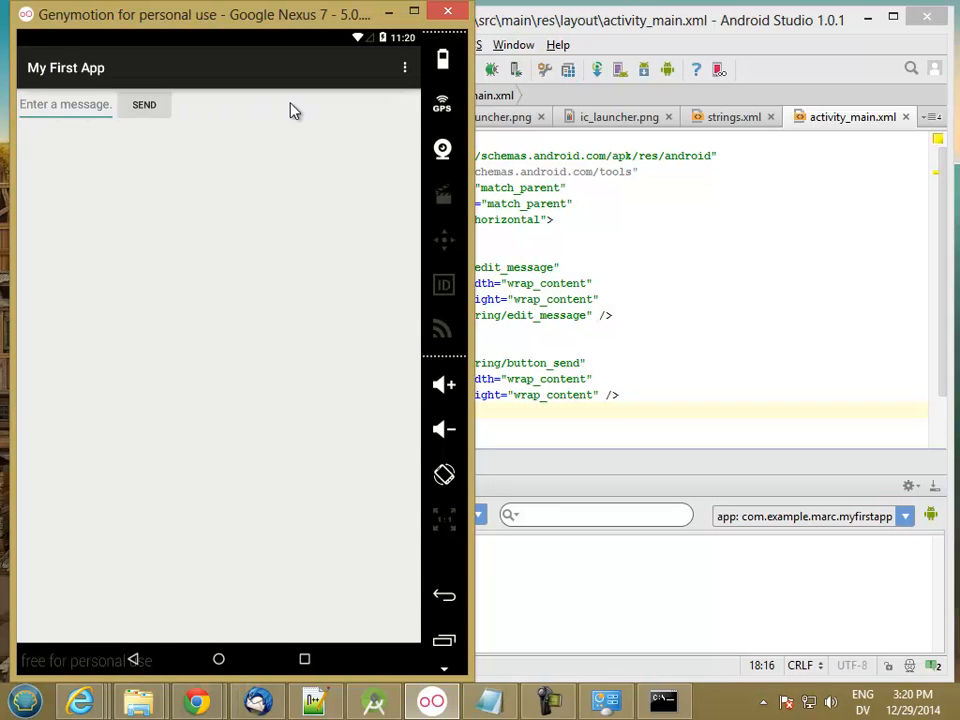
{"action": "mouse_move", "coordinate": [148, 122]}
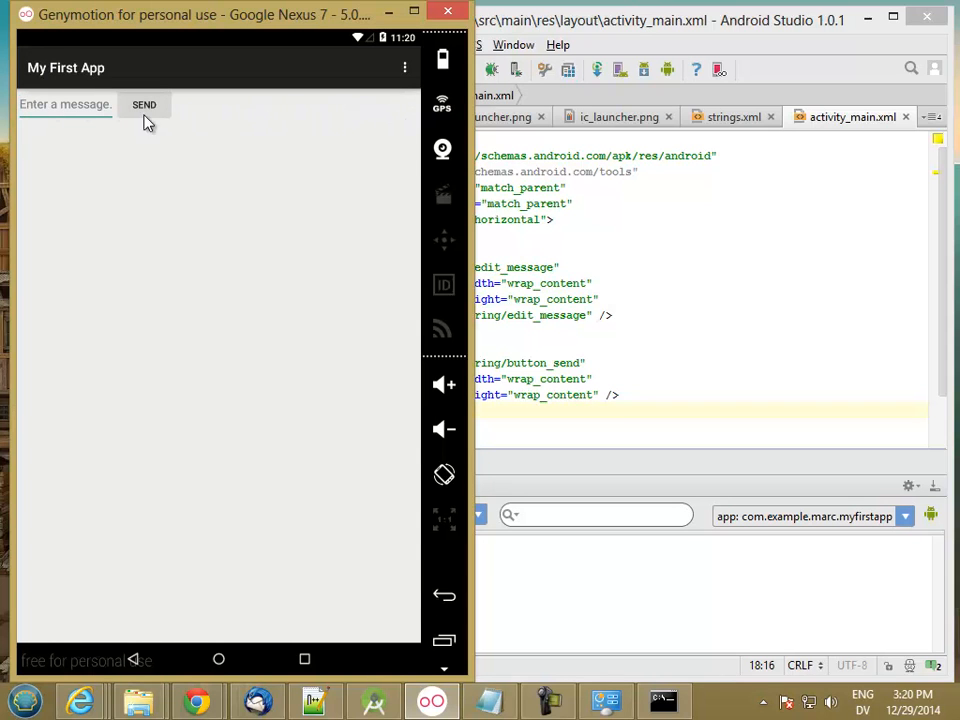
{"action": "mouse_move", "coordinate": [56, 108]}
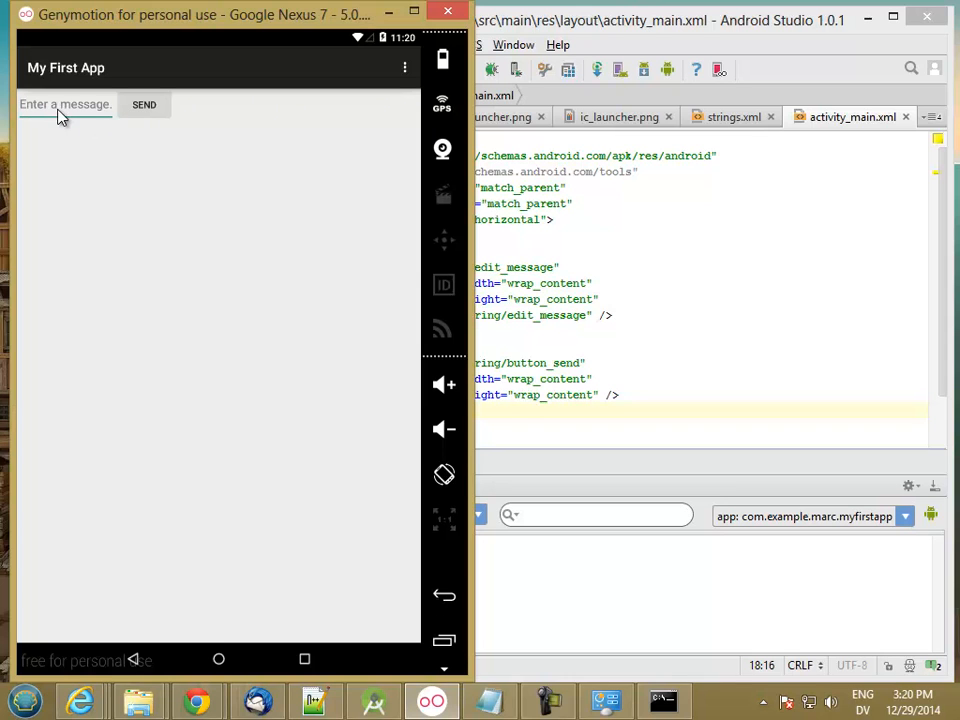
{"action": "mouse_move", "coordinate": [60, 108]}
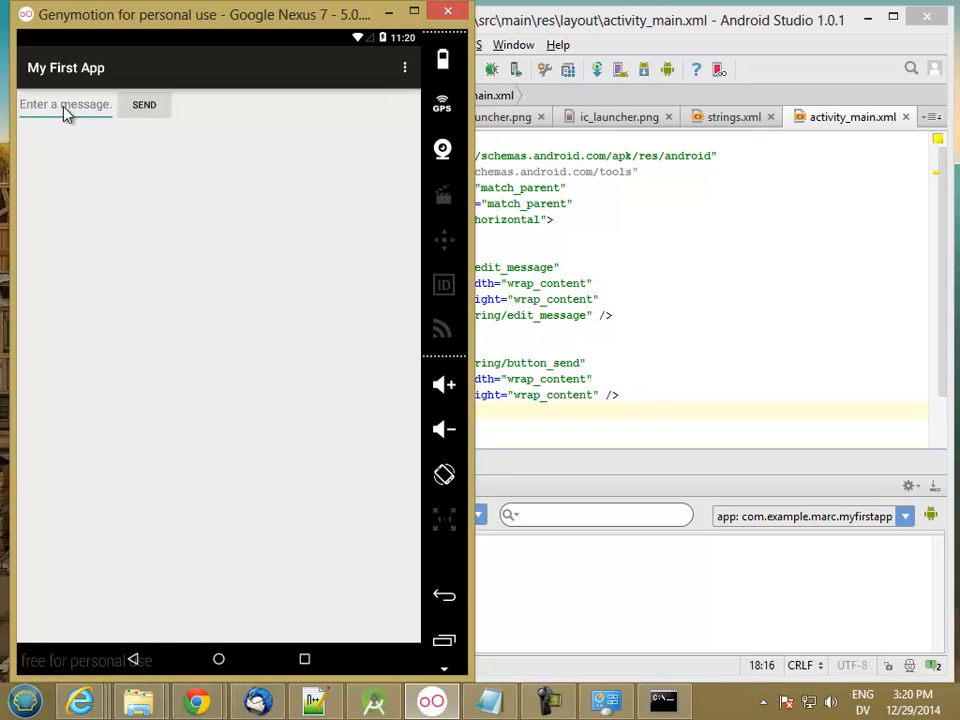
{"action": "mouse_move", "coordinate": [268, 118]}
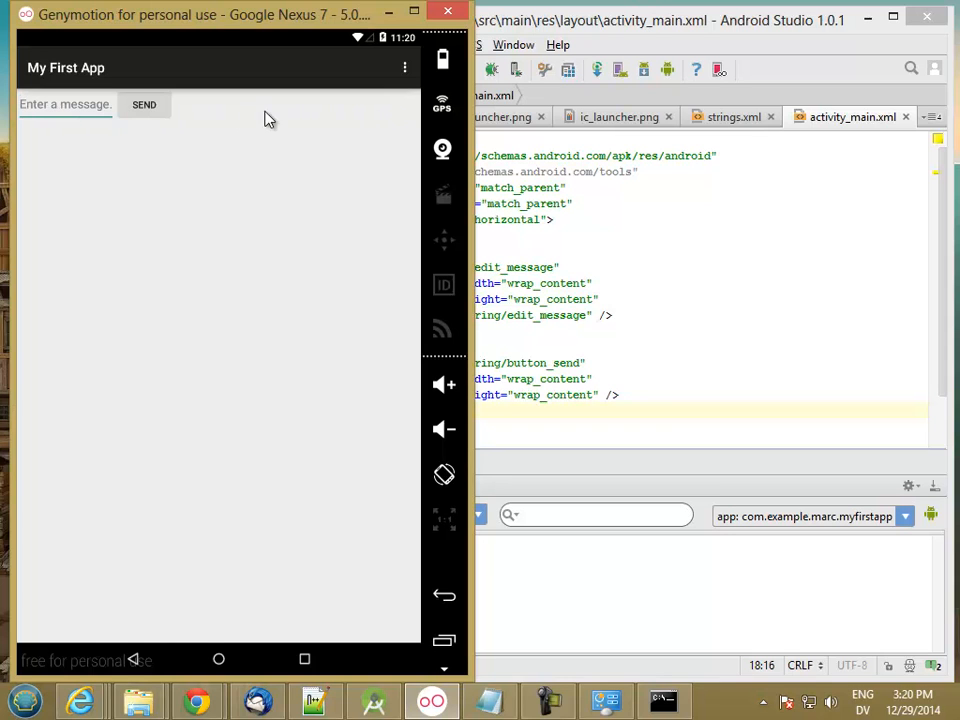
{"action": "mouse_move", "coordinate": [368, 122]}
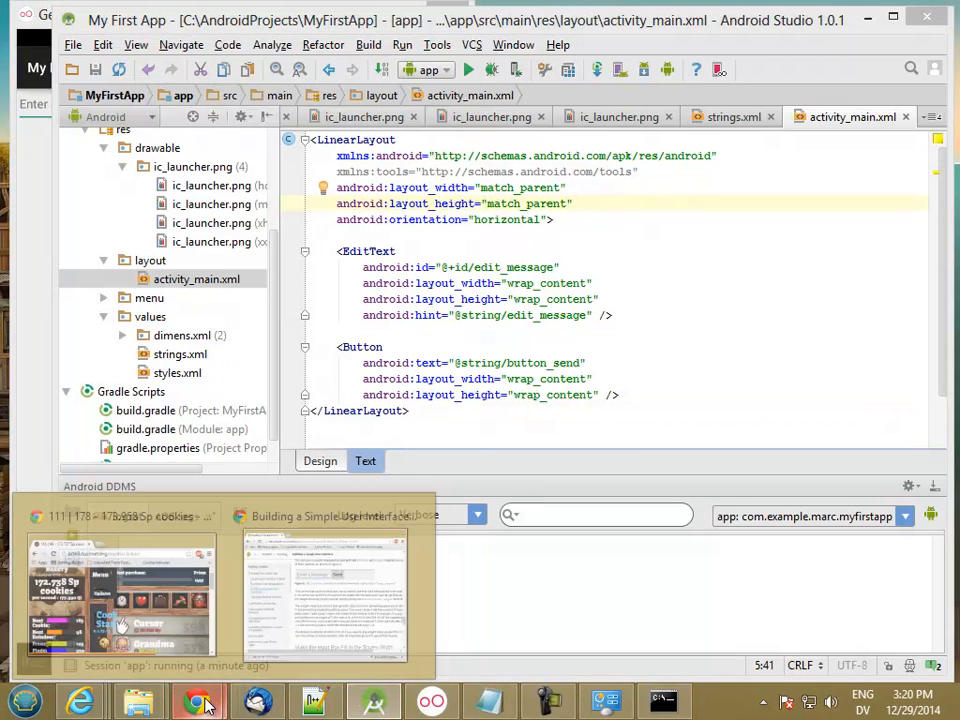
Step: Bring up the guide's fill-width section and select the 0dp sample value
{"action": "left_click", "coordinate": [324, 596]}
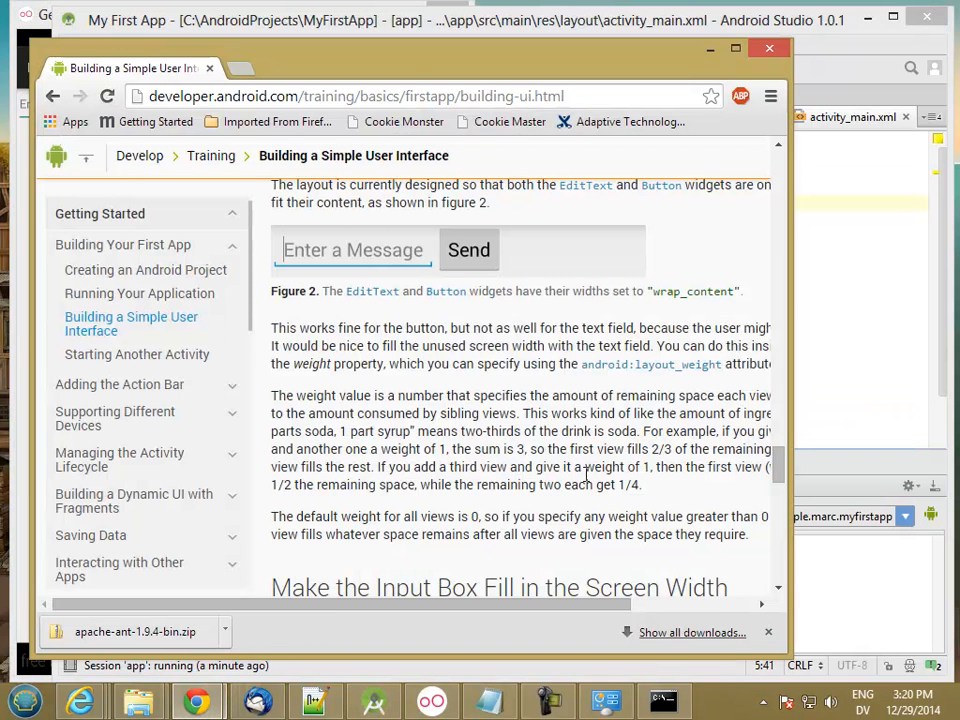
{"action": "mouse_move", "coordinate": [650, 364]}
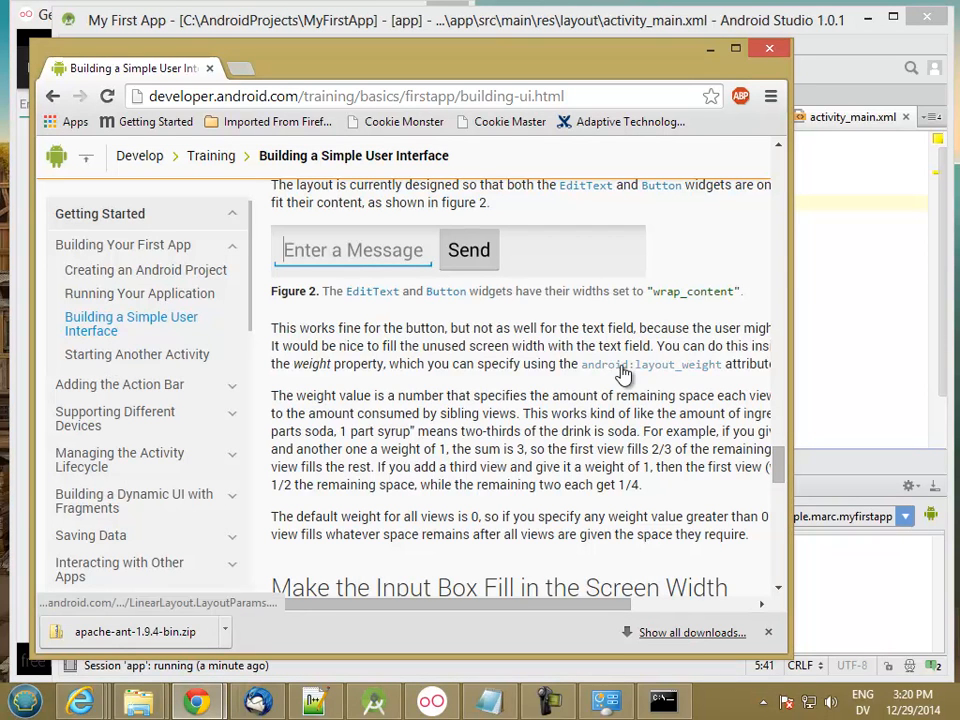
{"action": "mouse_move", "coordinate": [676, 374]}
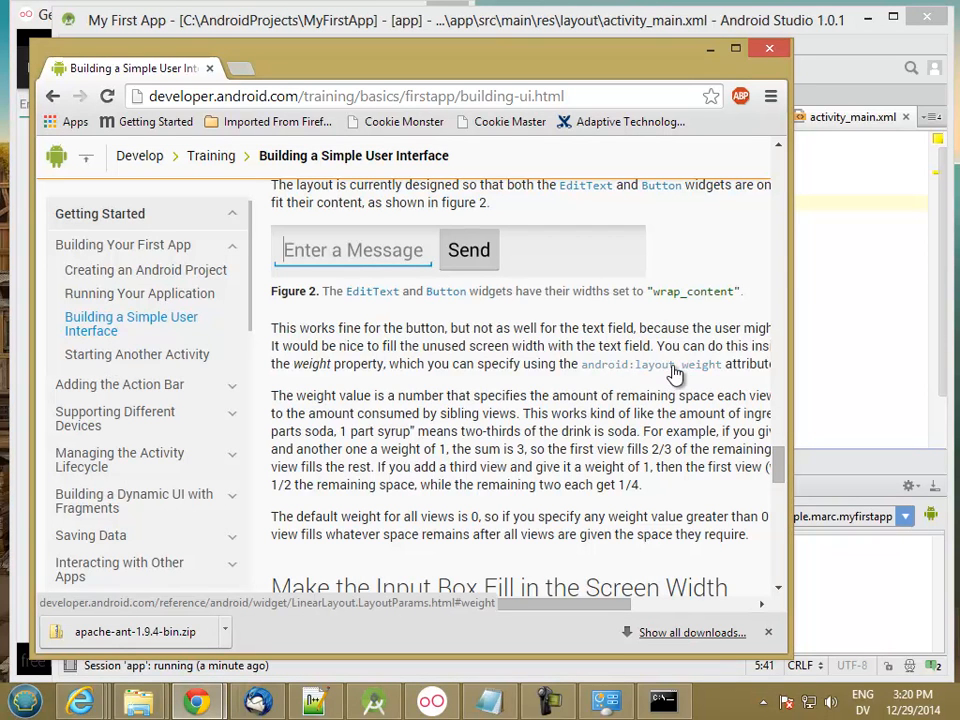
{"action": "mouse_move", "coordinate": [698, 448]}
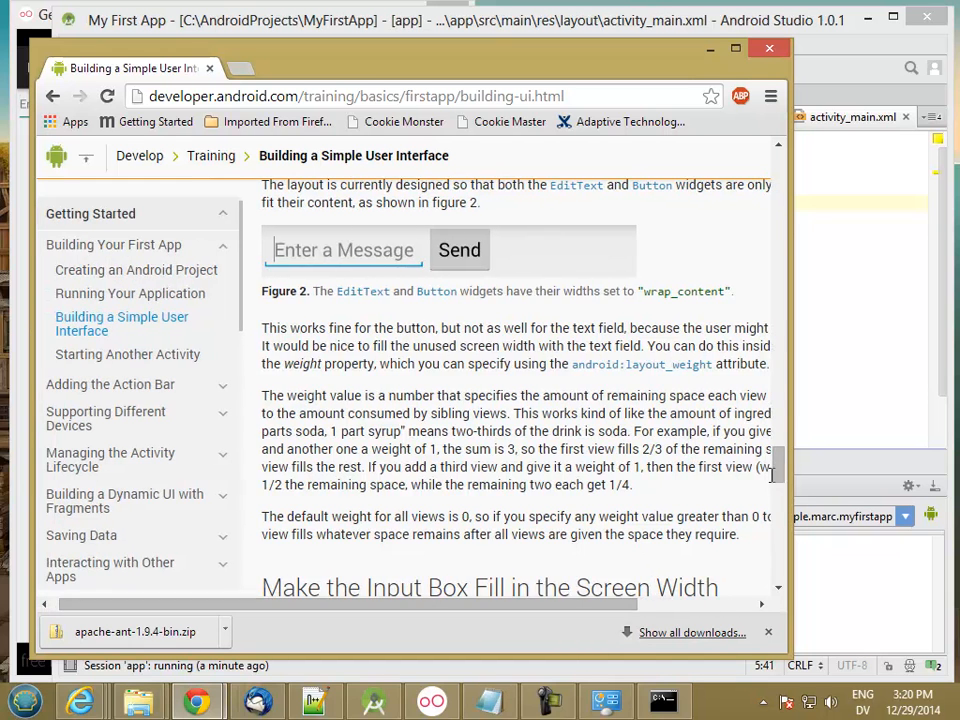
{"action": "scroll", "scroll_direction": "down", "scroll_amount": 3}
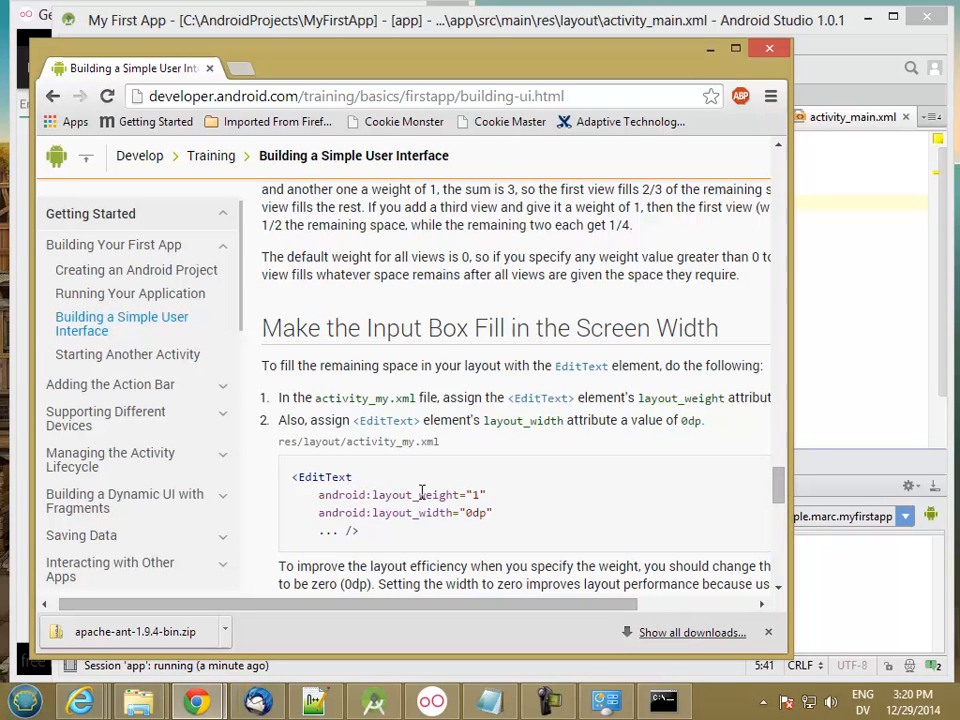
{"action": "mouse_move", "coordinate": [108, 182]}
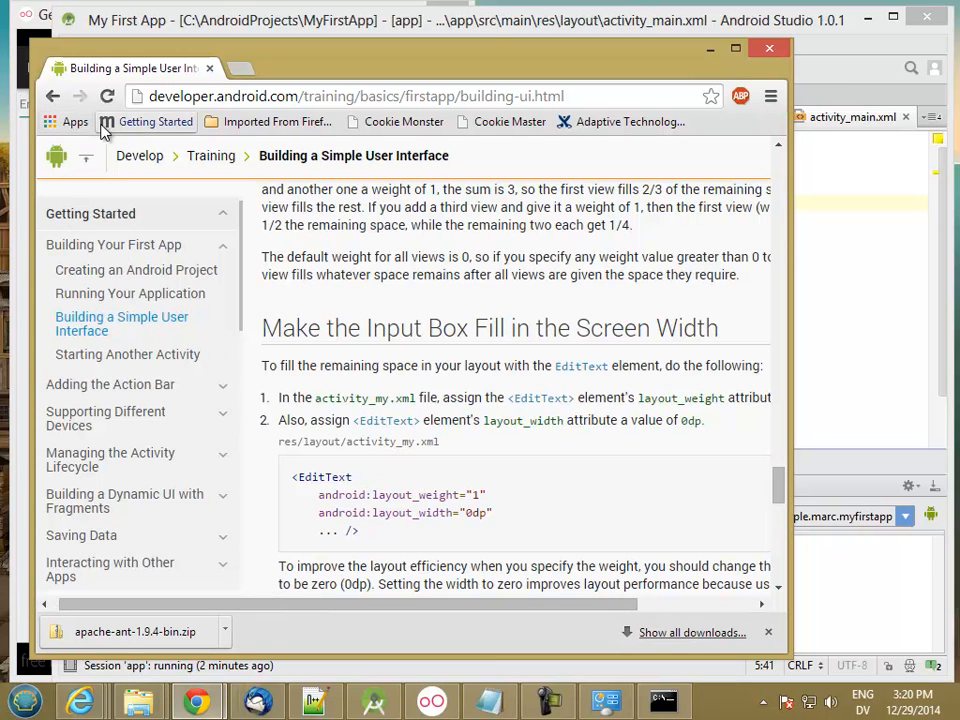
{"action": "mouse_move", "coordinate": [464, 492]}
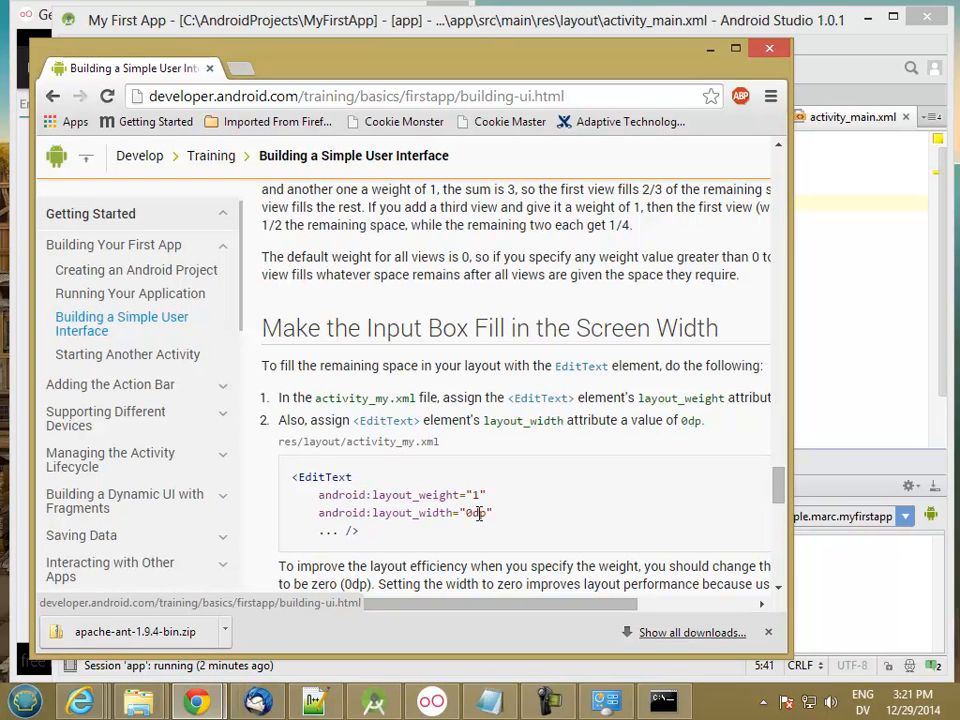
{"action": "double_click", "coordinate": [478, 512]}
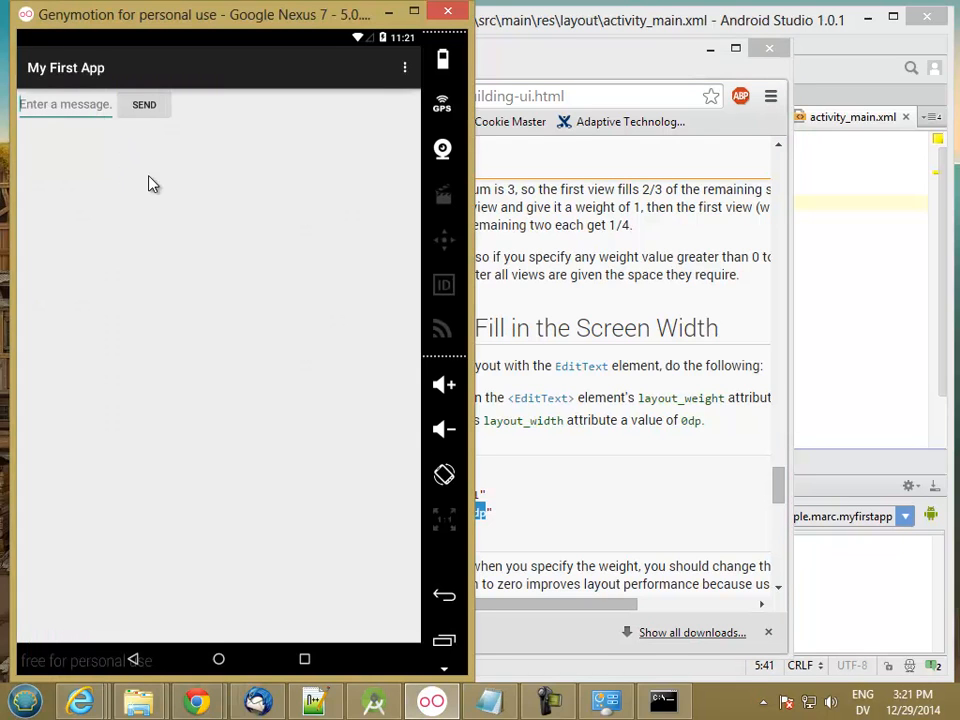
{"action": "mouse_move", "coordinate": [240, 104]}
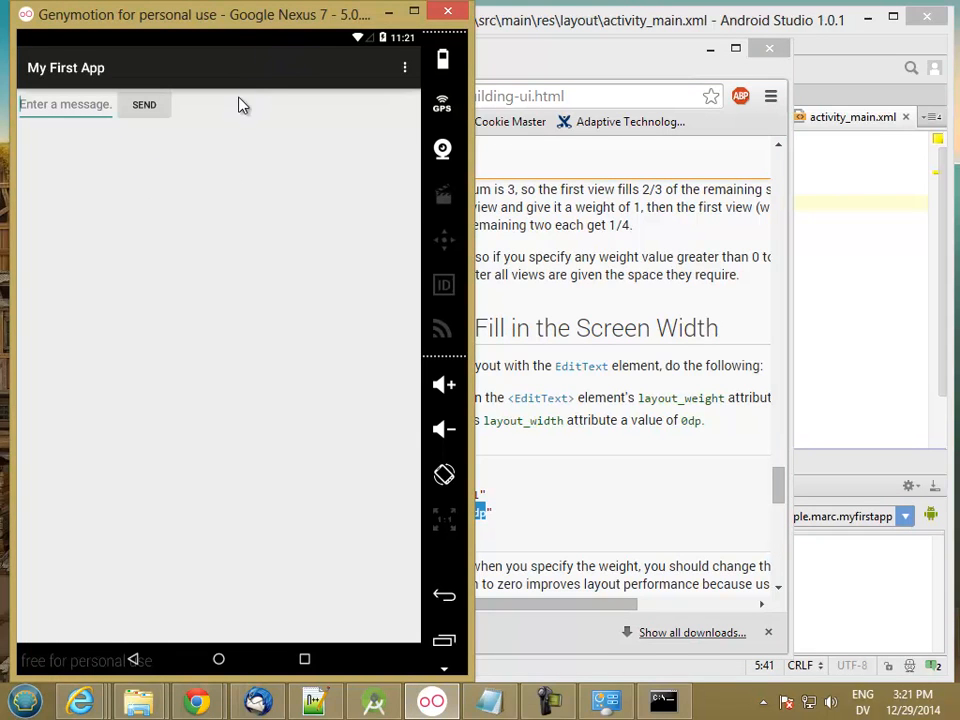
{"action": "mouse_move", "coordinate": [188, 128]}
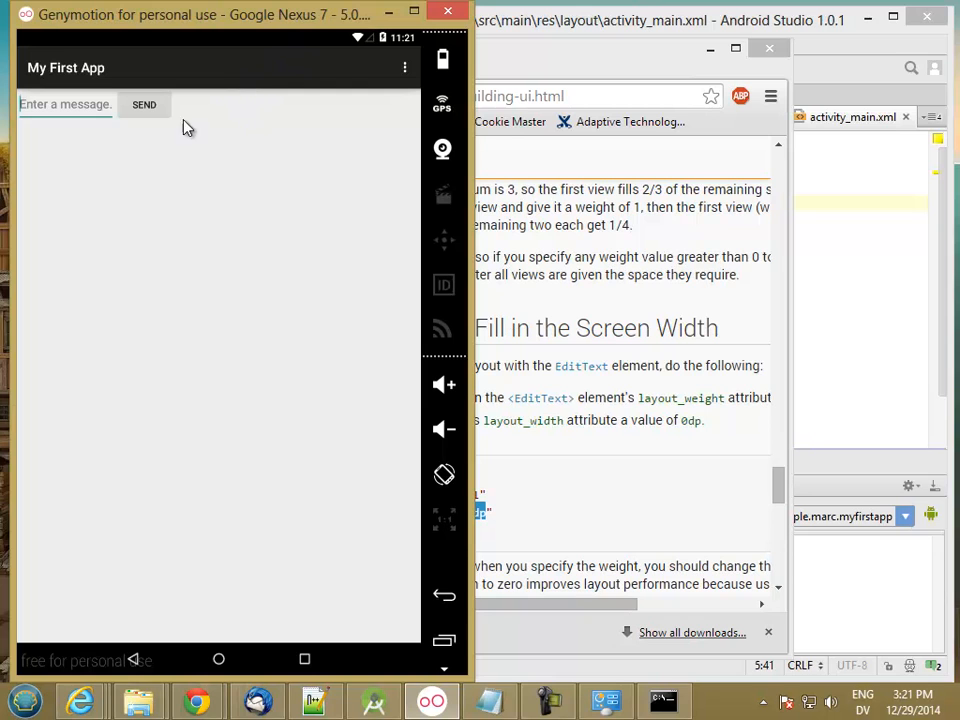
{"action": "mouse_move", "coordinate": [192, 144]}
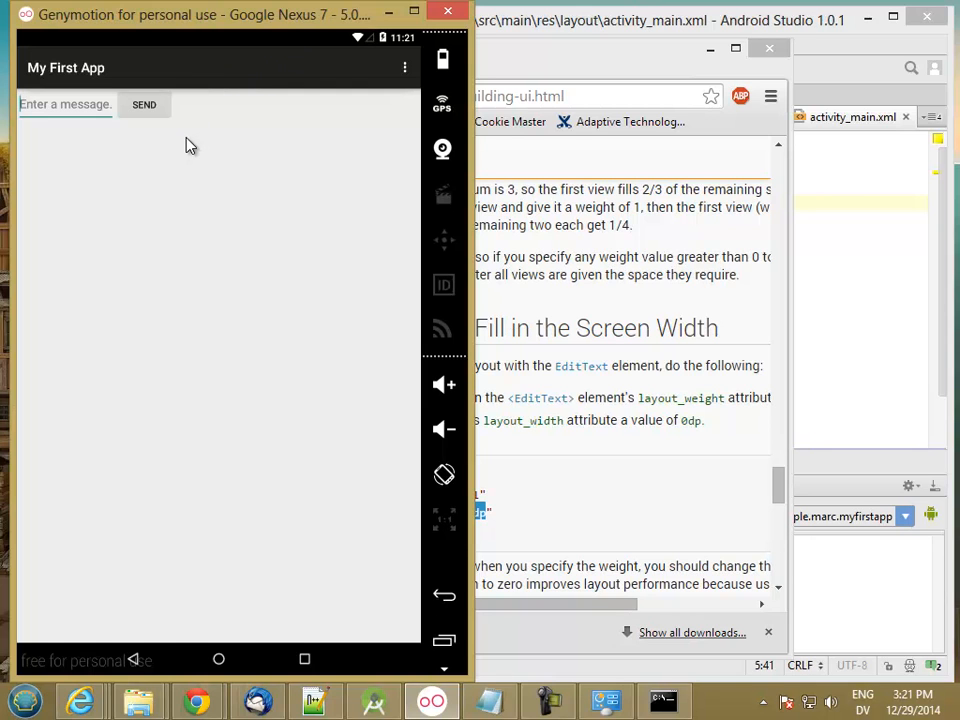
{"action": "mouse_move", "coordinate": [184, 136]}
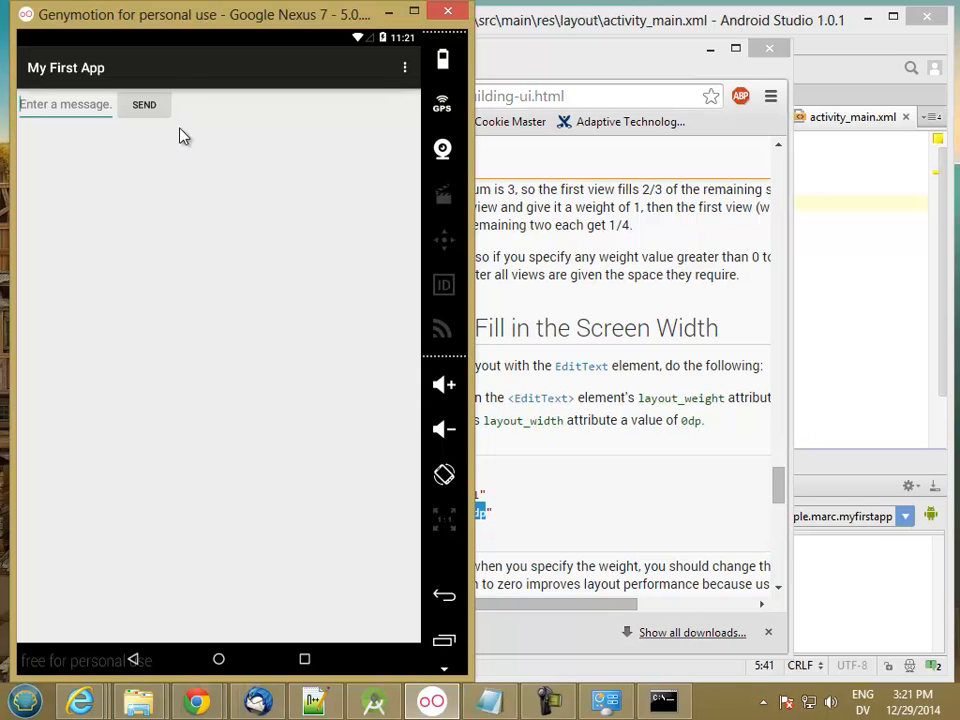
{"action": "mouse_move", "coordinate": [168, 152]}
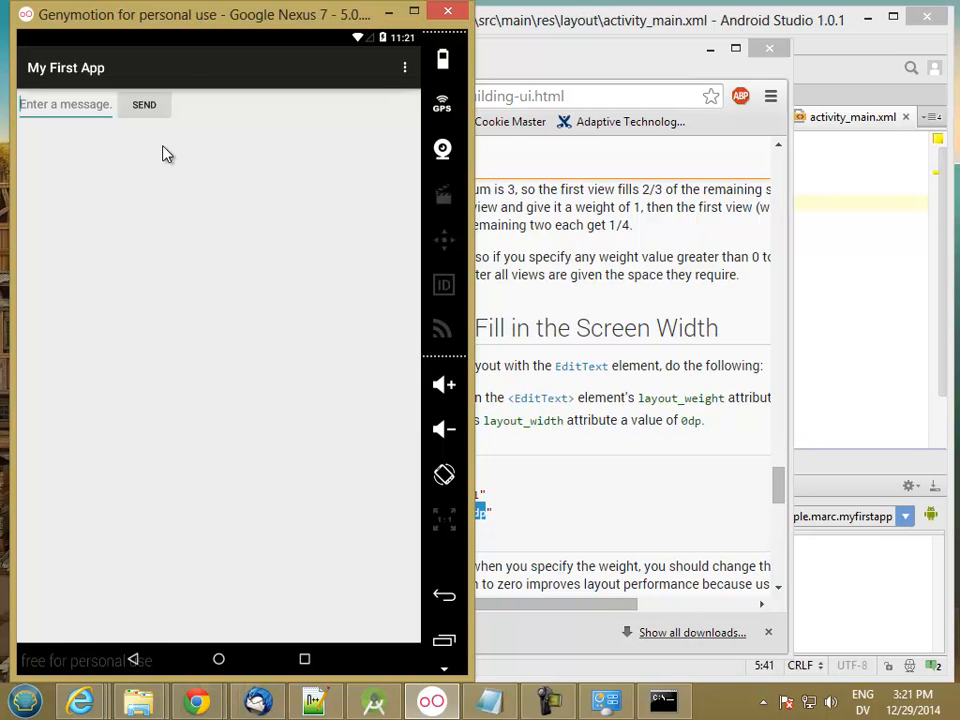
{"action": "mouse_move", "coordinate": [192, 160]}
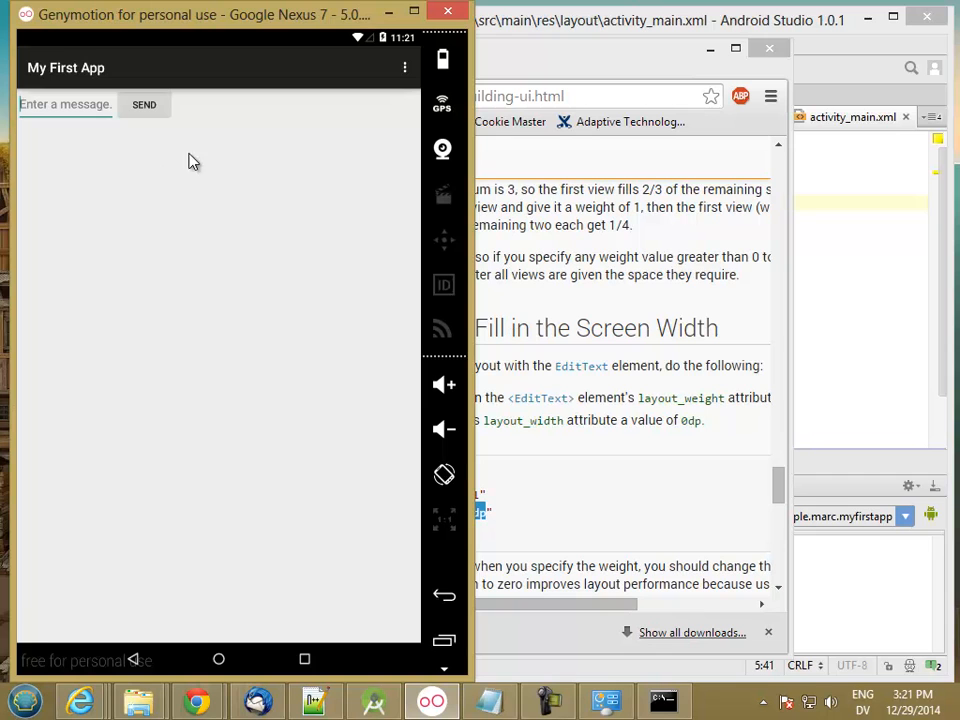
{"action": "mouse_move", "coordinate": [276, 192]}
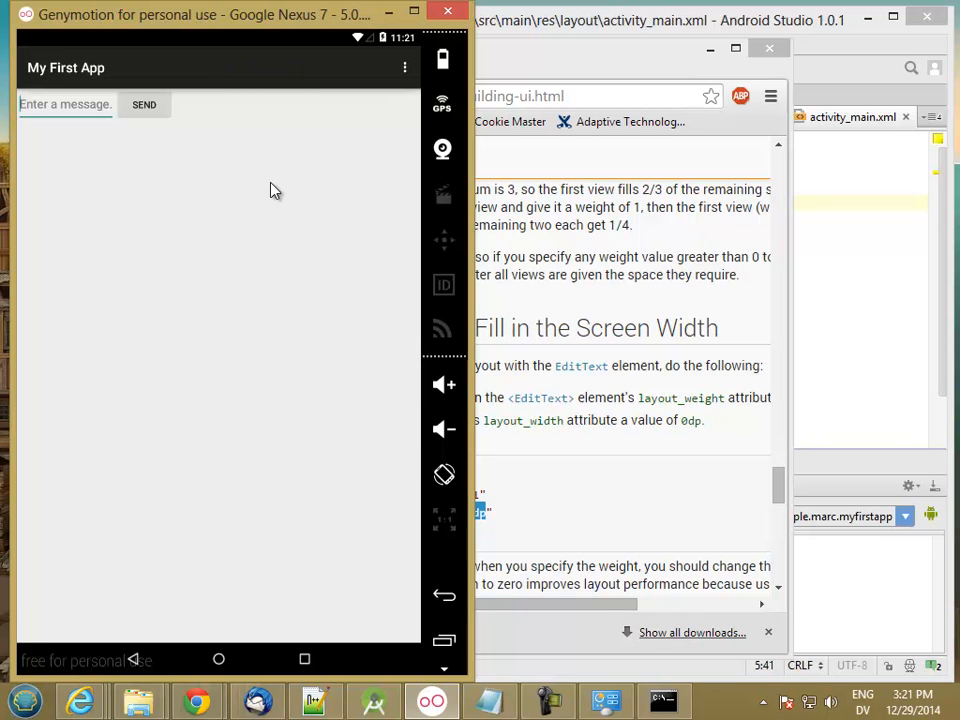
{"action": "mouse_move", "coordinate": [292, 352]}
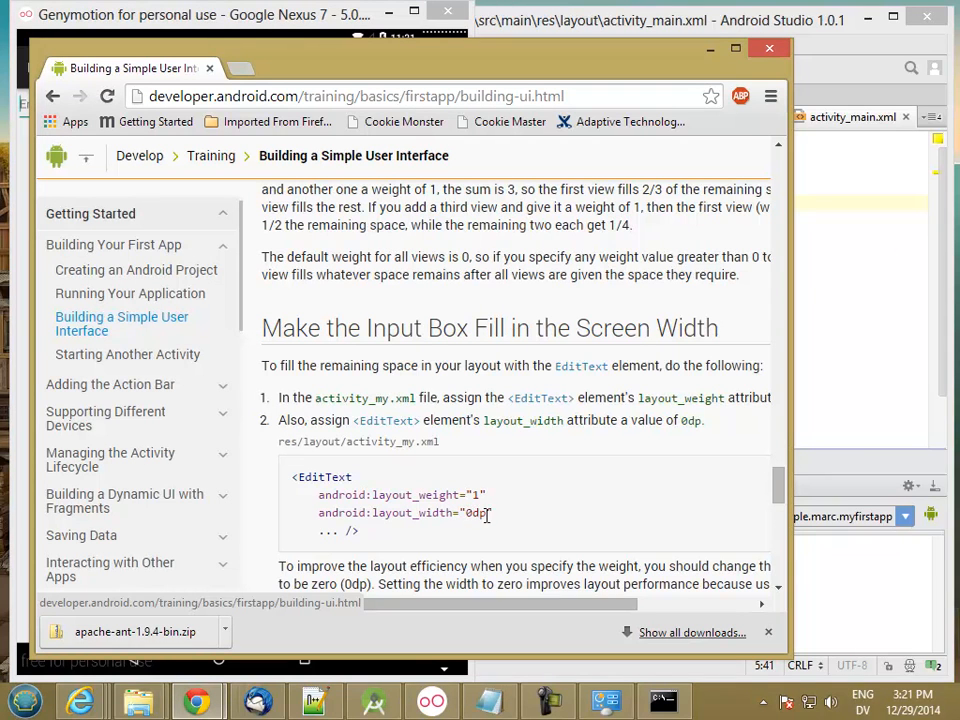
{"action": "left_click", "coordinate": [200, 14]}
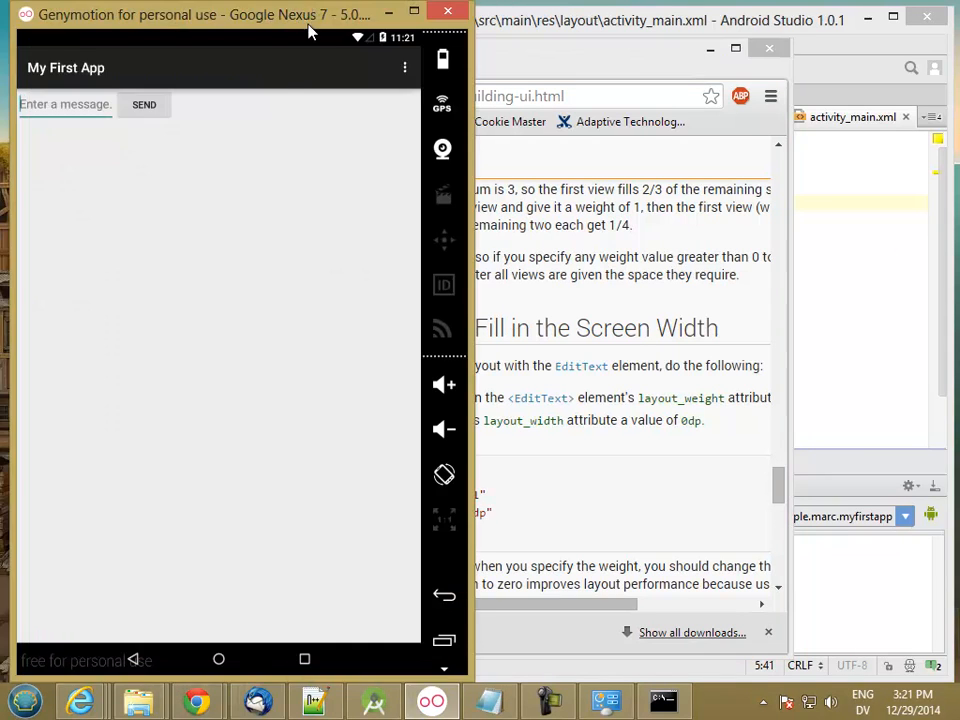
{"action": "mouse_move", "coordinate": [196, 172]}
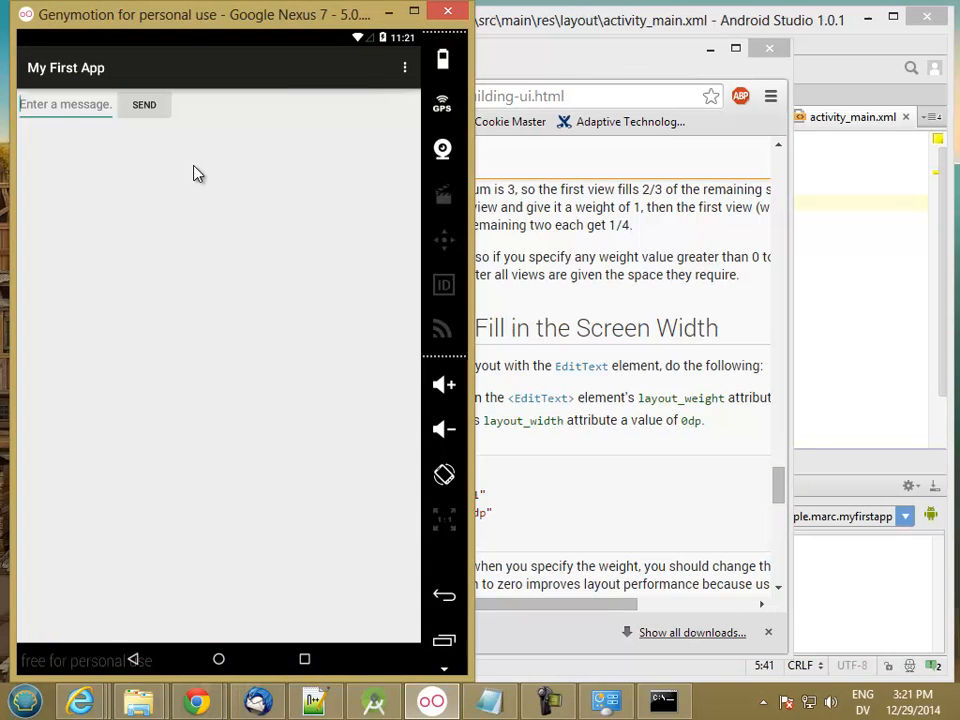
{"action": "mouse_move", "coordinate": [192, 164]}
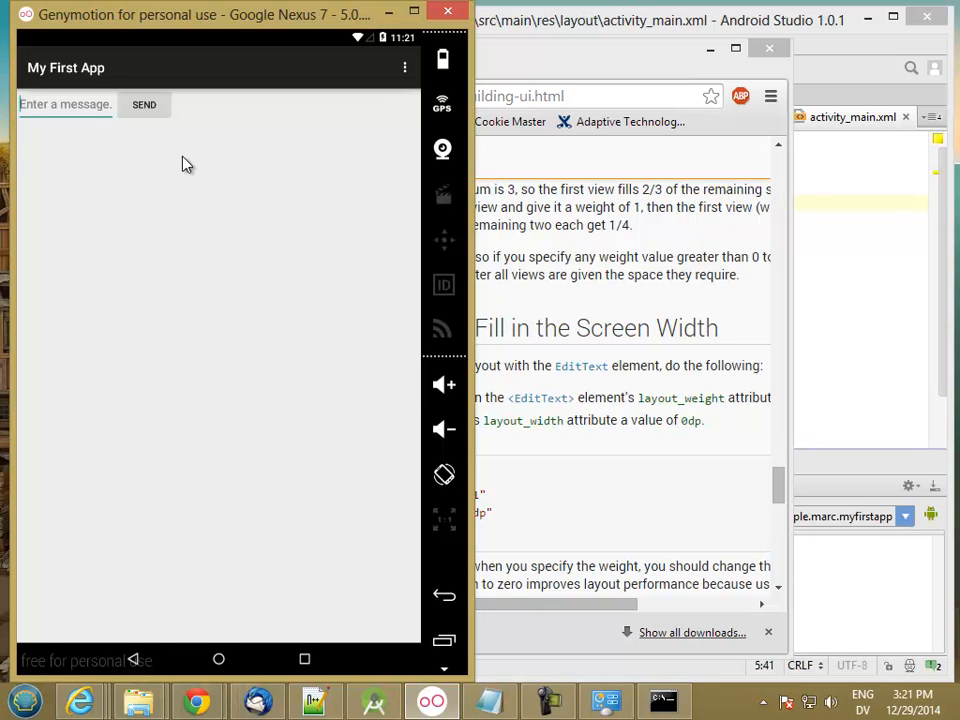
{"action": "mouse_move", "coordinate": [222, 180]}
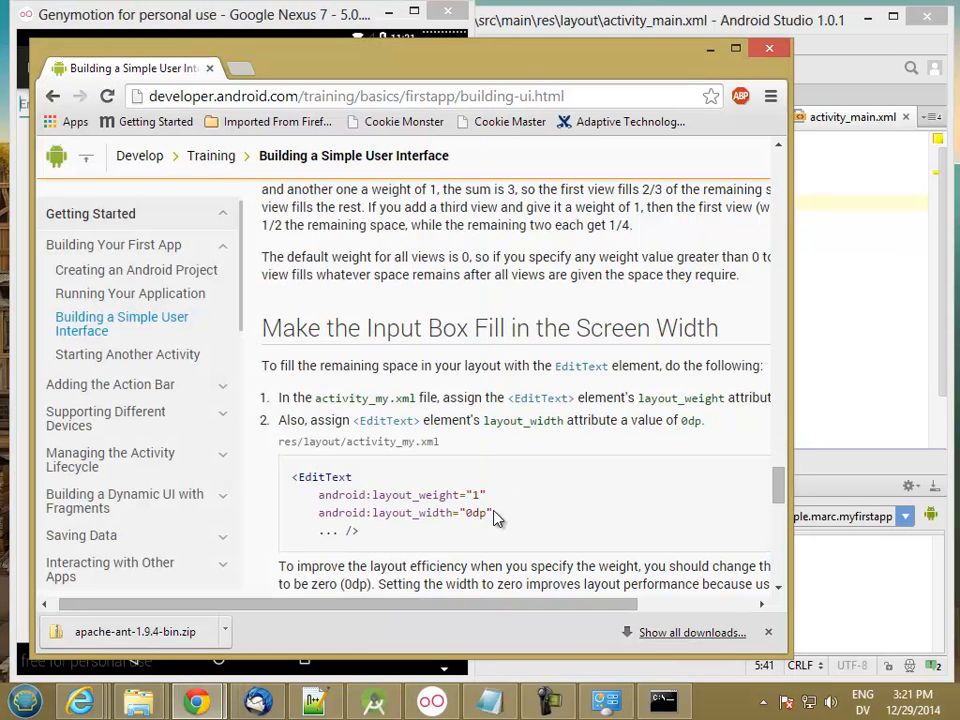
{"action": "mouse_move", "coordinate": [496, 520]}
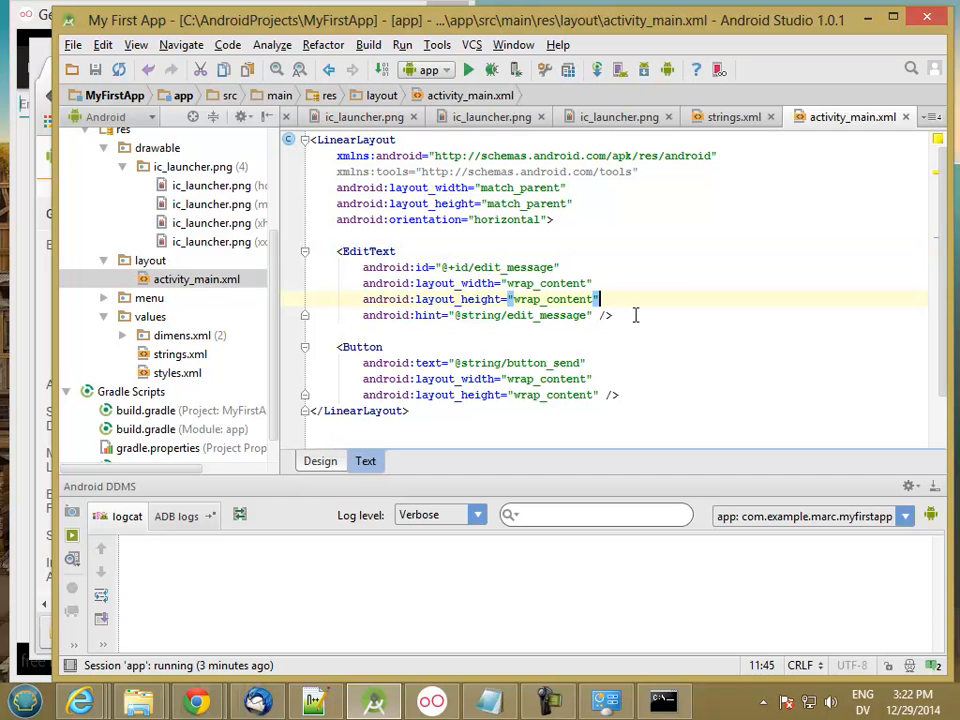
Step: Add android:layout_weight="1" to the EditText
{"action": "type", "text": "android:layout_weight=\"1"}
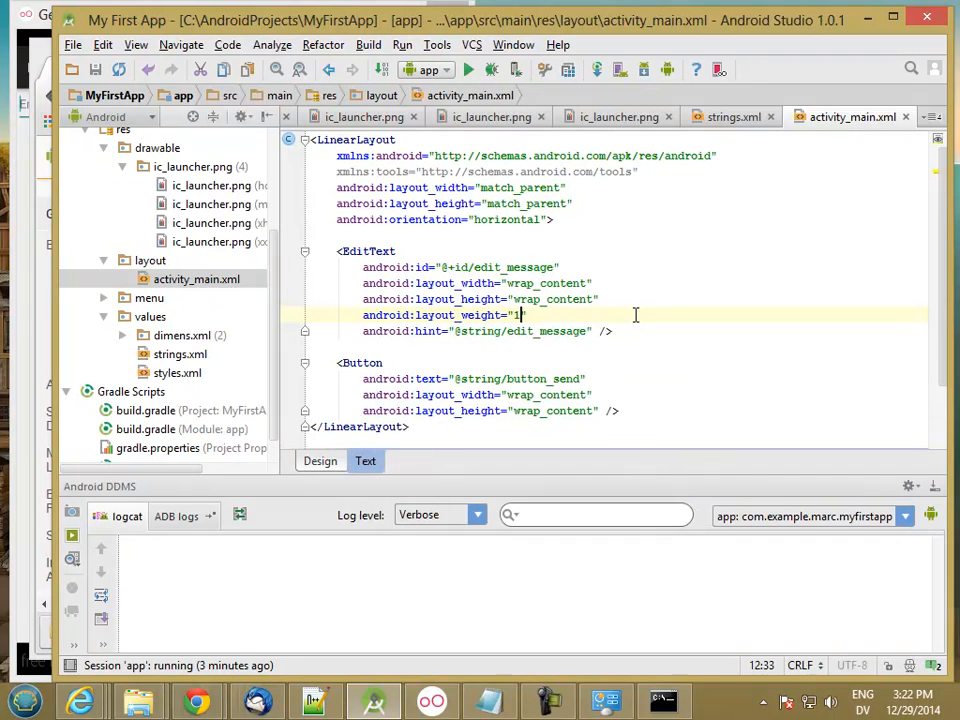
{"action": "type", "text": "android:"}
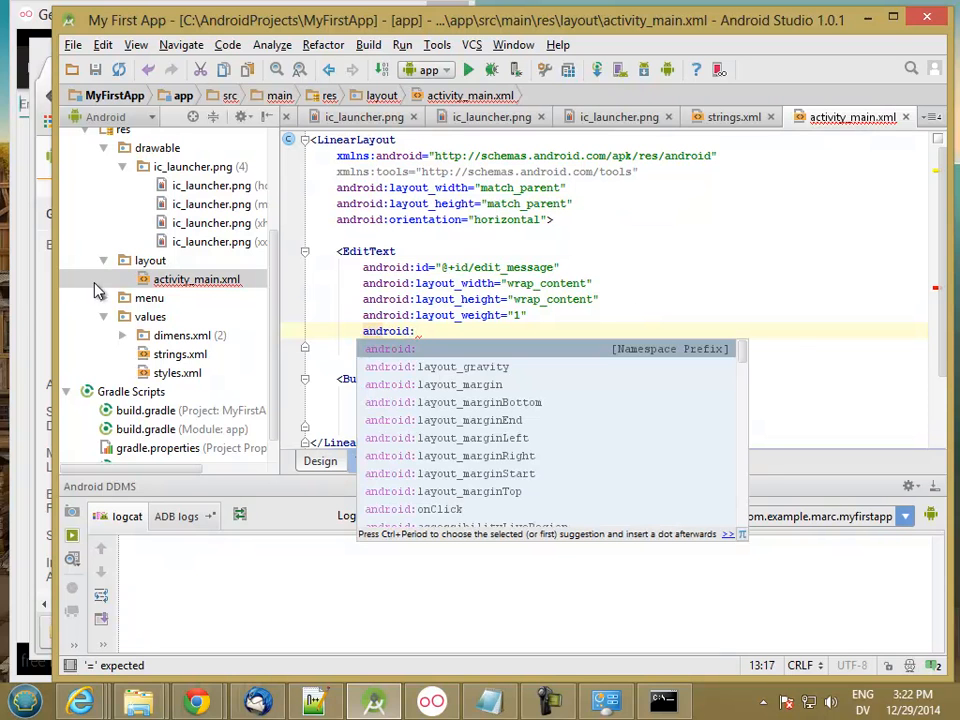
{"action": "left_click", "coordinate": [196, 700]}
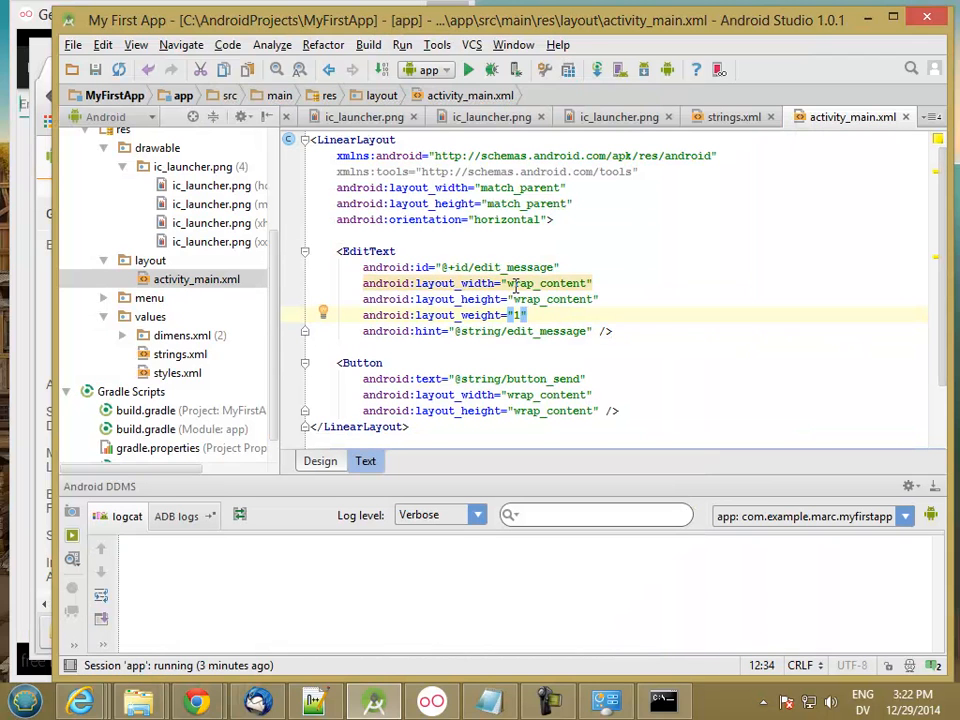
Step: Change the EditText layout_width to 0dp and run the app
{"action": "double_click", "coordinate": [546, 284]}
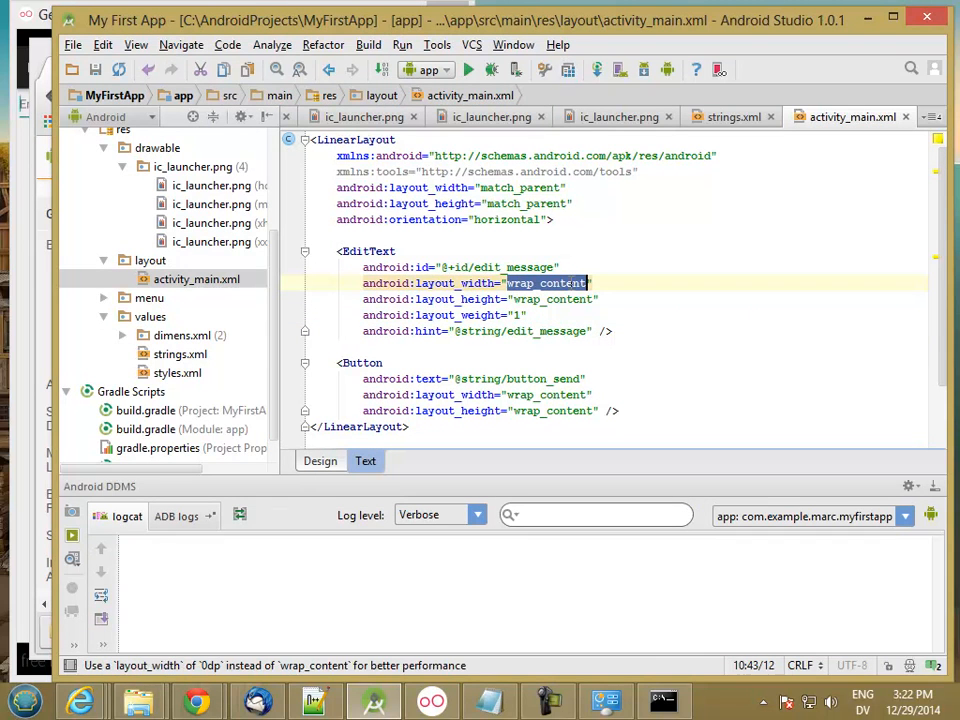
{"action": "type", "text": "0dp"}
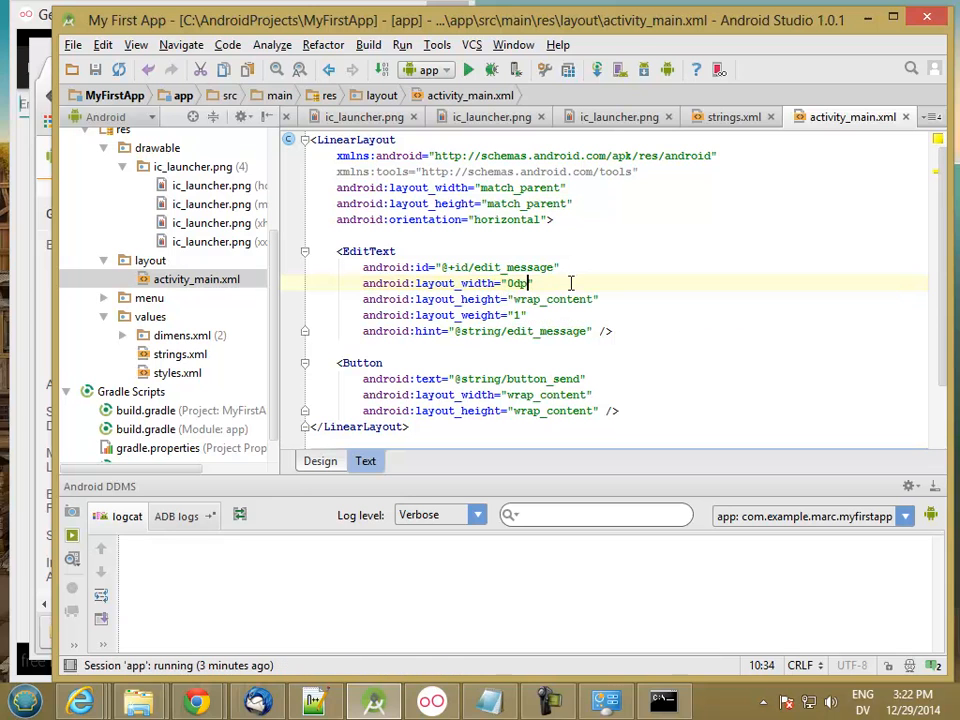
{"action": "left_click", "coordinate": [468, 68]}
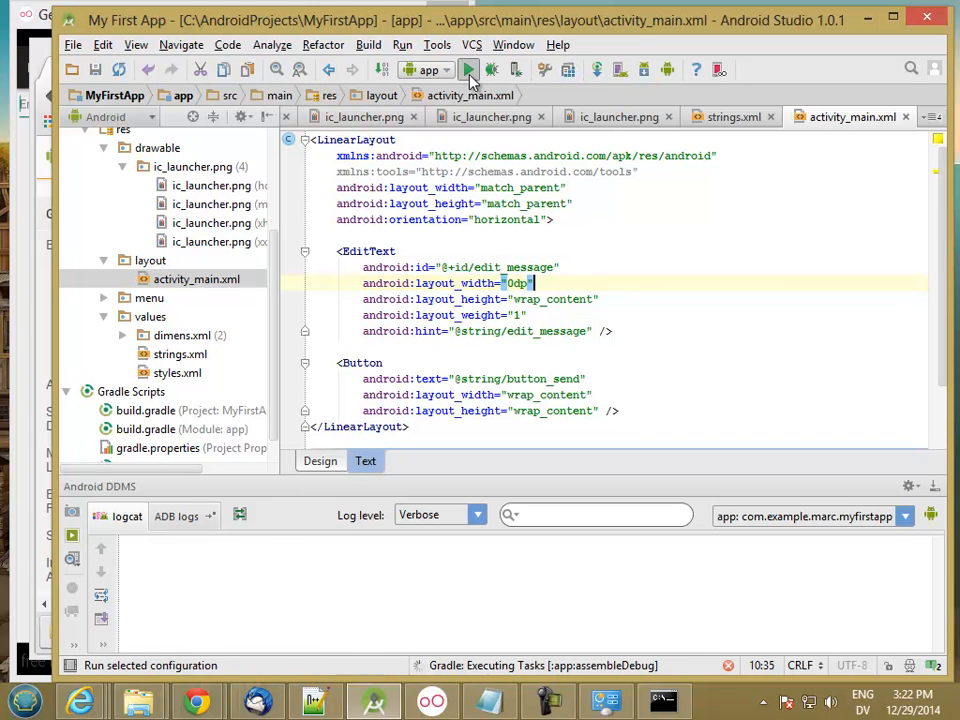
{"action": "mouse_move", "coordinate": [470, 68]}
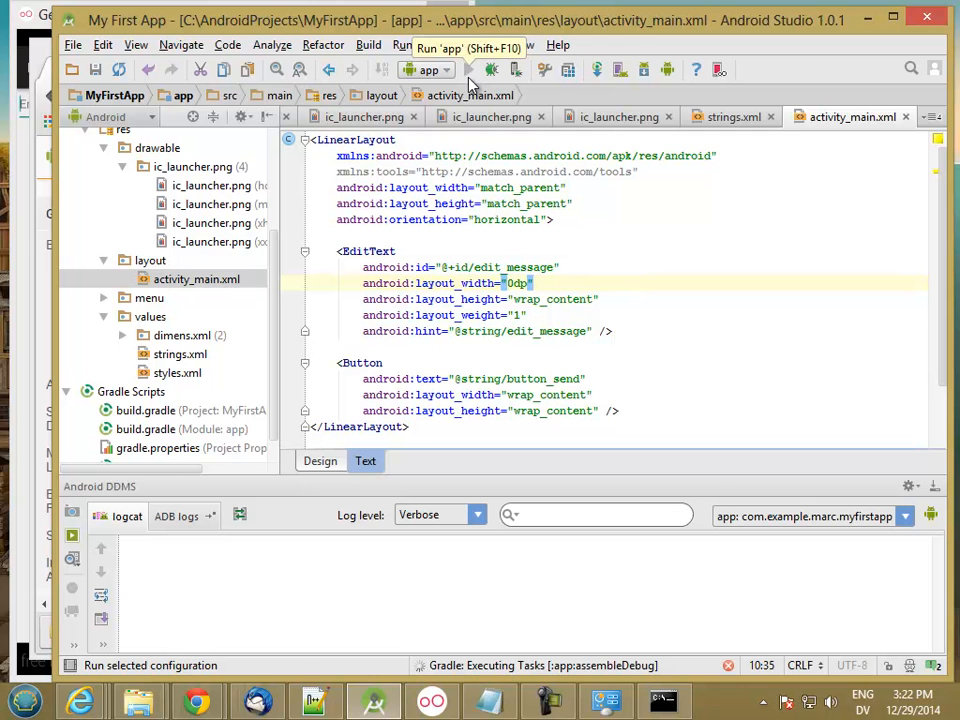
Step: Launch the rebuilt app on the Genymotion device and view the emulator
{"action": "left_click", "coordinate": [468, 68]}
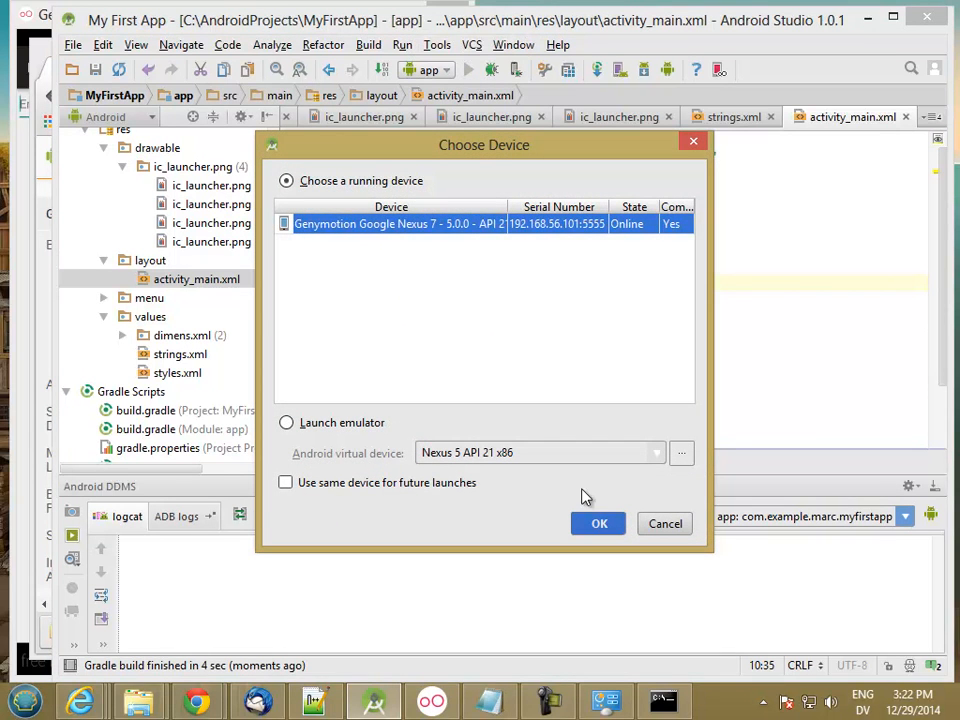
{"action": "left_click", "coordinate": [598, 524]}
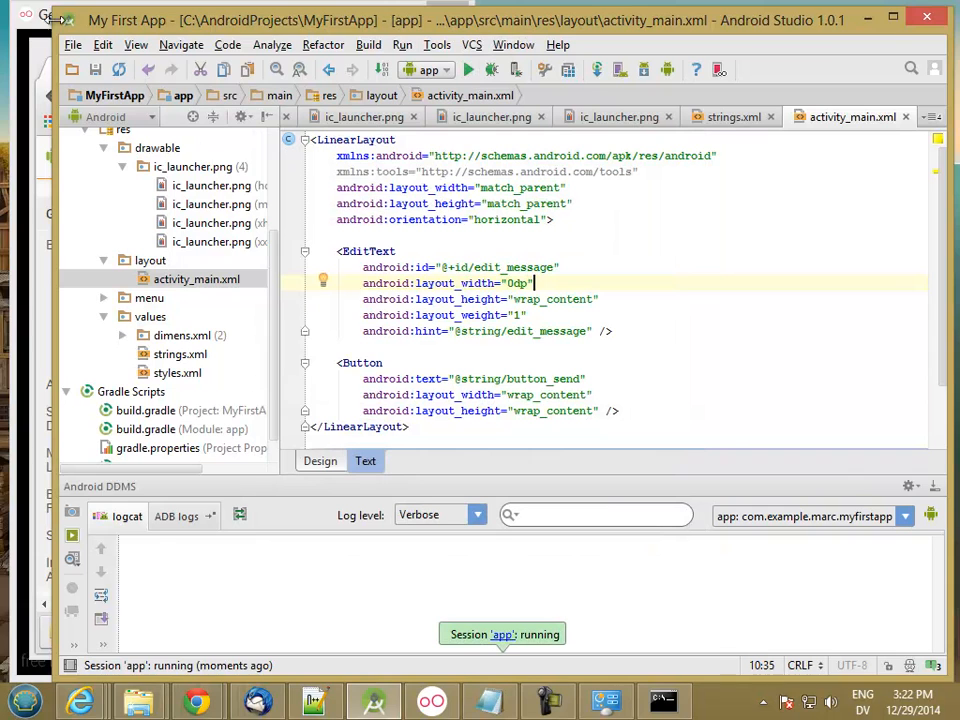
{"action": "left_click", "coordinate": [466, 68]}
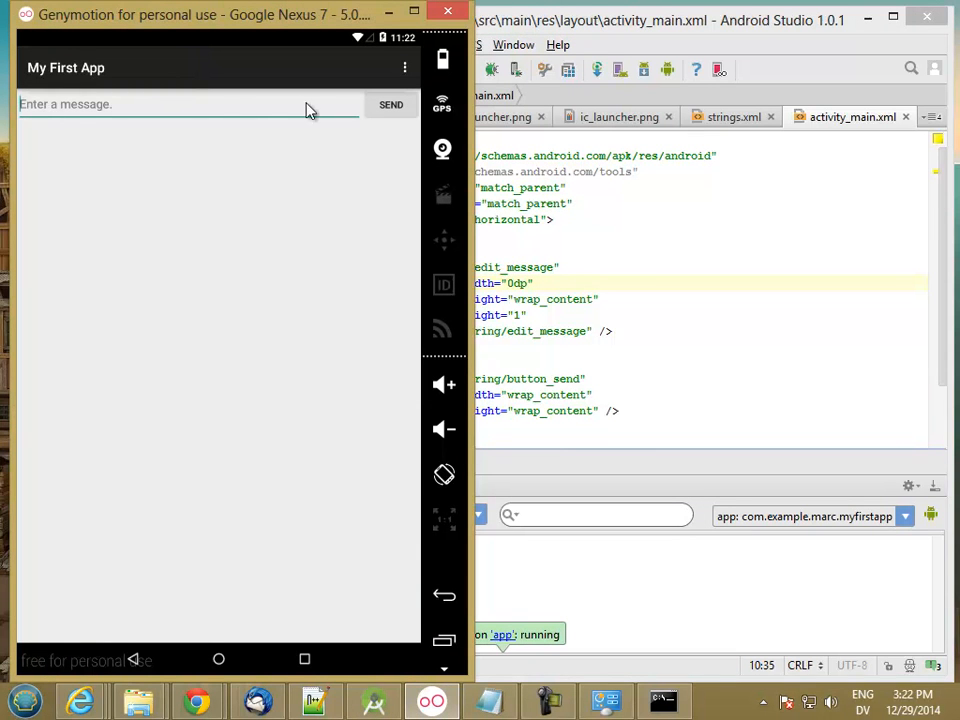
{"action": "mouse_move", "coordinate": [392, 112]}
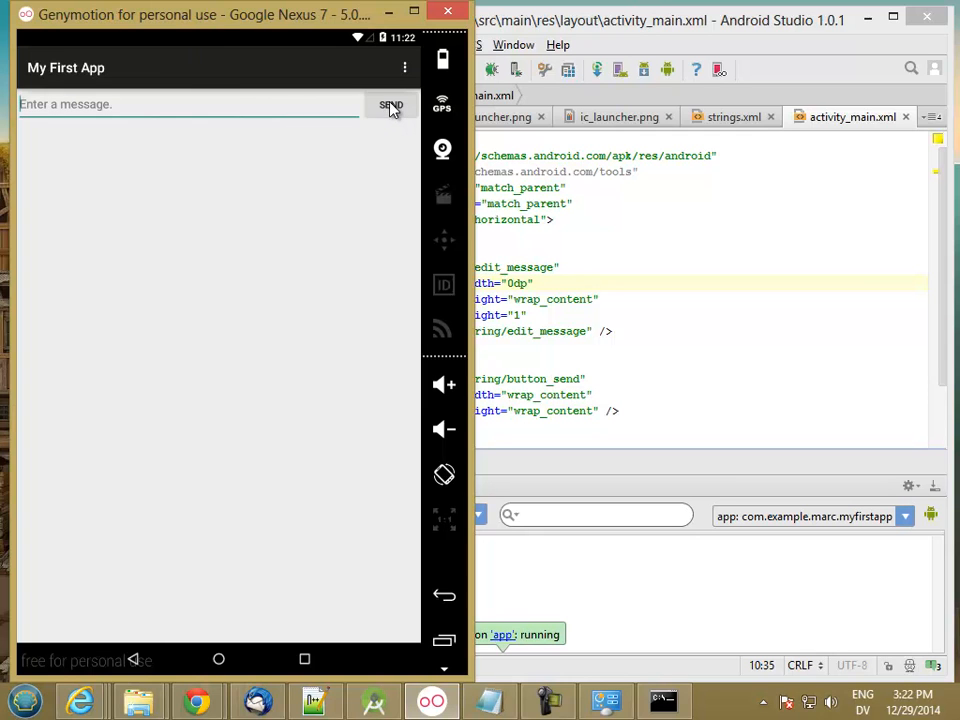
{"action": "mouse_move", "coordinate": [218, 660]}
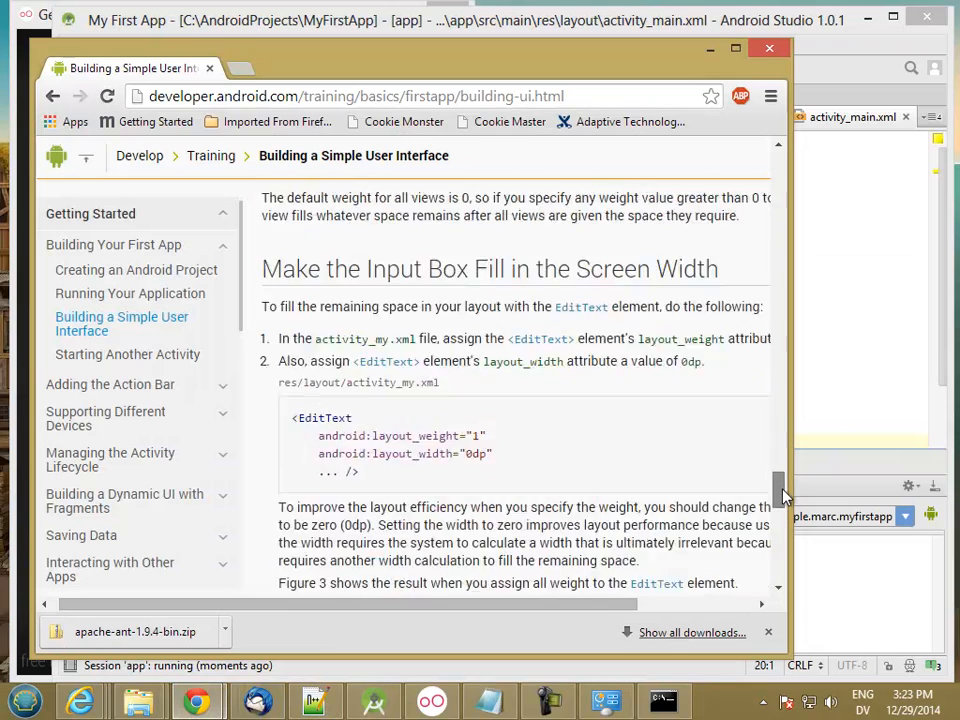
Step: Scroll the tutorial down to Run Your App and the Starting Another Activity link
{"action": "scroll", "scroll_direction": "down", "scroll_amount": 3}
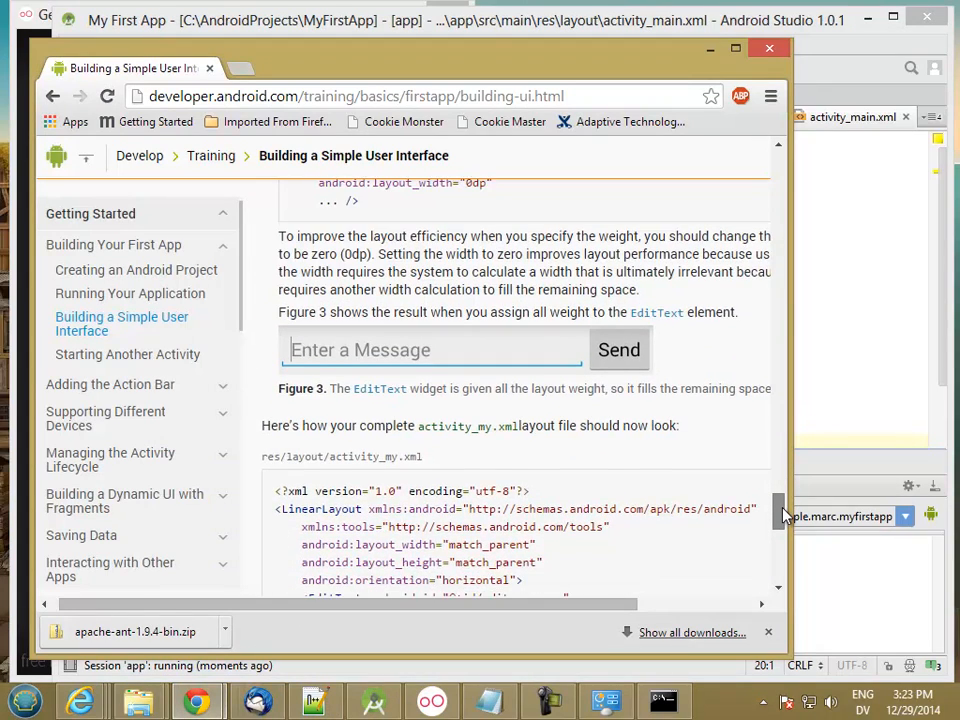
{"action": "scroll", "scroll_direction": "down", "scroll_amount": 3}
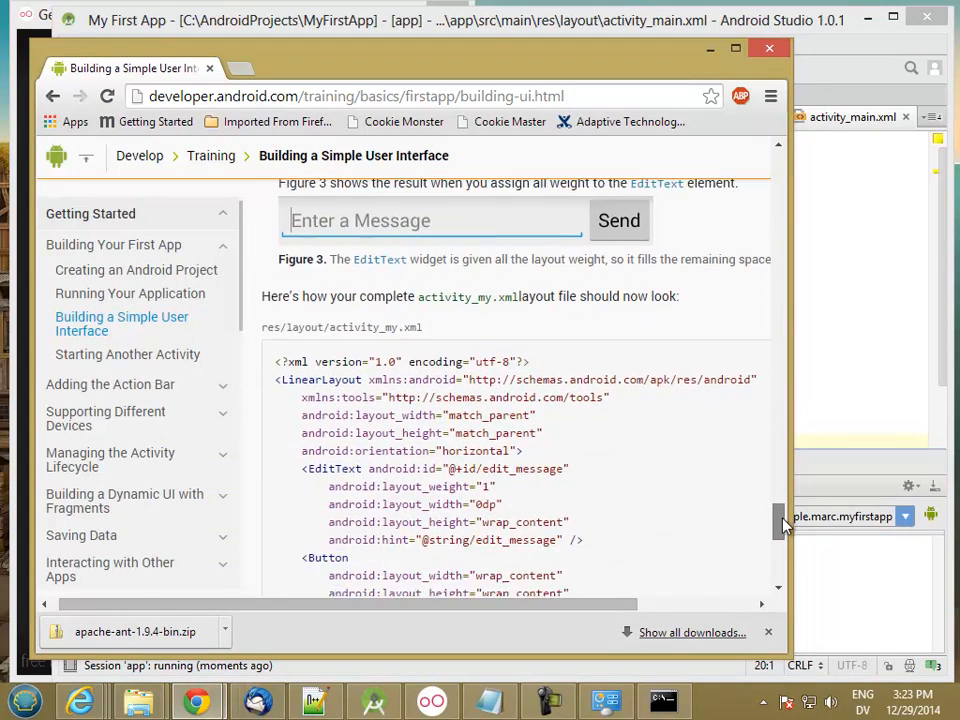
{"action": "scroll", "scroll_direction": "down", "scroll_amount": 3}
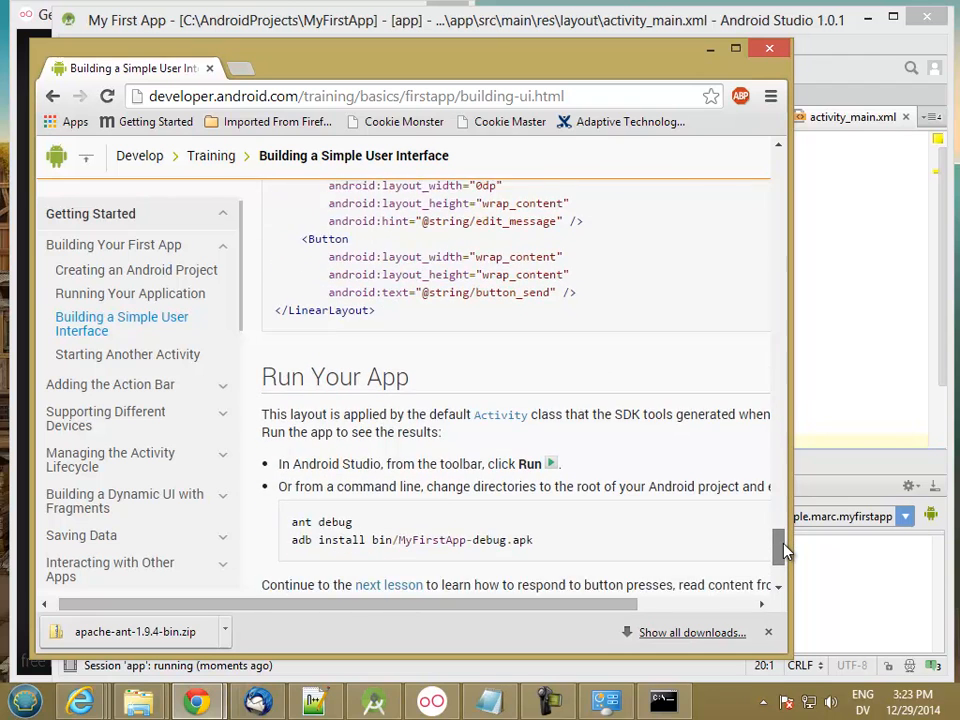
{"action": "scroll", "scroll_direction": "down", "scroll_amount": 3}
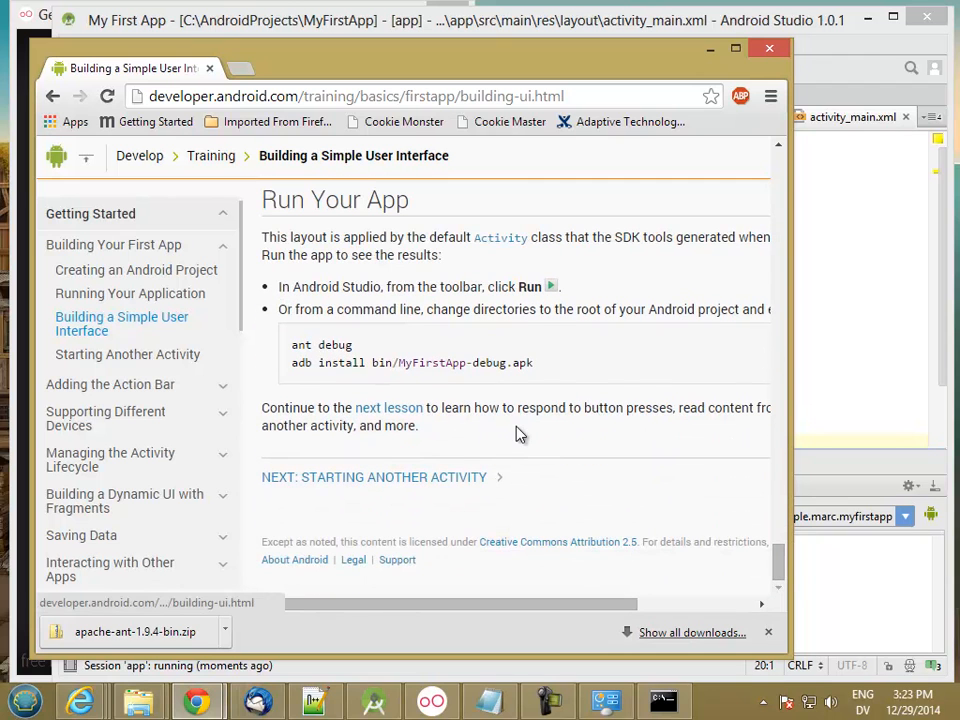